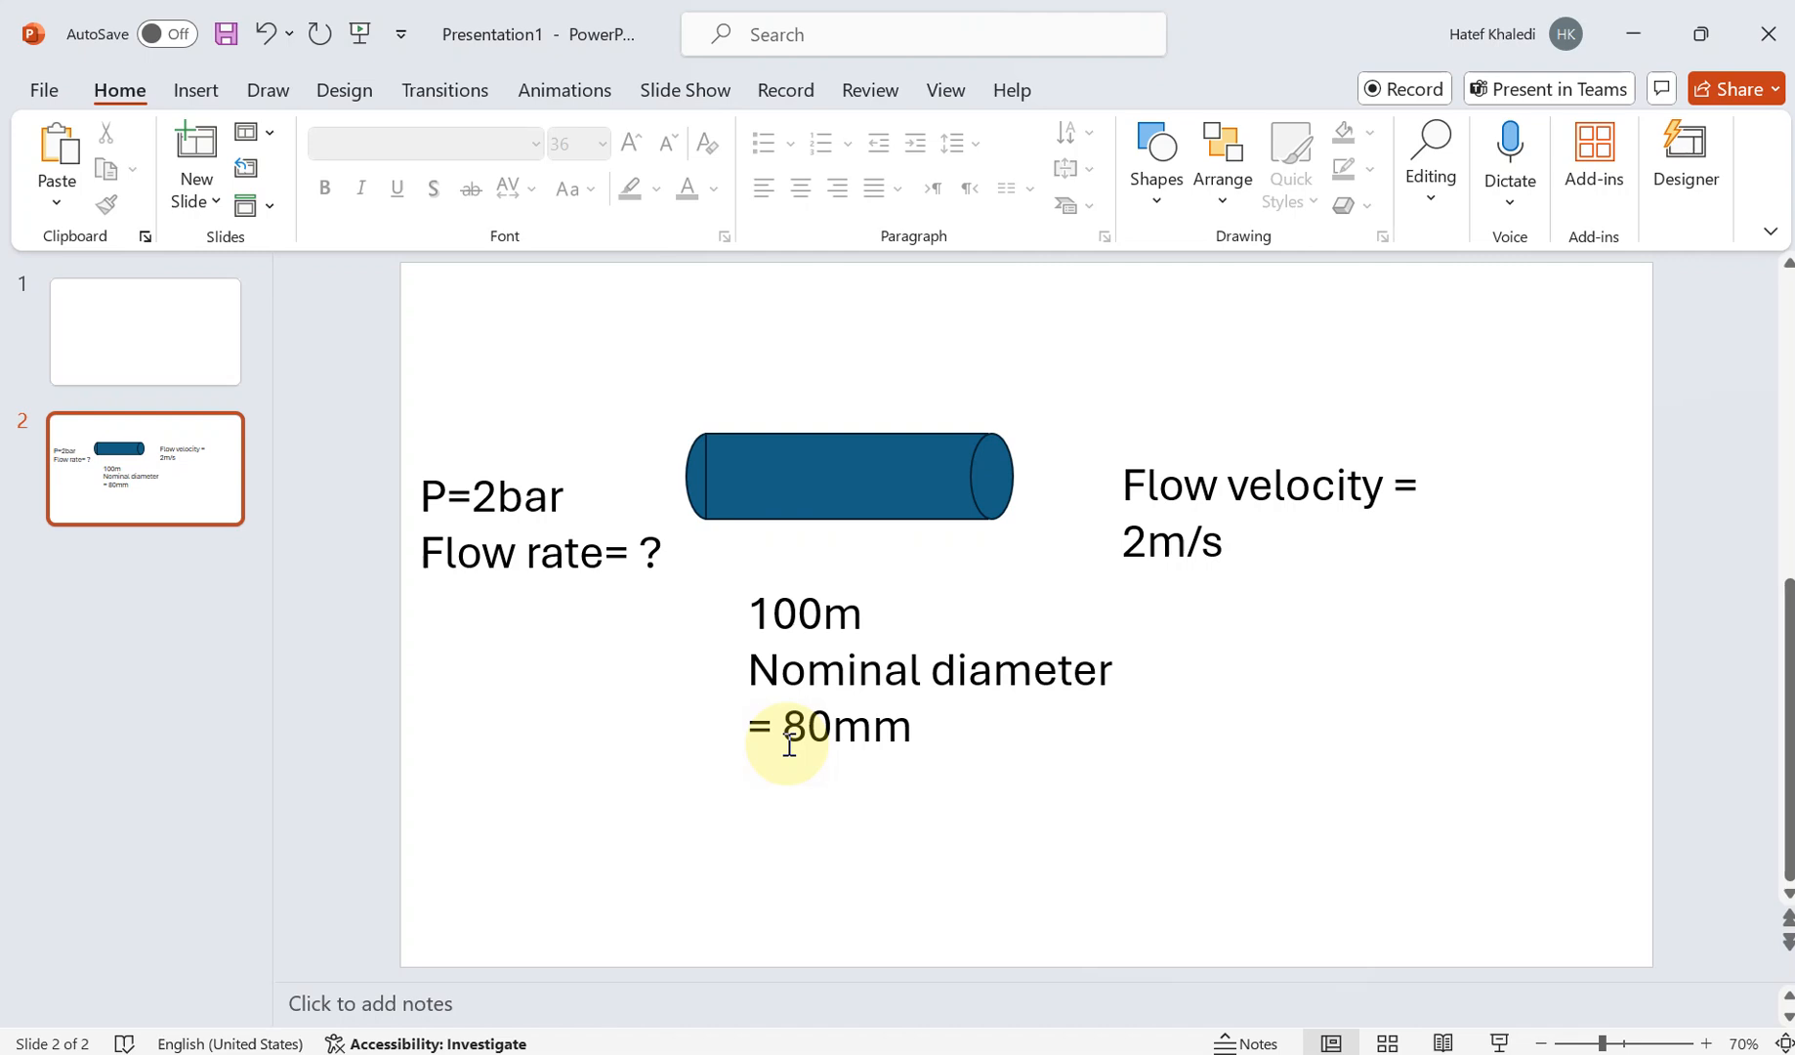
mouse_move(953, 867)
type("hys")
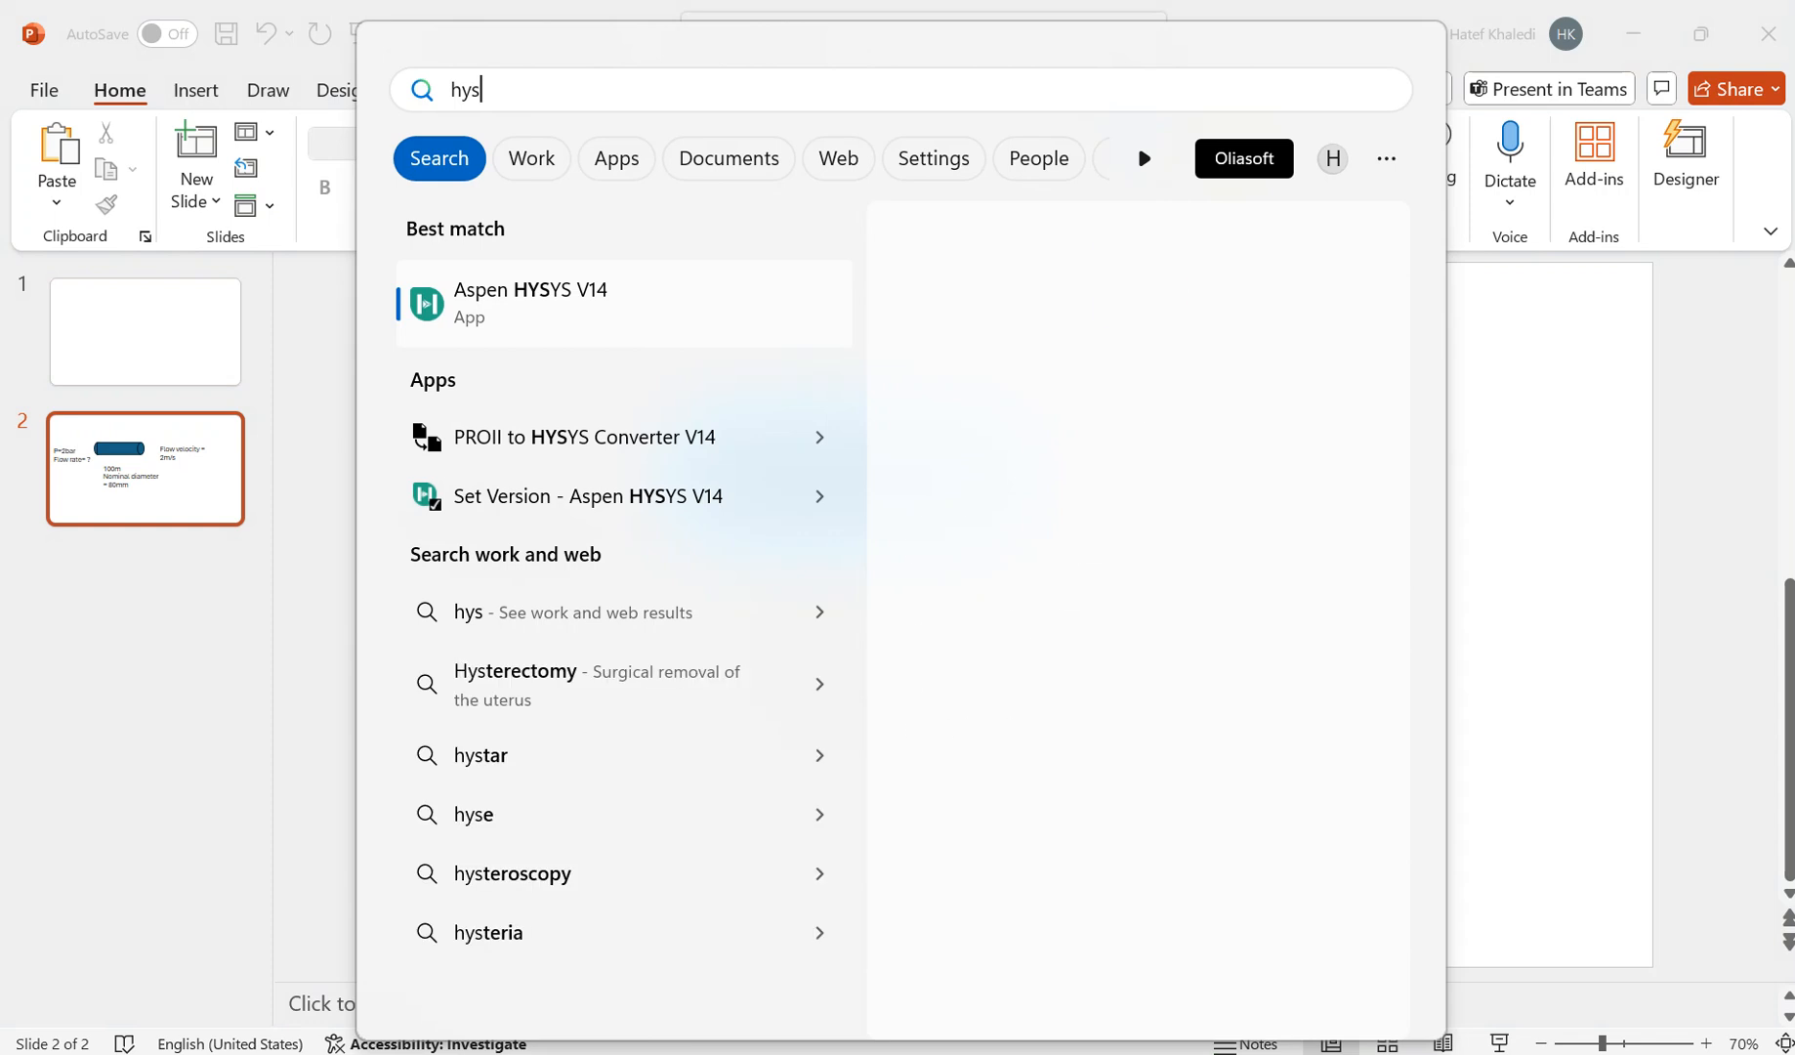
Launch Aspen HYSYS V14 from the Windows Start search with 'hys'
left_click(528, 303)
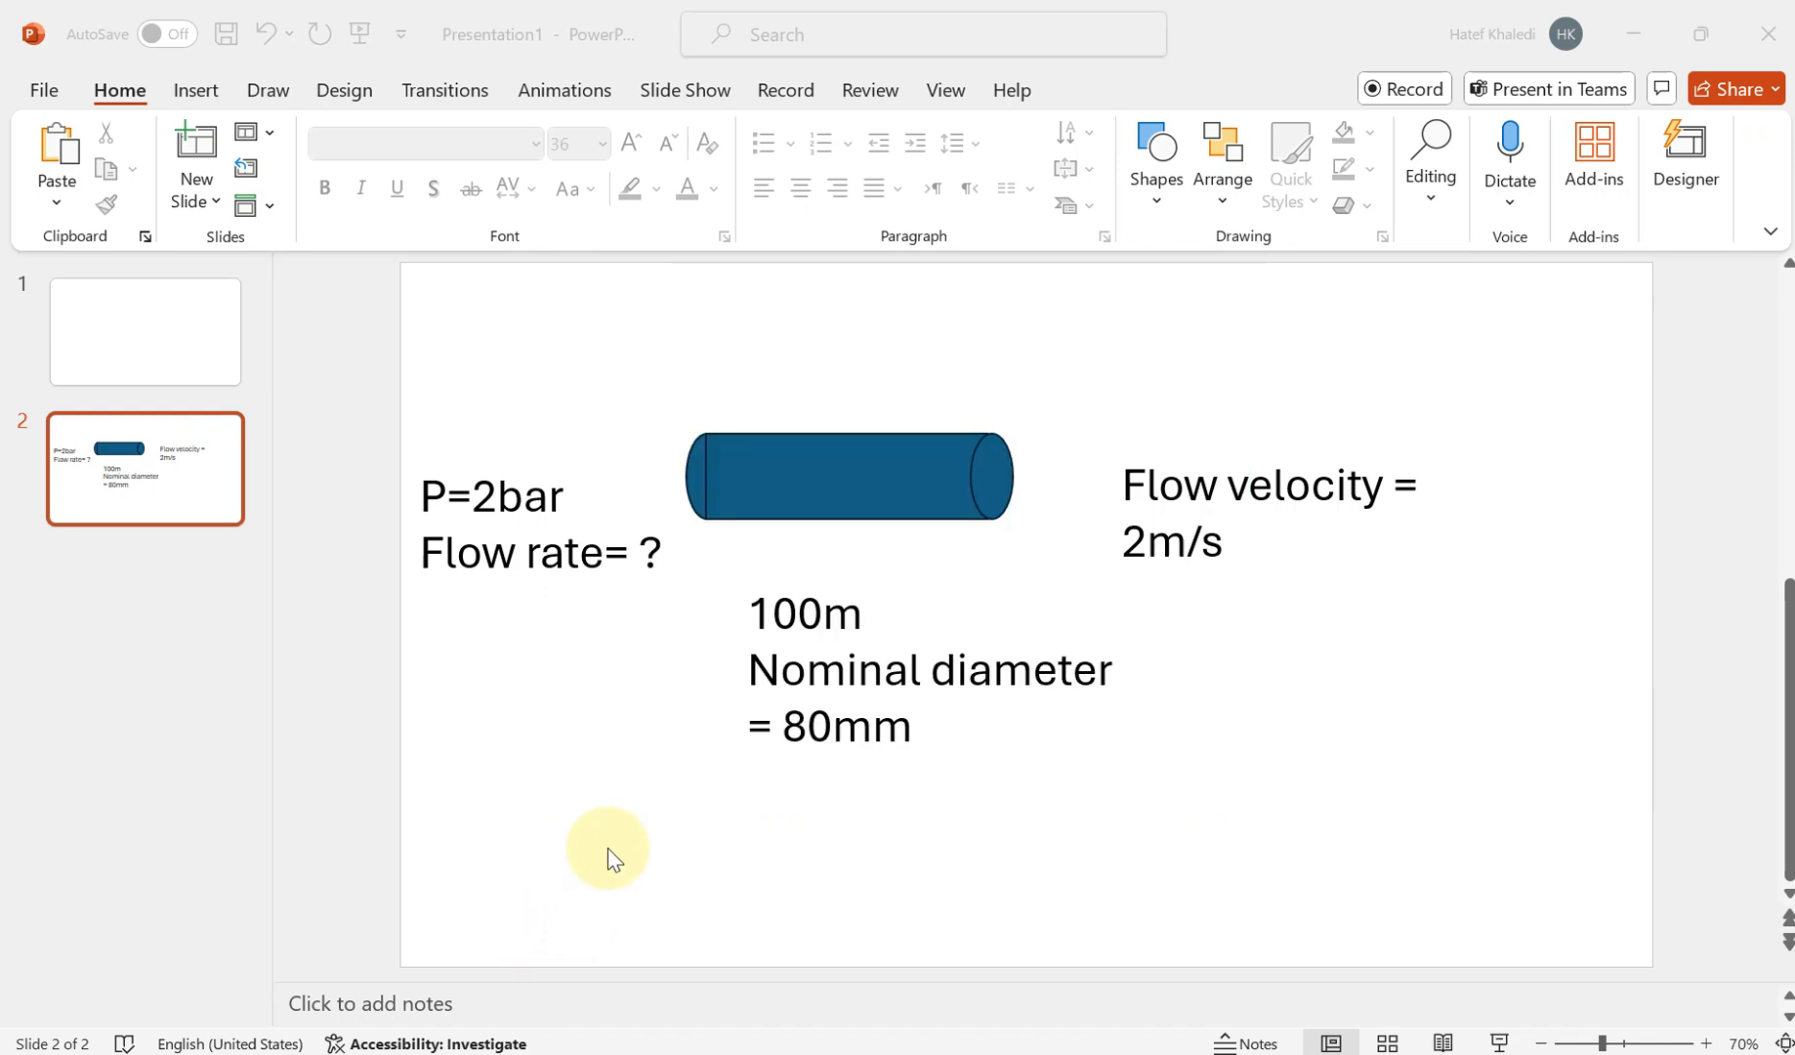
mouse_move(624, 847)
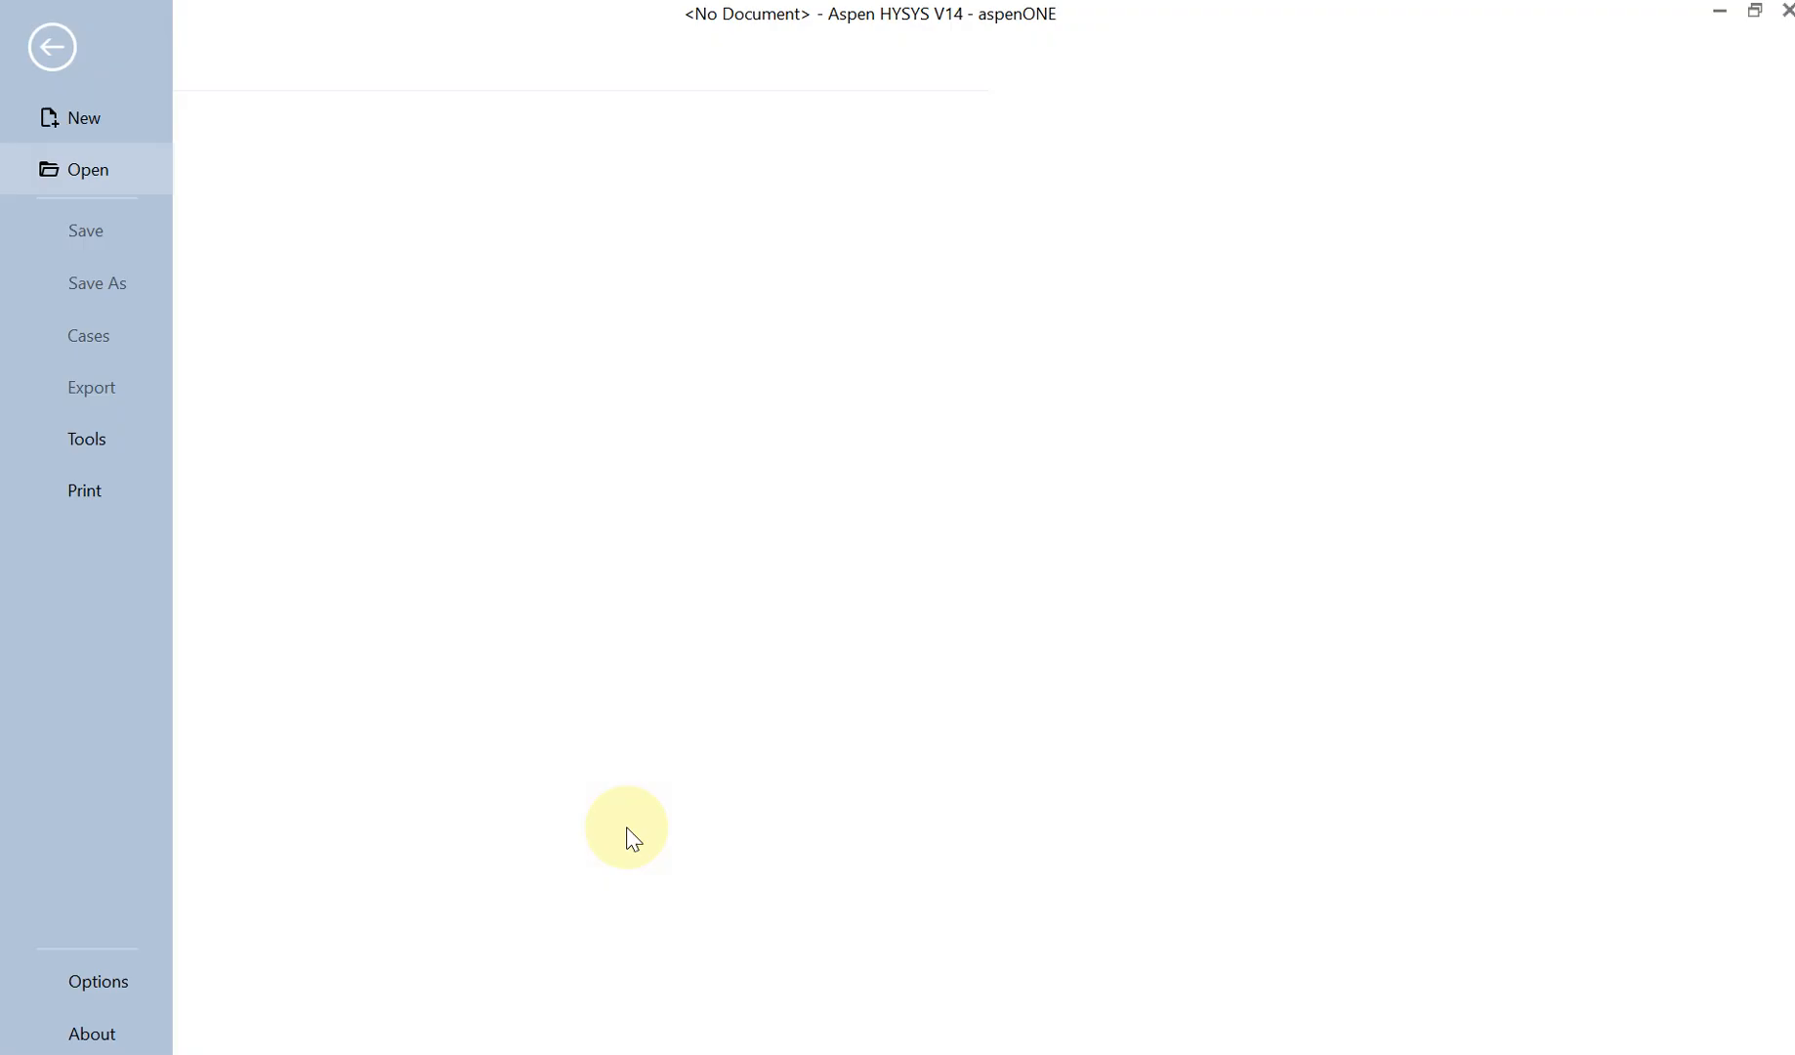
Create a new case and add water (H2O) to a new component list
left_click(84, 119)
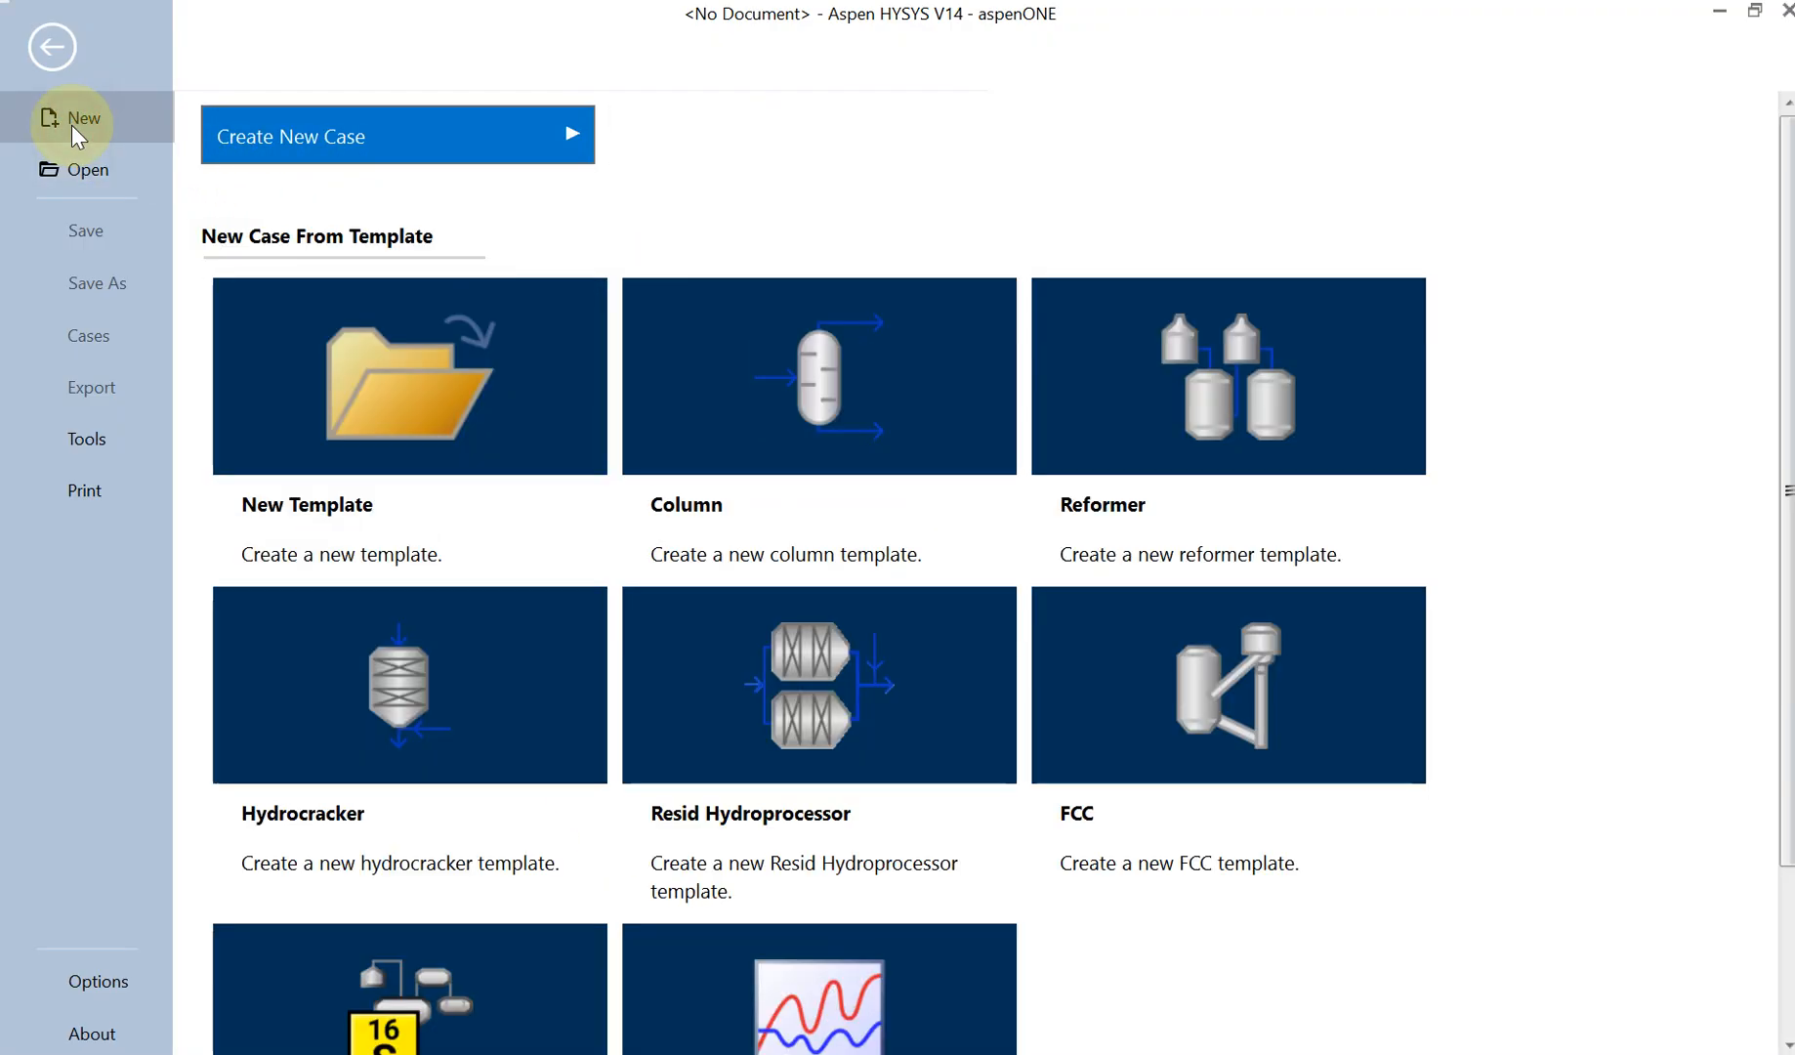
left_click(409, 374)
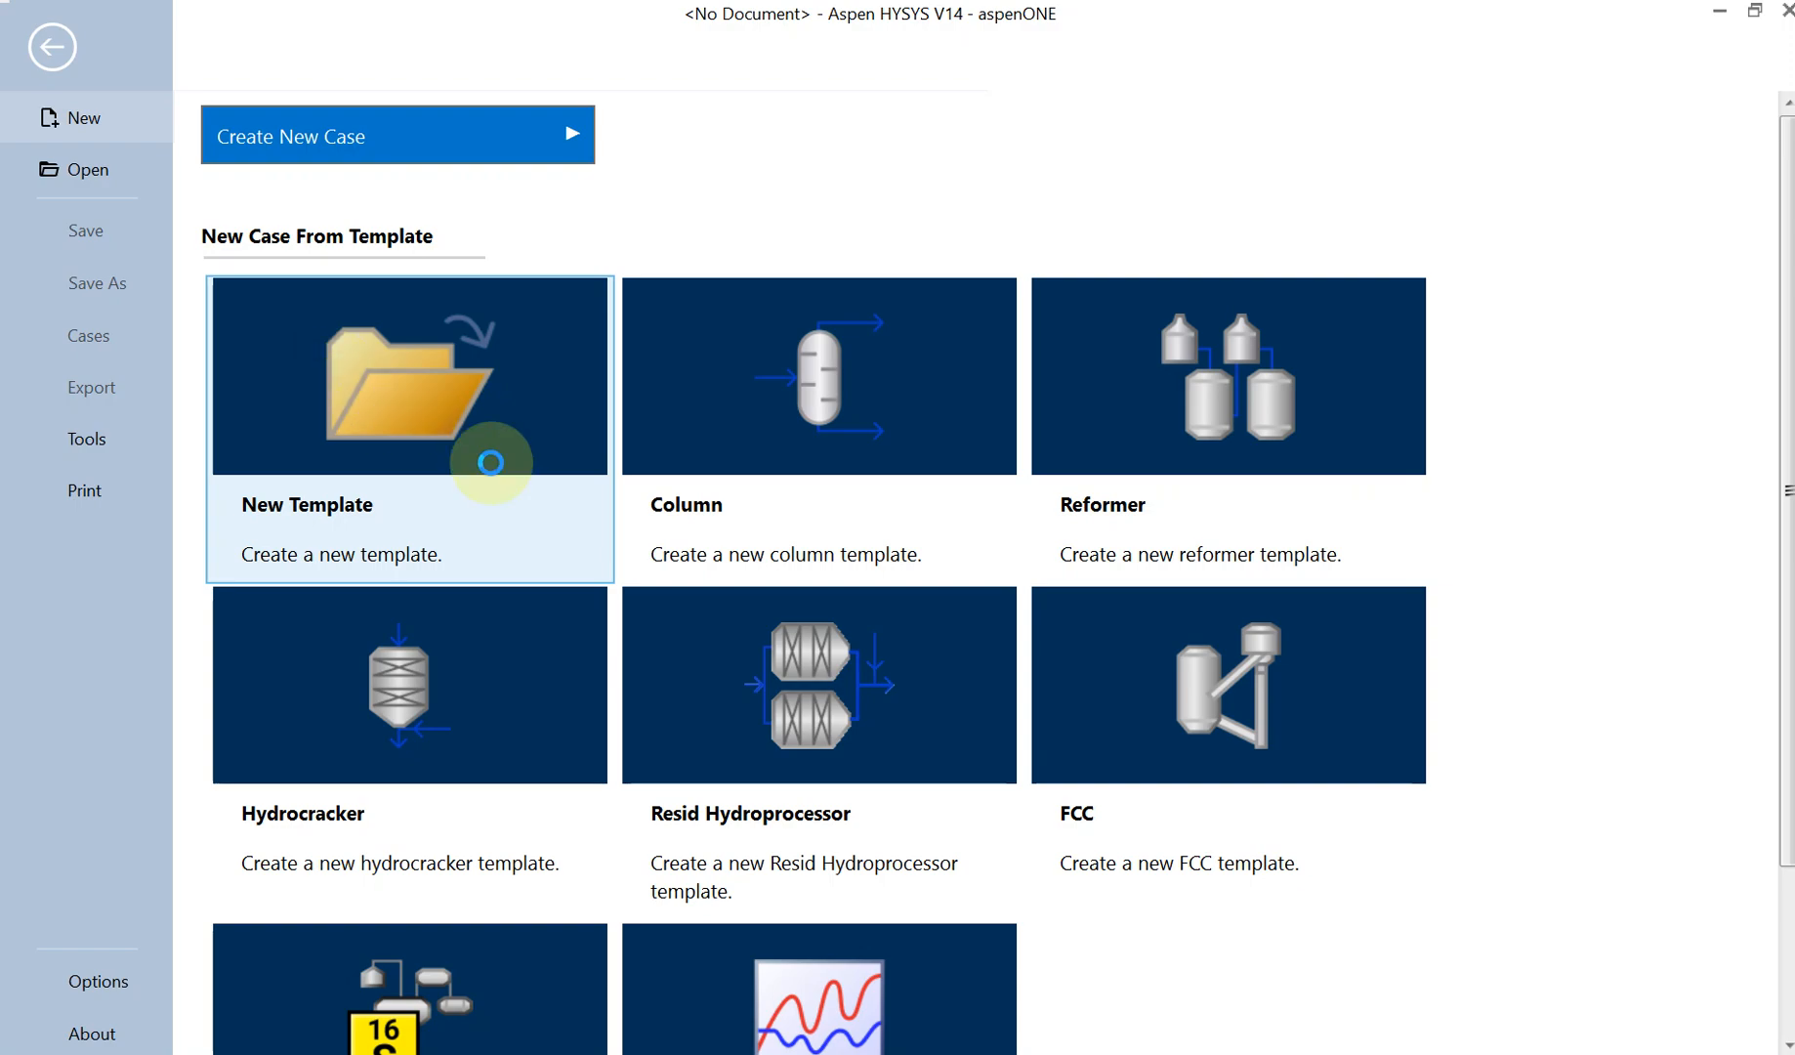
left_click(394, 134)
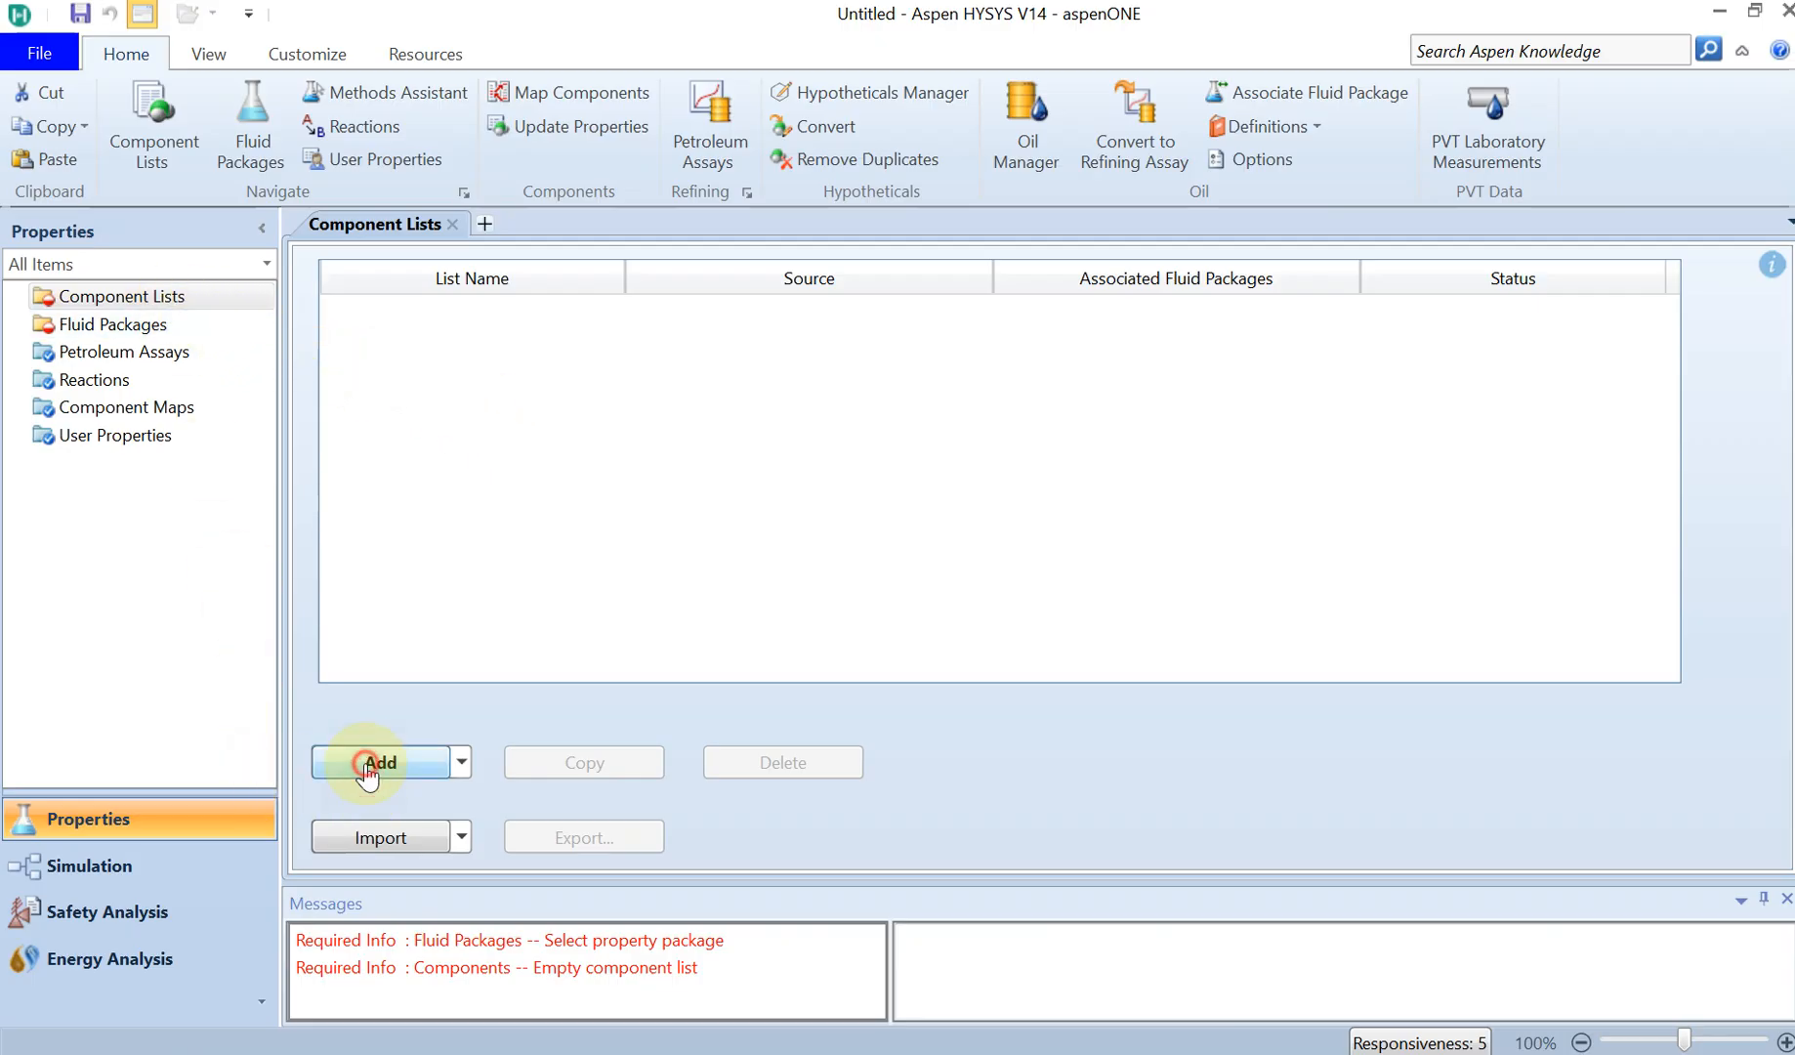
left_click(379, 761)
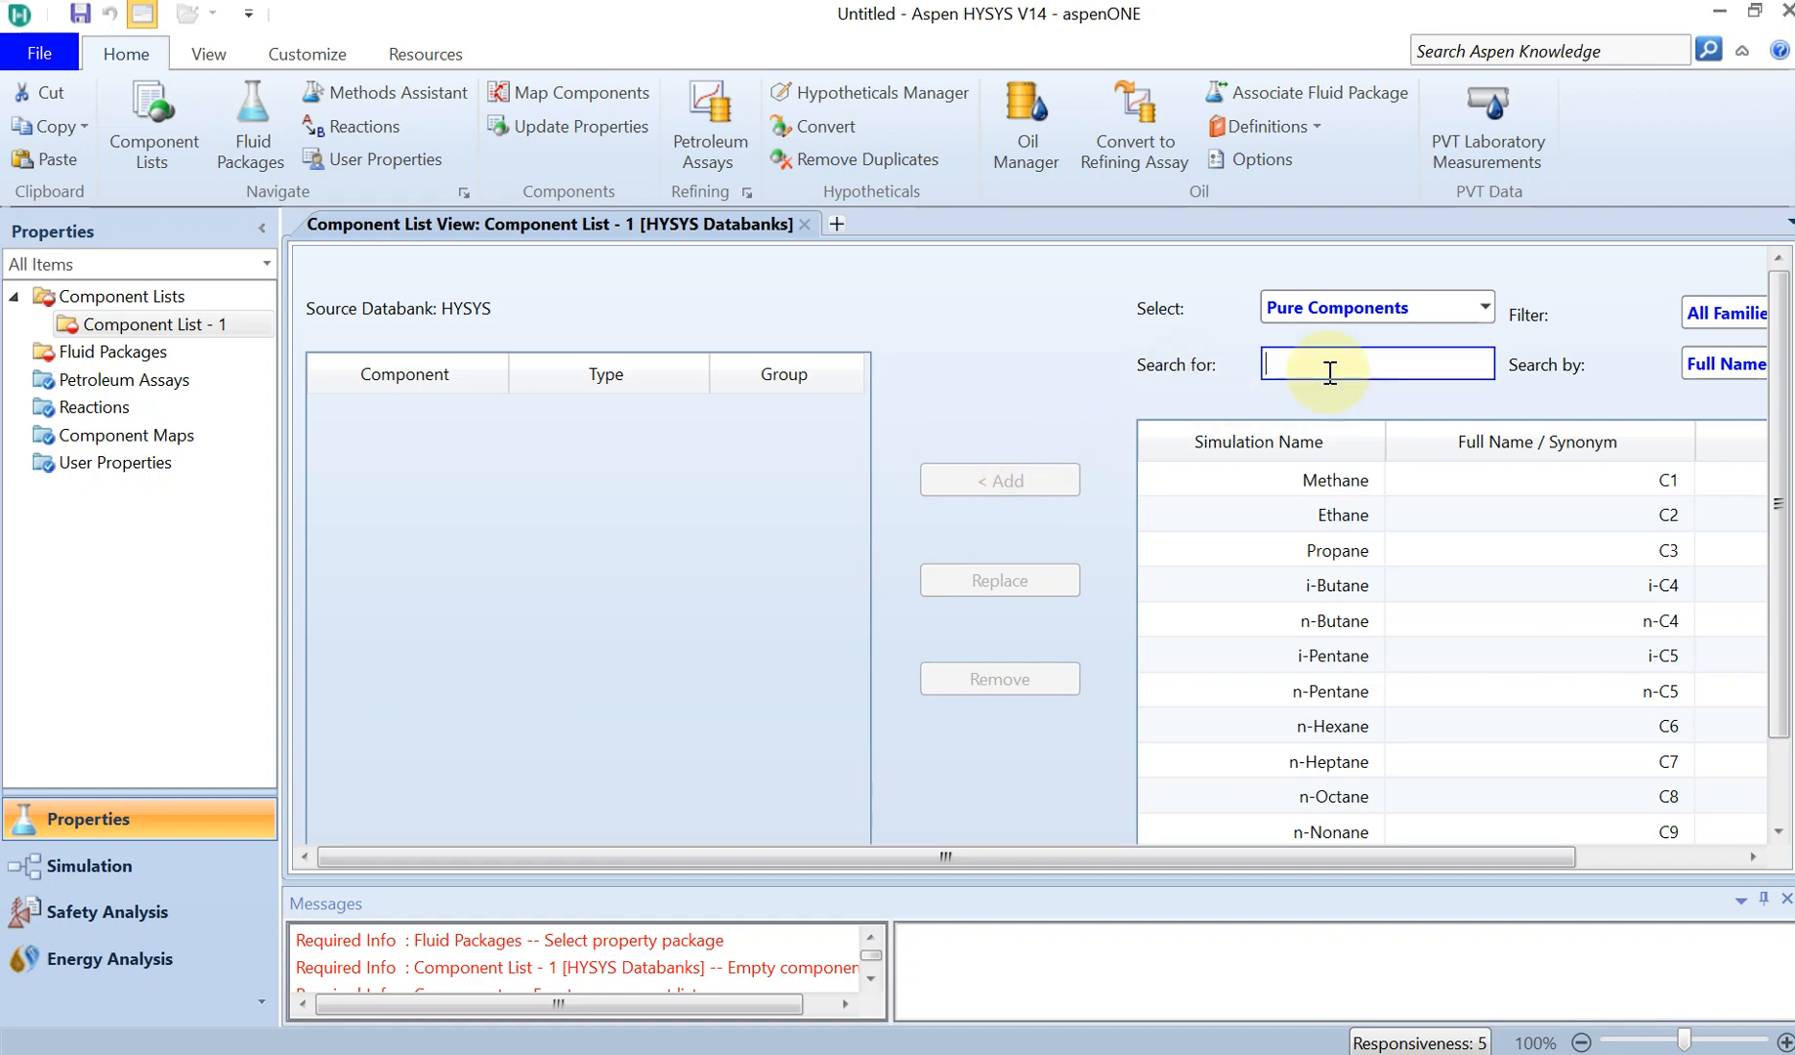
type("water")
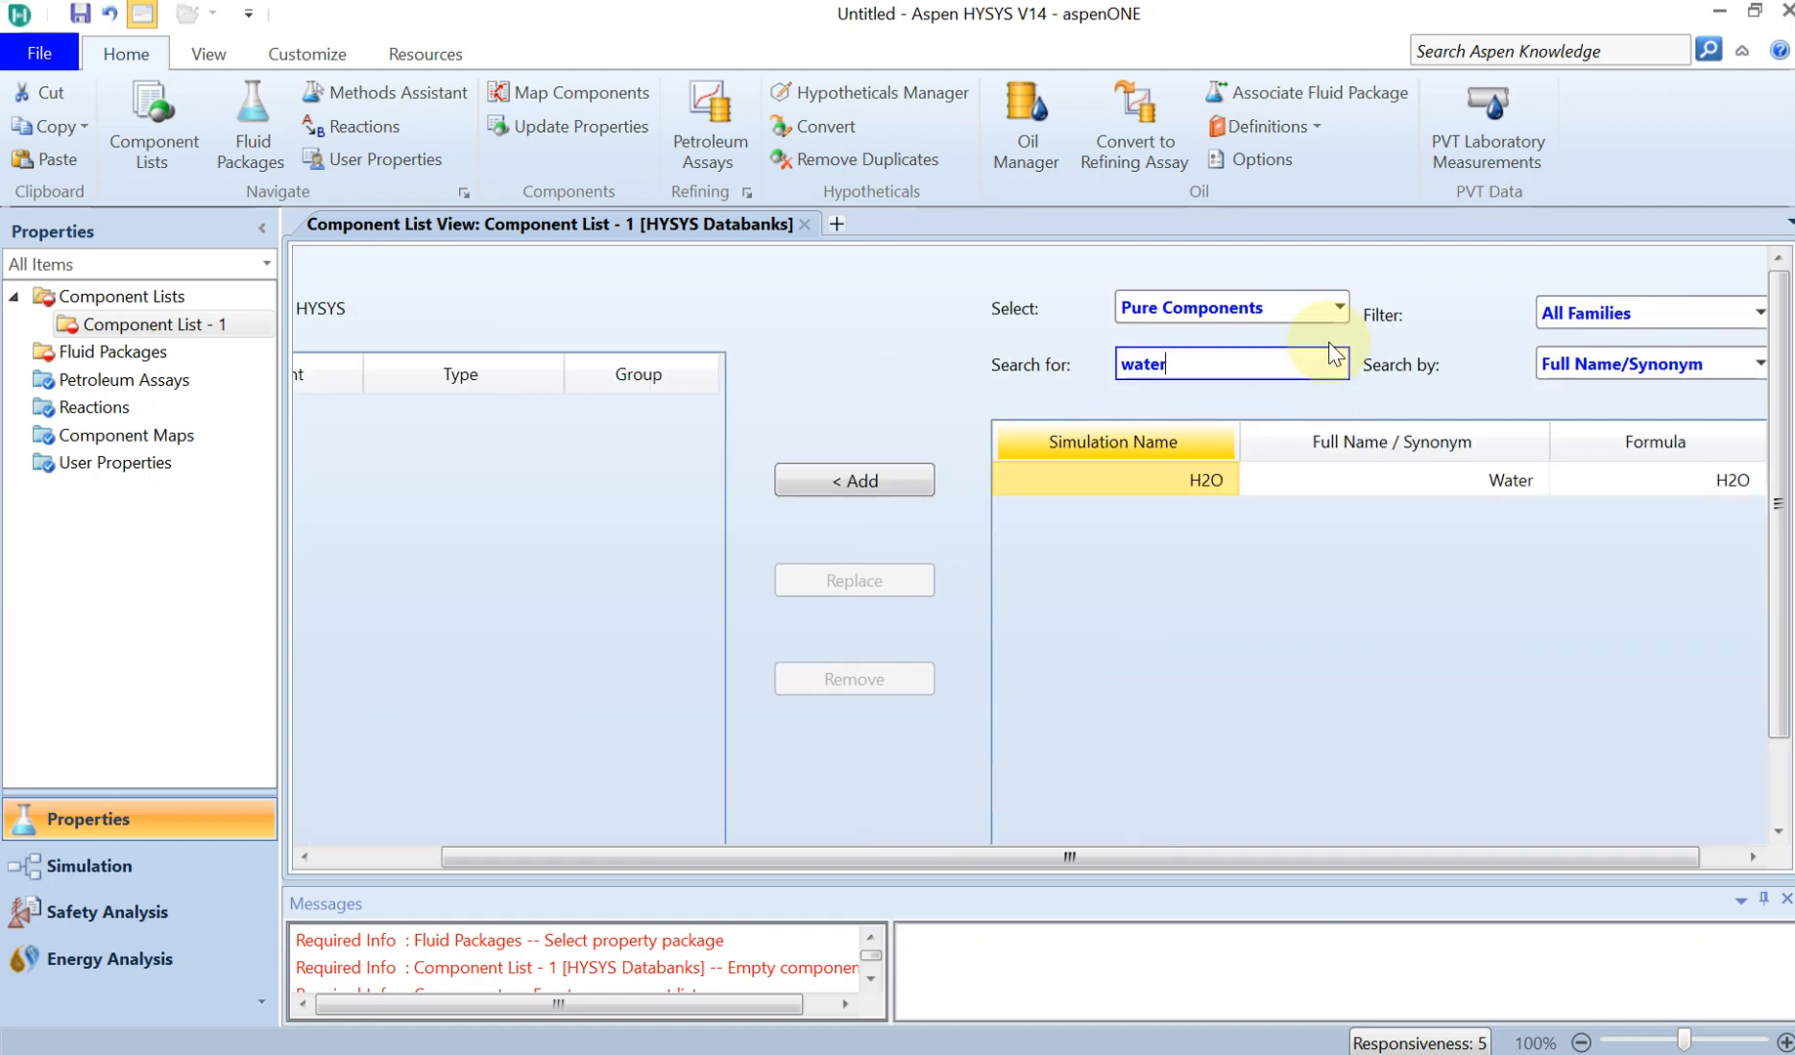
left_click(853, 478)
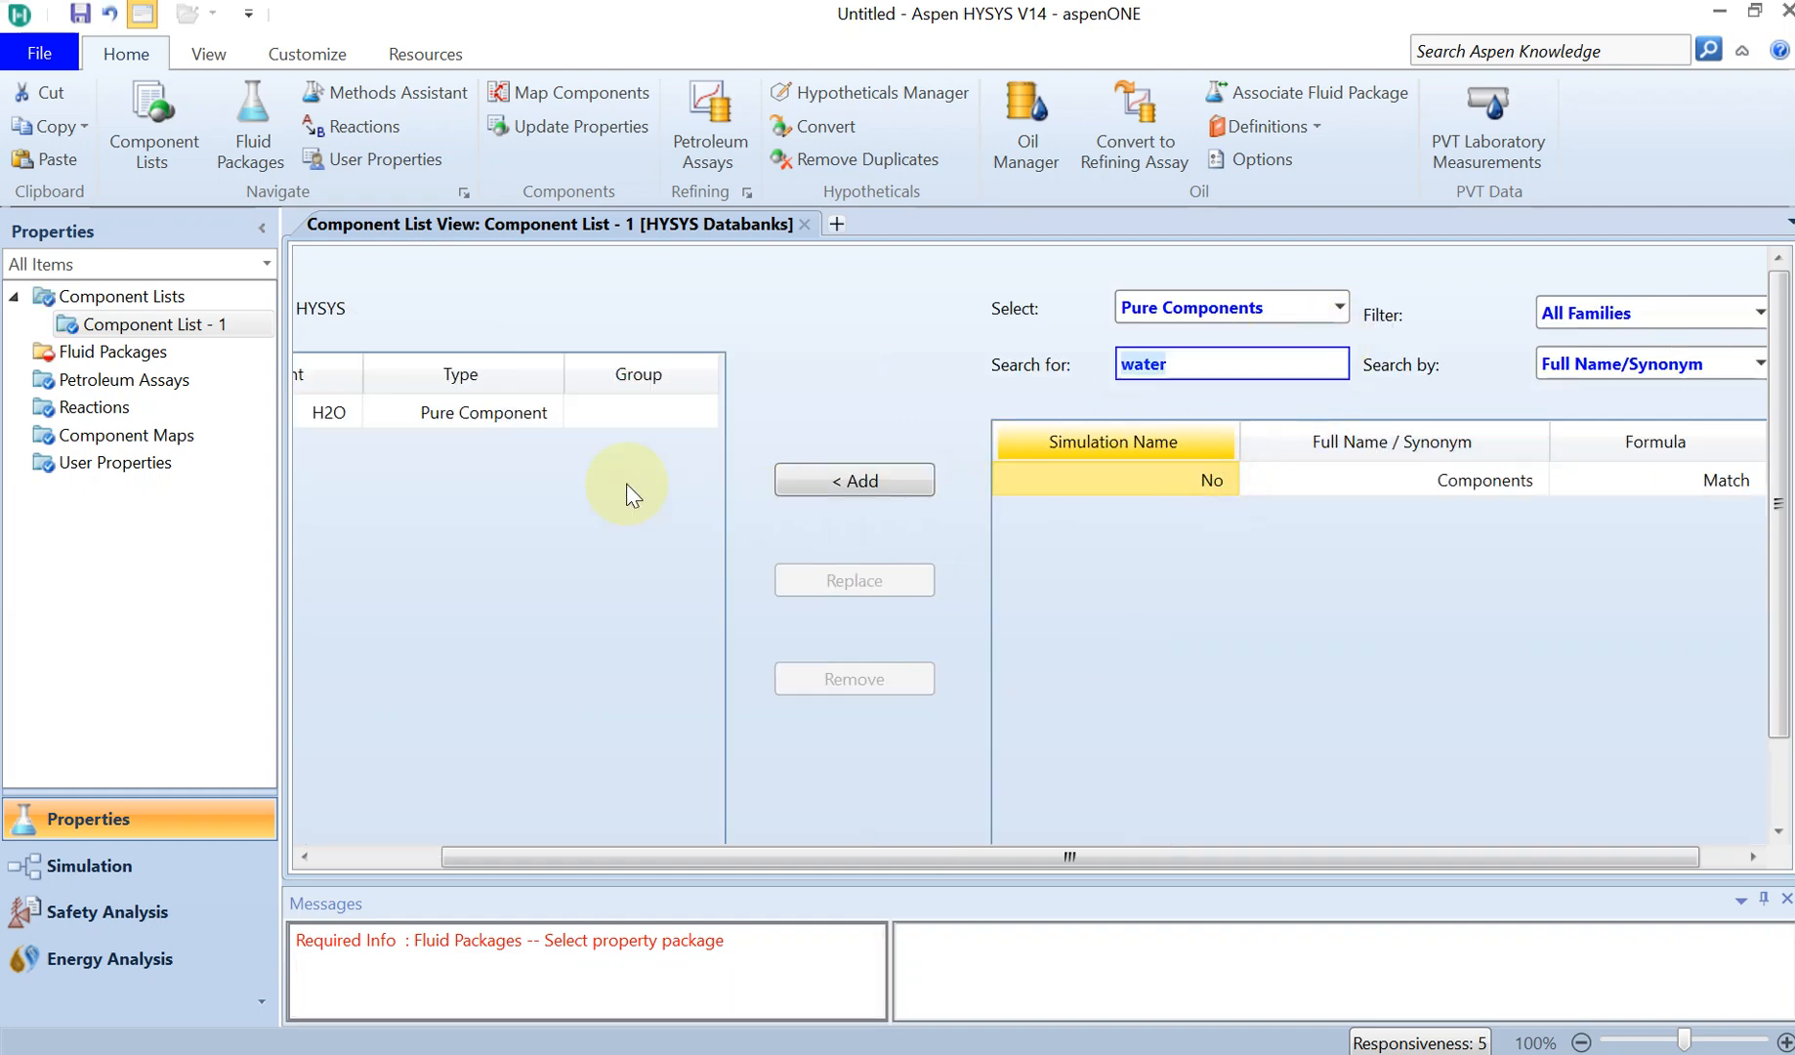
Add fluid package Basis-1 using the Peng-Robinson property package
left_click(114, 351)
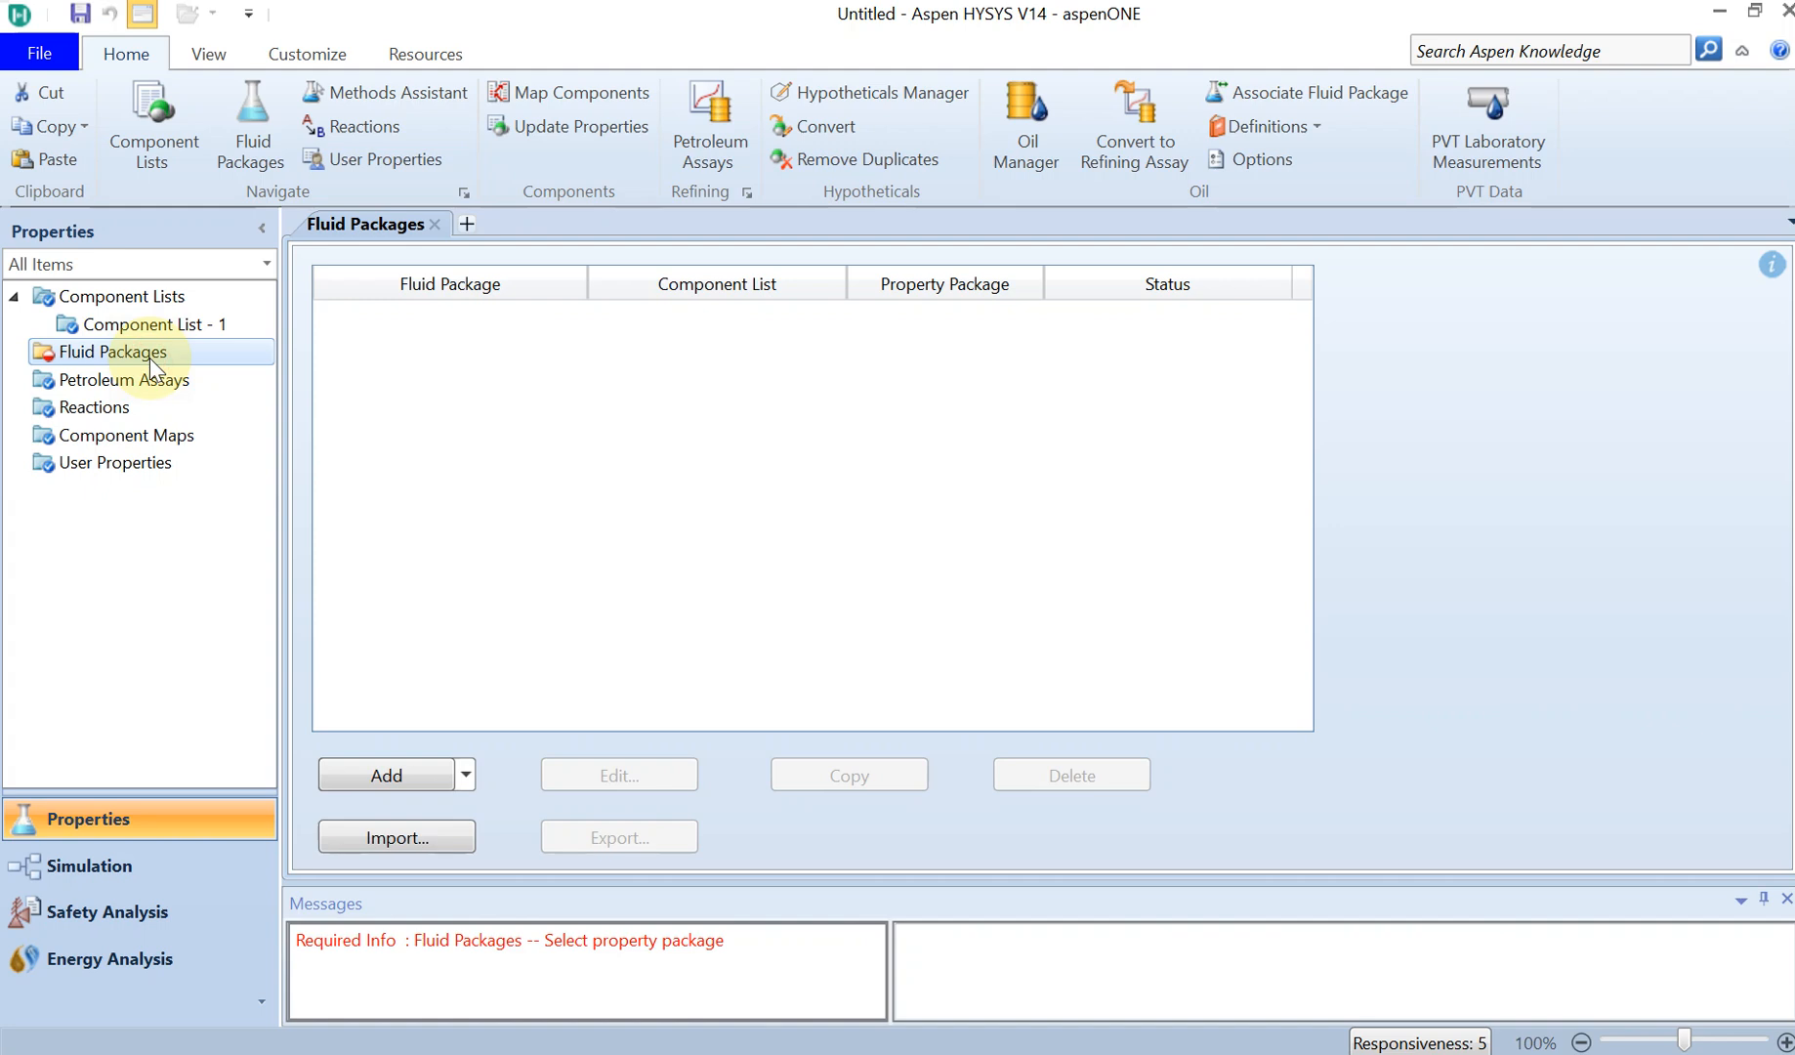
mouse_move(466, 774)
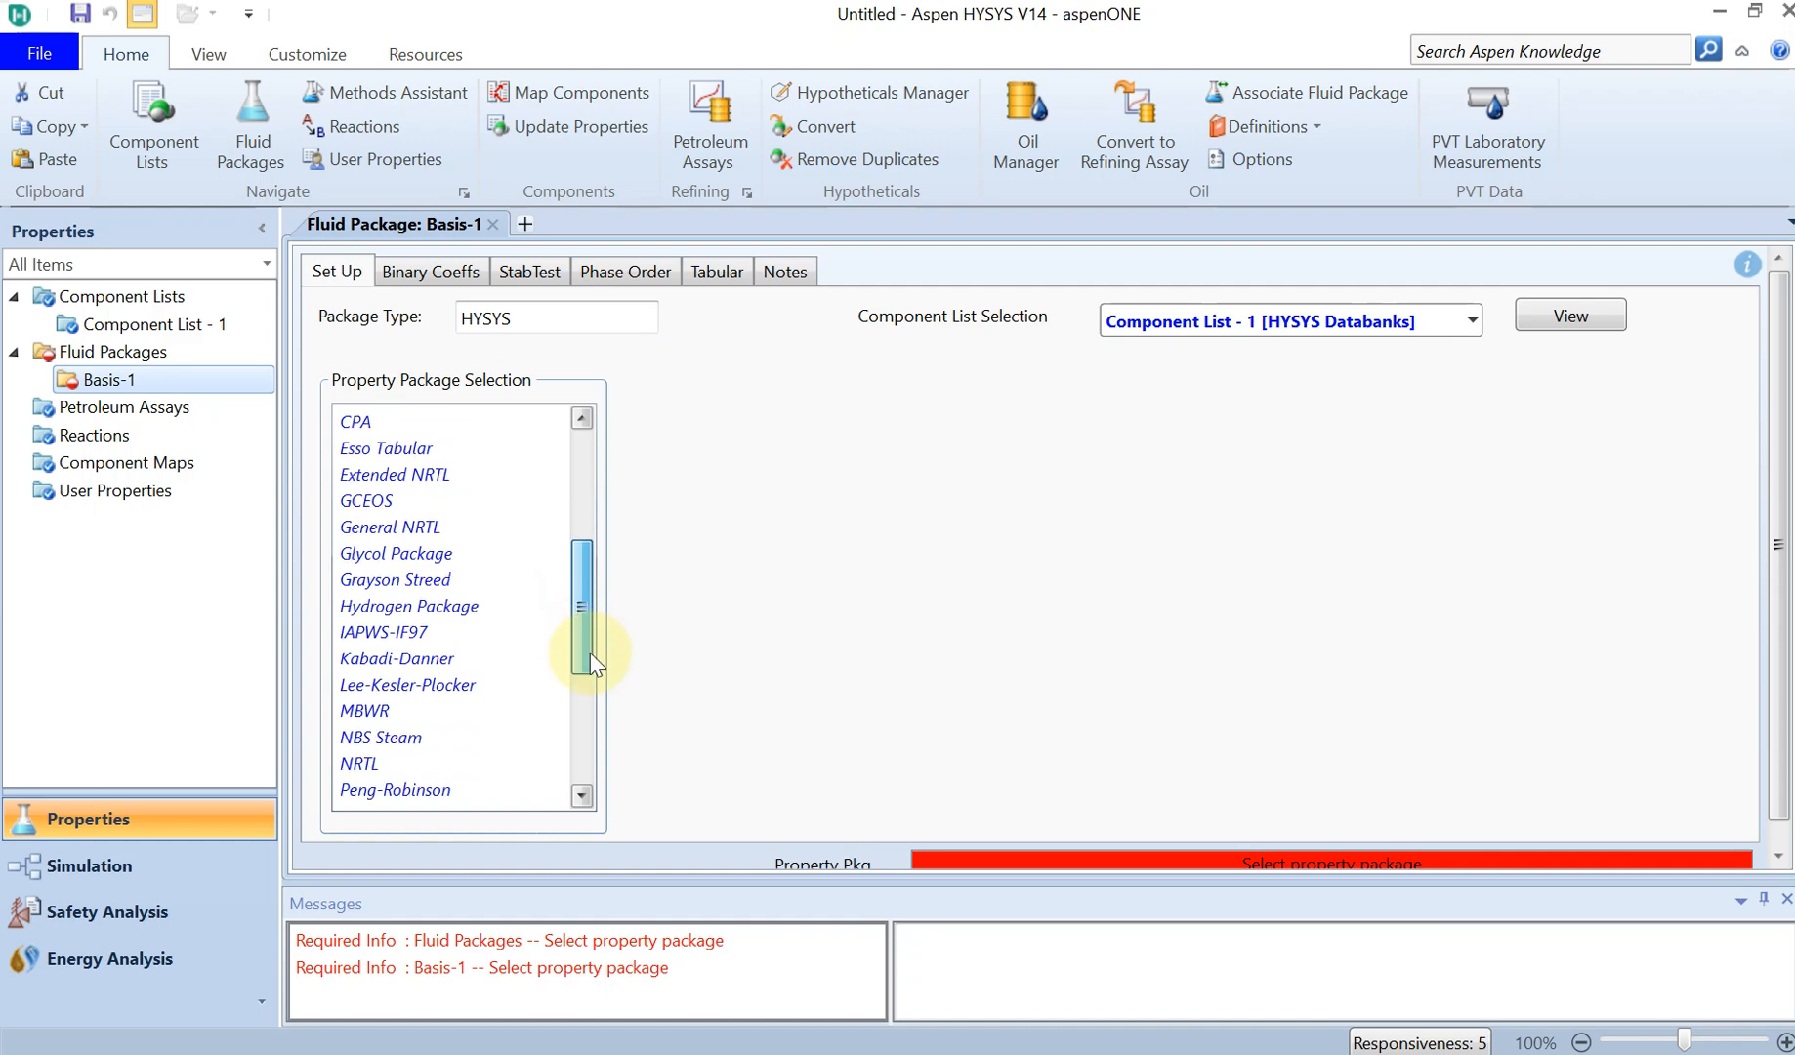
left_click(368, 736)
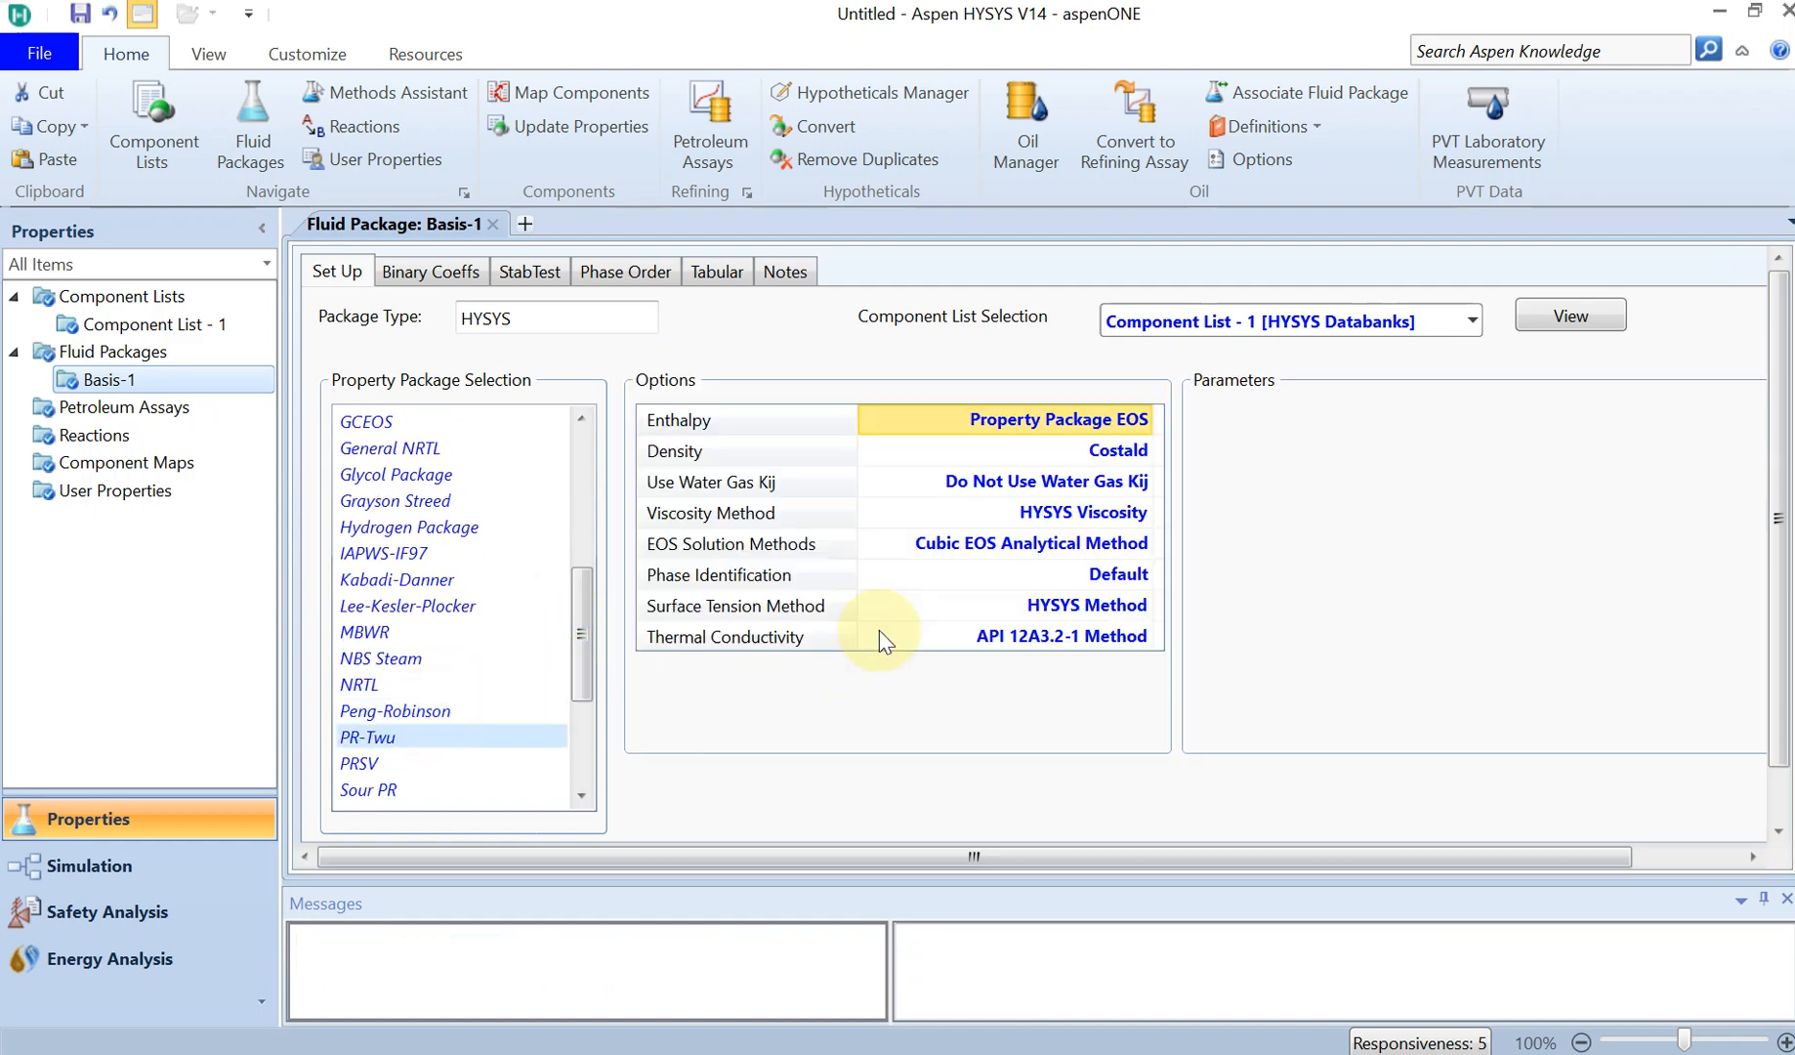
left_click(393, 710)
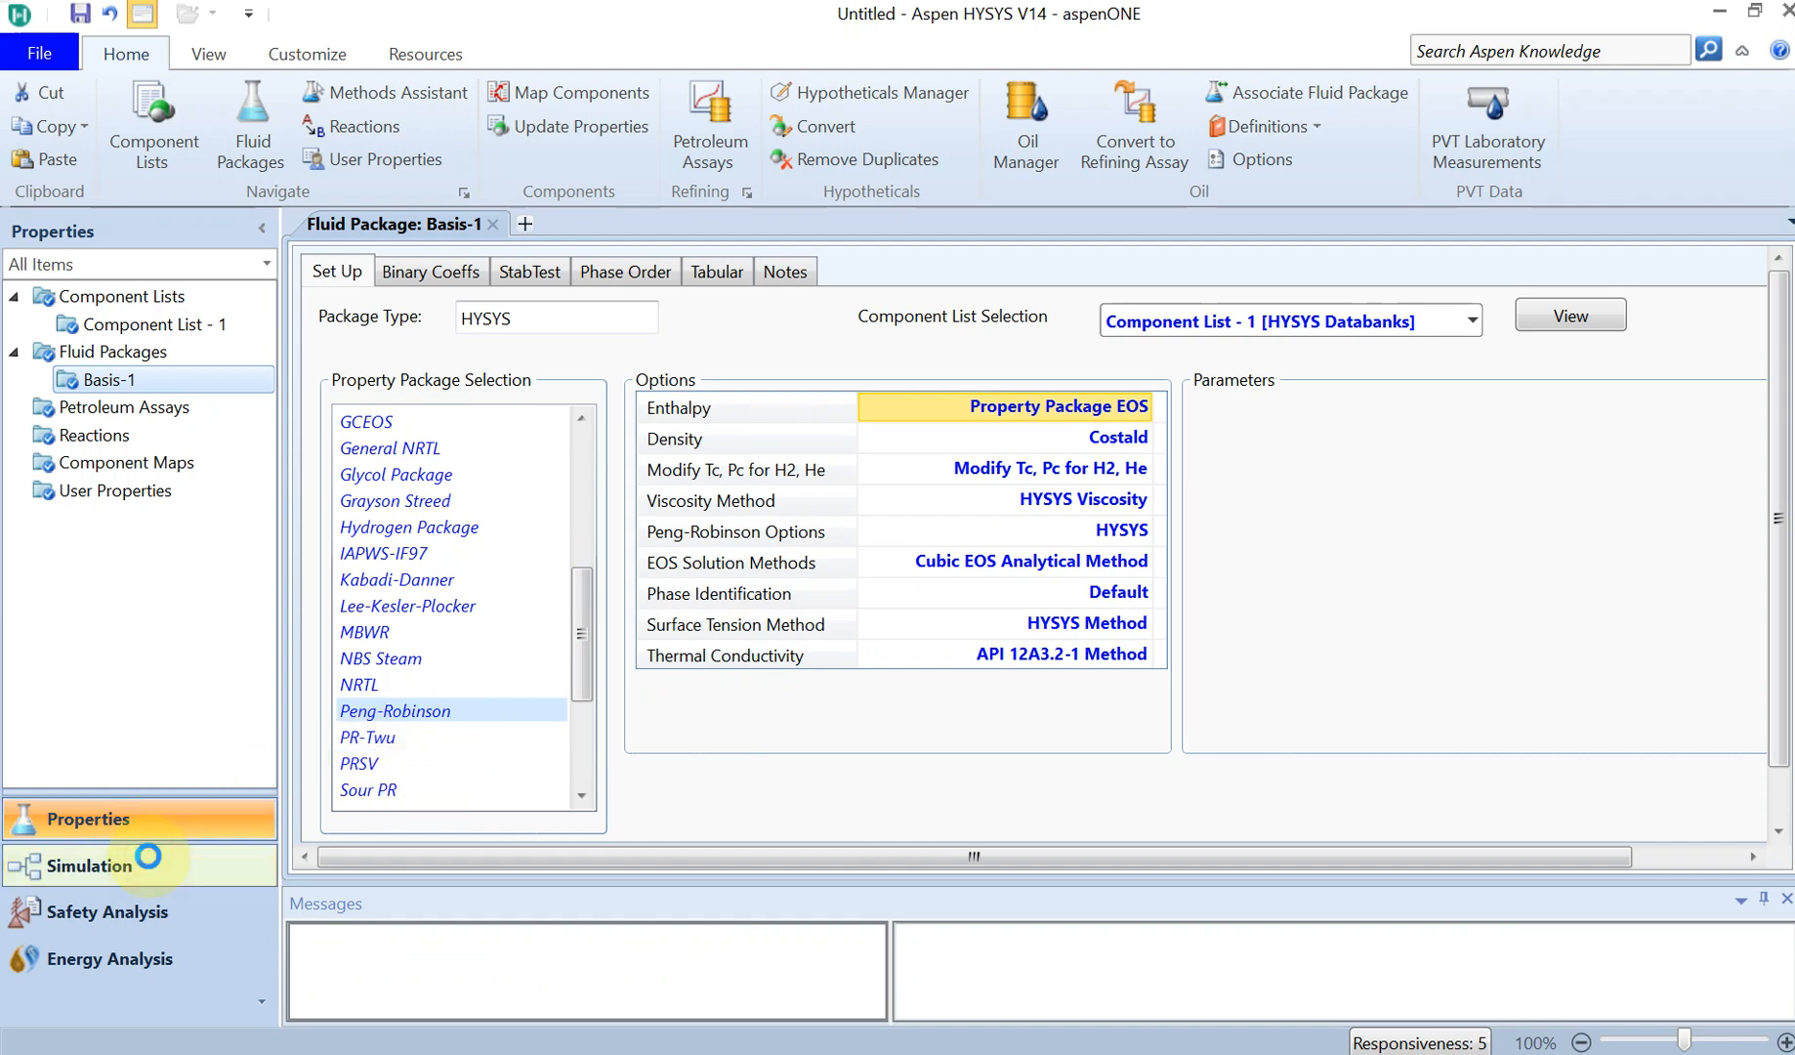
Place Pipe Segment PIPE-100 and connect Inlet, Outlet and Energy streams
left_click(89, 865)
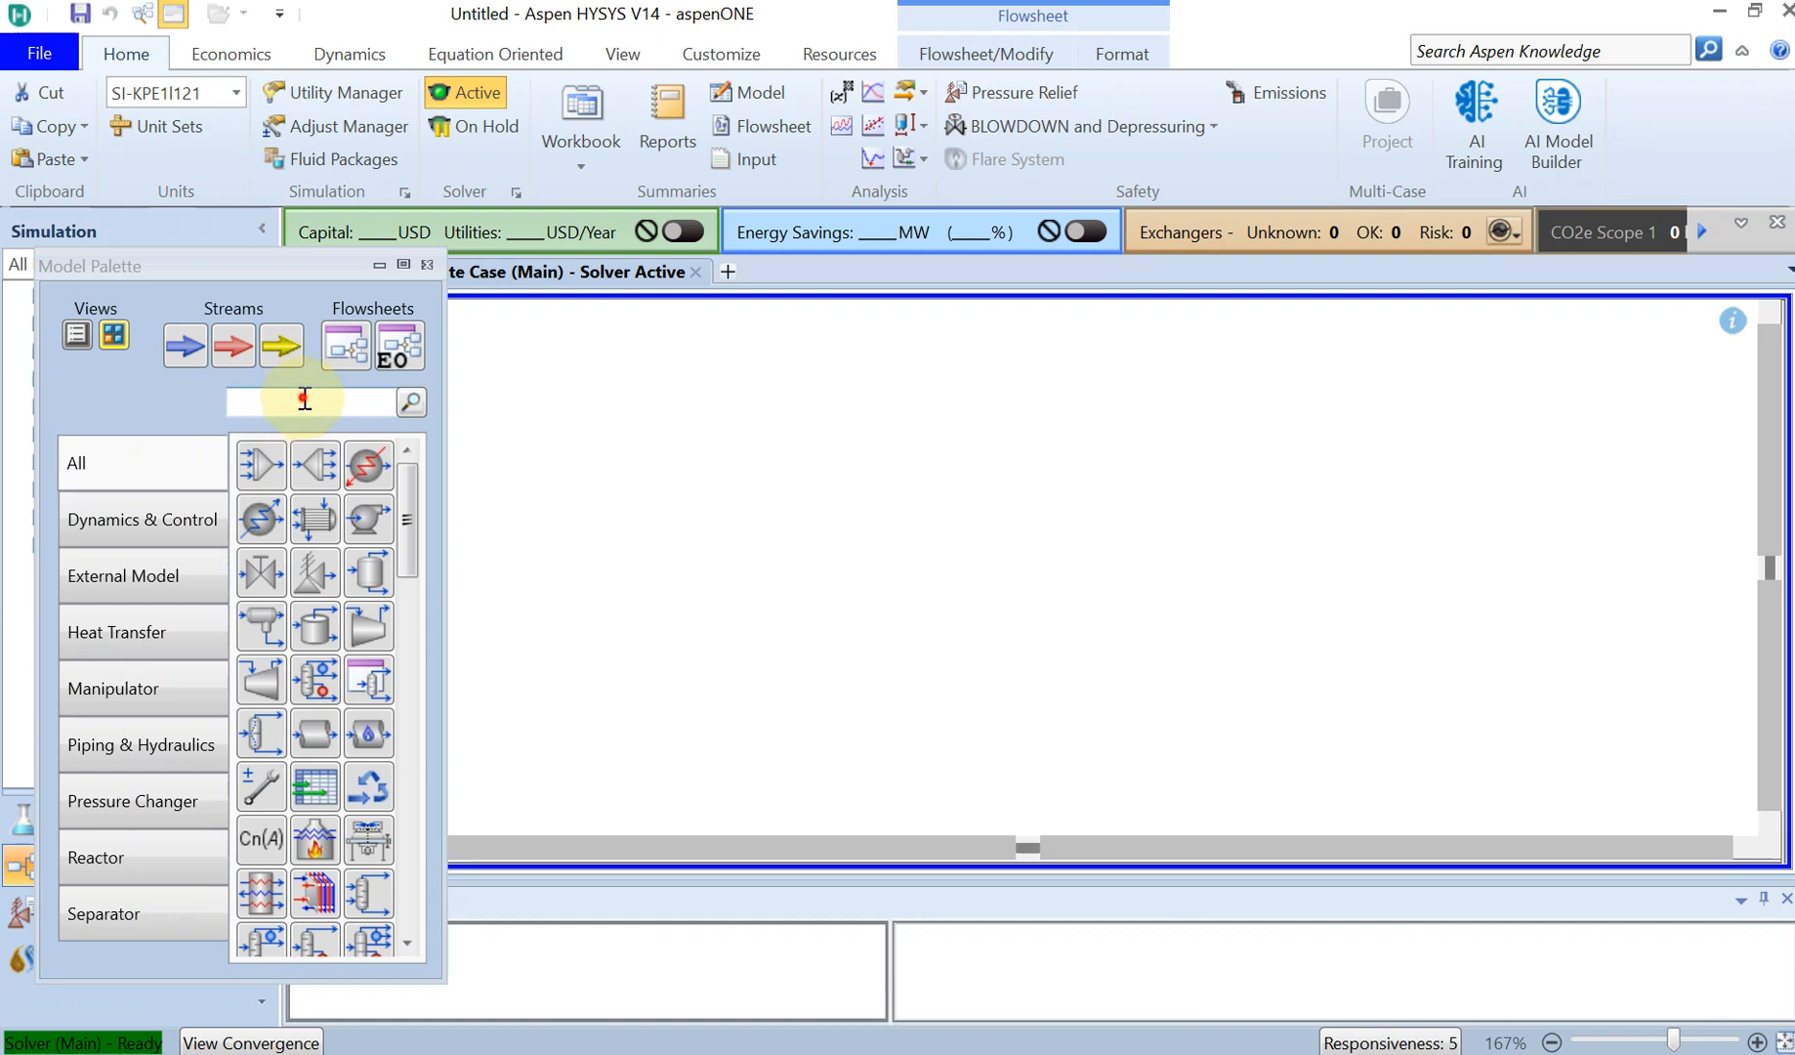
type("pipe")
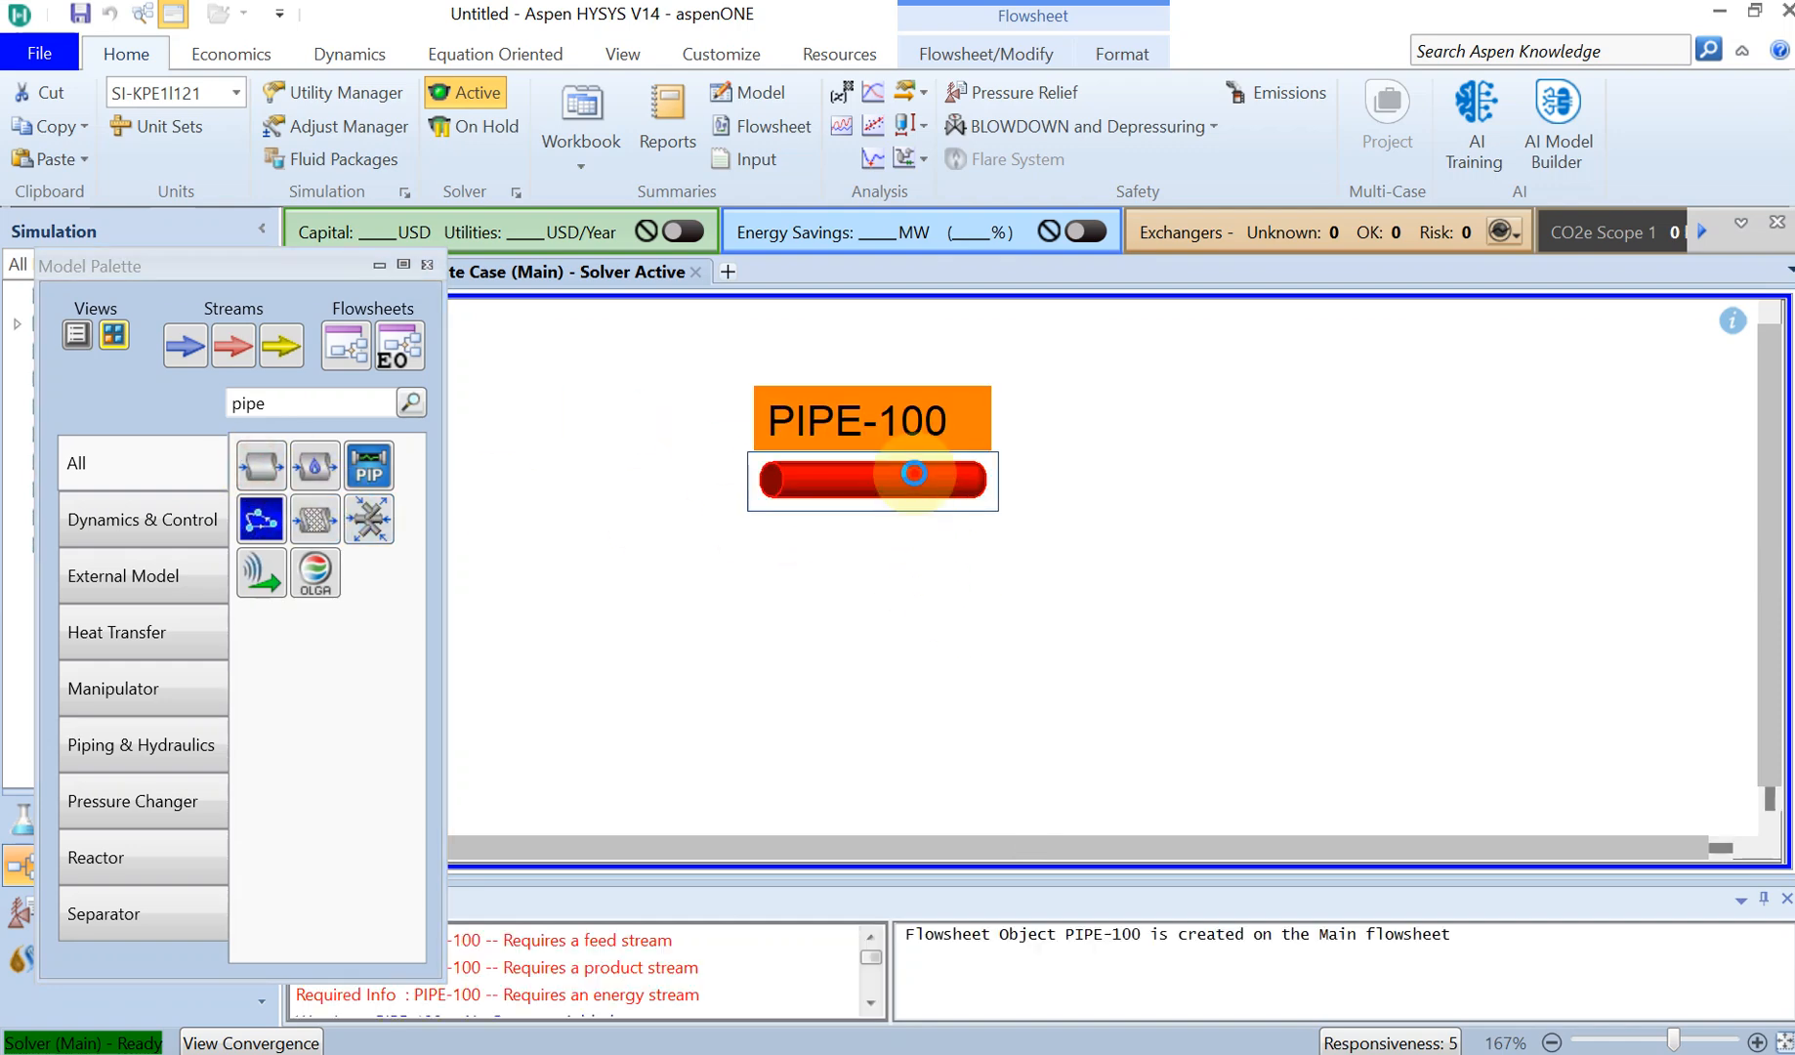
double_click(872, 480)
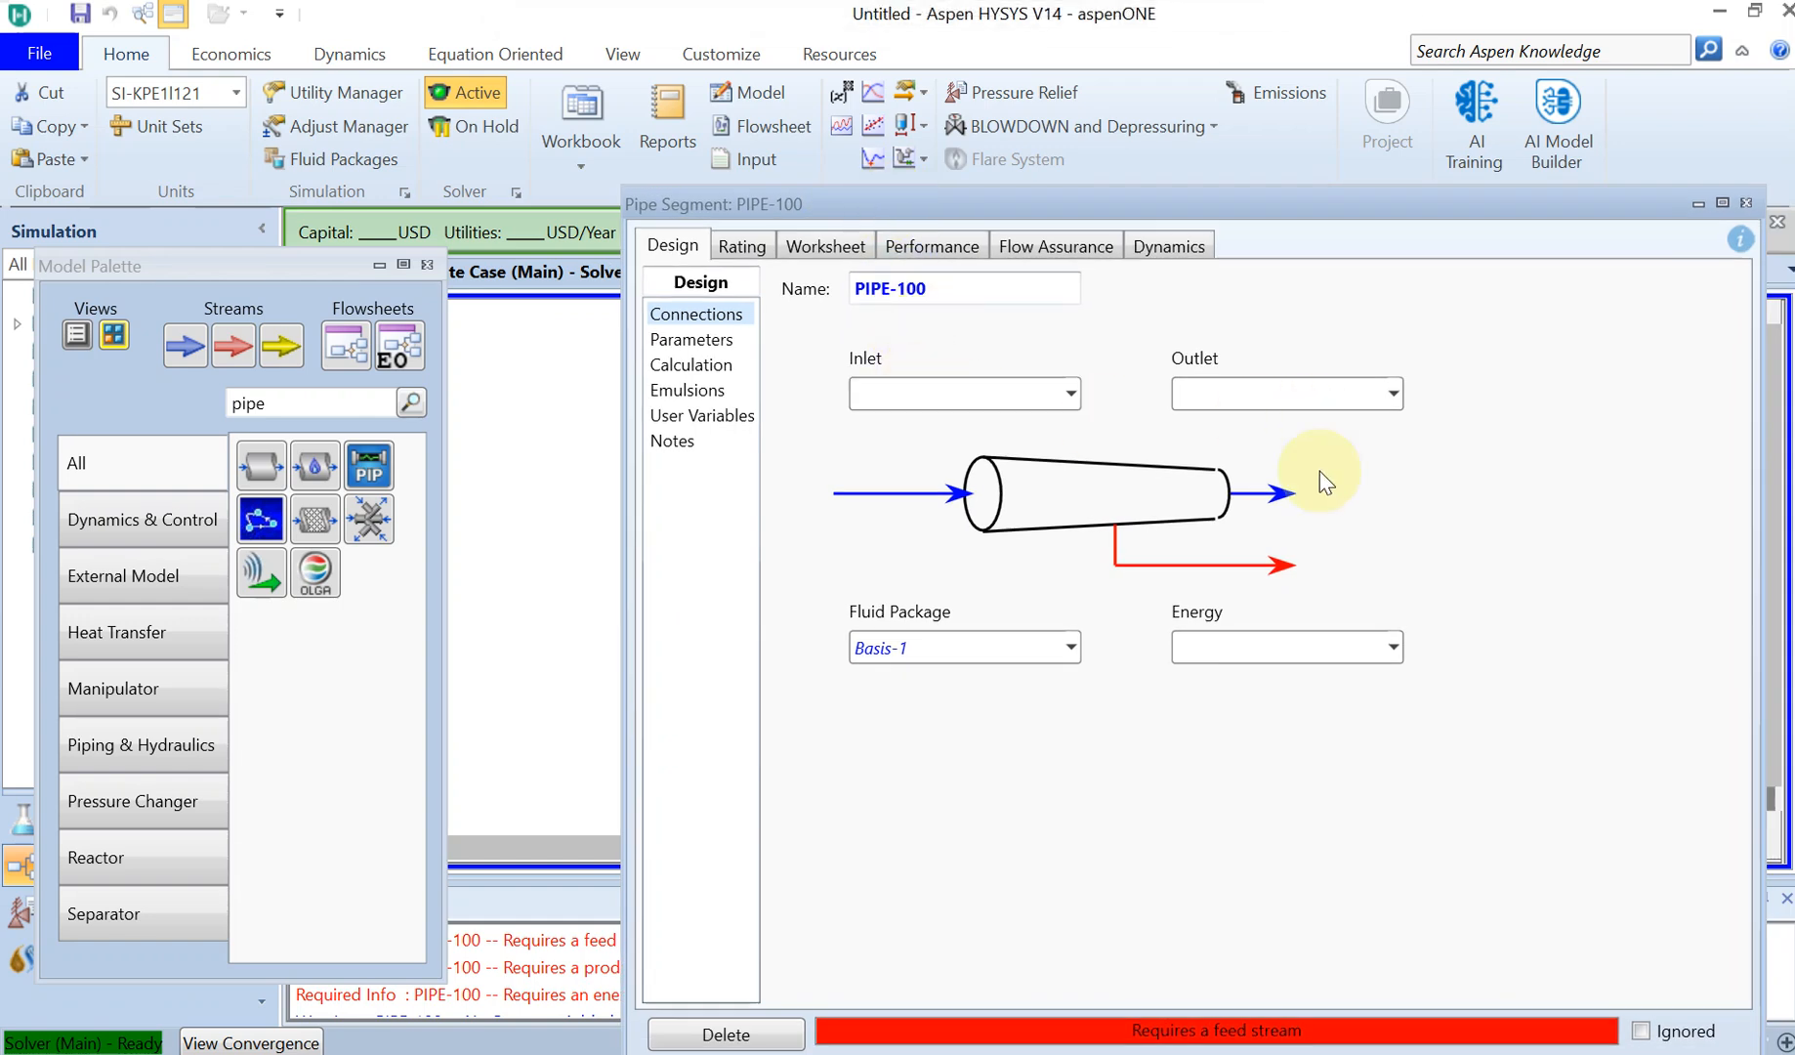
left_click(962, 393)
type("Inlet")
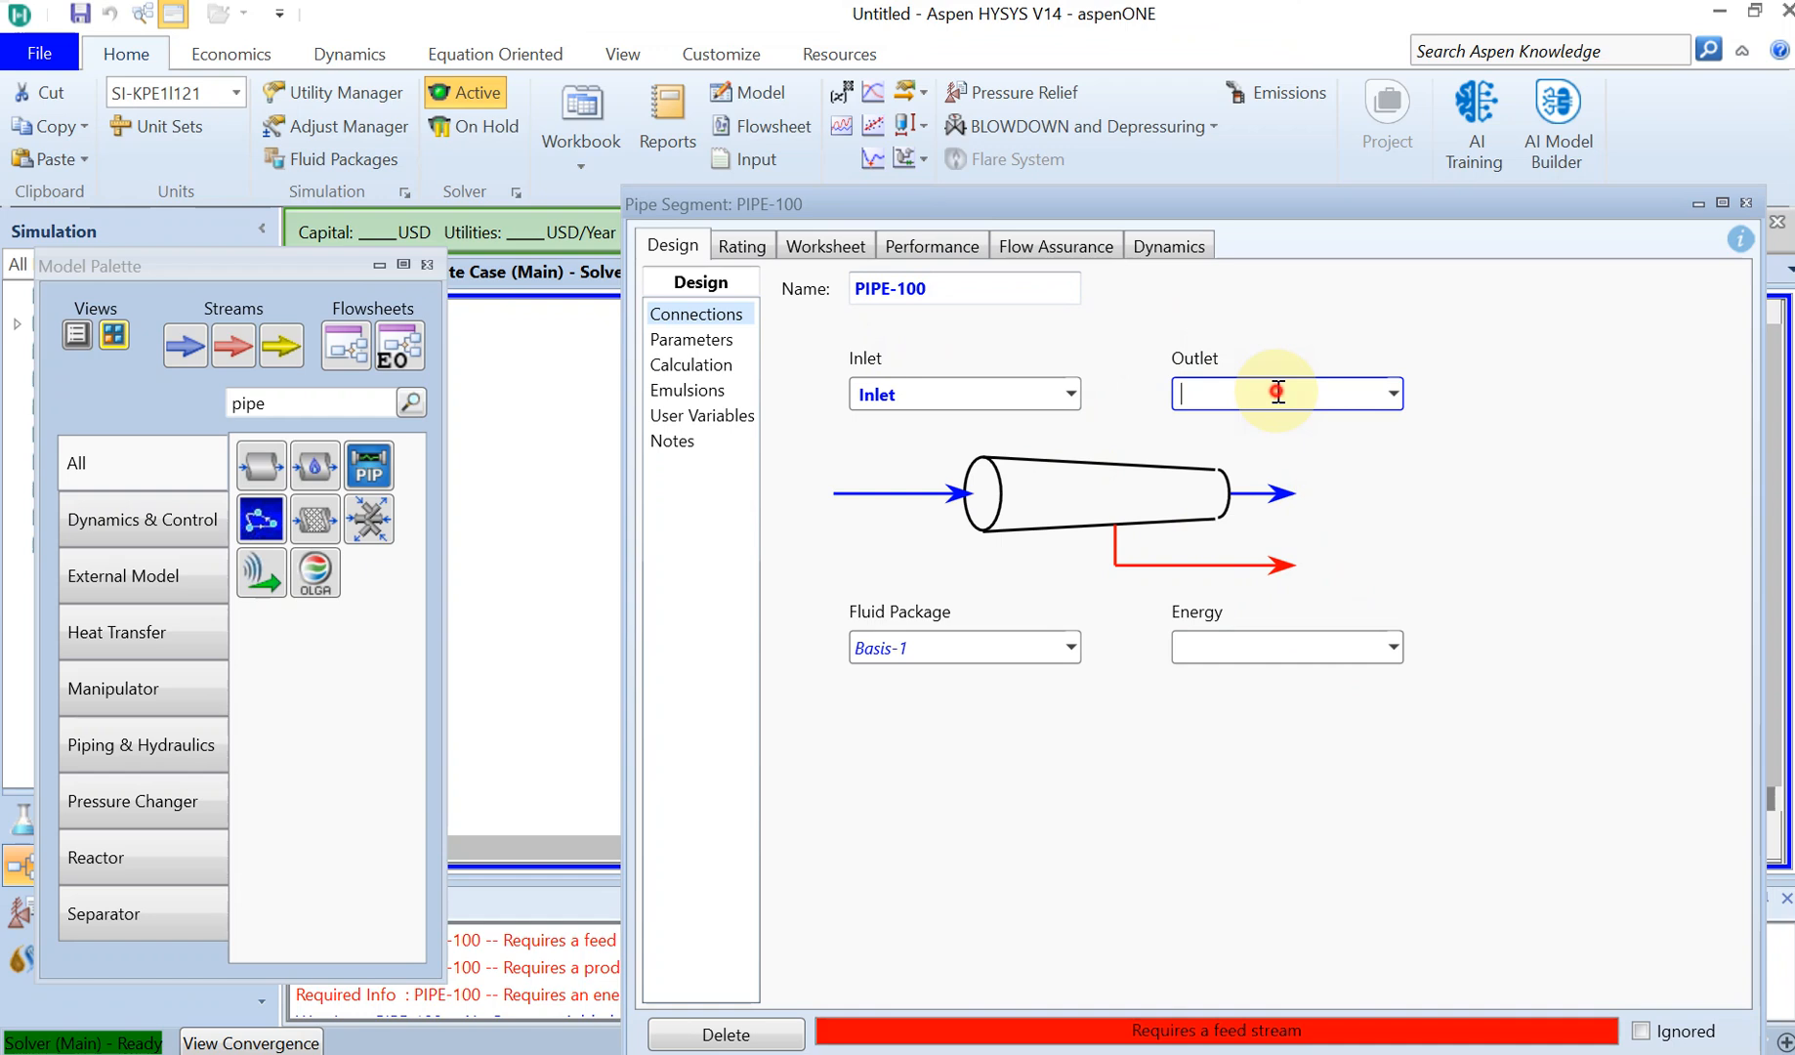
type("Outlet")
left_click(1287, 648)
type("Energy")
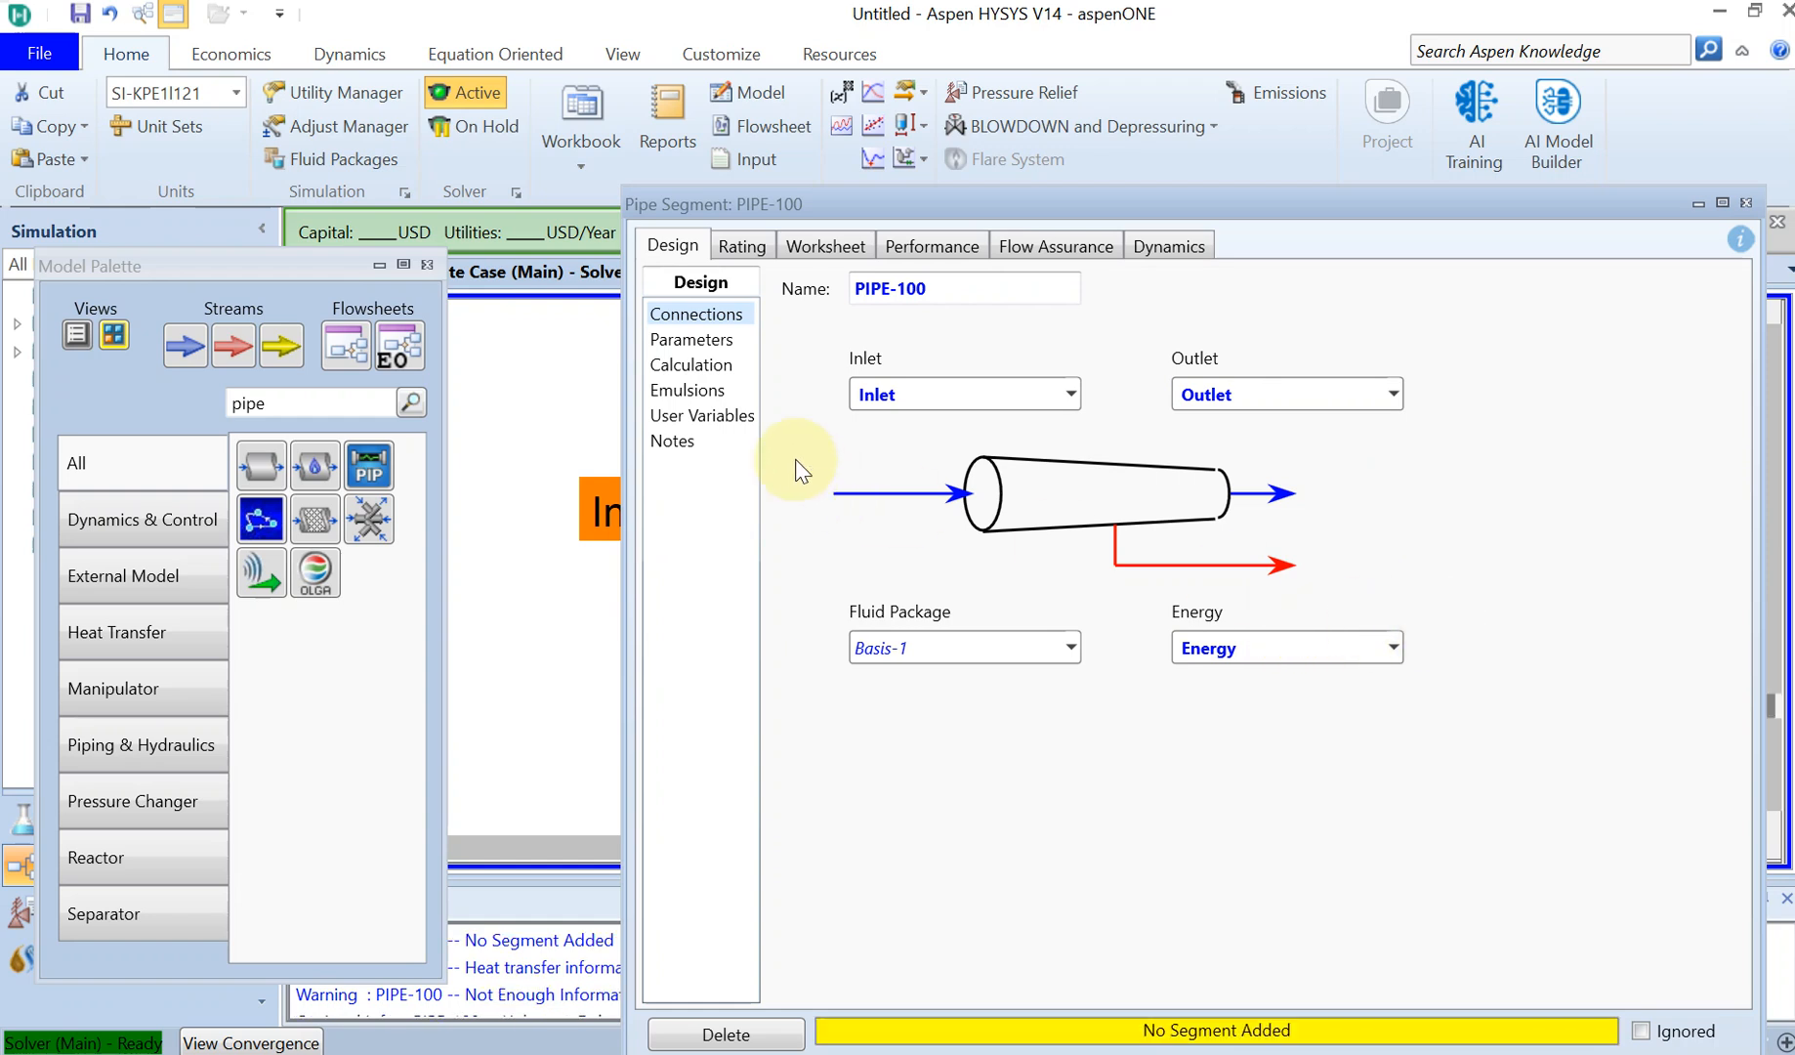
mouse_move(742, 245)
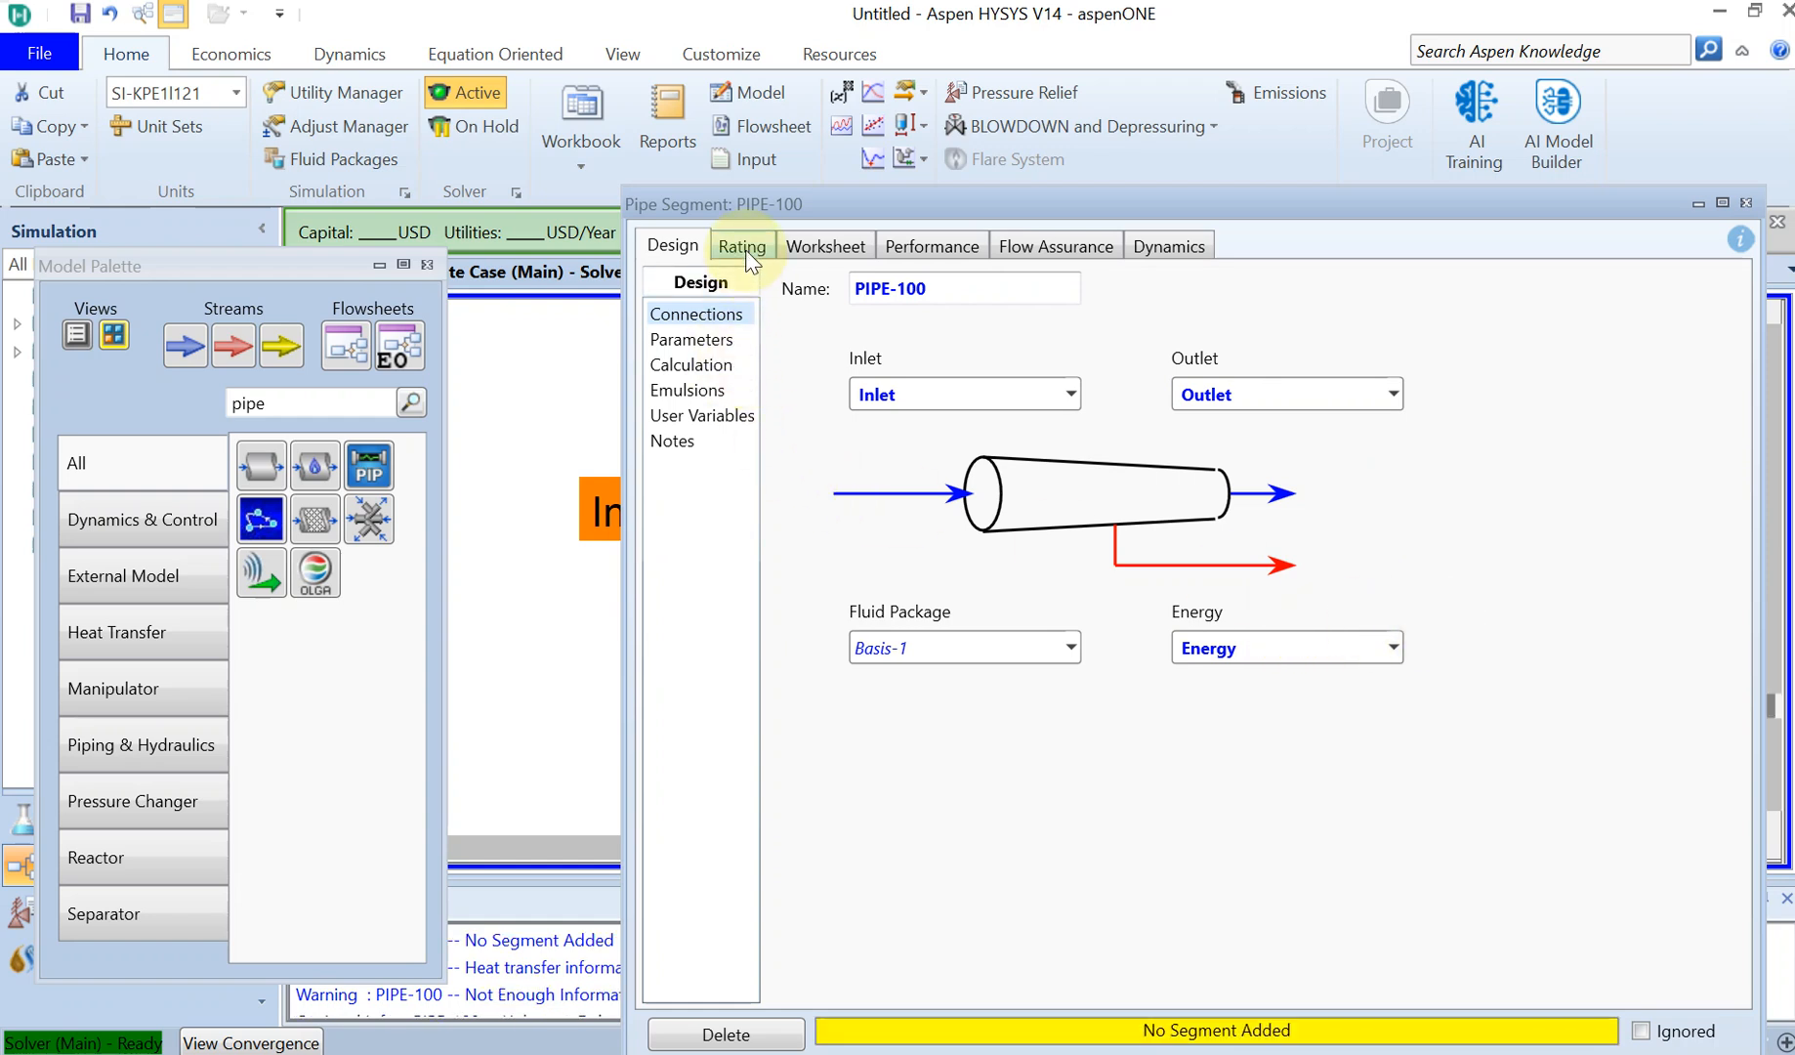
Append a pipe segment on the Rating tab and set its length to 100
left_click(742, 246)
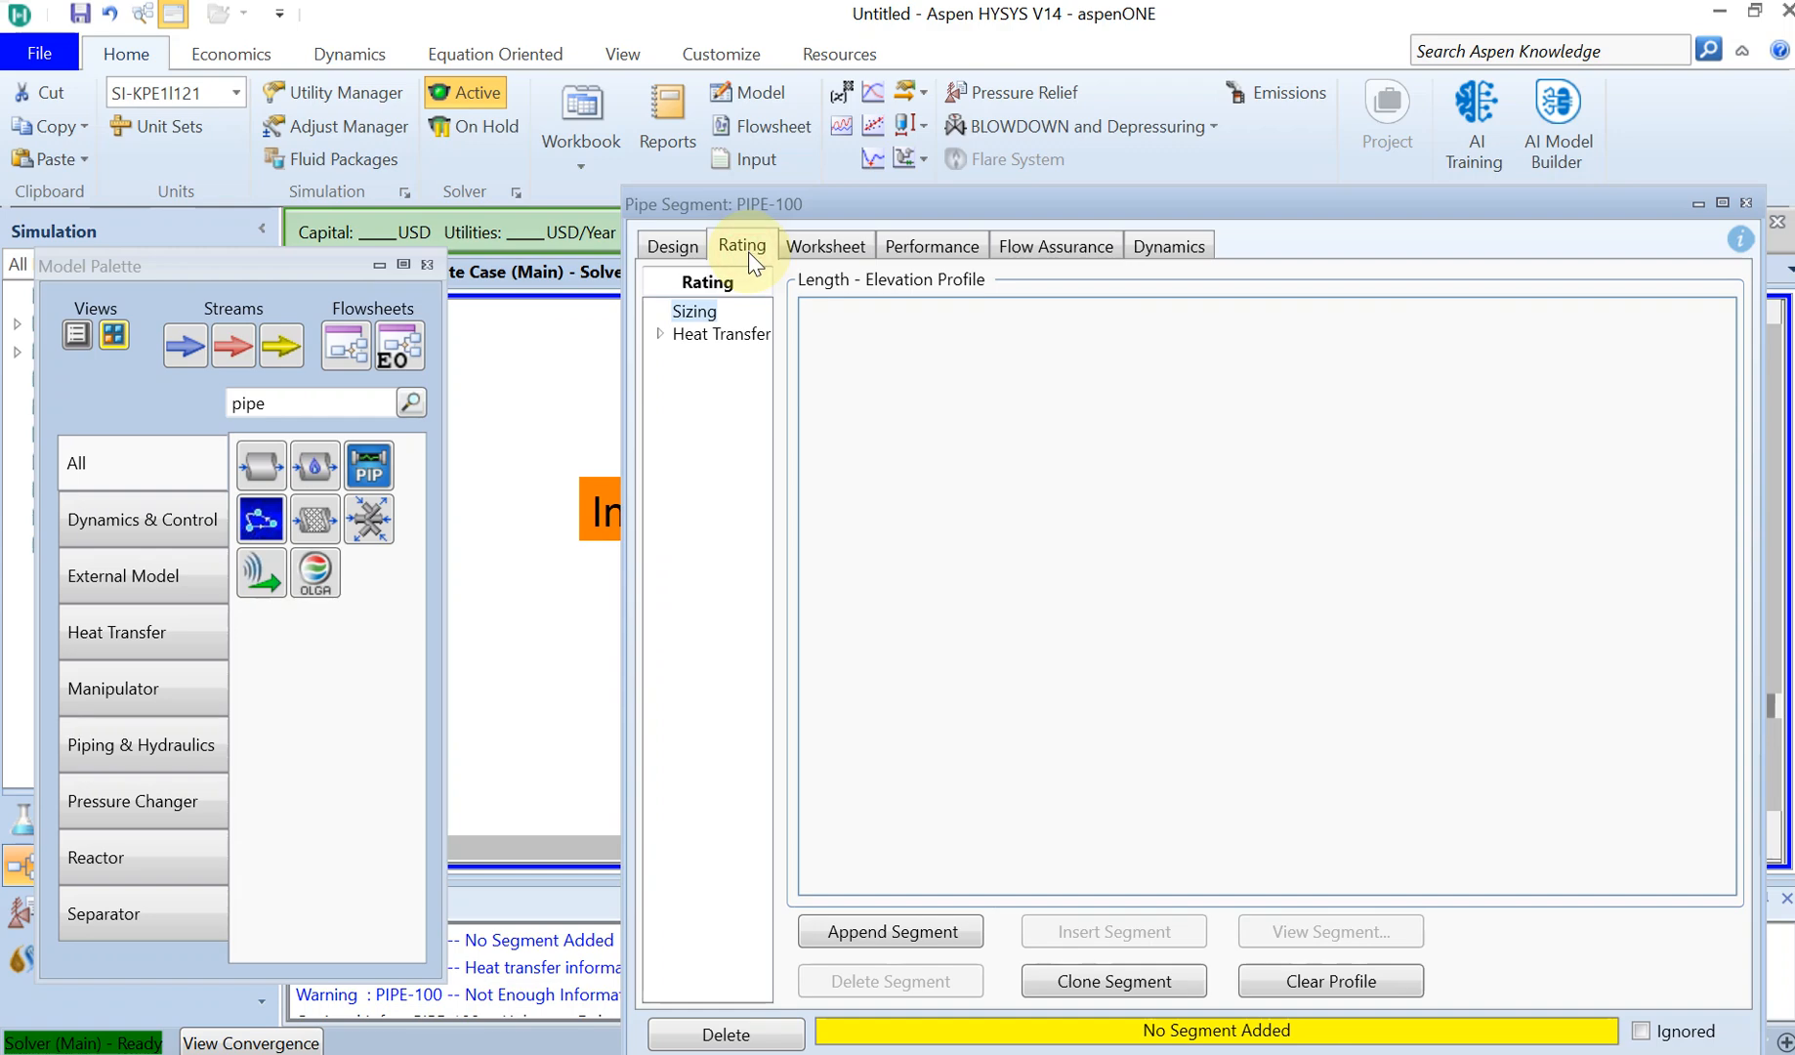
mouse_move(891, 931)
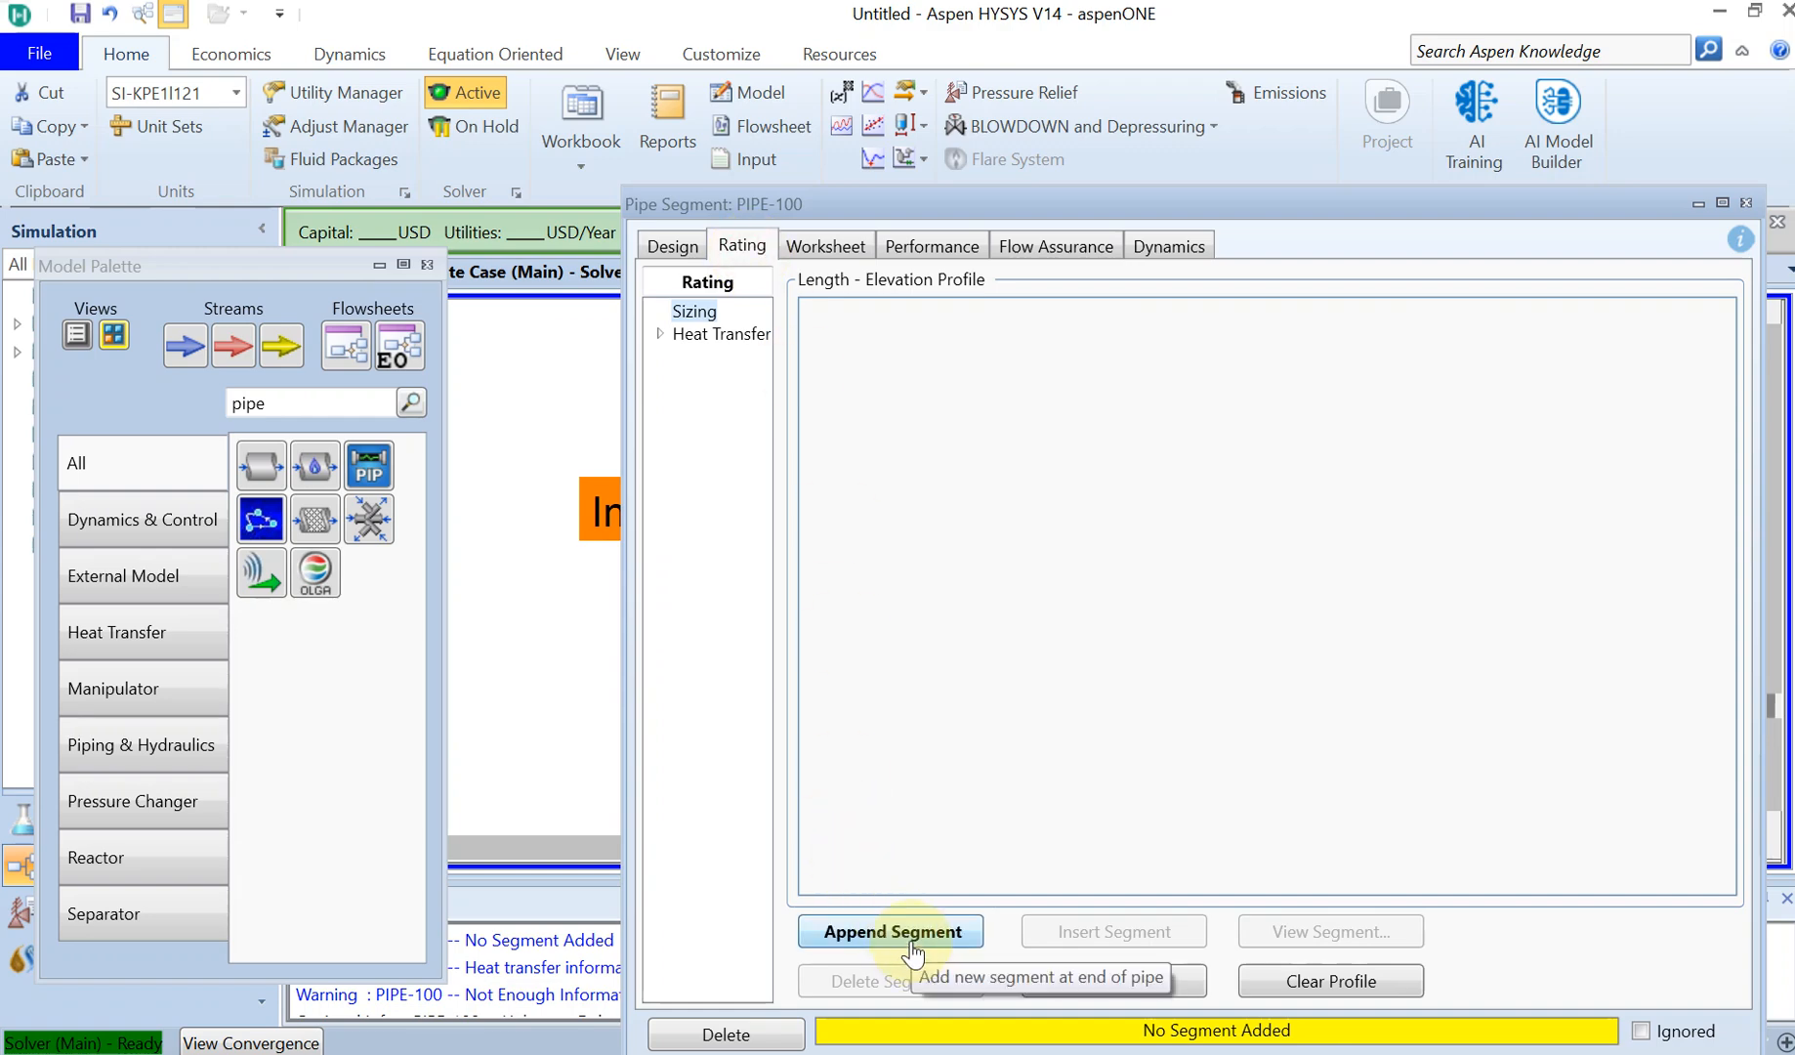
left_click(890, 931)
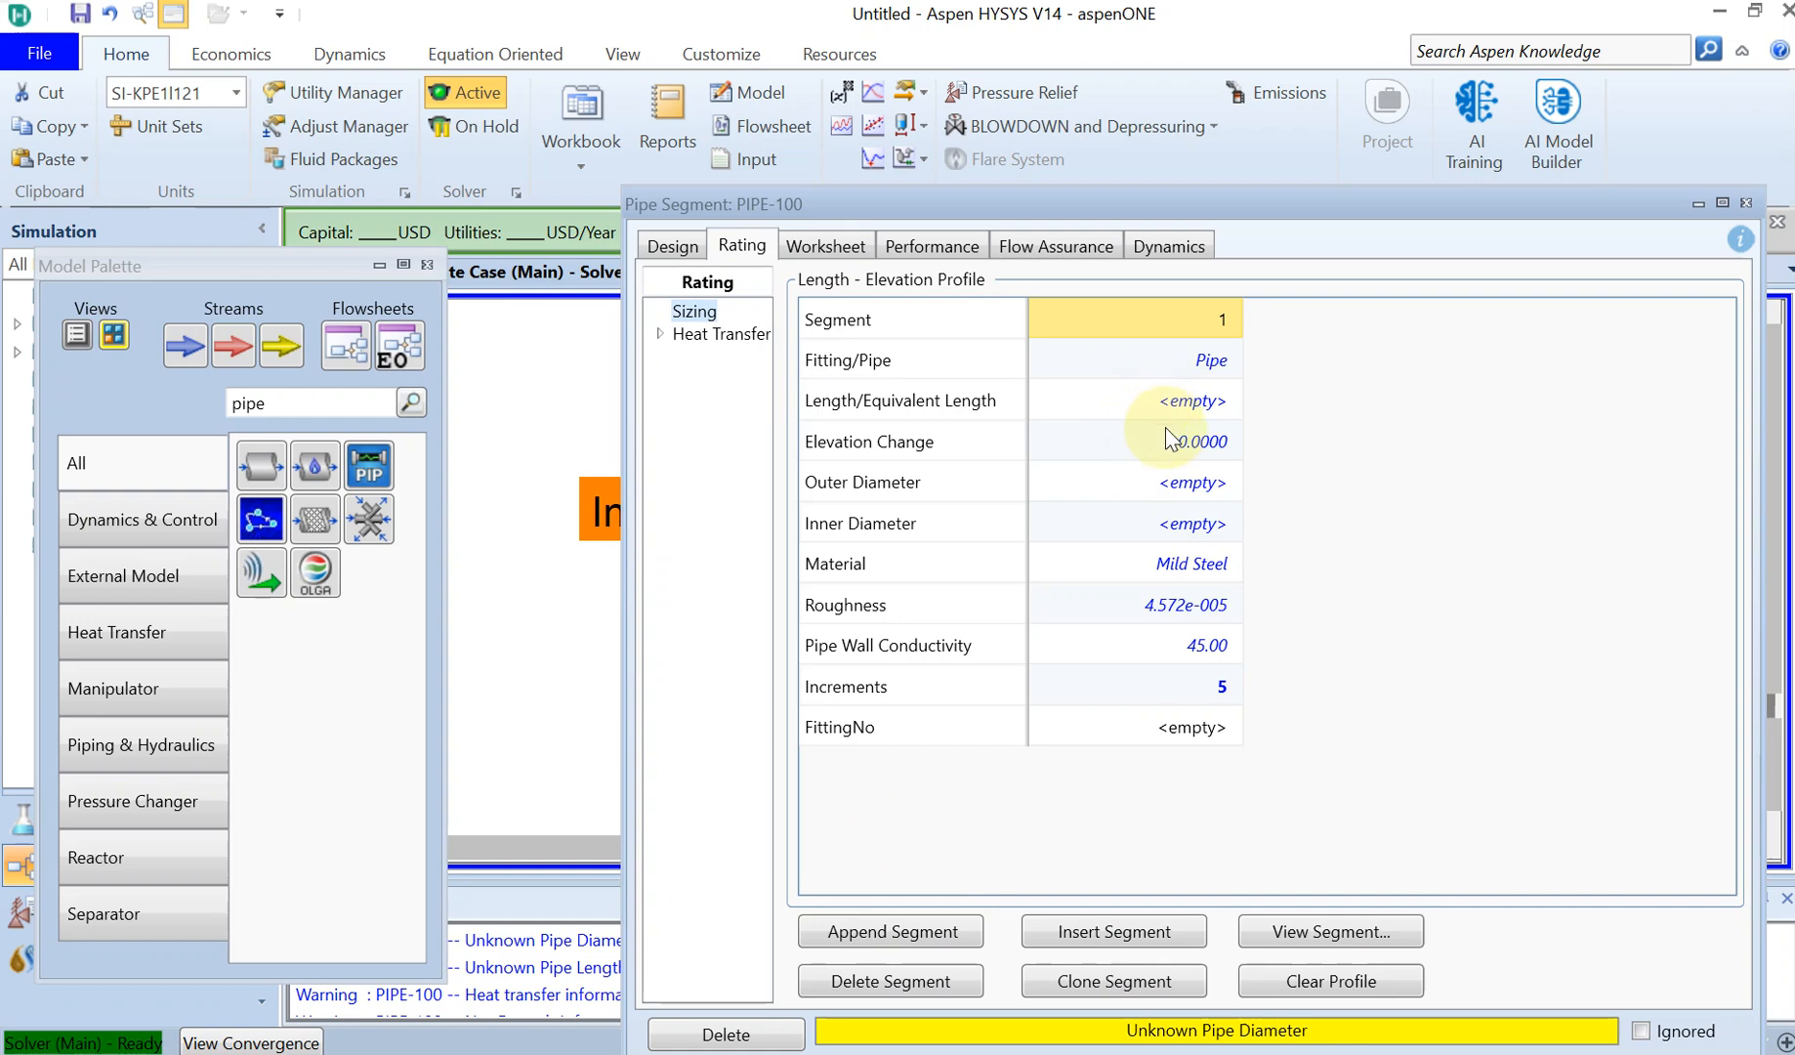
left_click(1189, 400)
type("100")
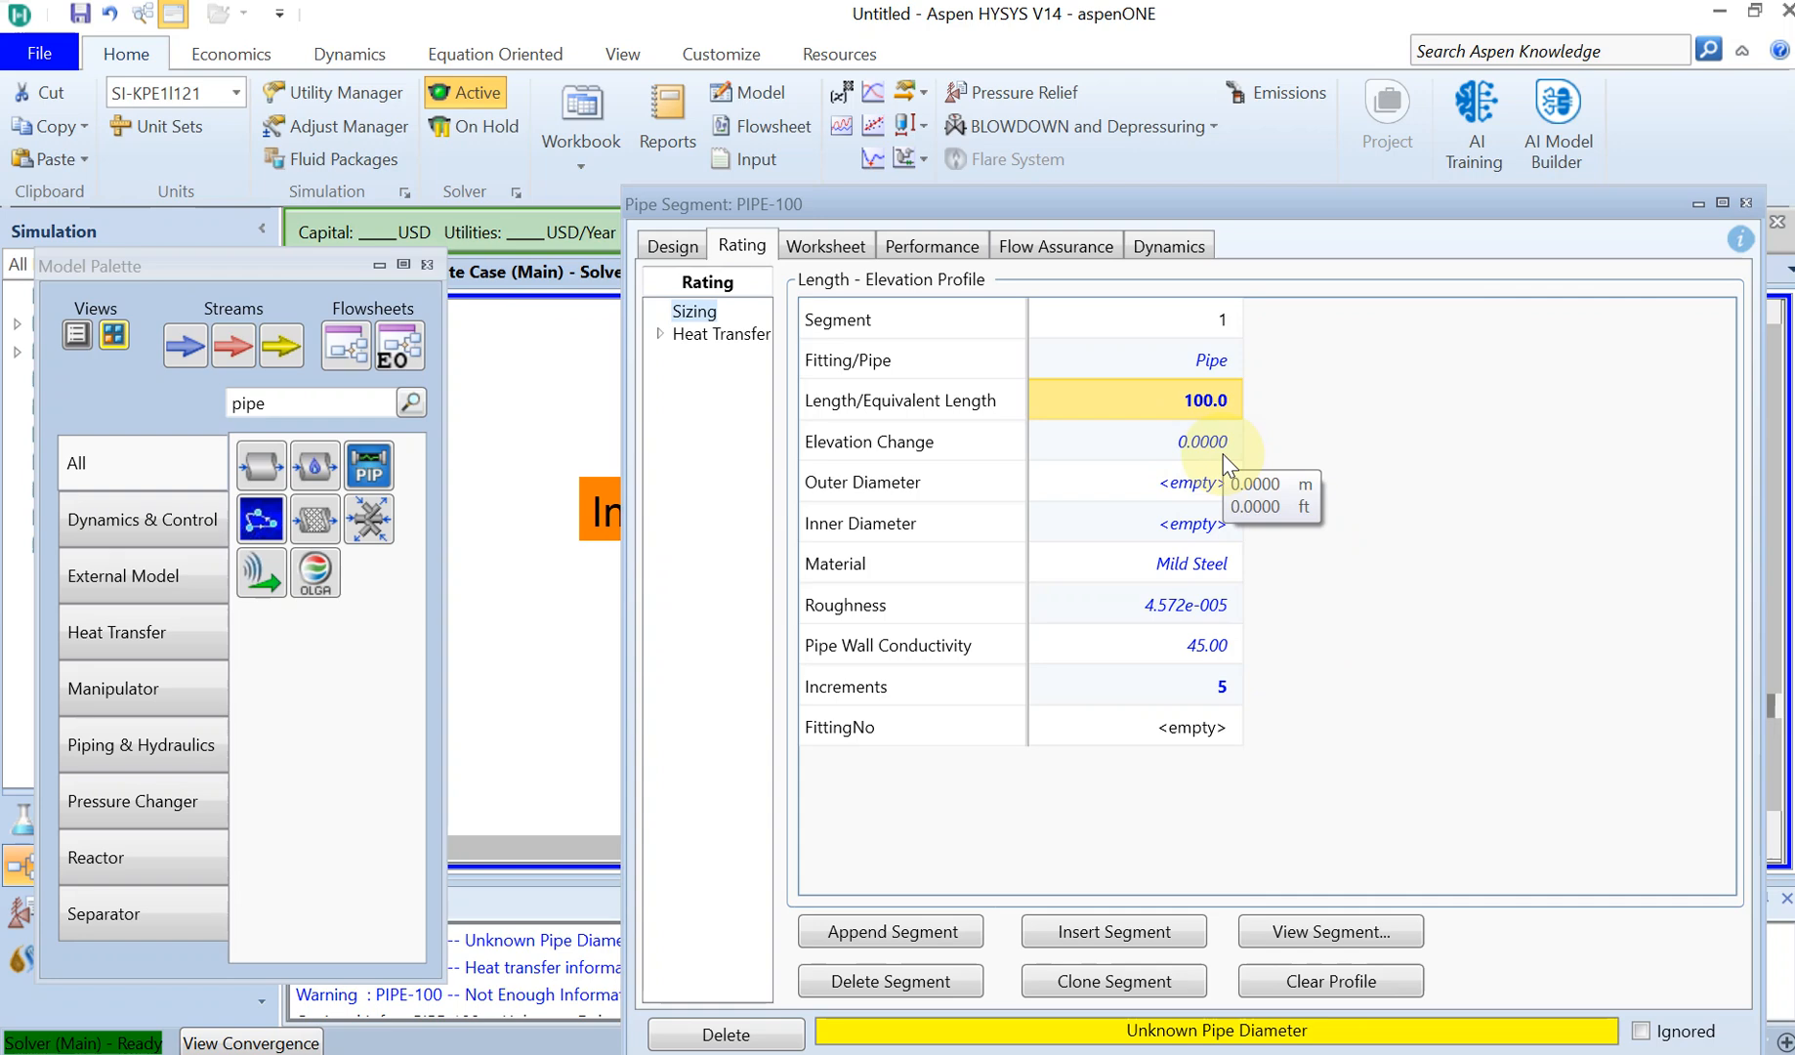
mouse_move(1288, 890)
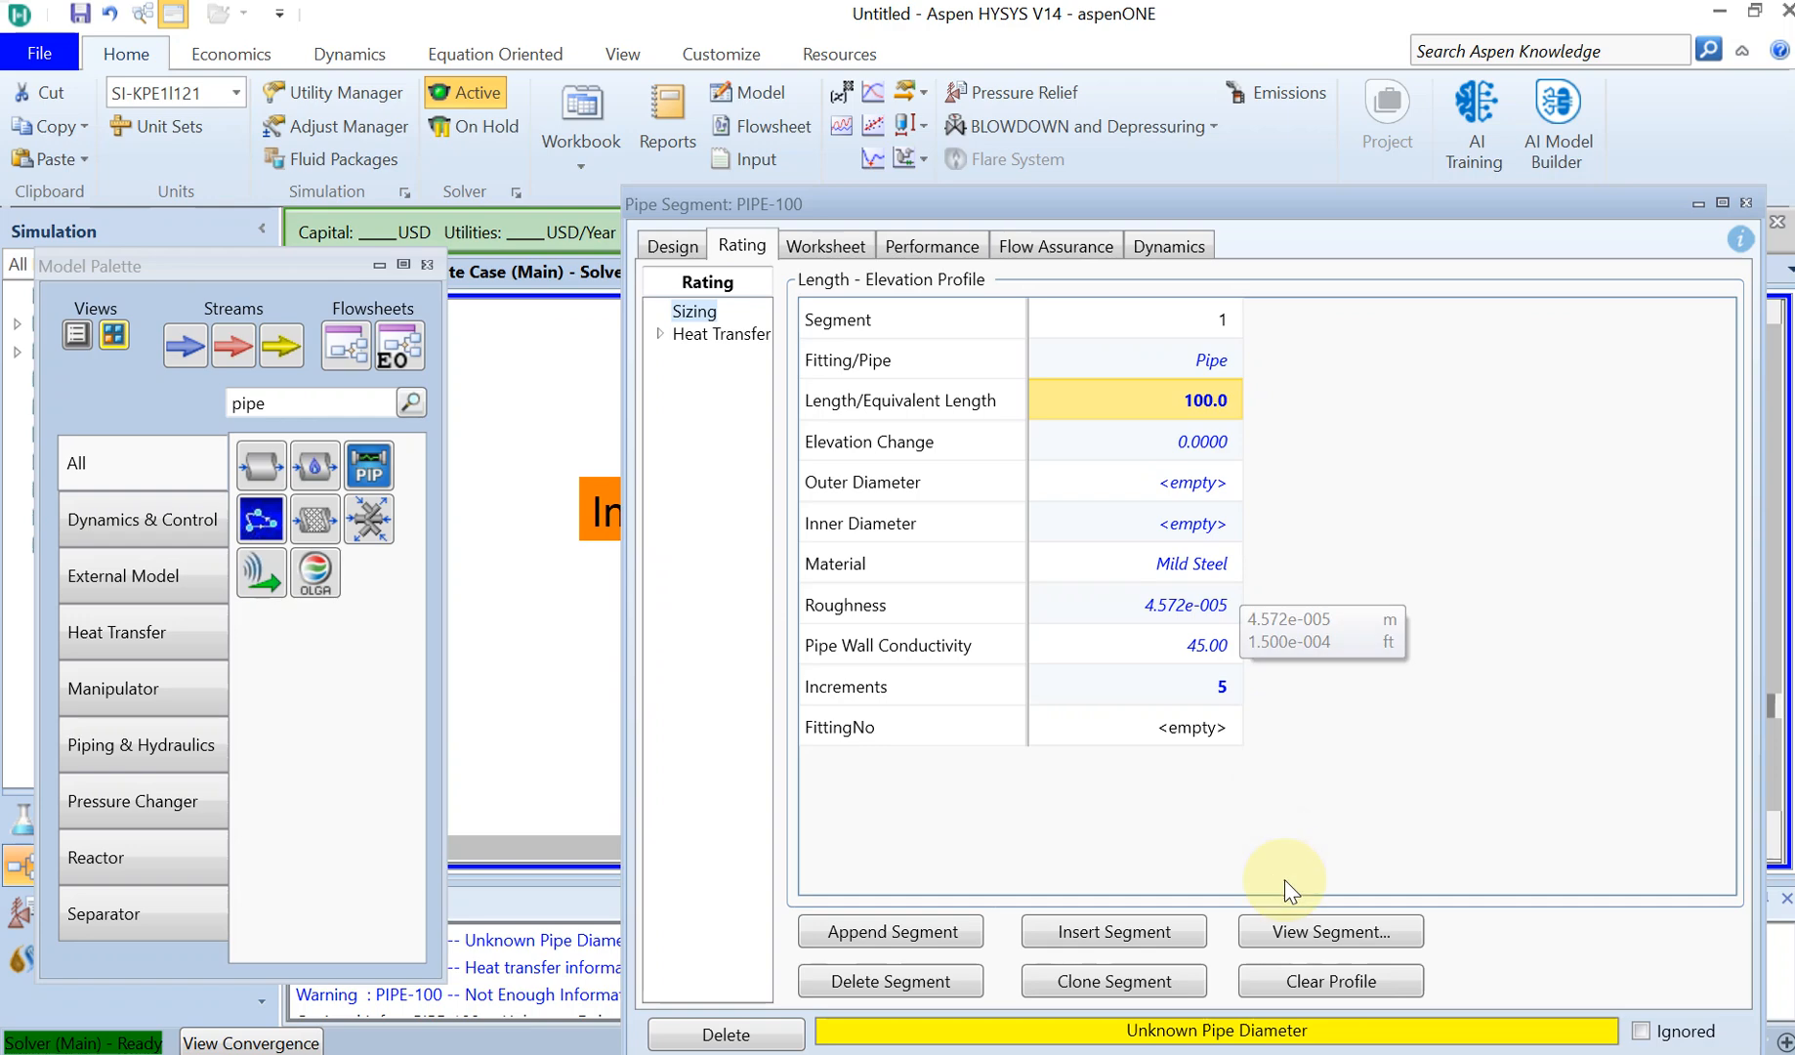
Set the segment to Schedule 80, 80 mm nominal diameter (73.66 mm inner)
left_click(1328, 931)
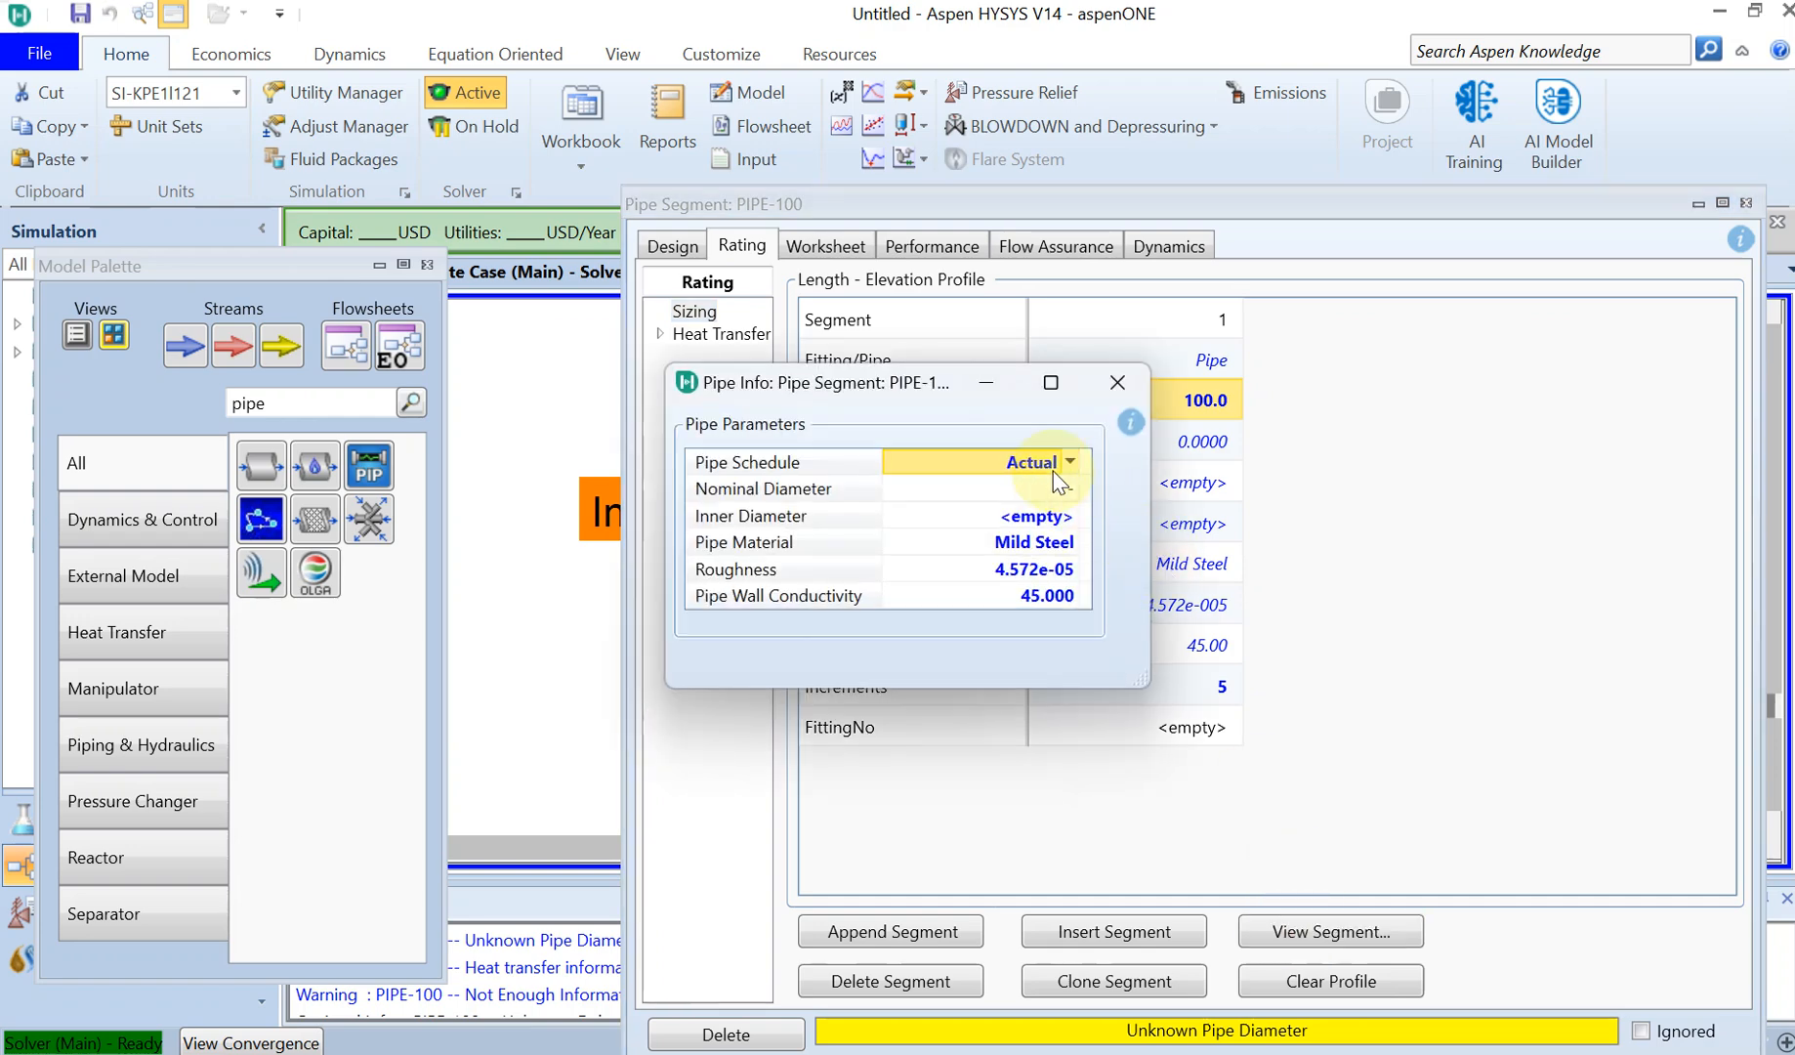
left_click(1070, 462)
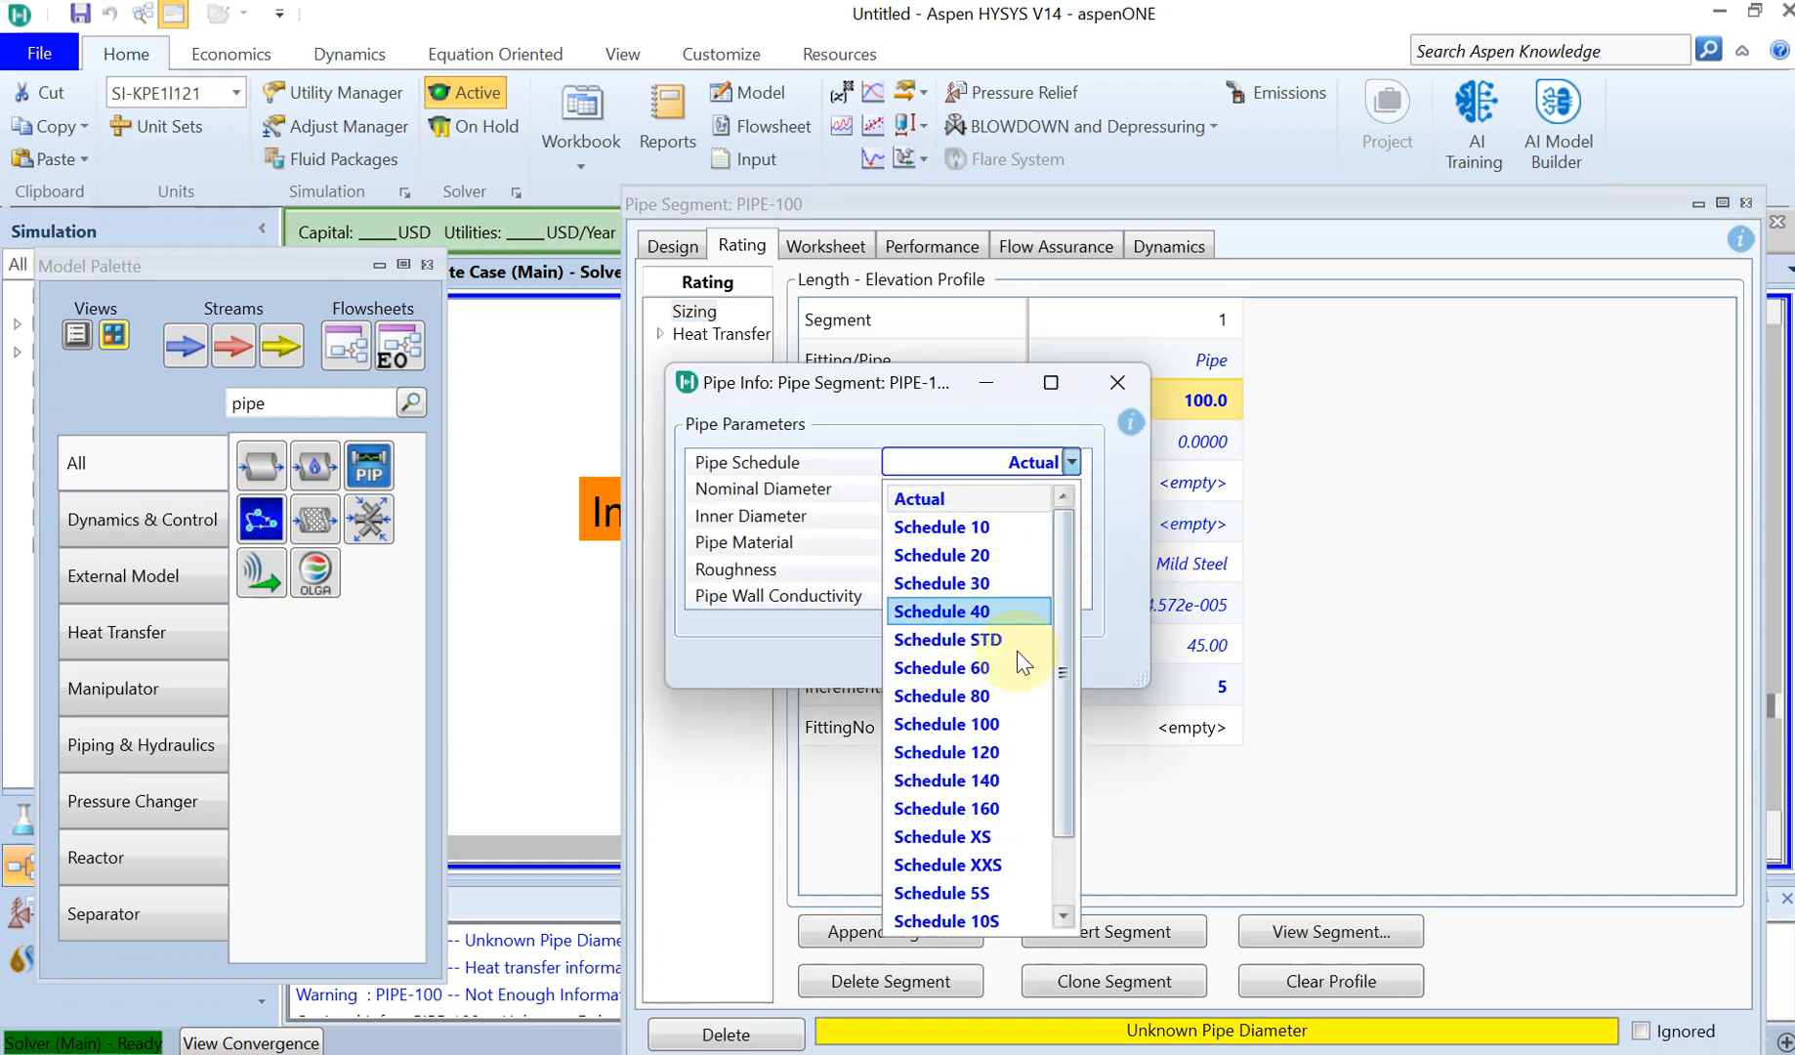
left_click(945, 695)
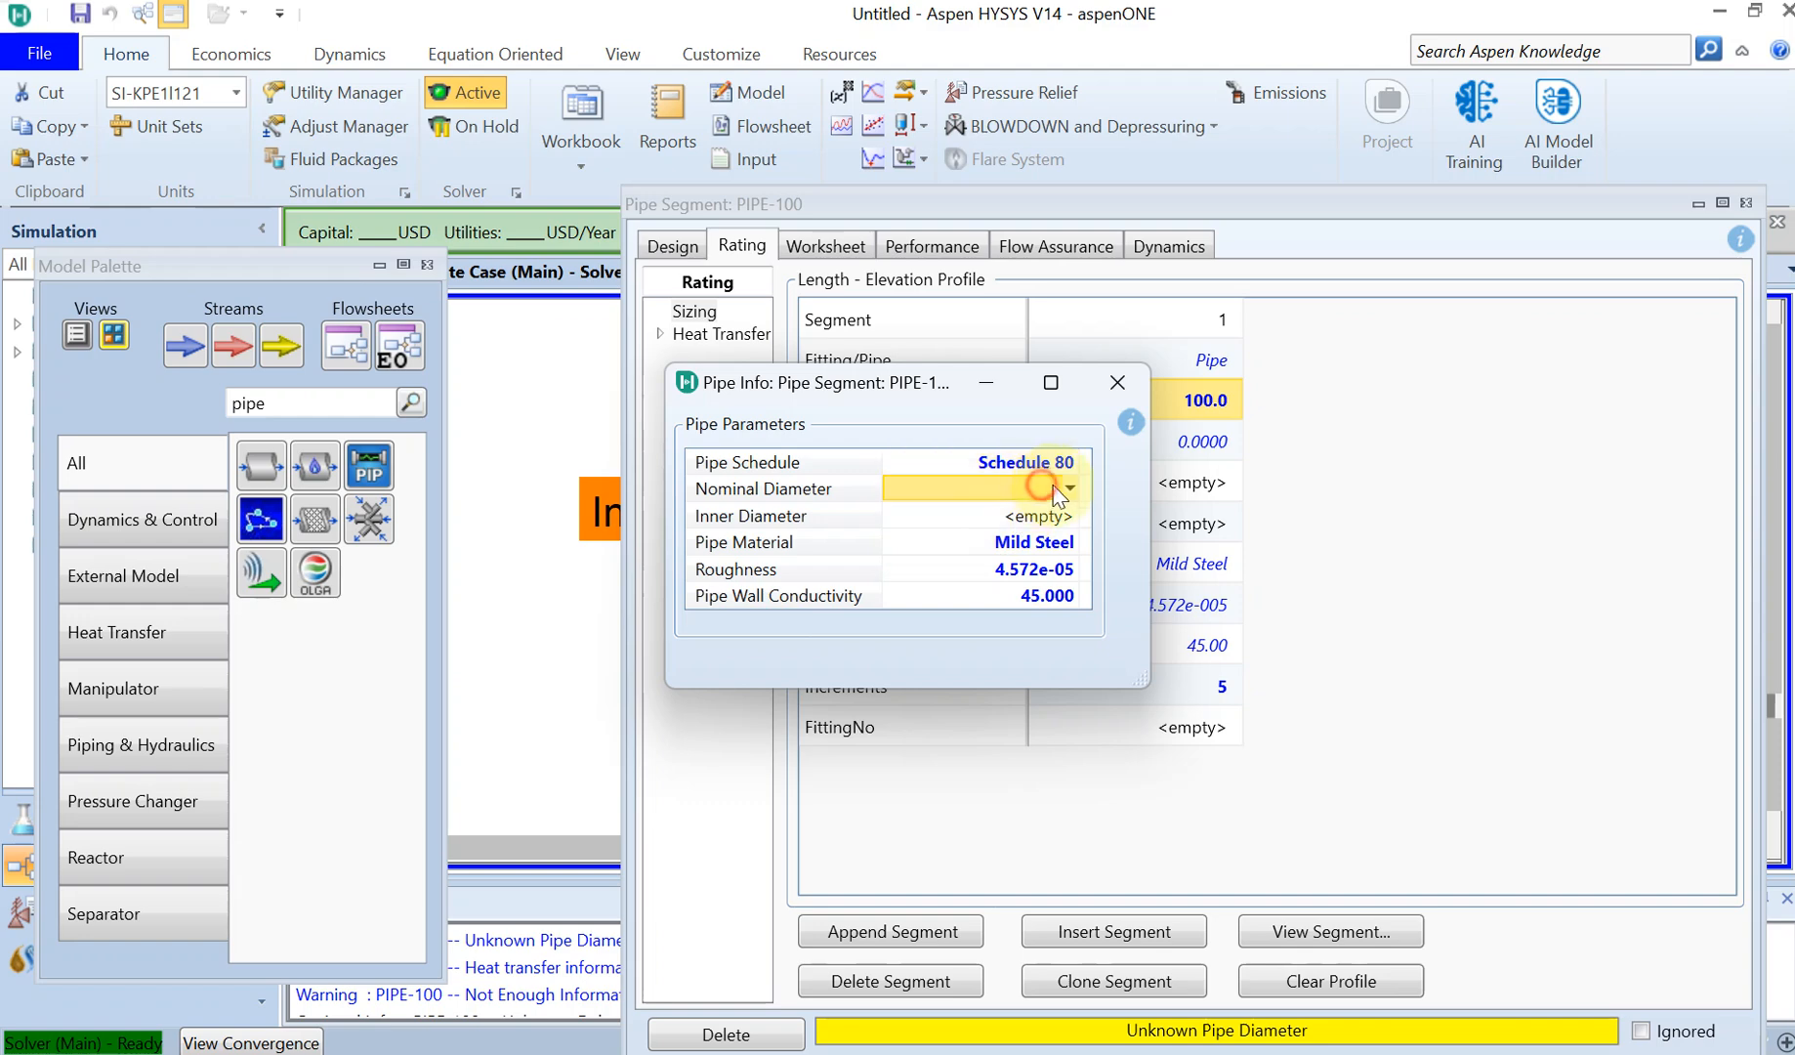
left_click(1069, 489)
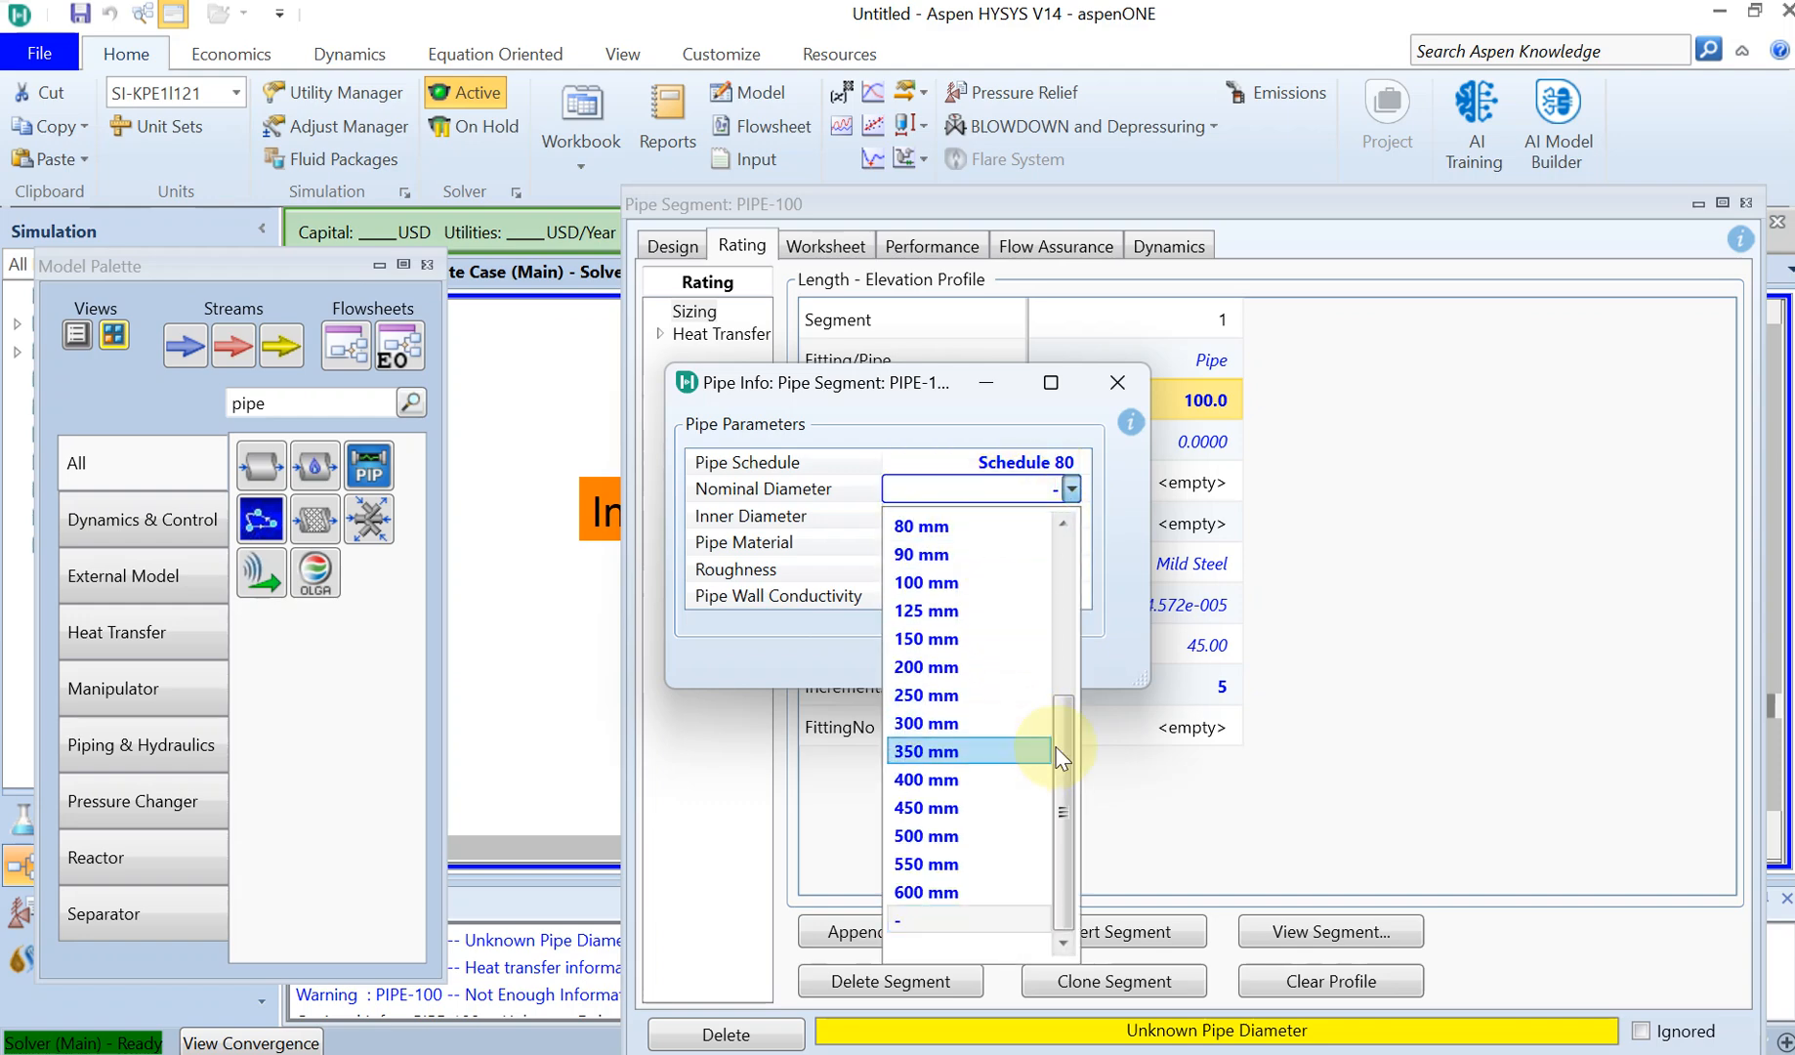
scroll("up", 3)
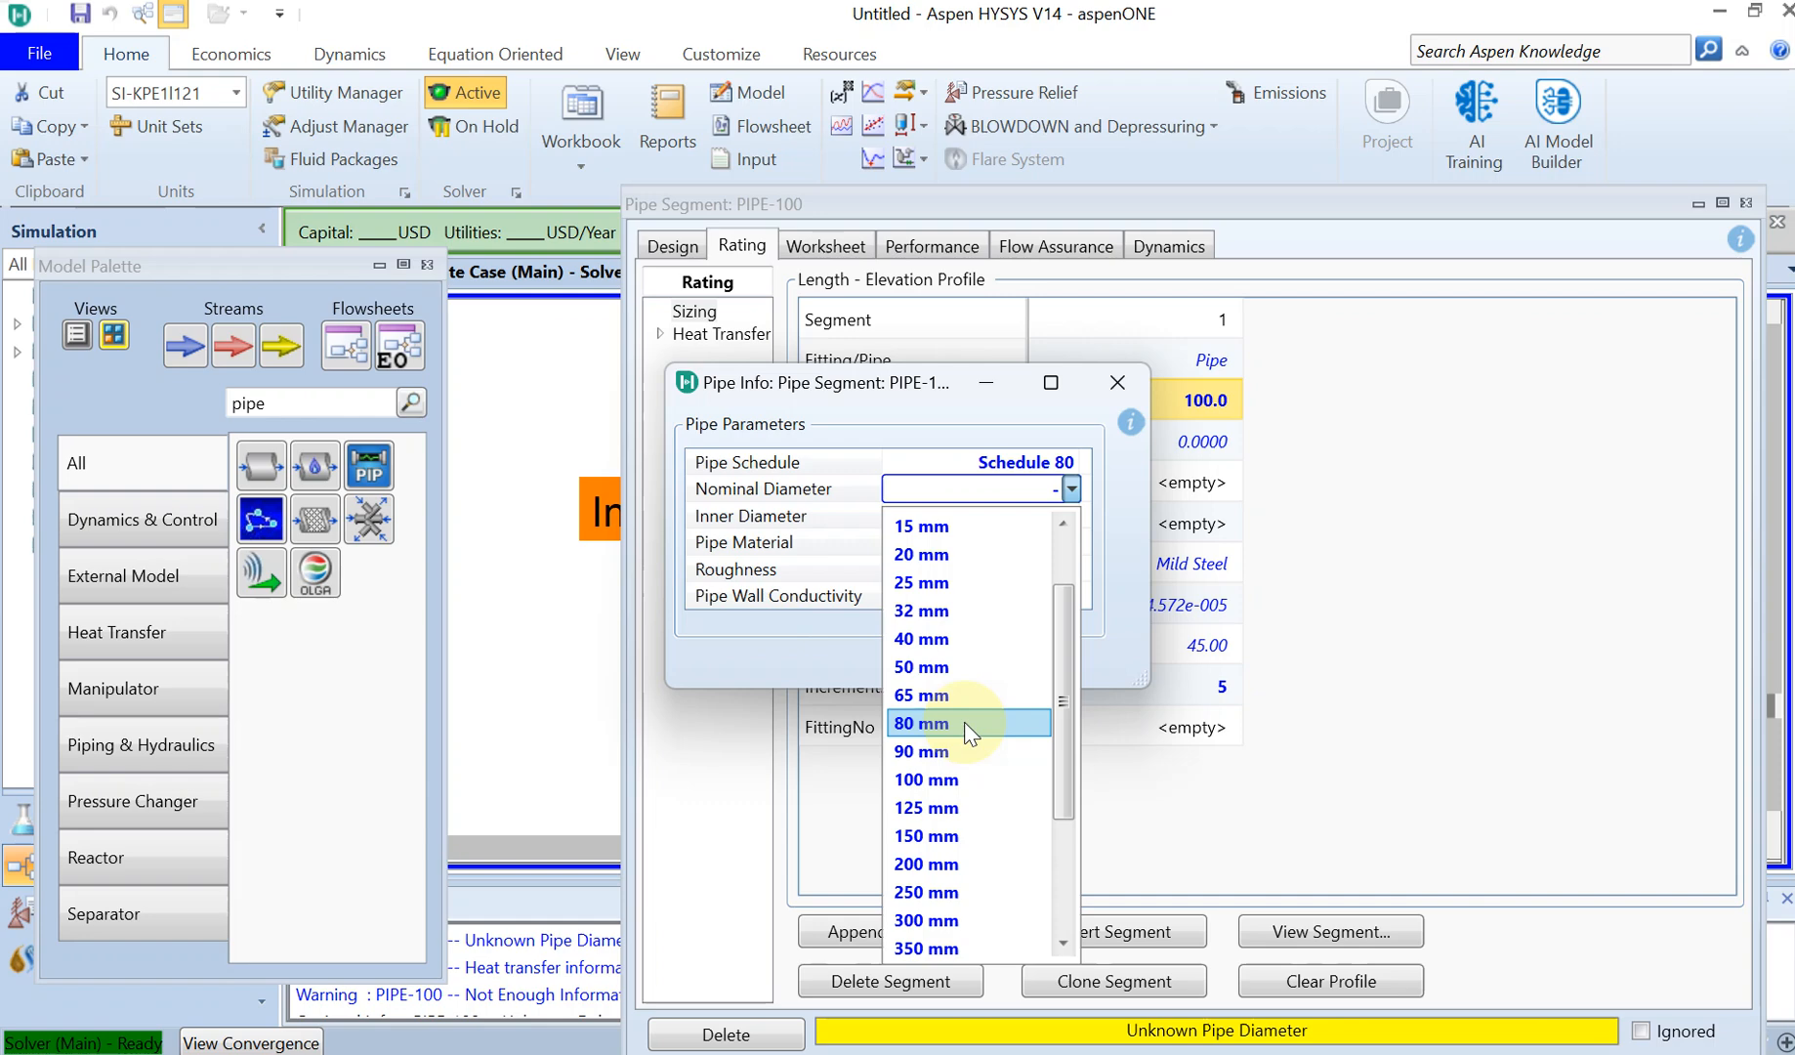
left_click(922, 723)
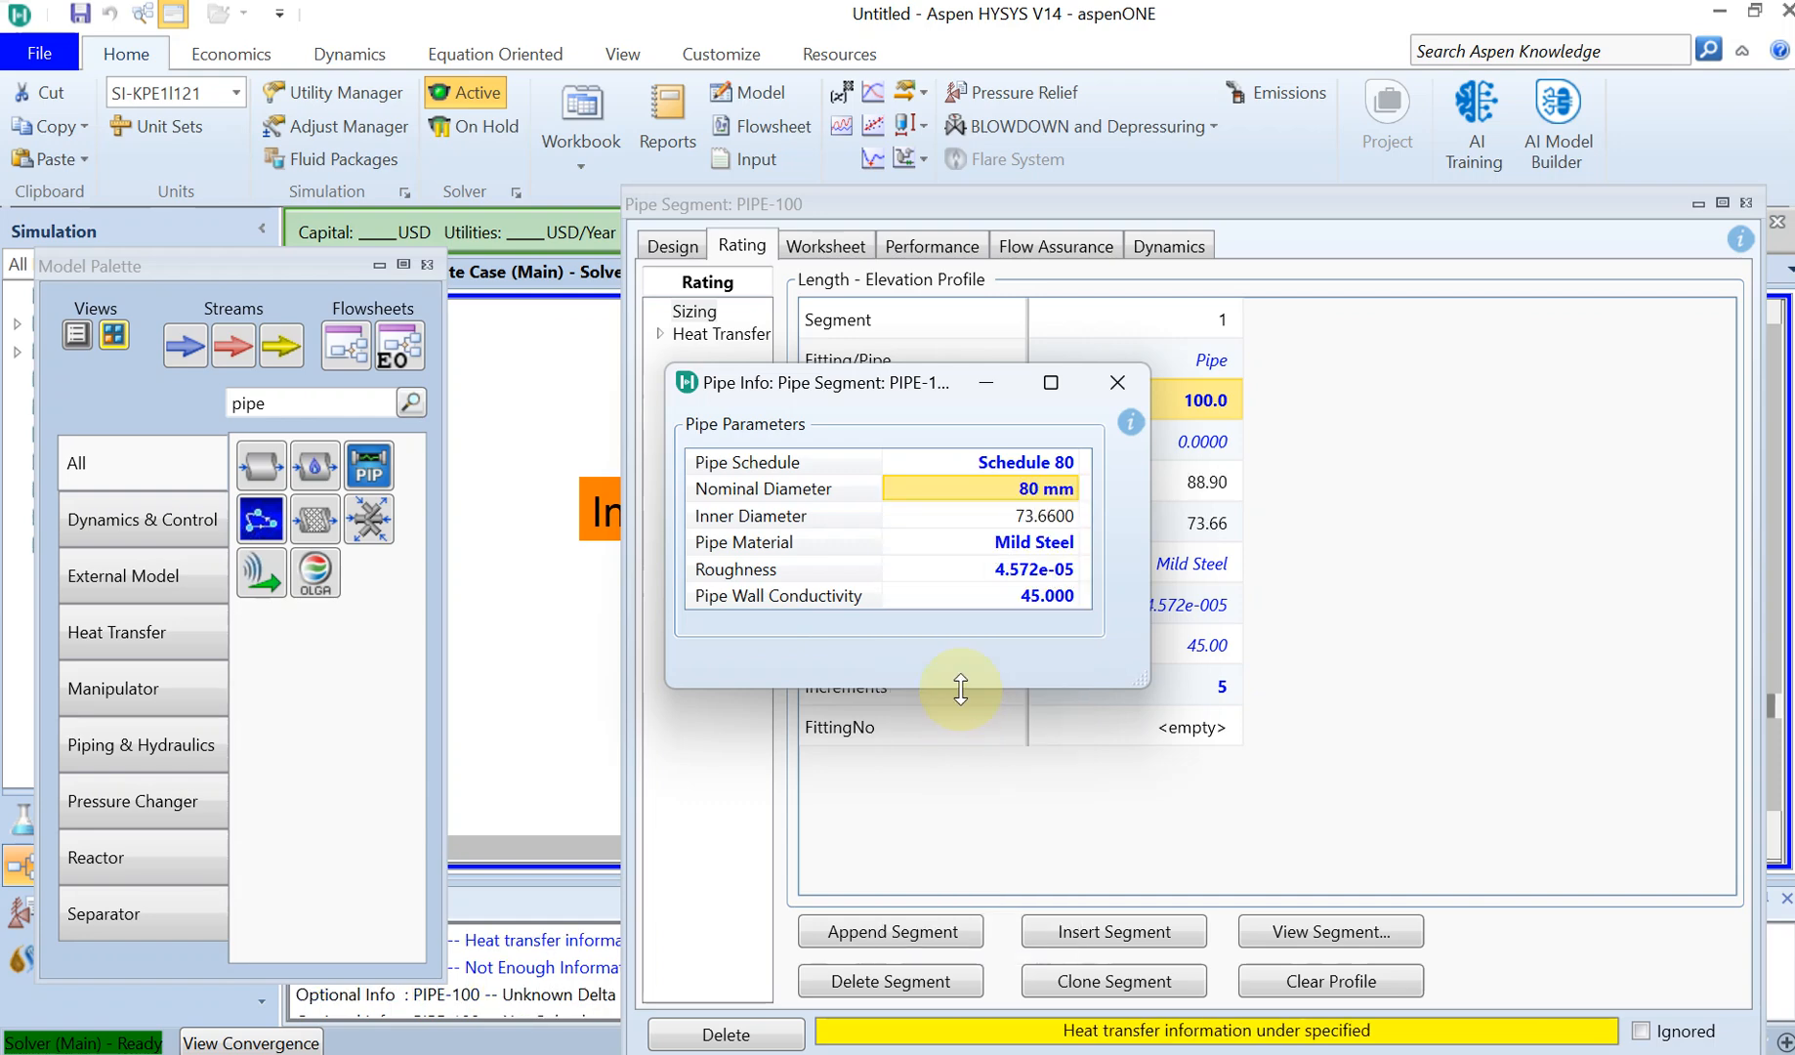
mouse_move(956, 529)
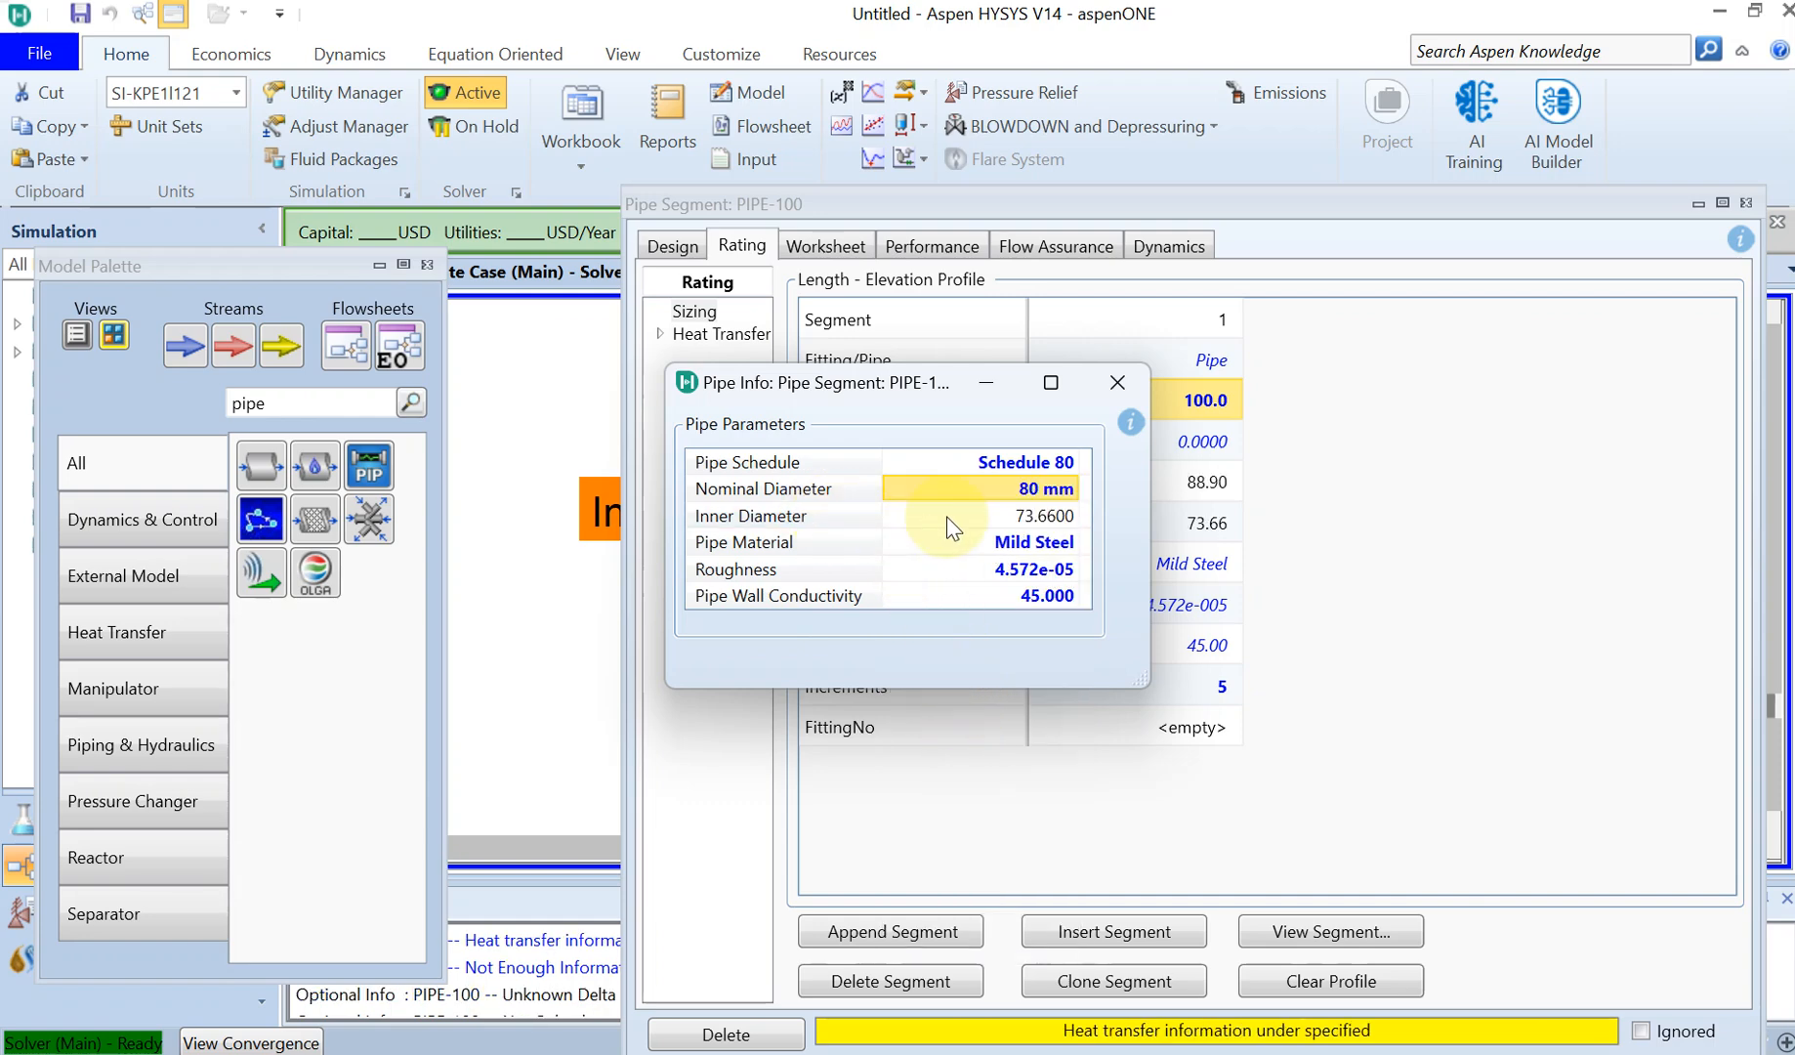
left_click(1012, 462)
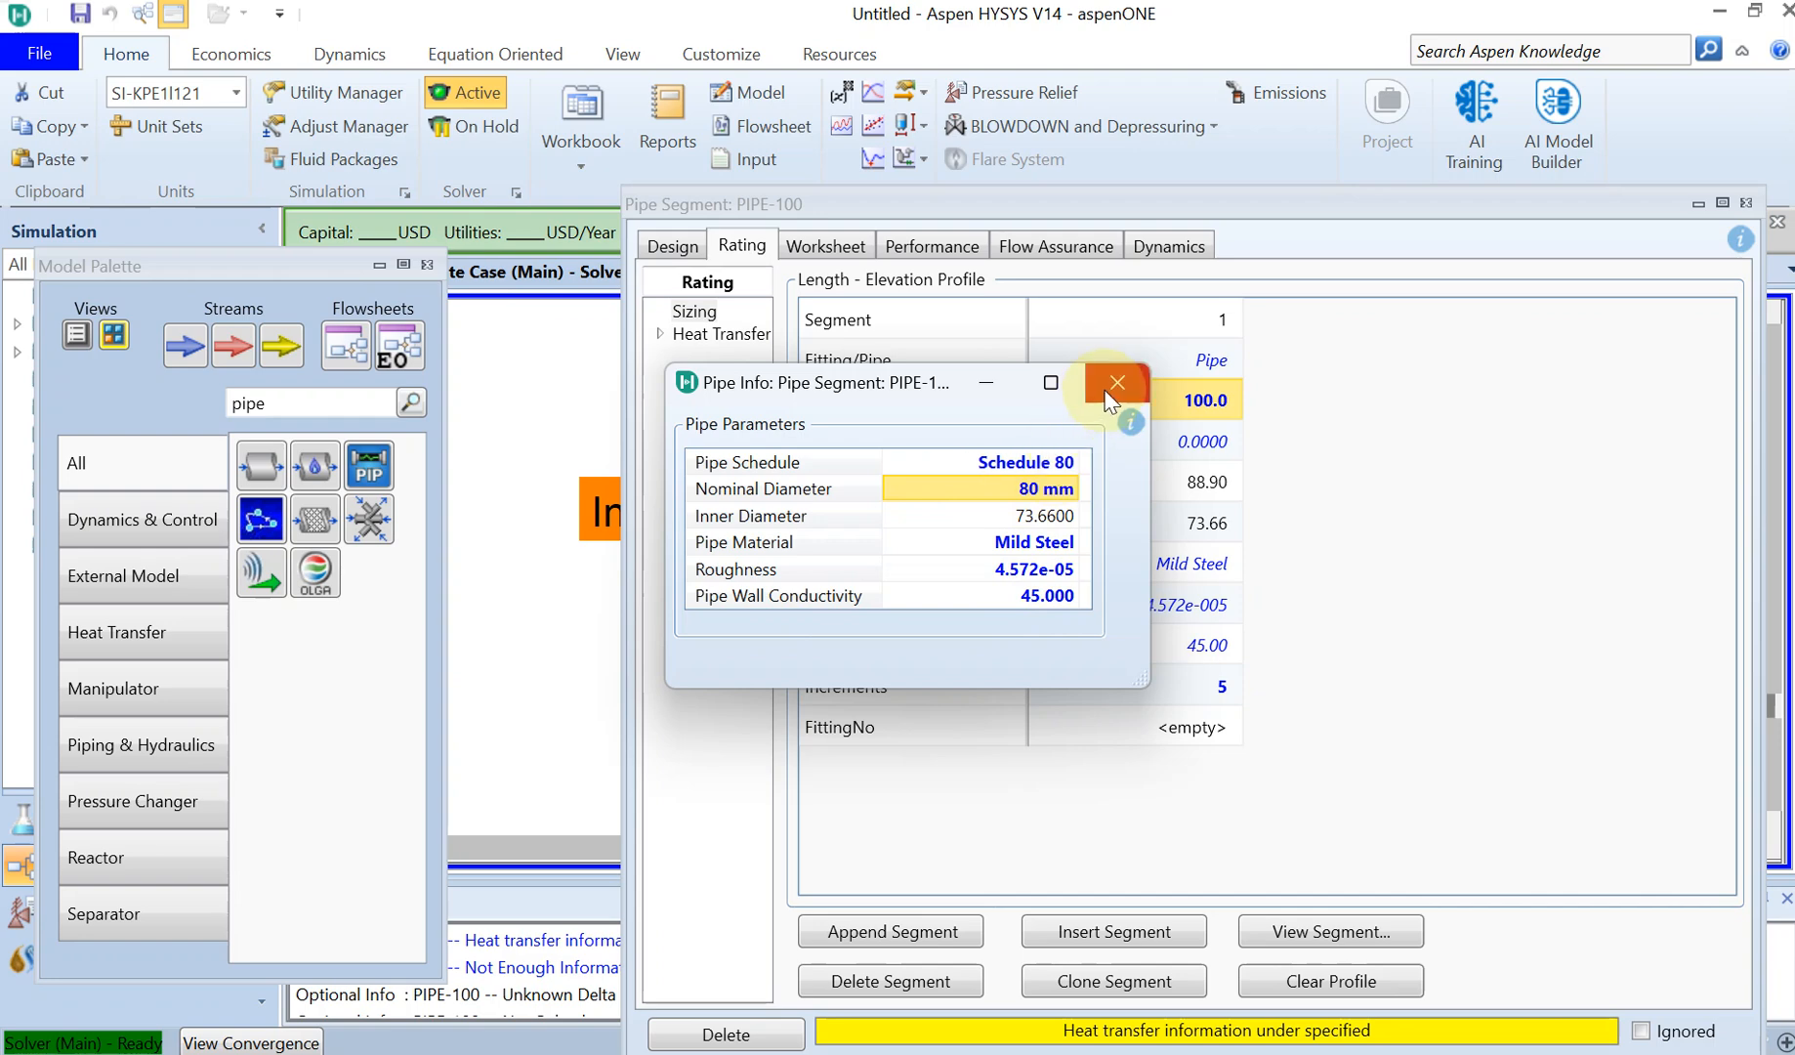
Estimate heat transfer at 25 °C ambient, including pipe wall, inner and outer HTC
left_click(1116, 382)
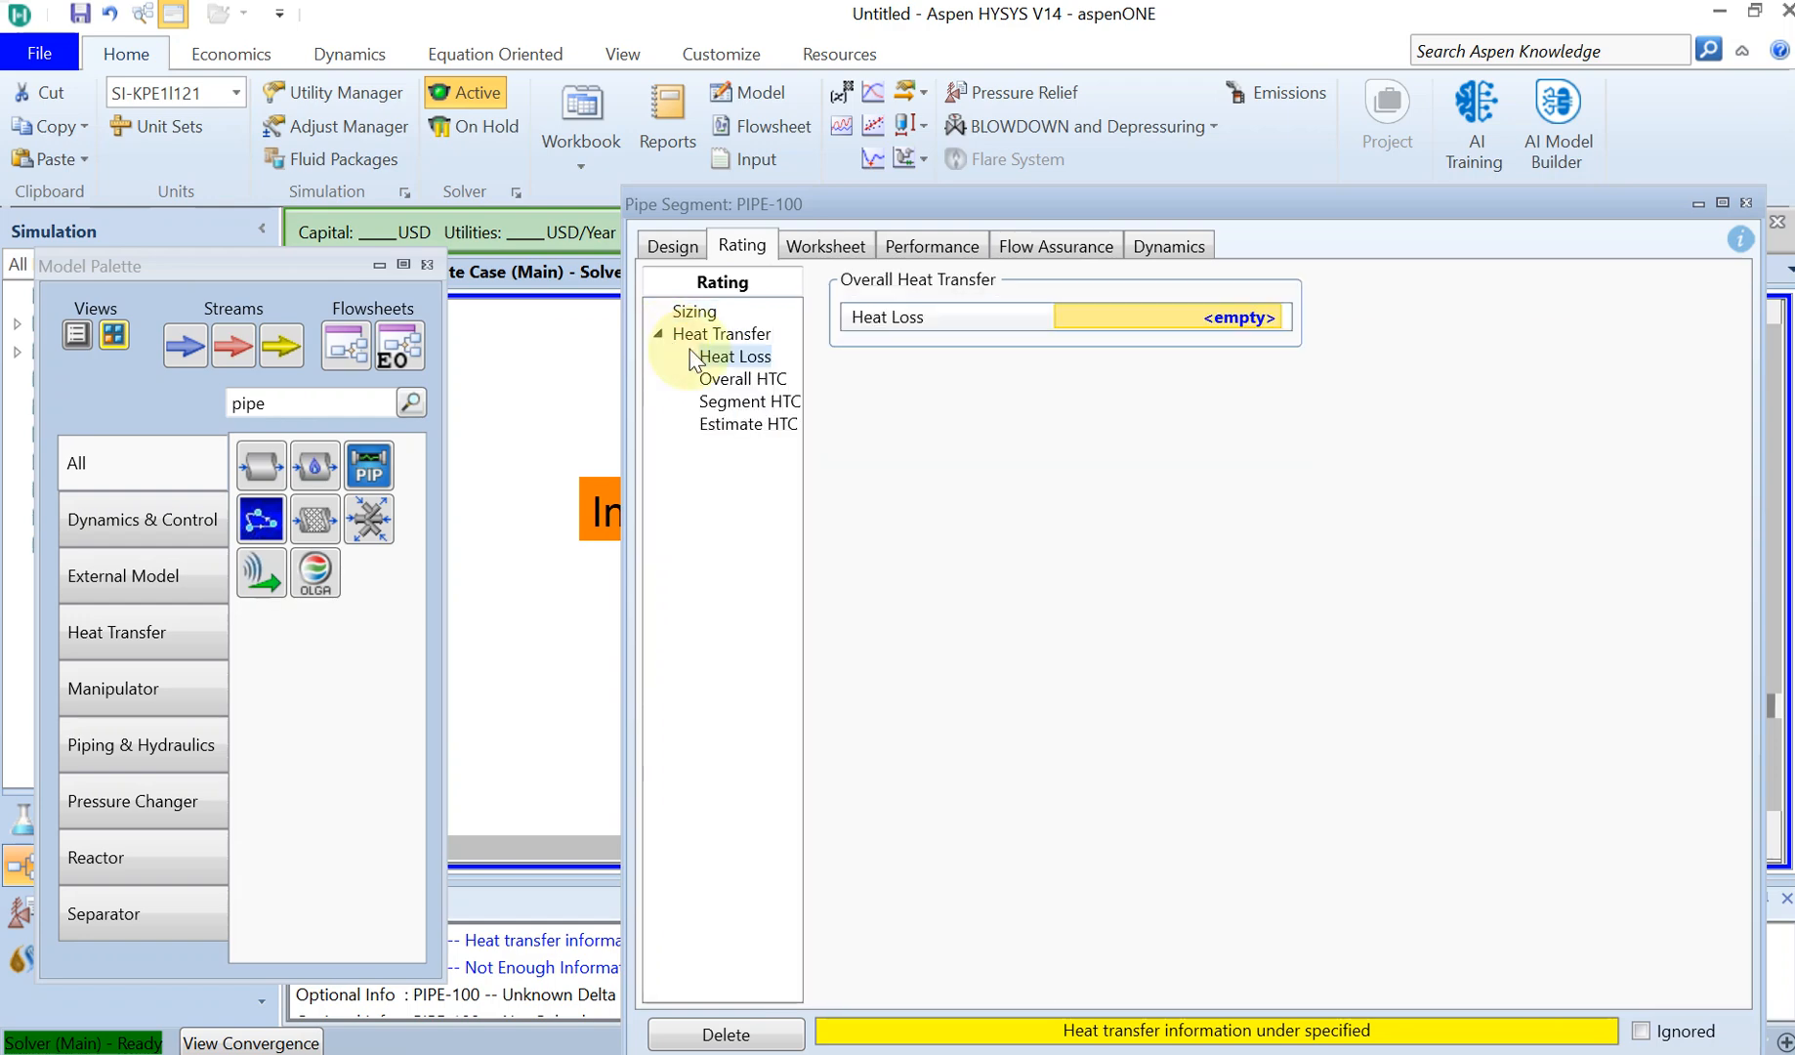
mouse_move(736, 433)
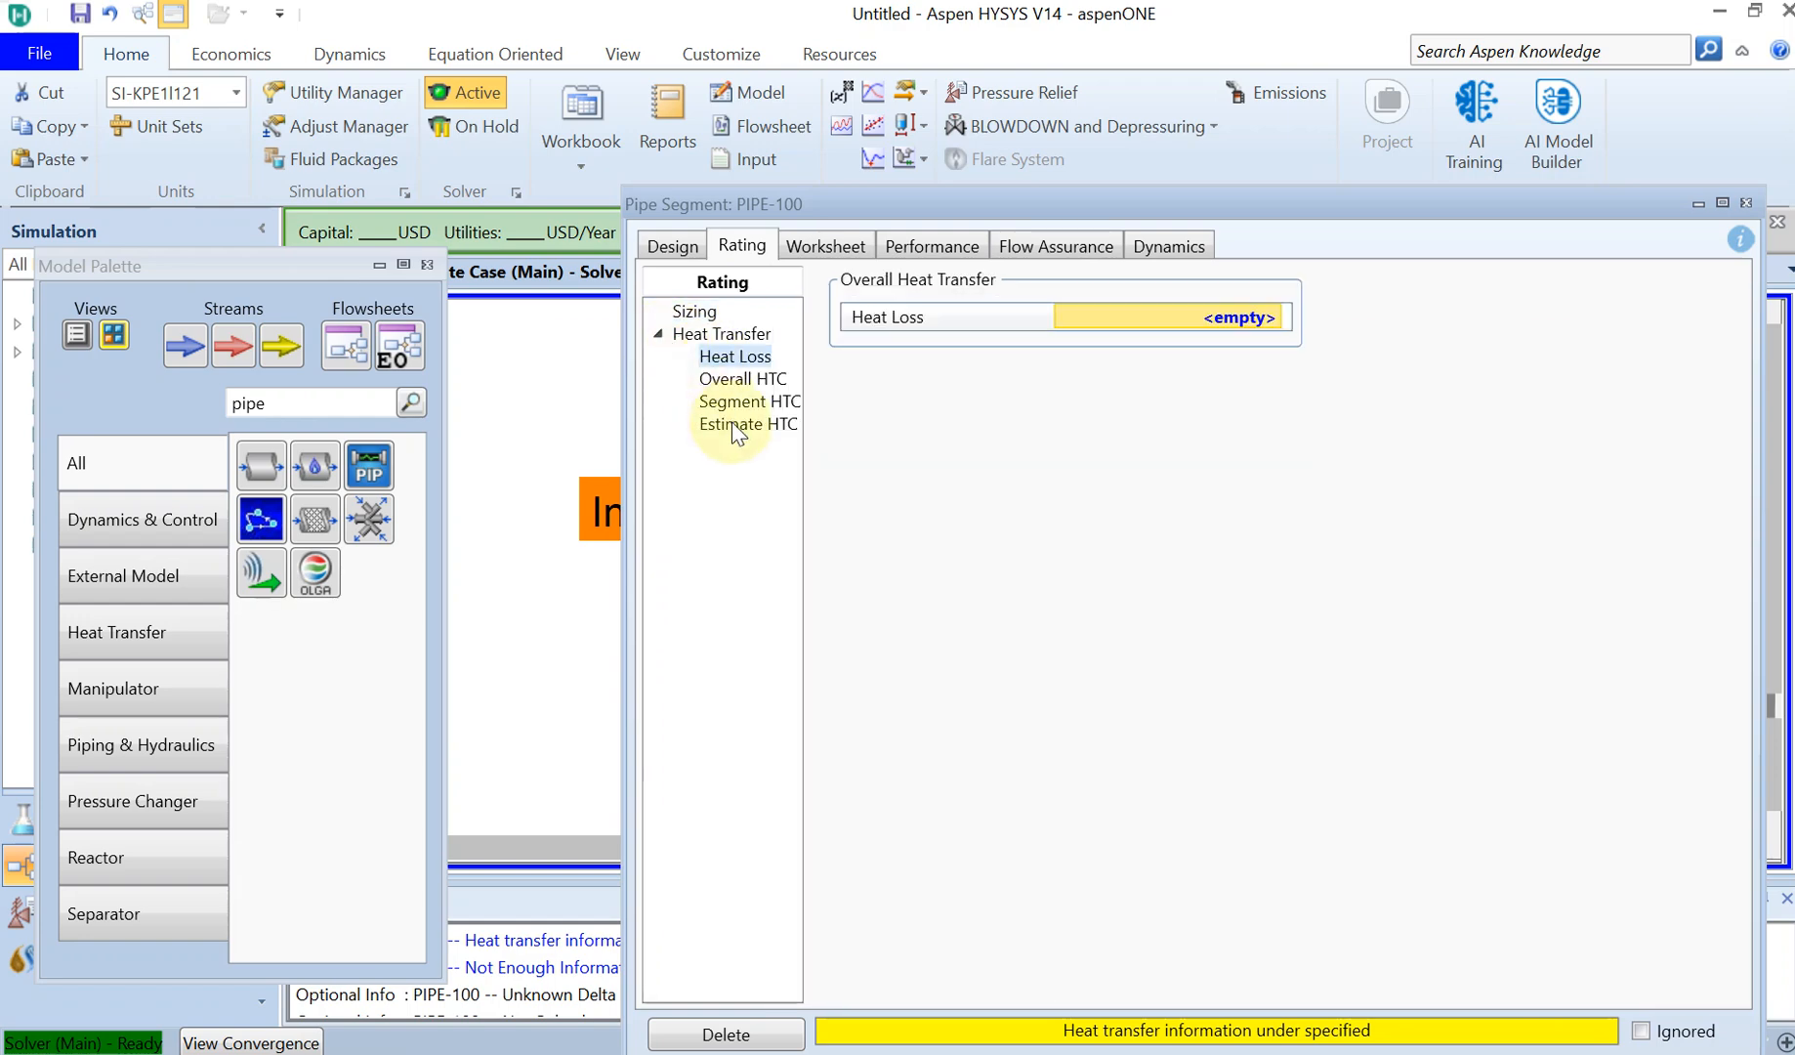
left_click(747, 423)
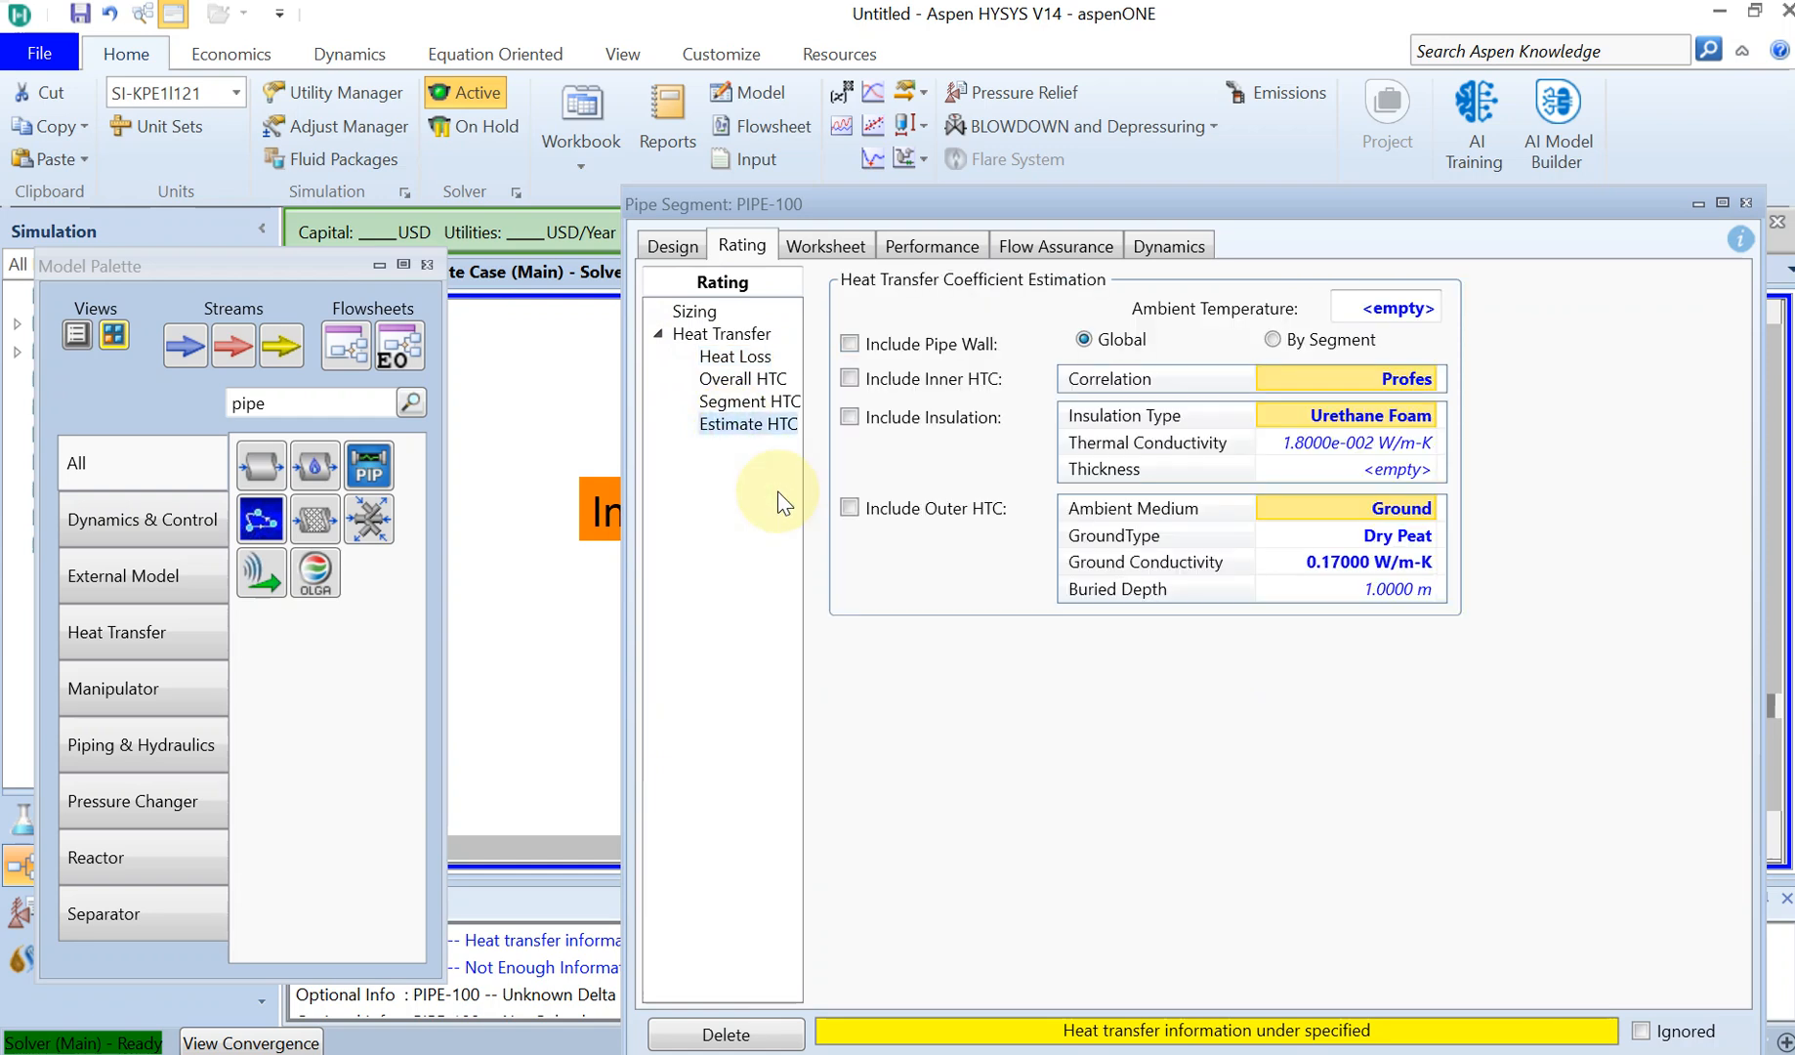
left_click(1386, 307)
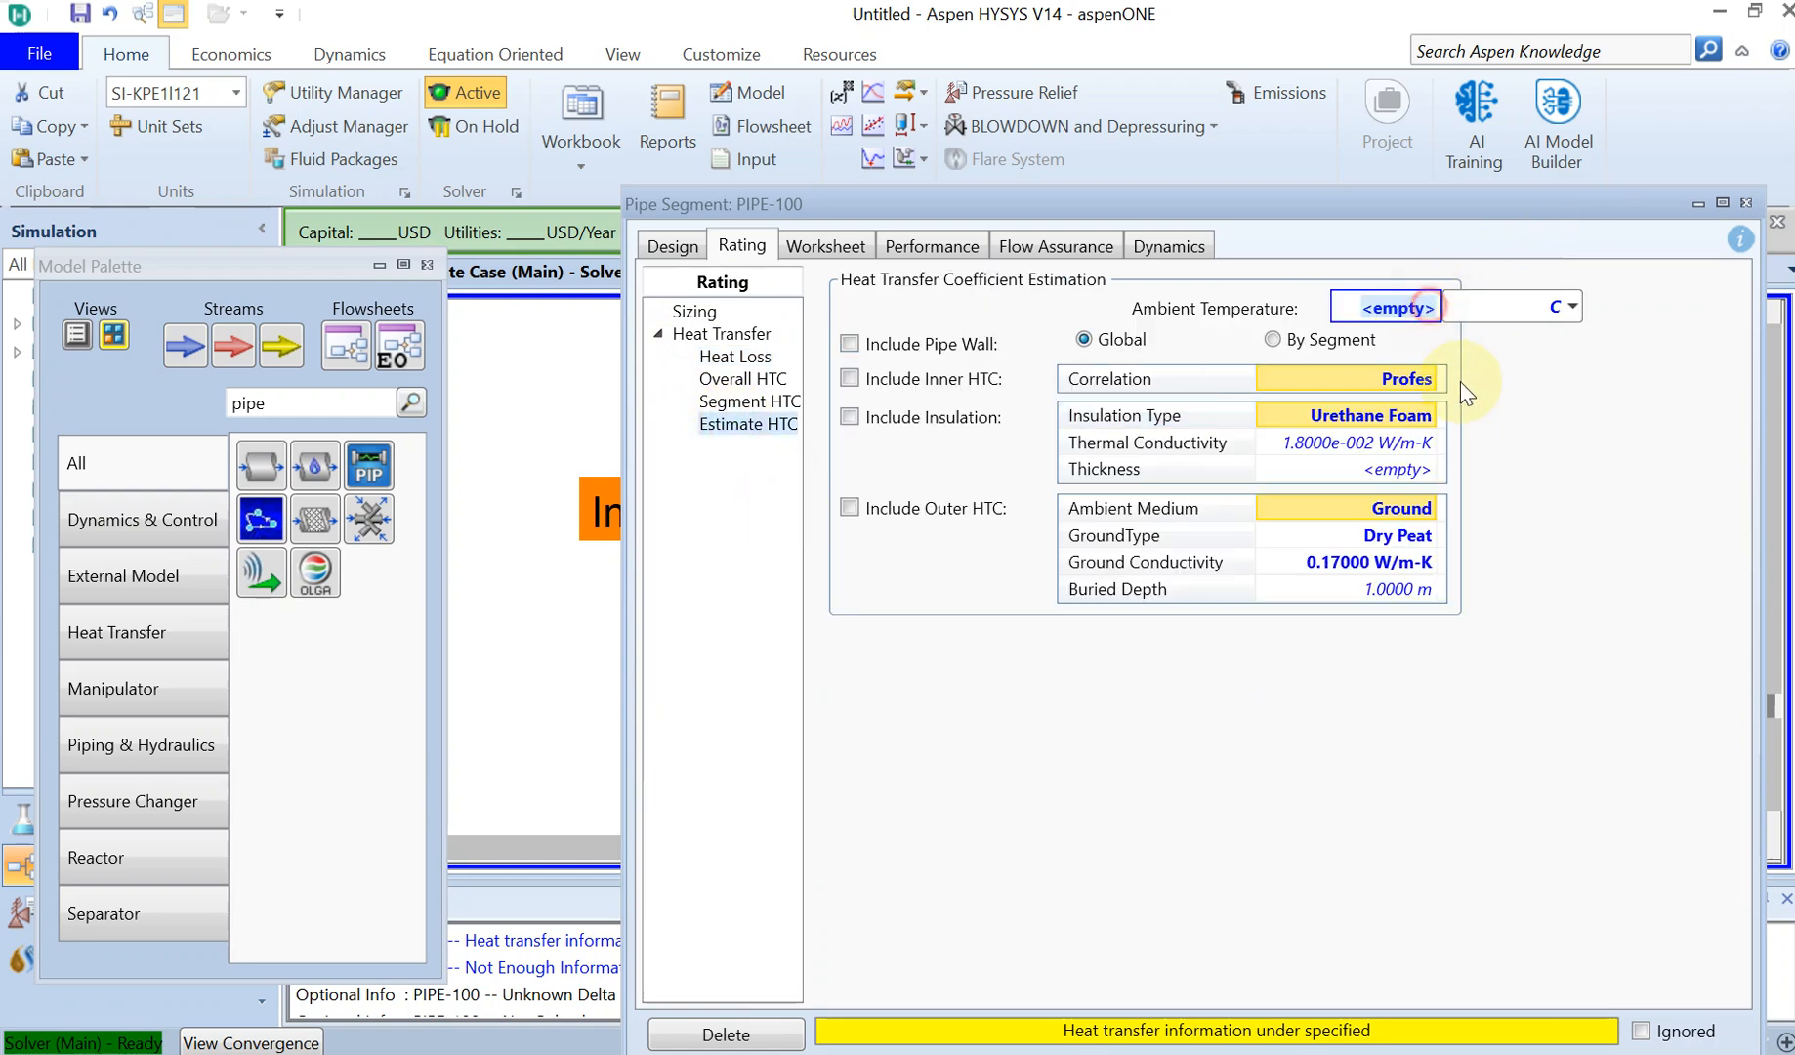
type("25.000 C")
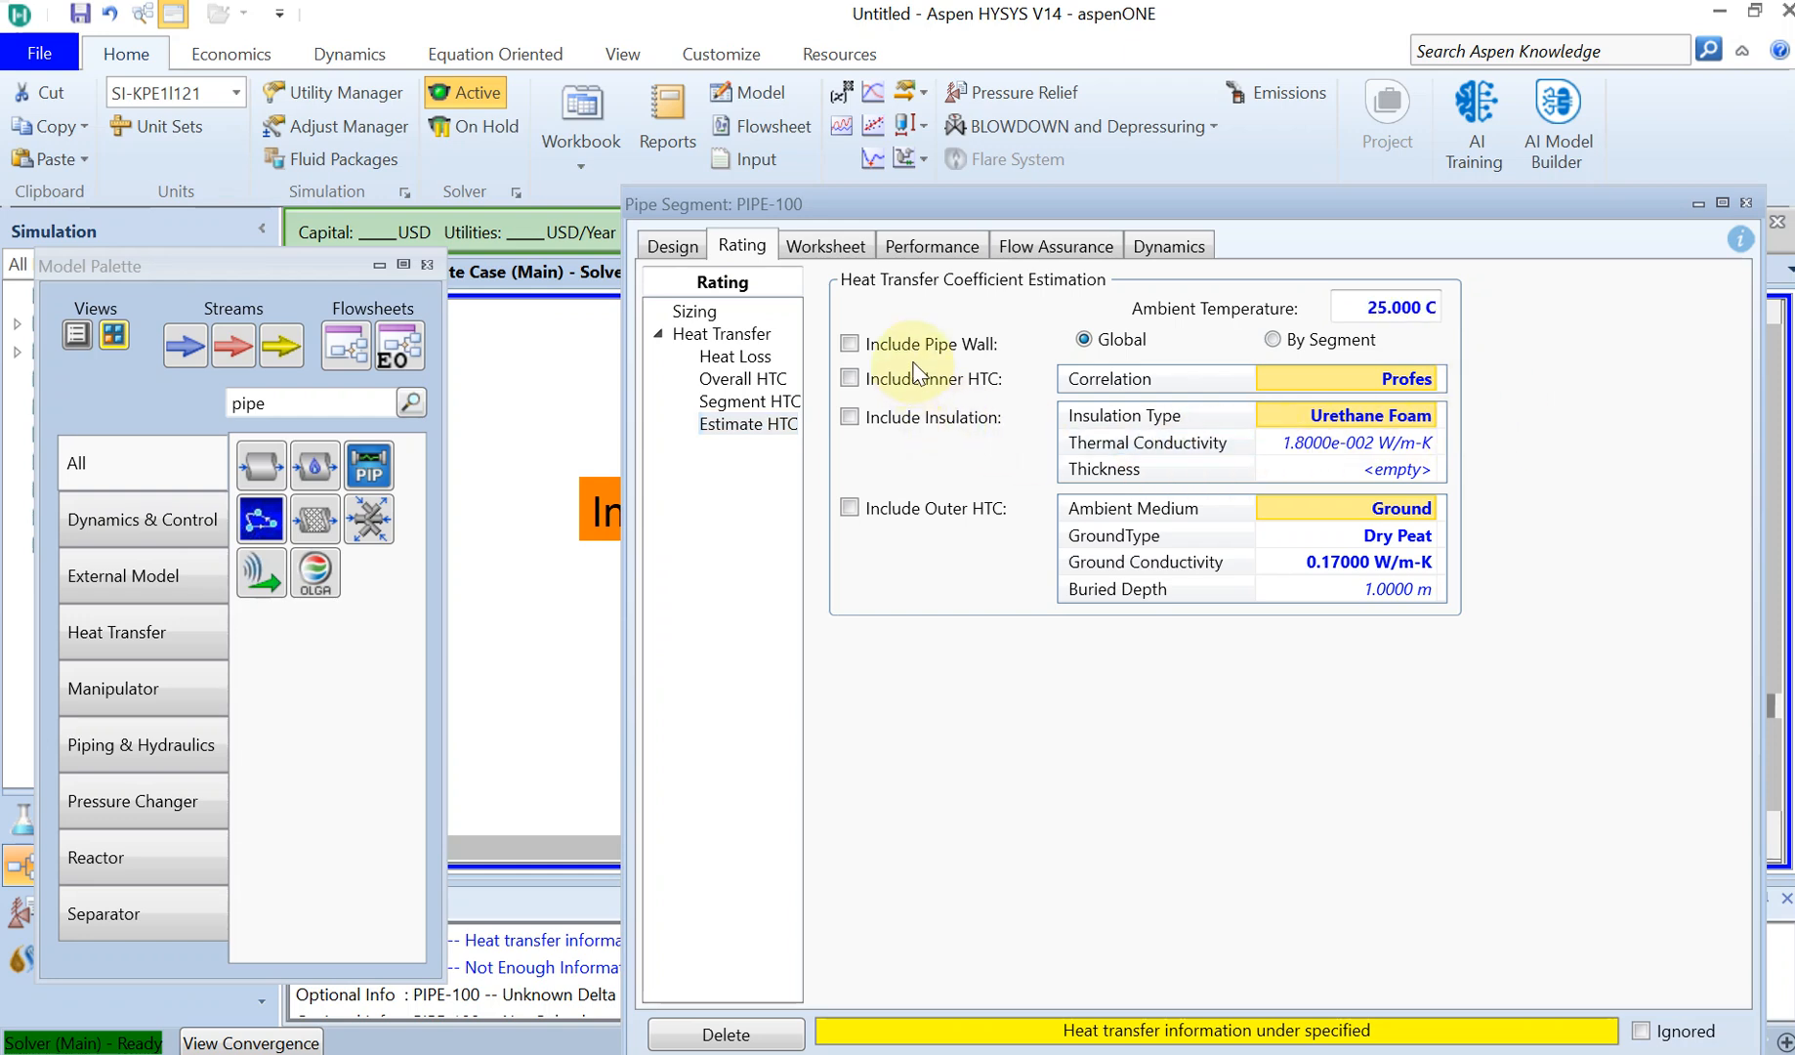
left_click(849, 343)
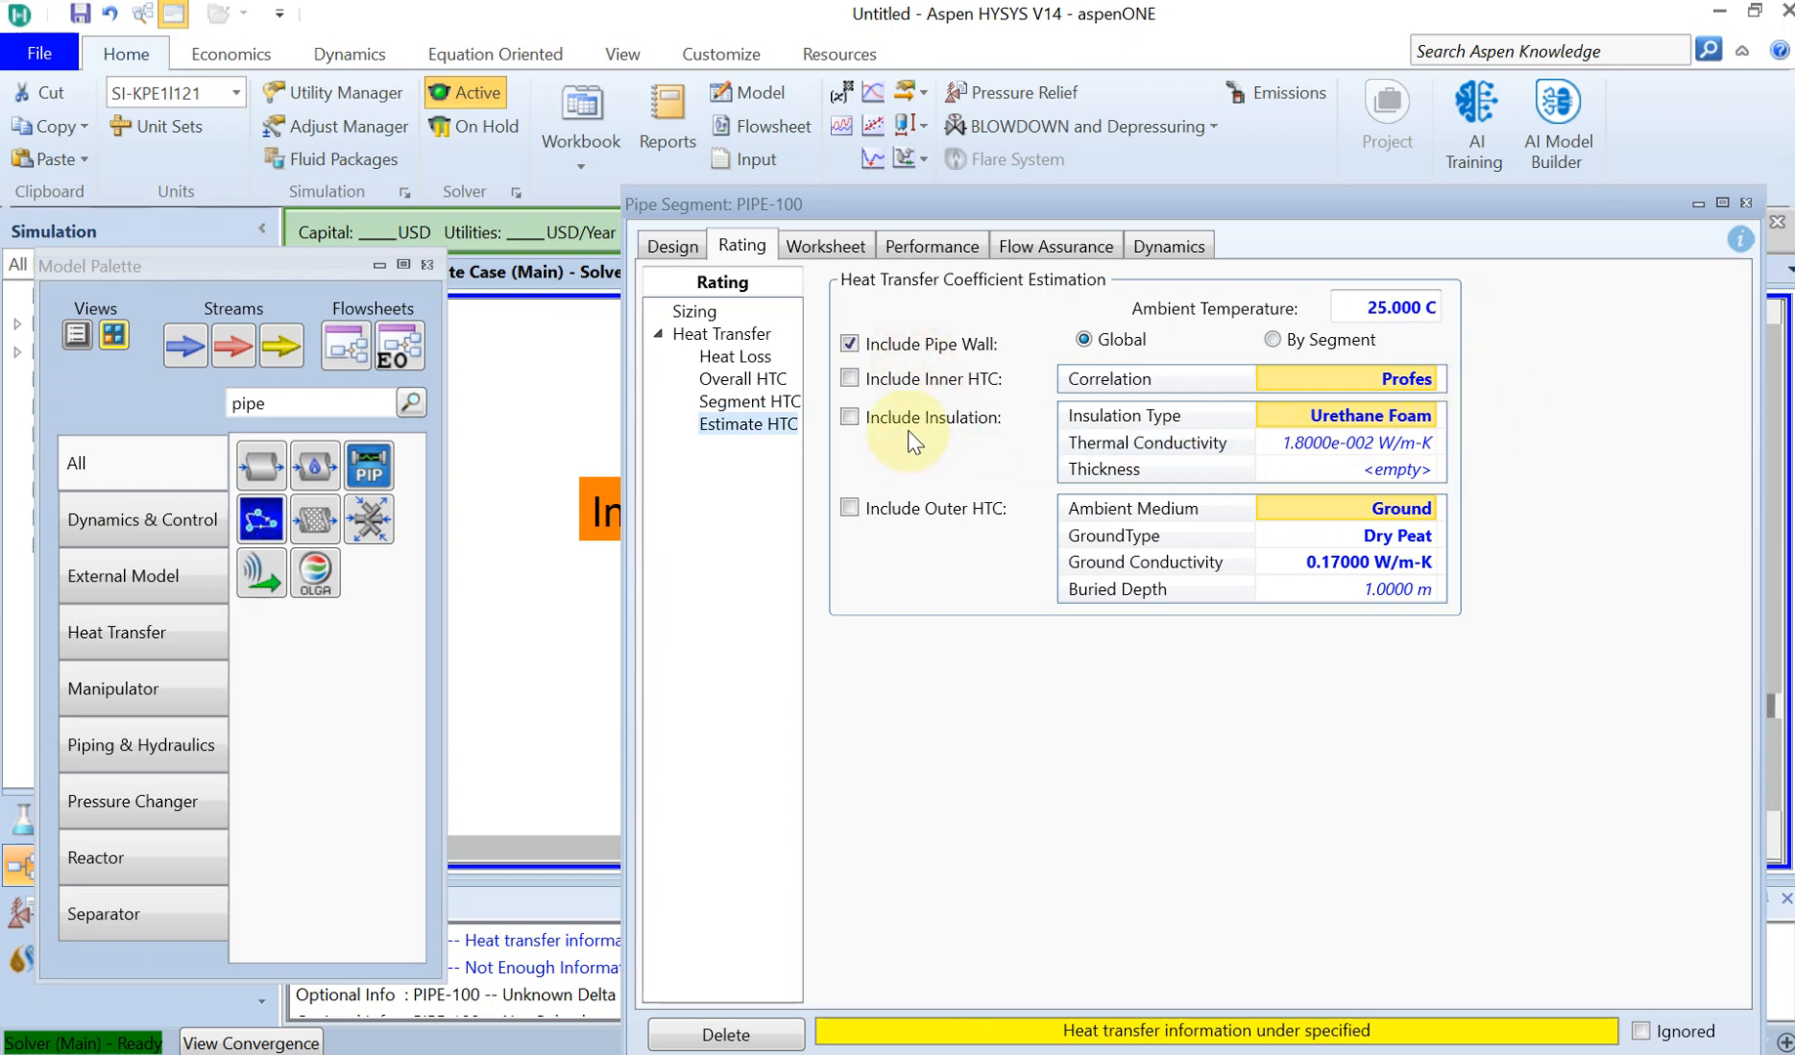
left_click(850, 378)
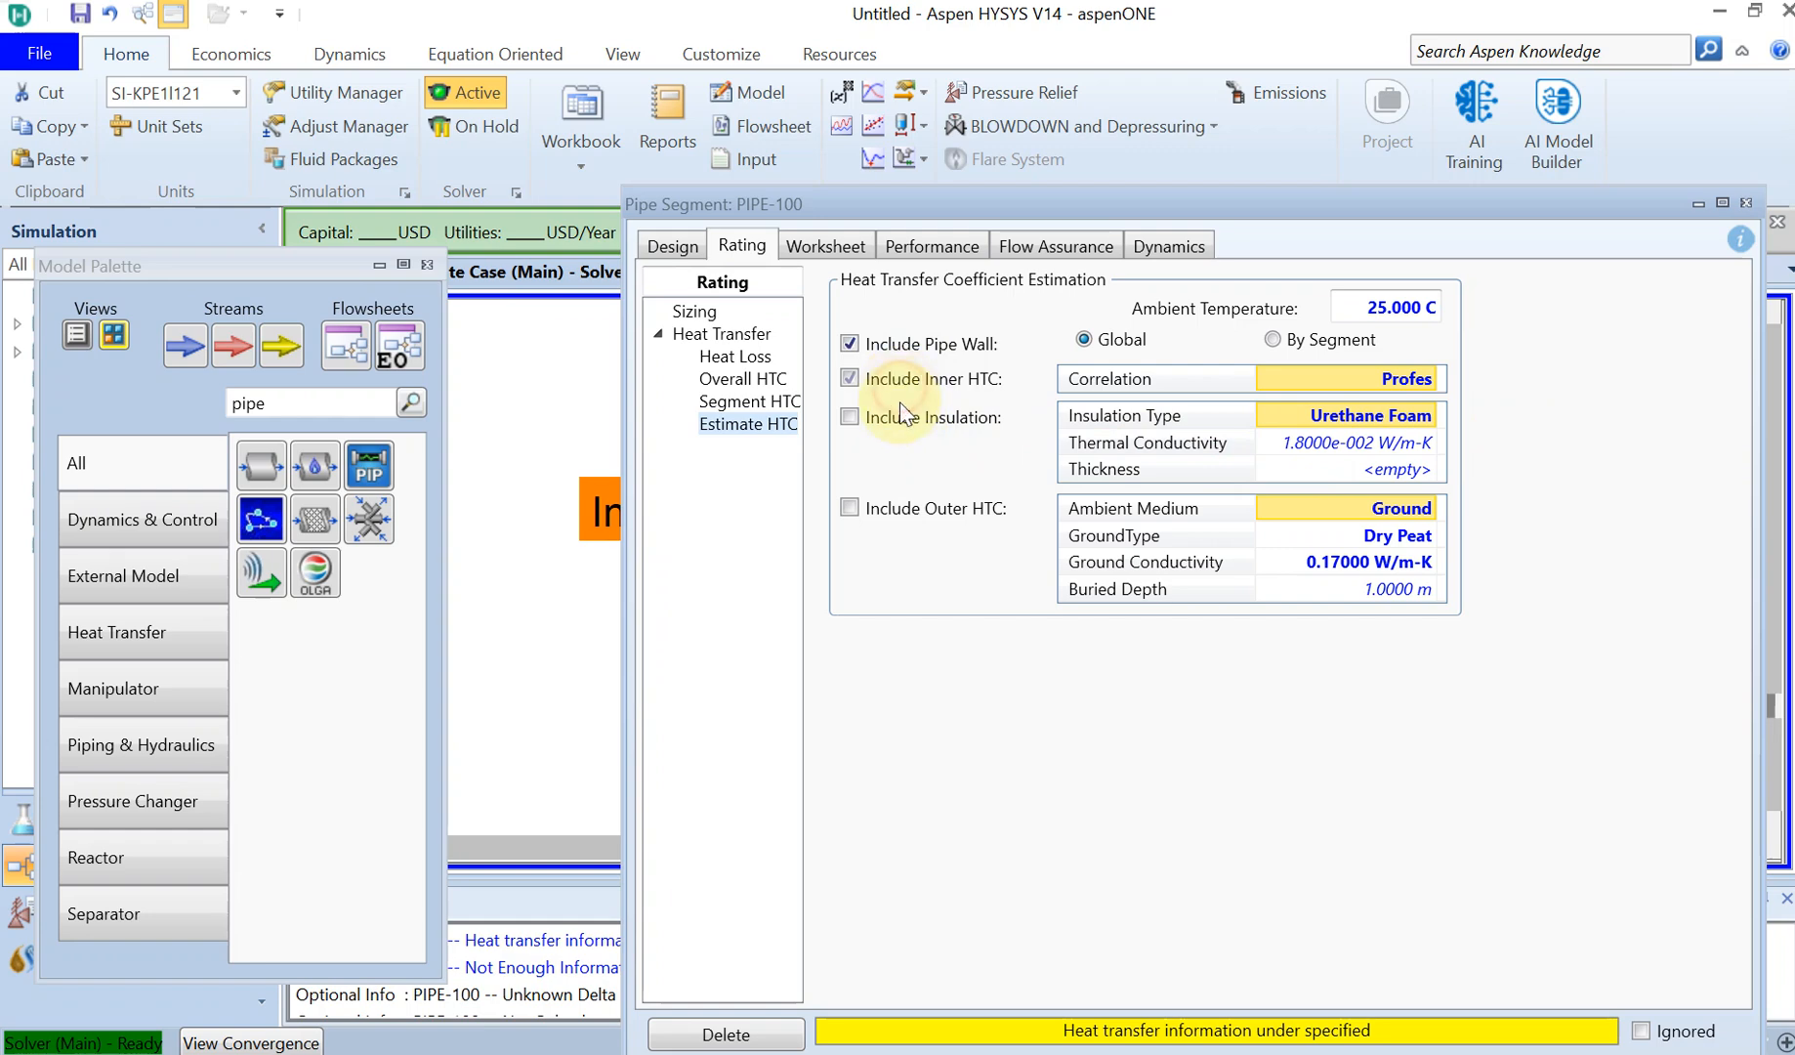
mouse_move(905, 521)
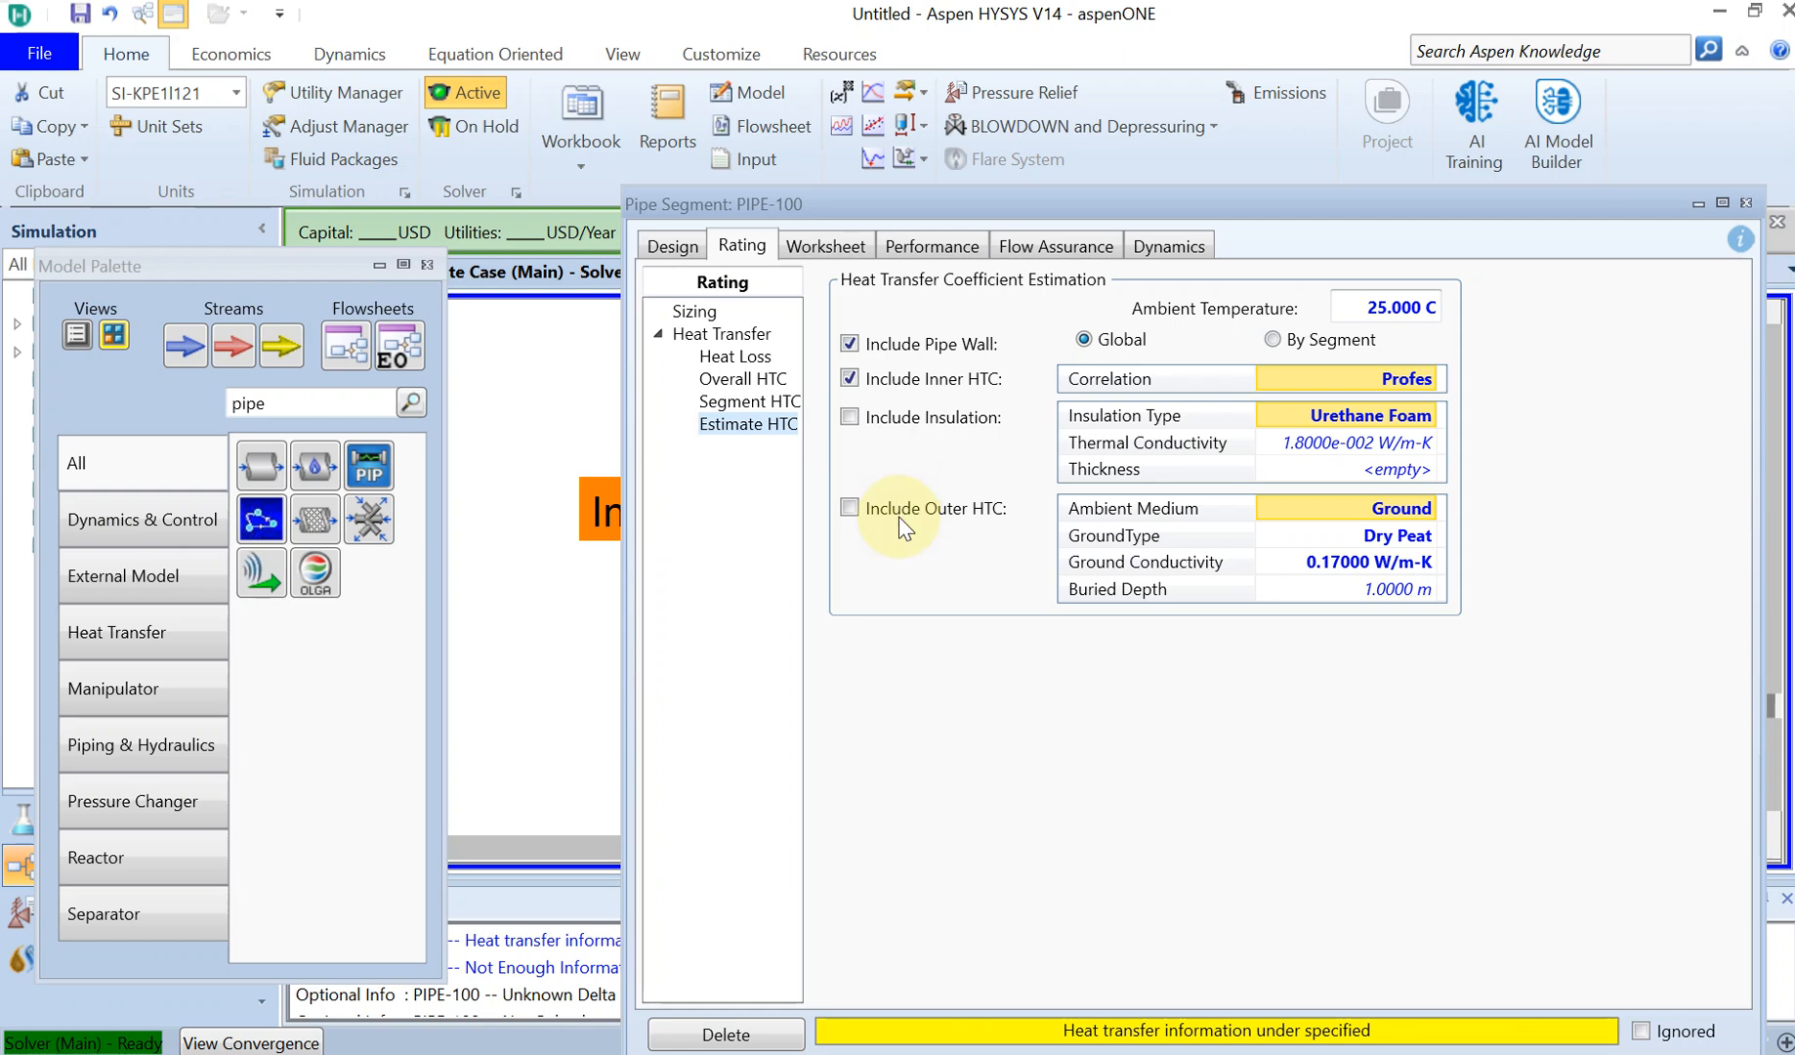
left_click(849, 506)
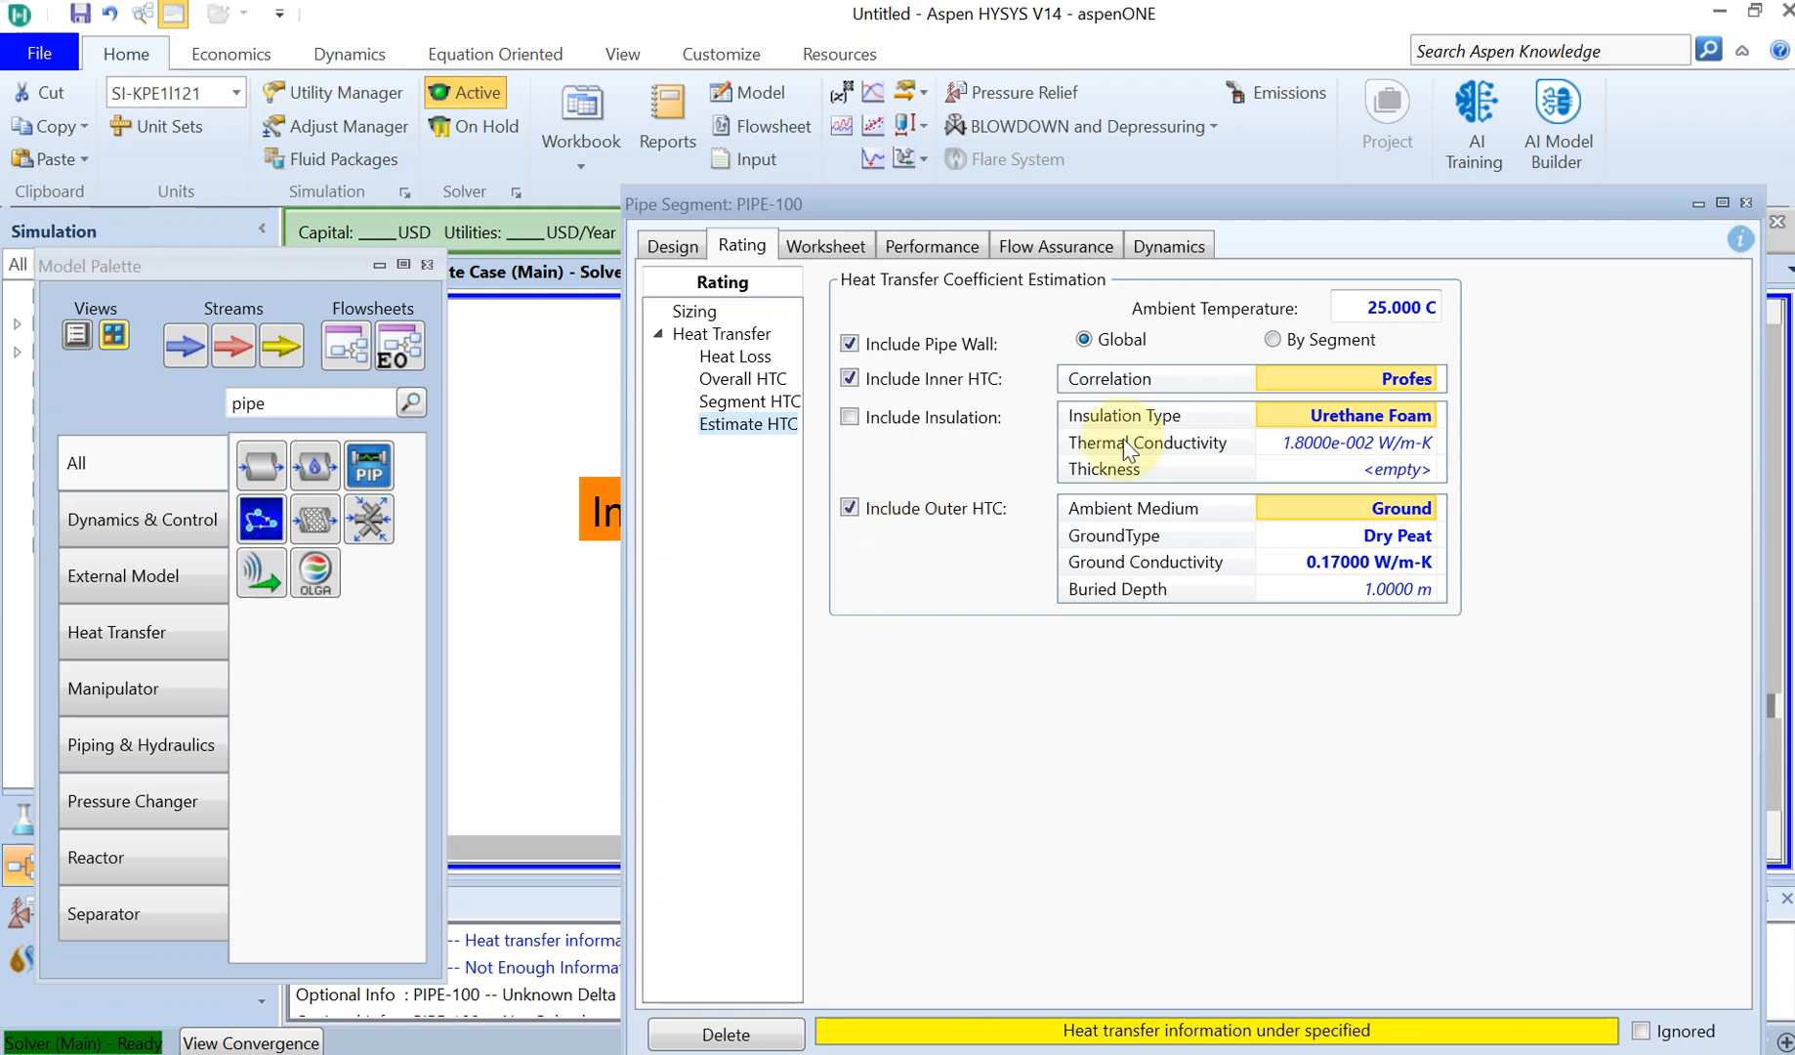
mouse_move(1431, 504)
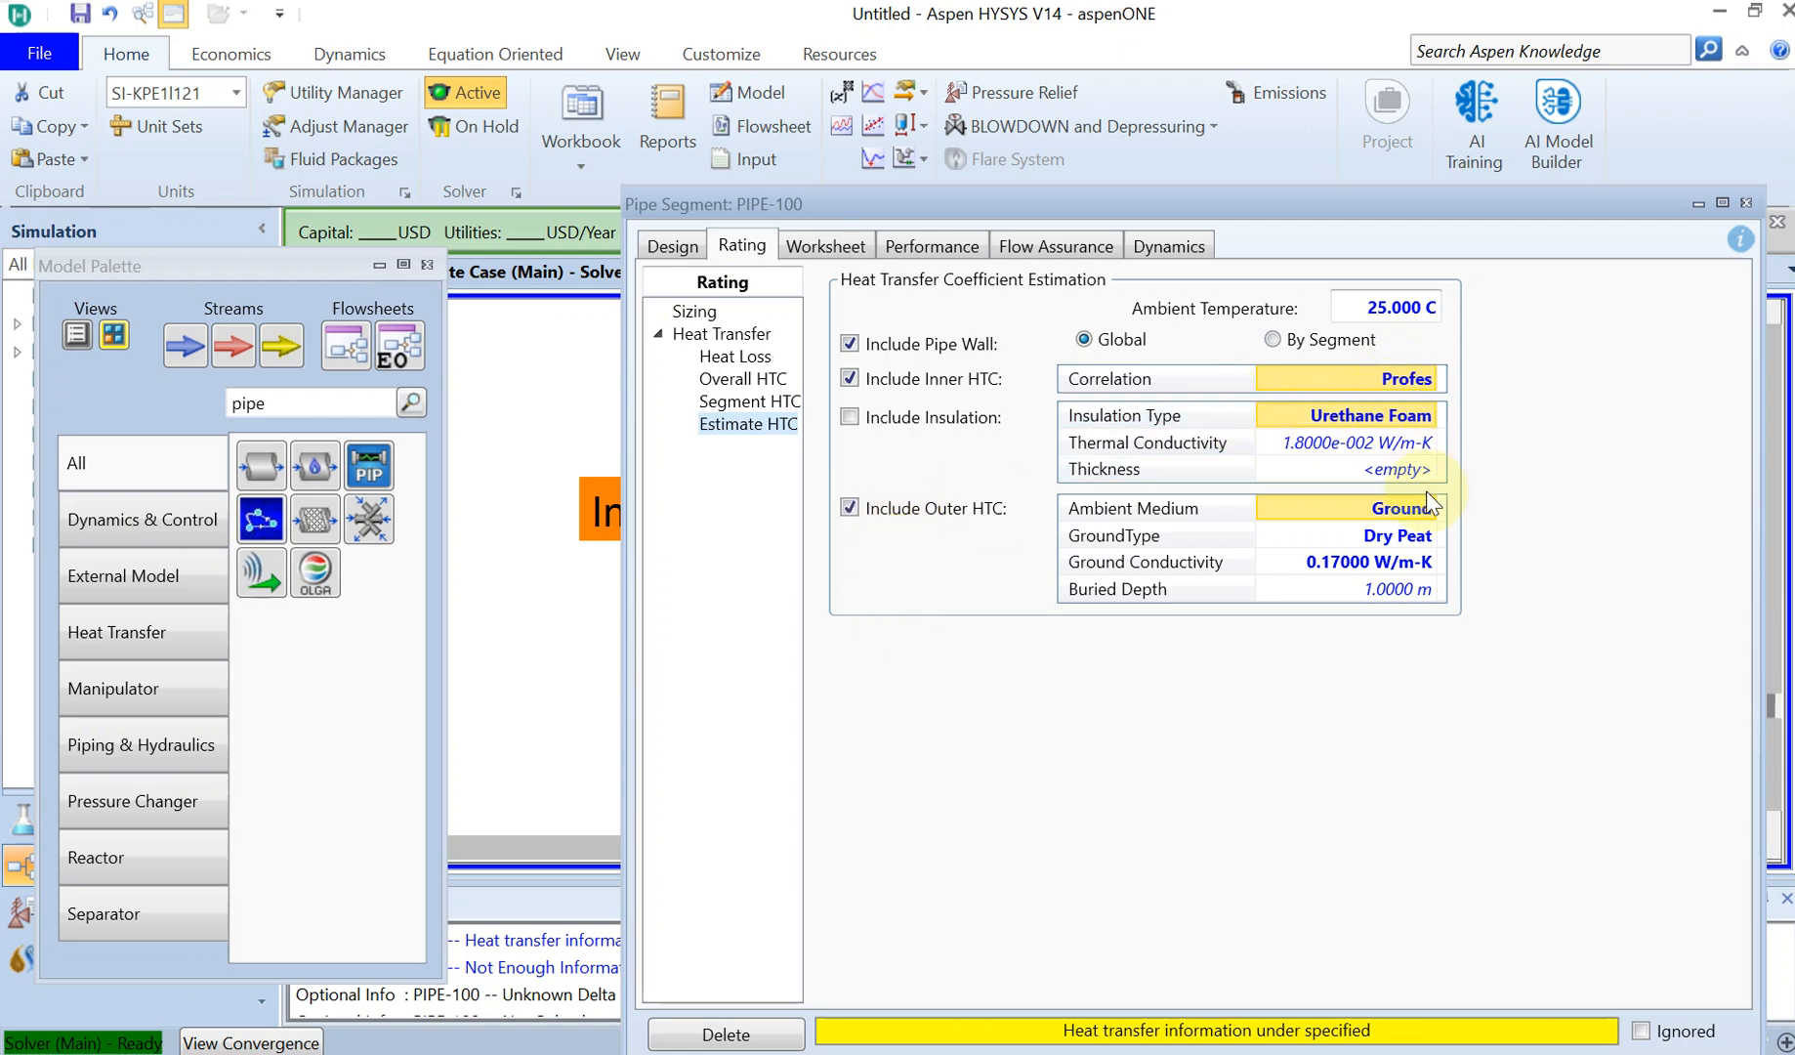
mouse_move(1471, 373)
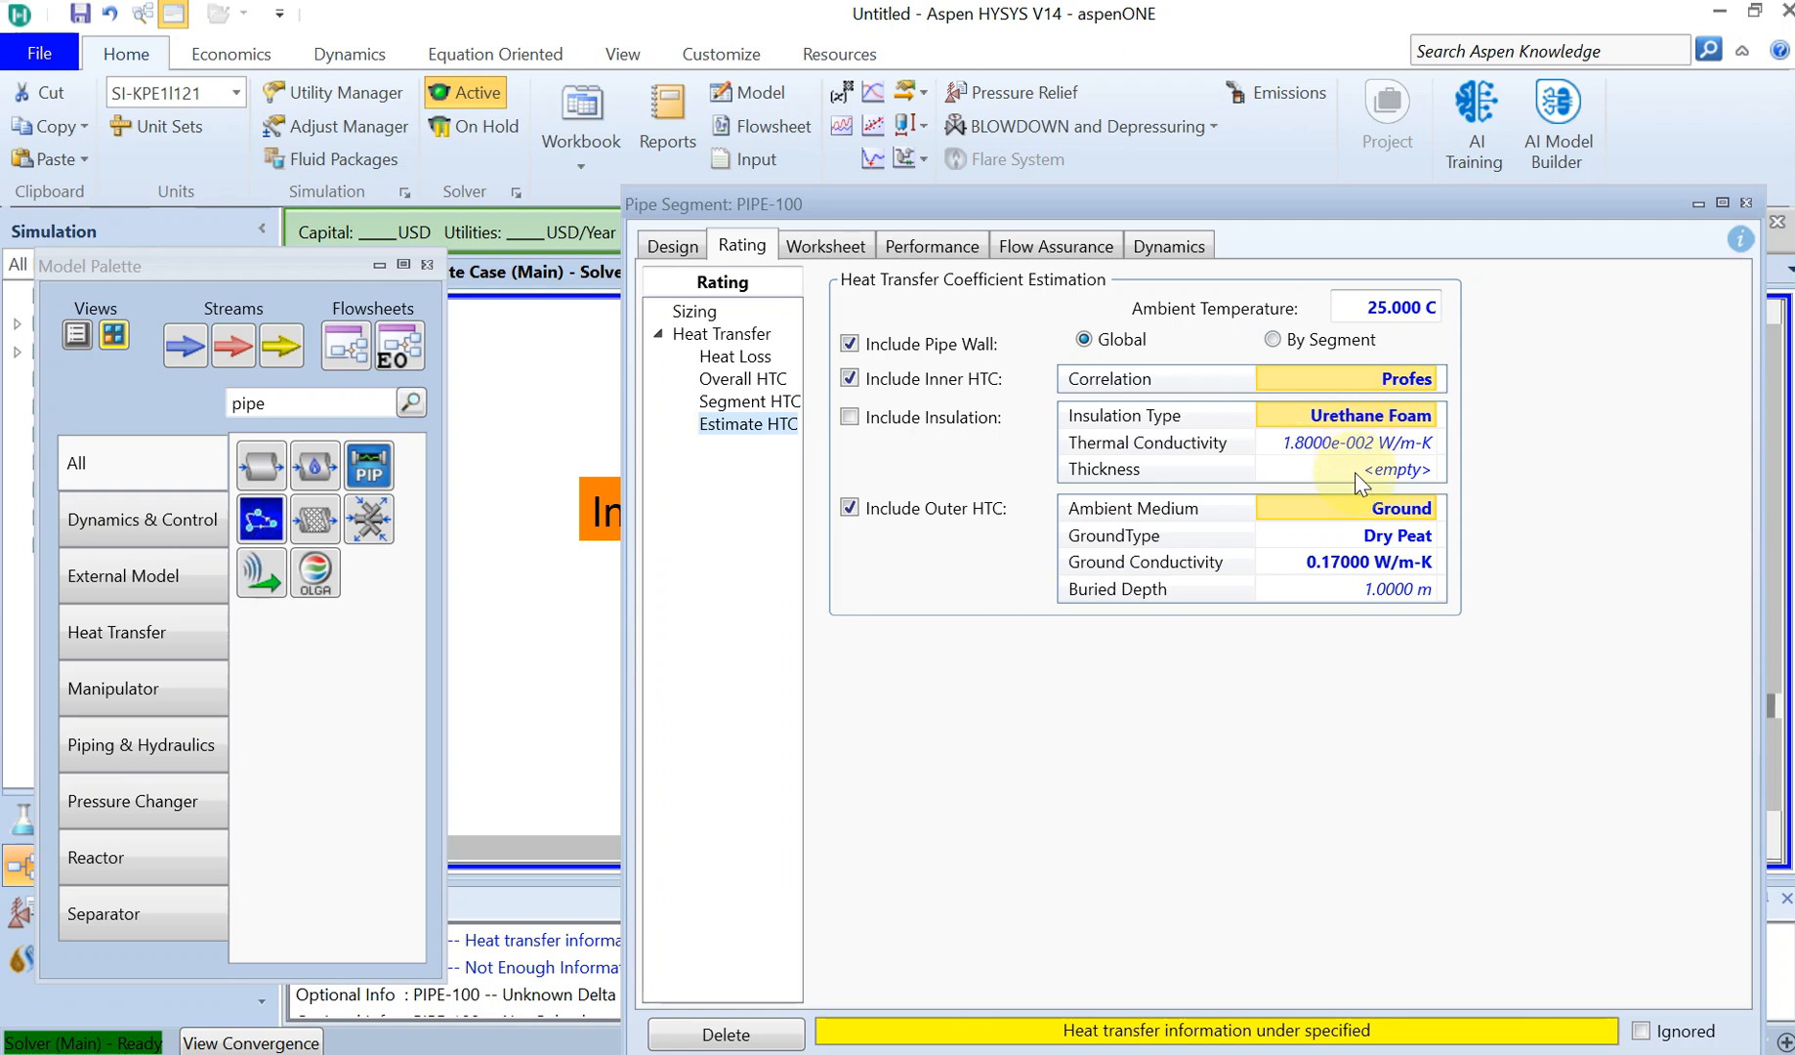
left_click(1391, 508)
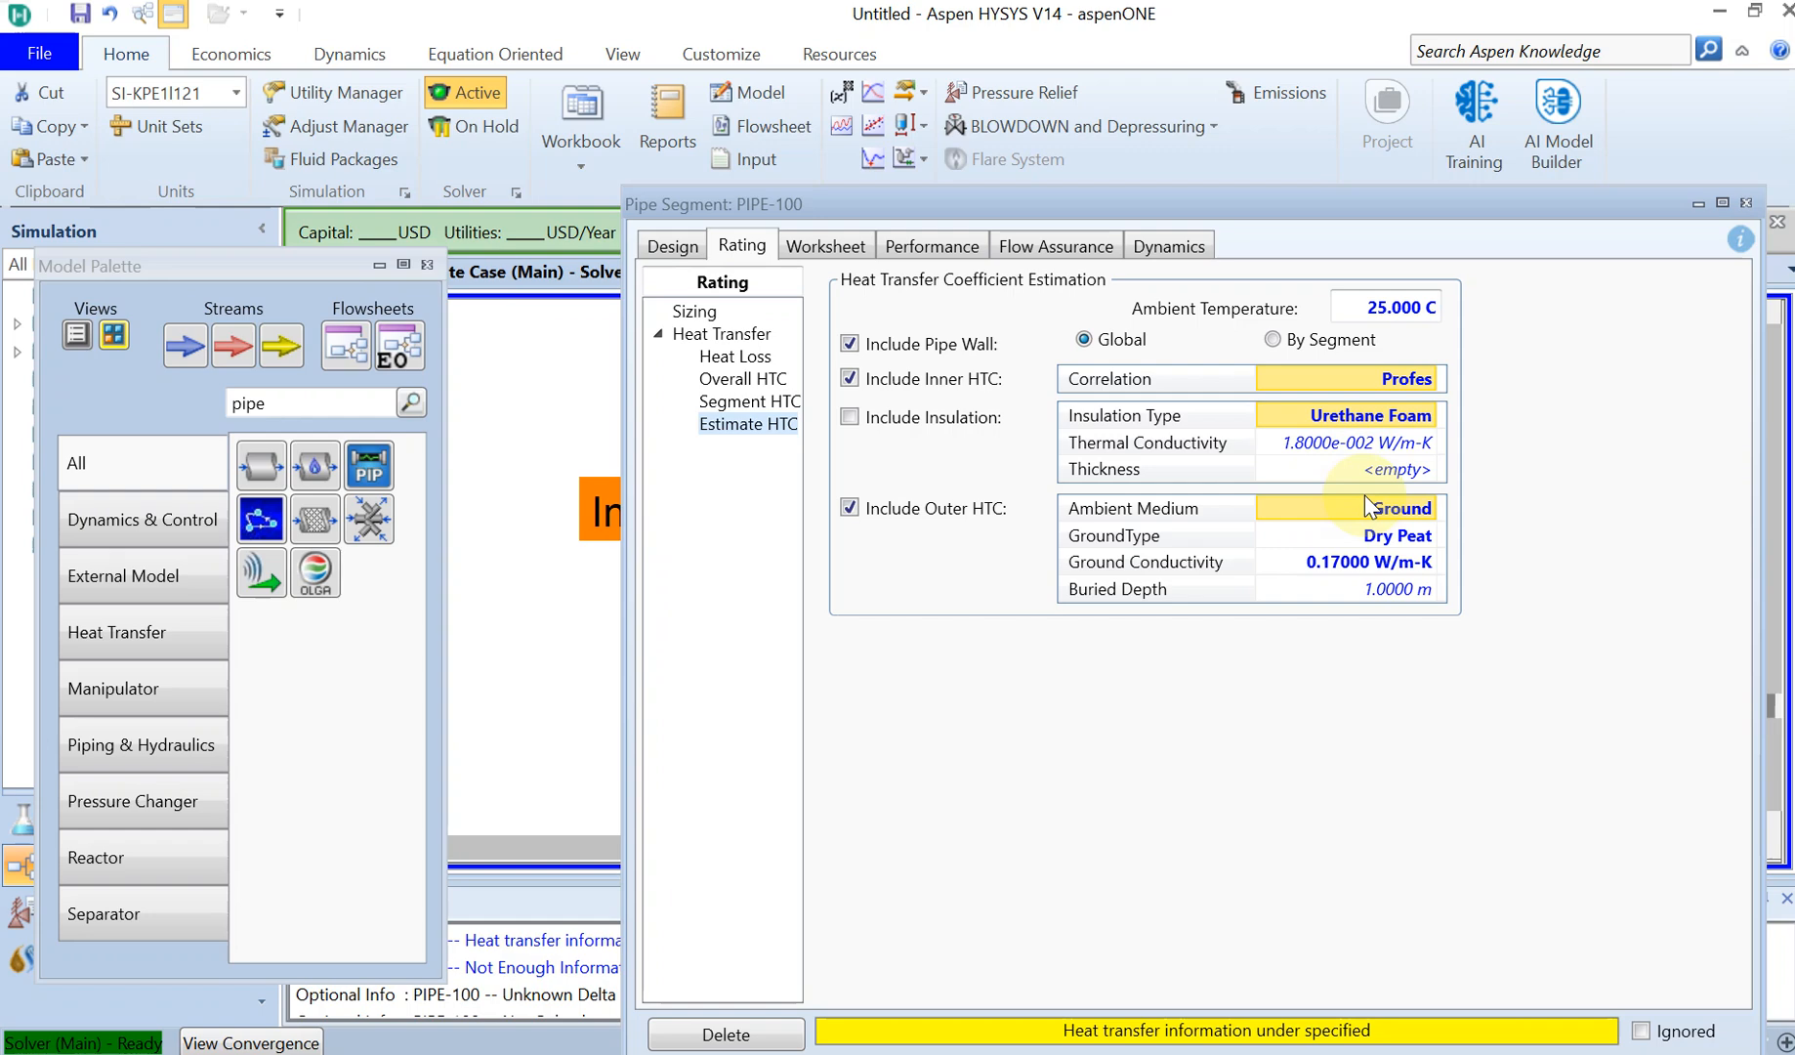
mouse_move(1342, 470)
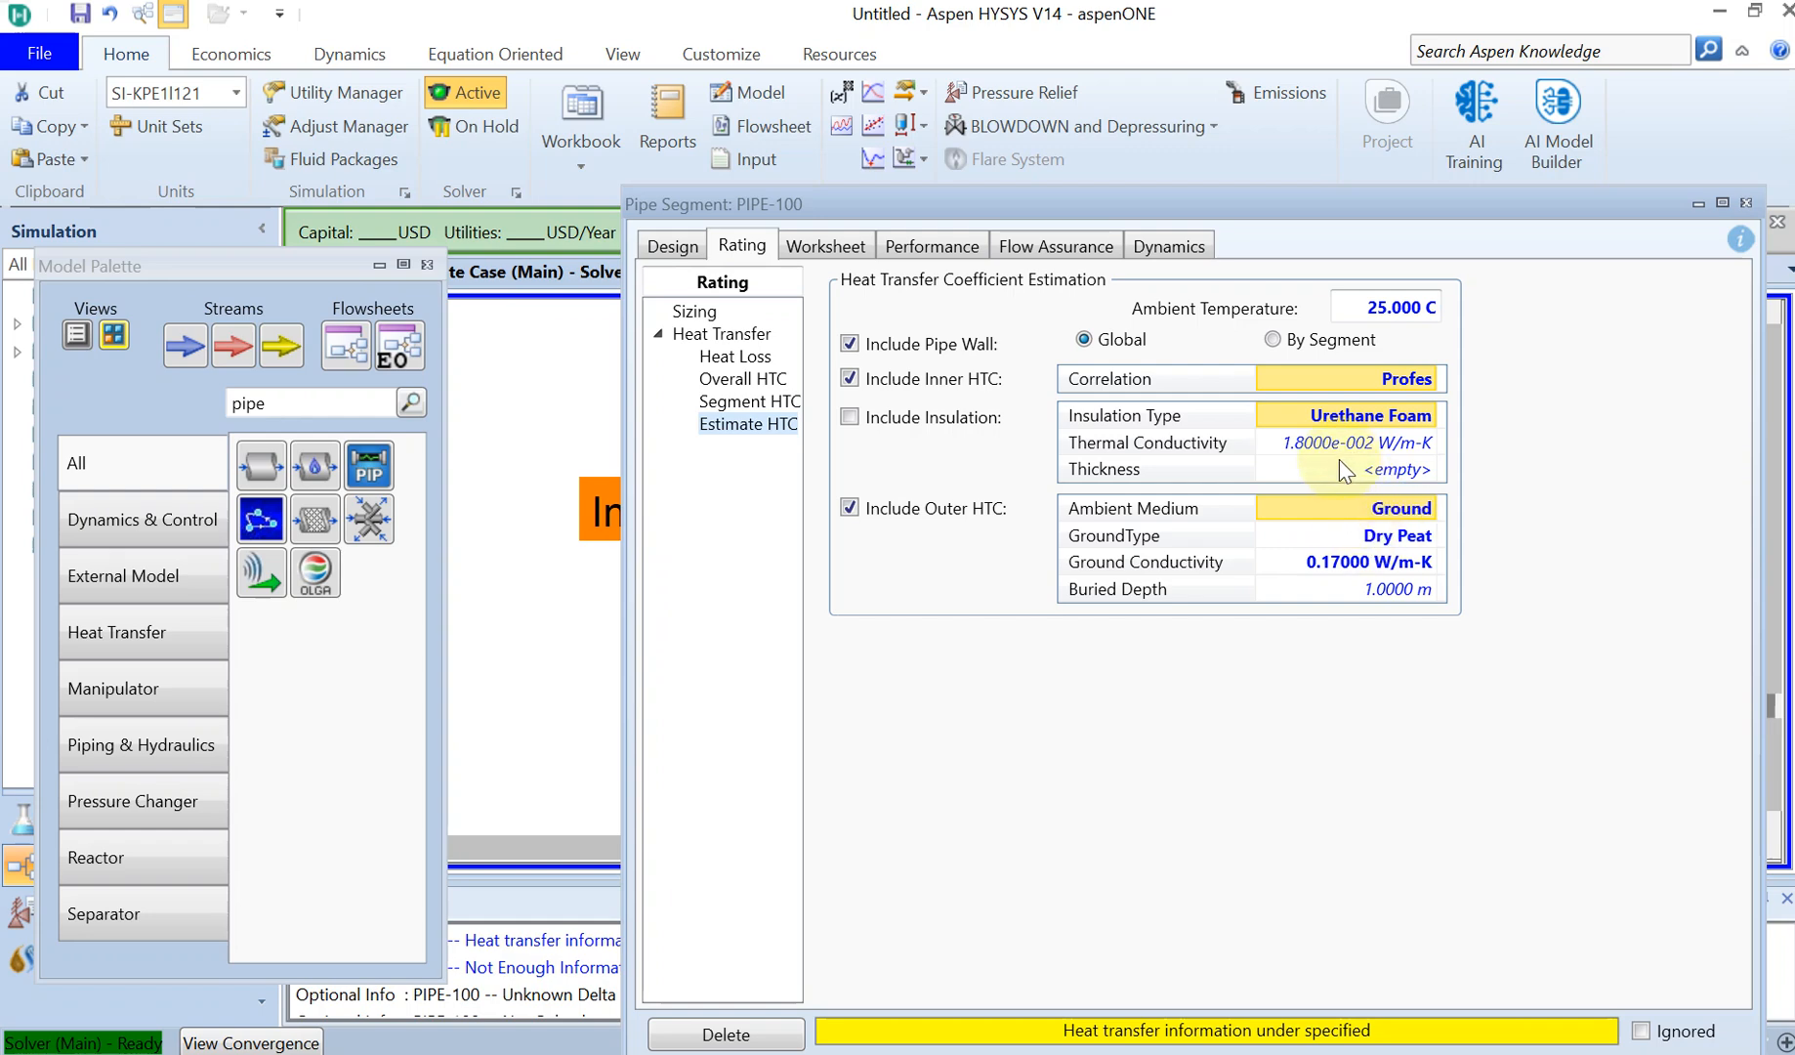
mouse_move(1230, 212)
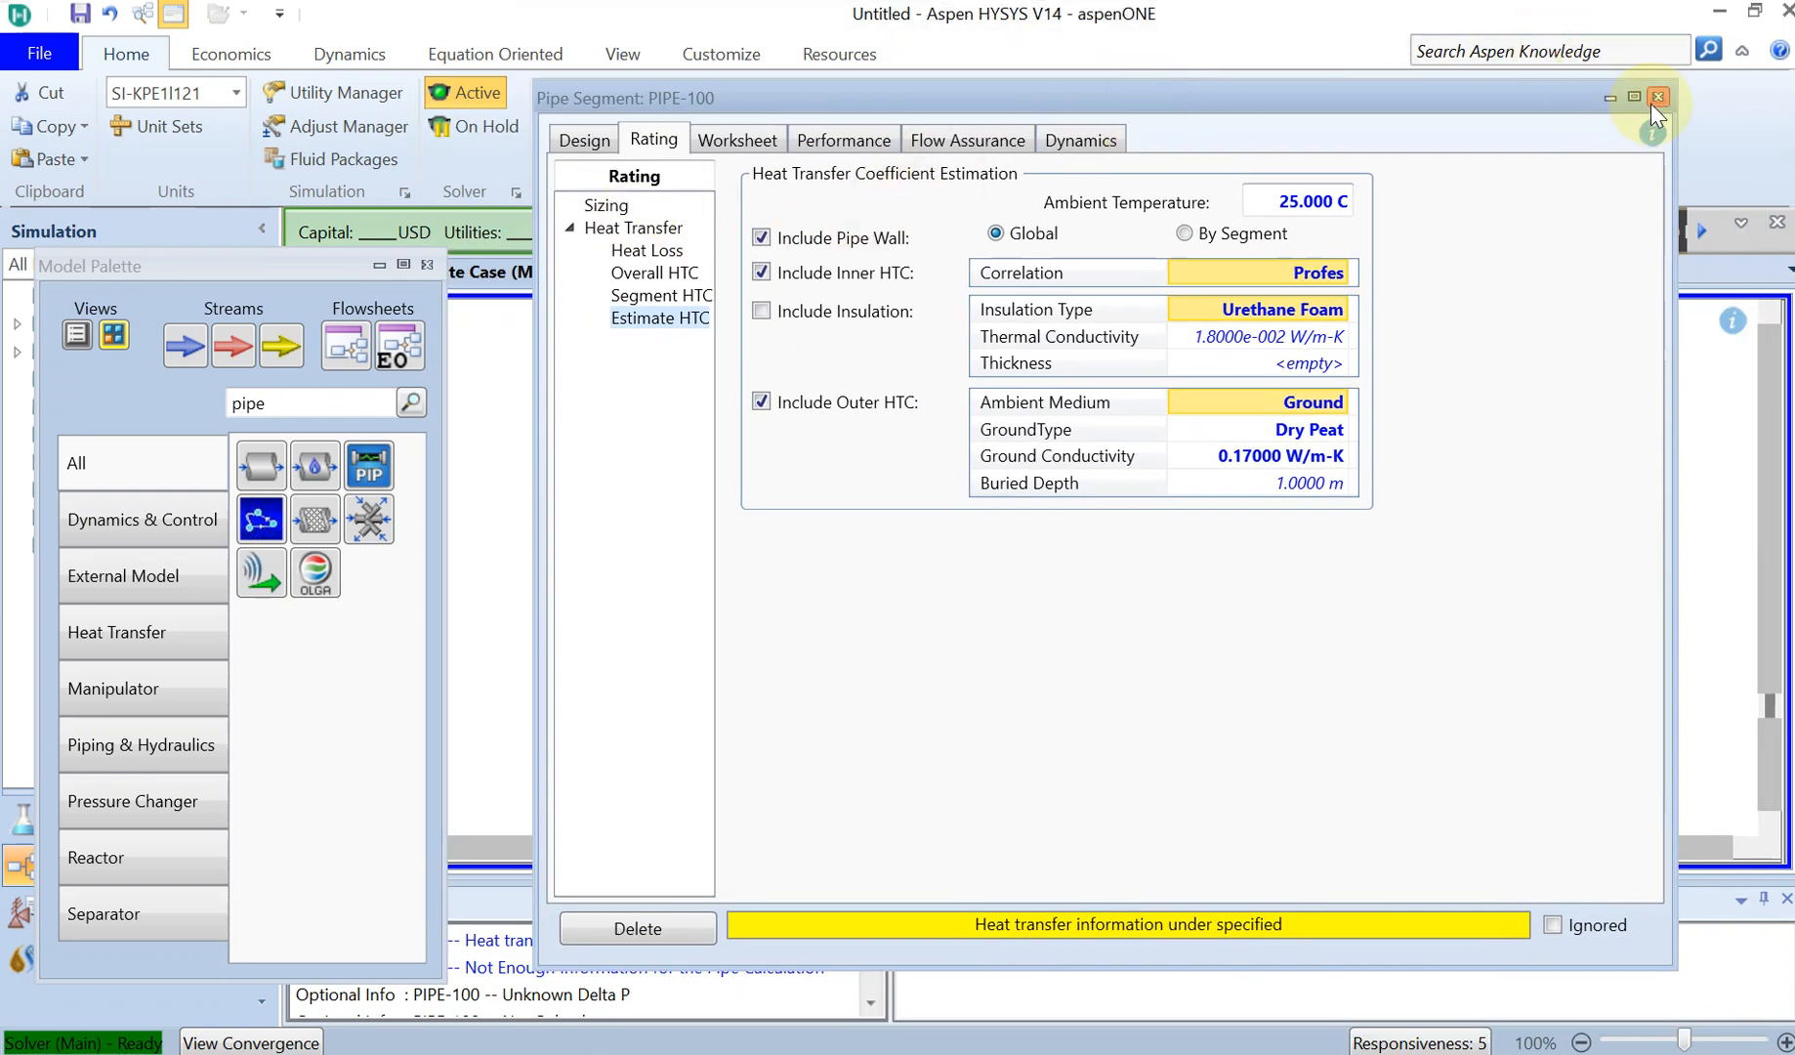
Set the Inlet stream temperature to 25 °C and begin entering 2 bar pressure
left_click(1659, 97)
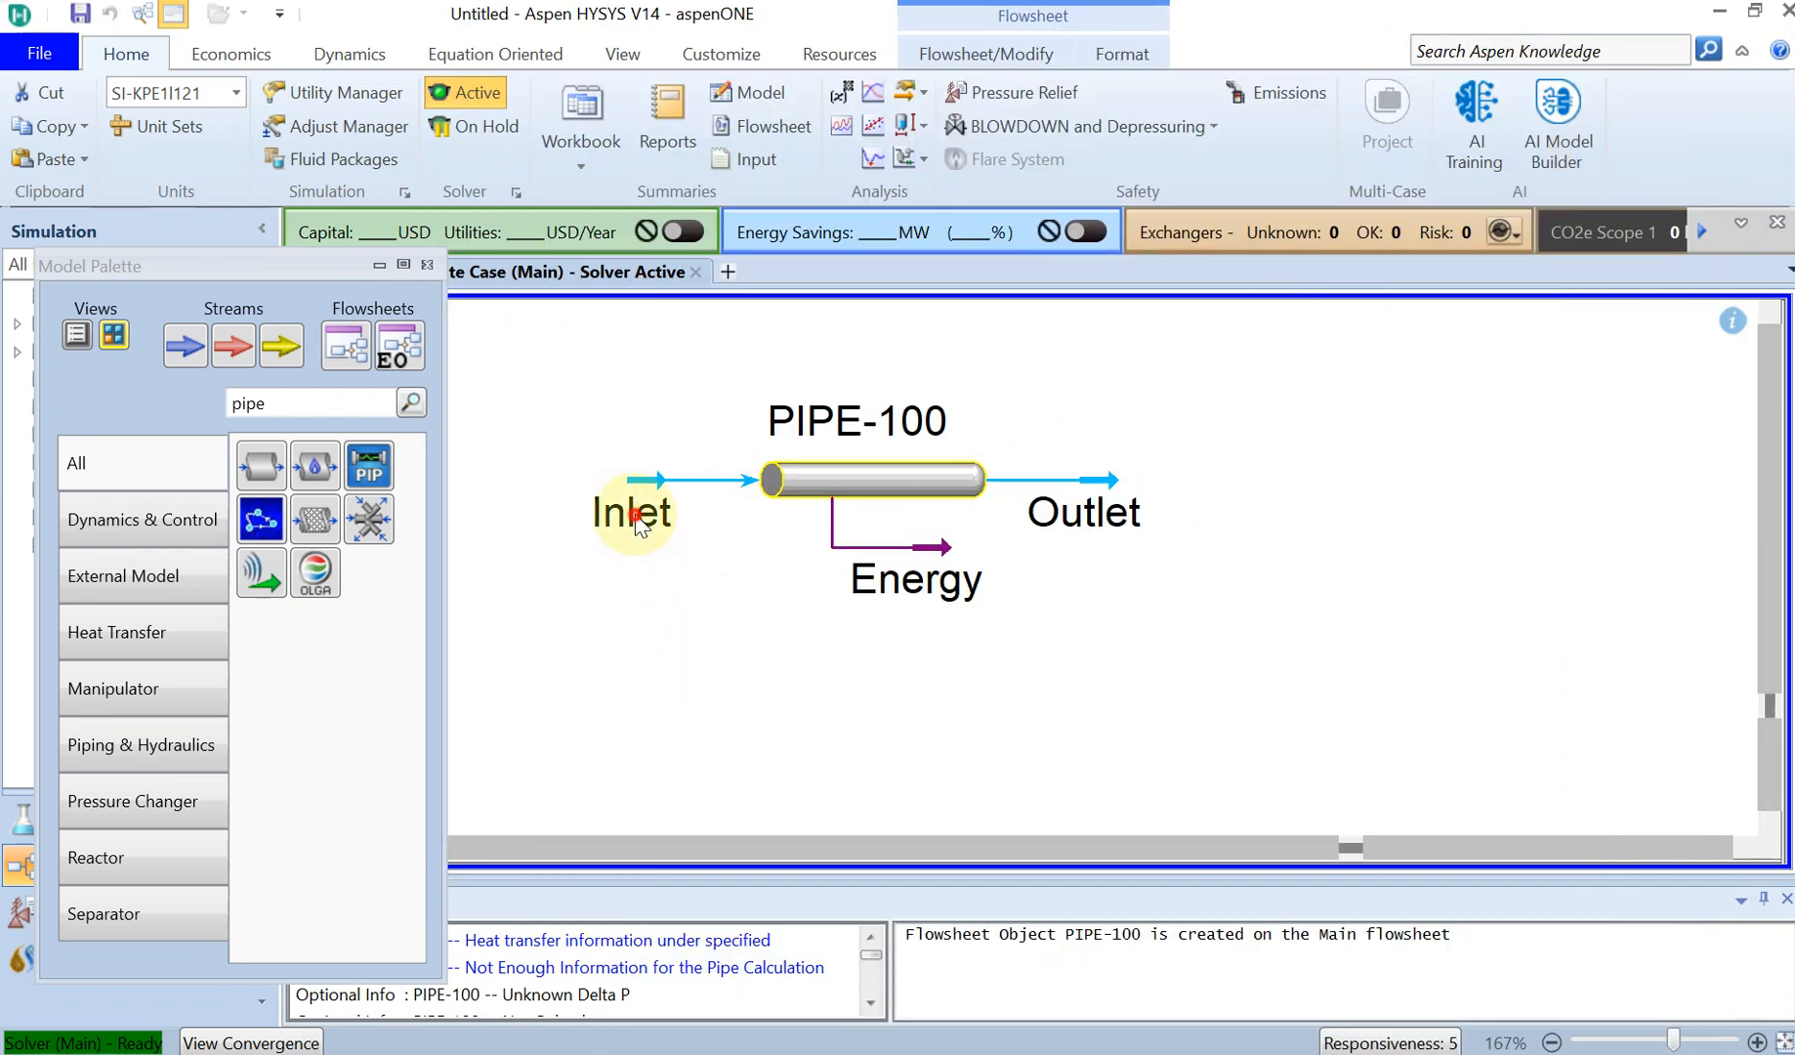
double_click(632, 512)
type("2")
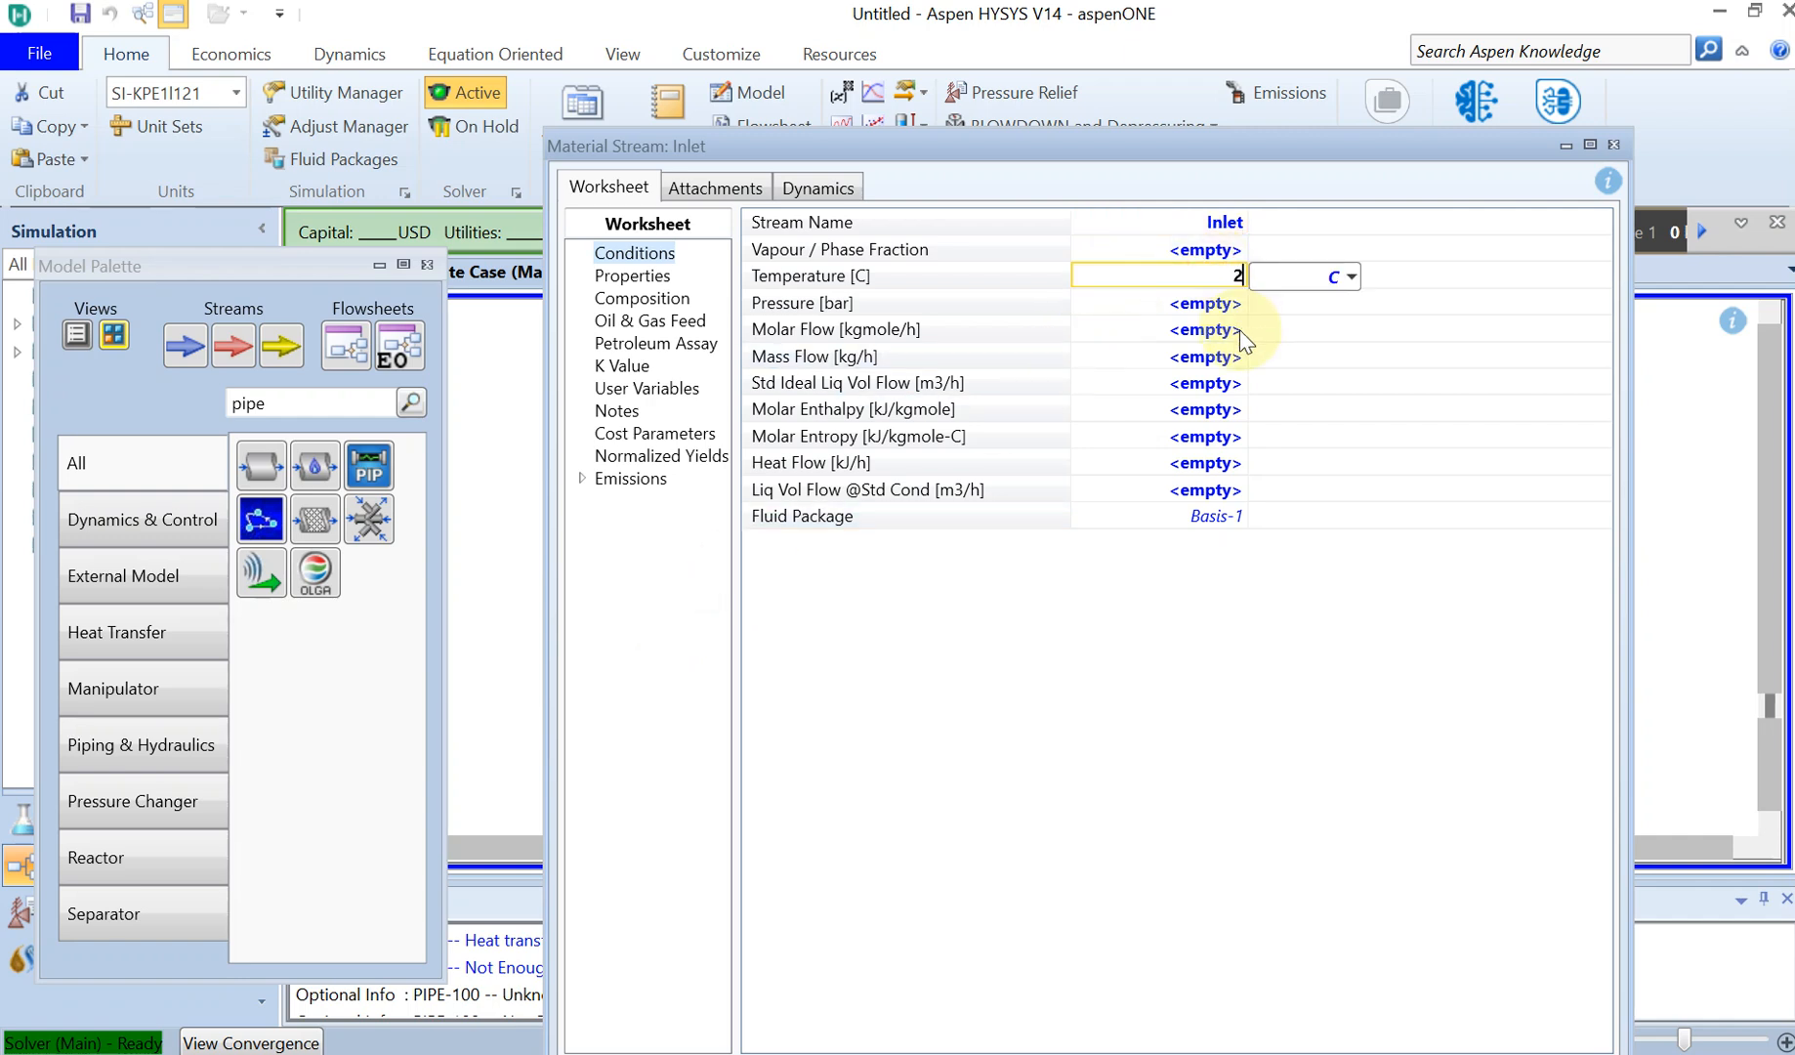
key("Return")
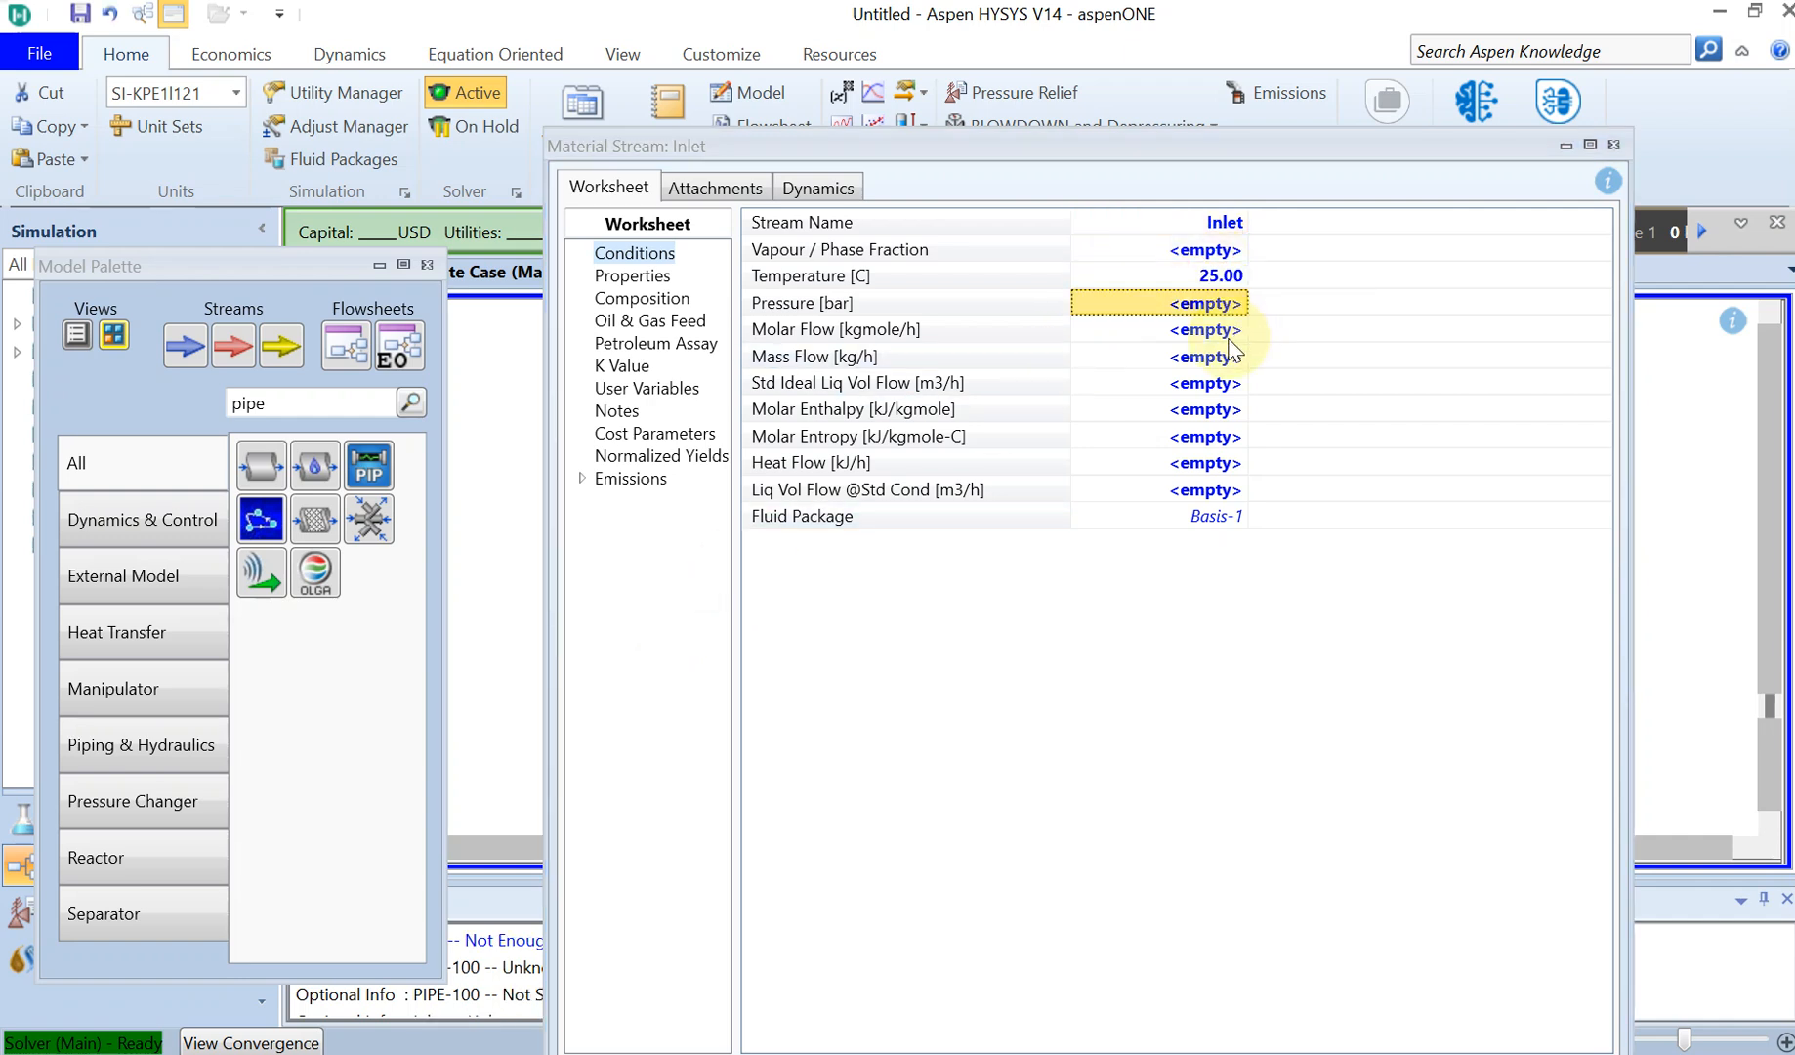
type("2")
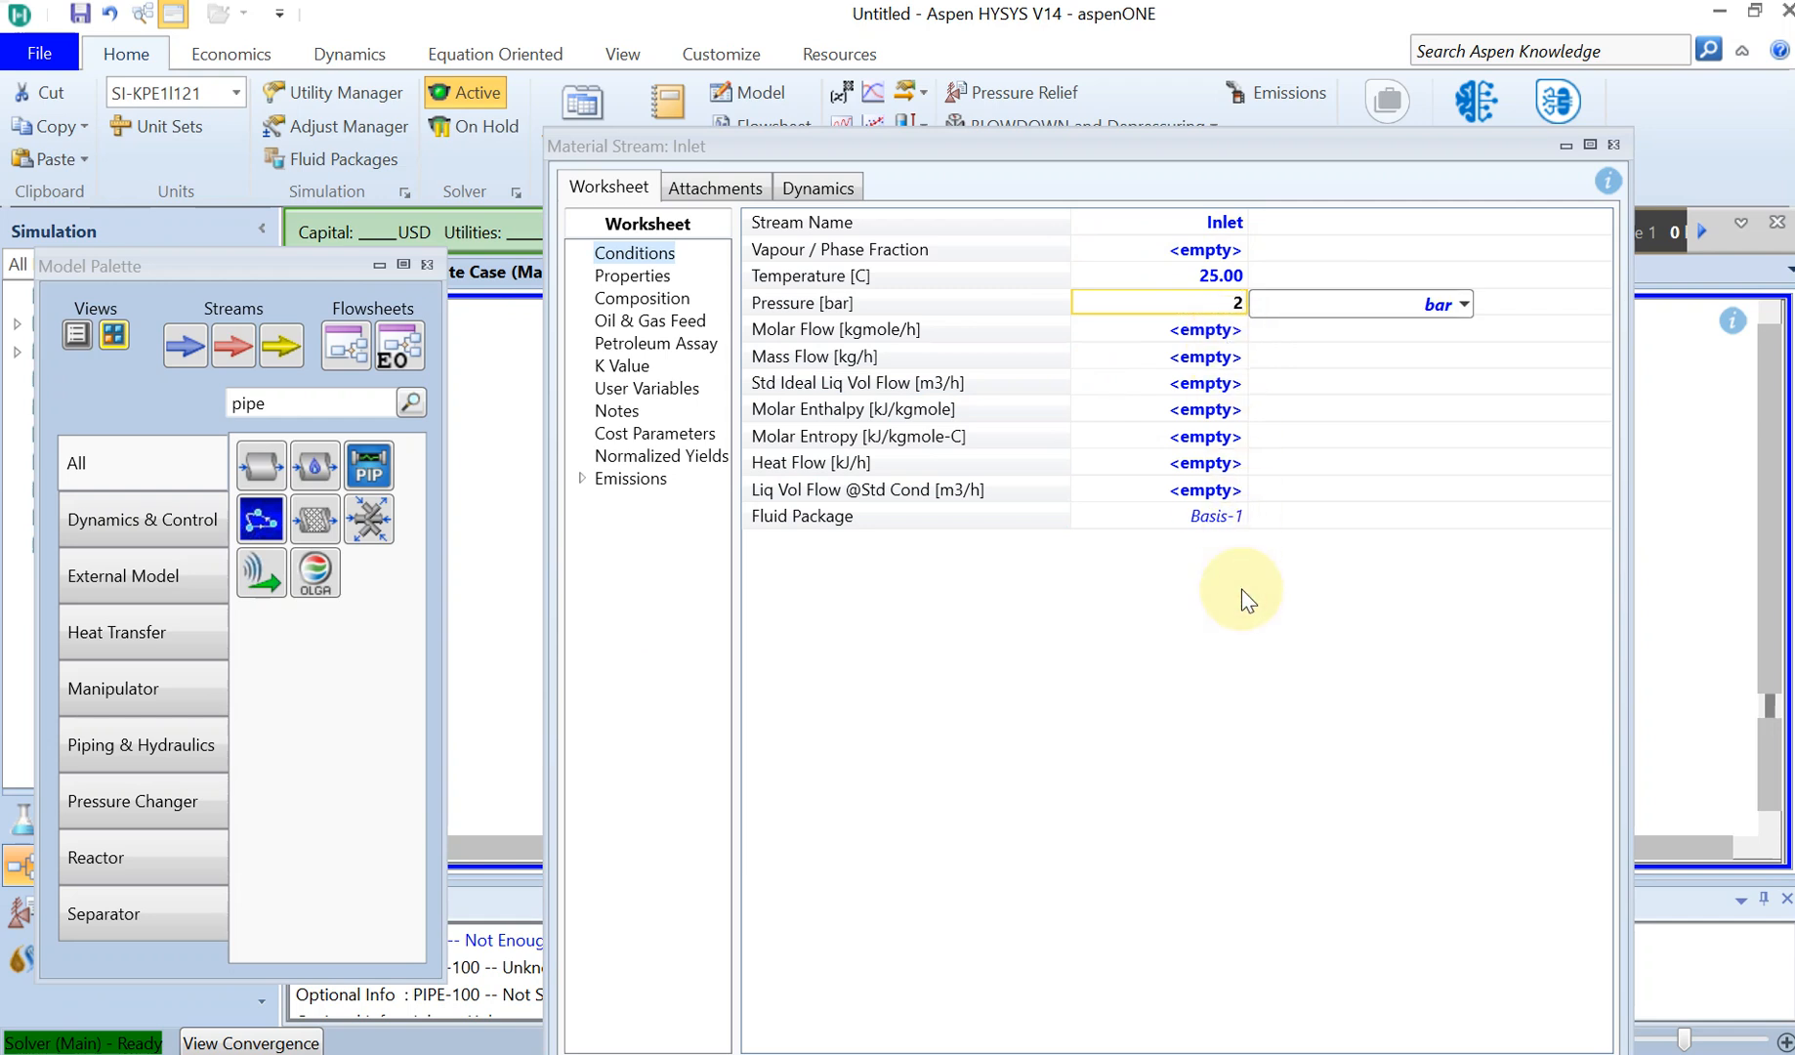
mouse_move(1215, 651)
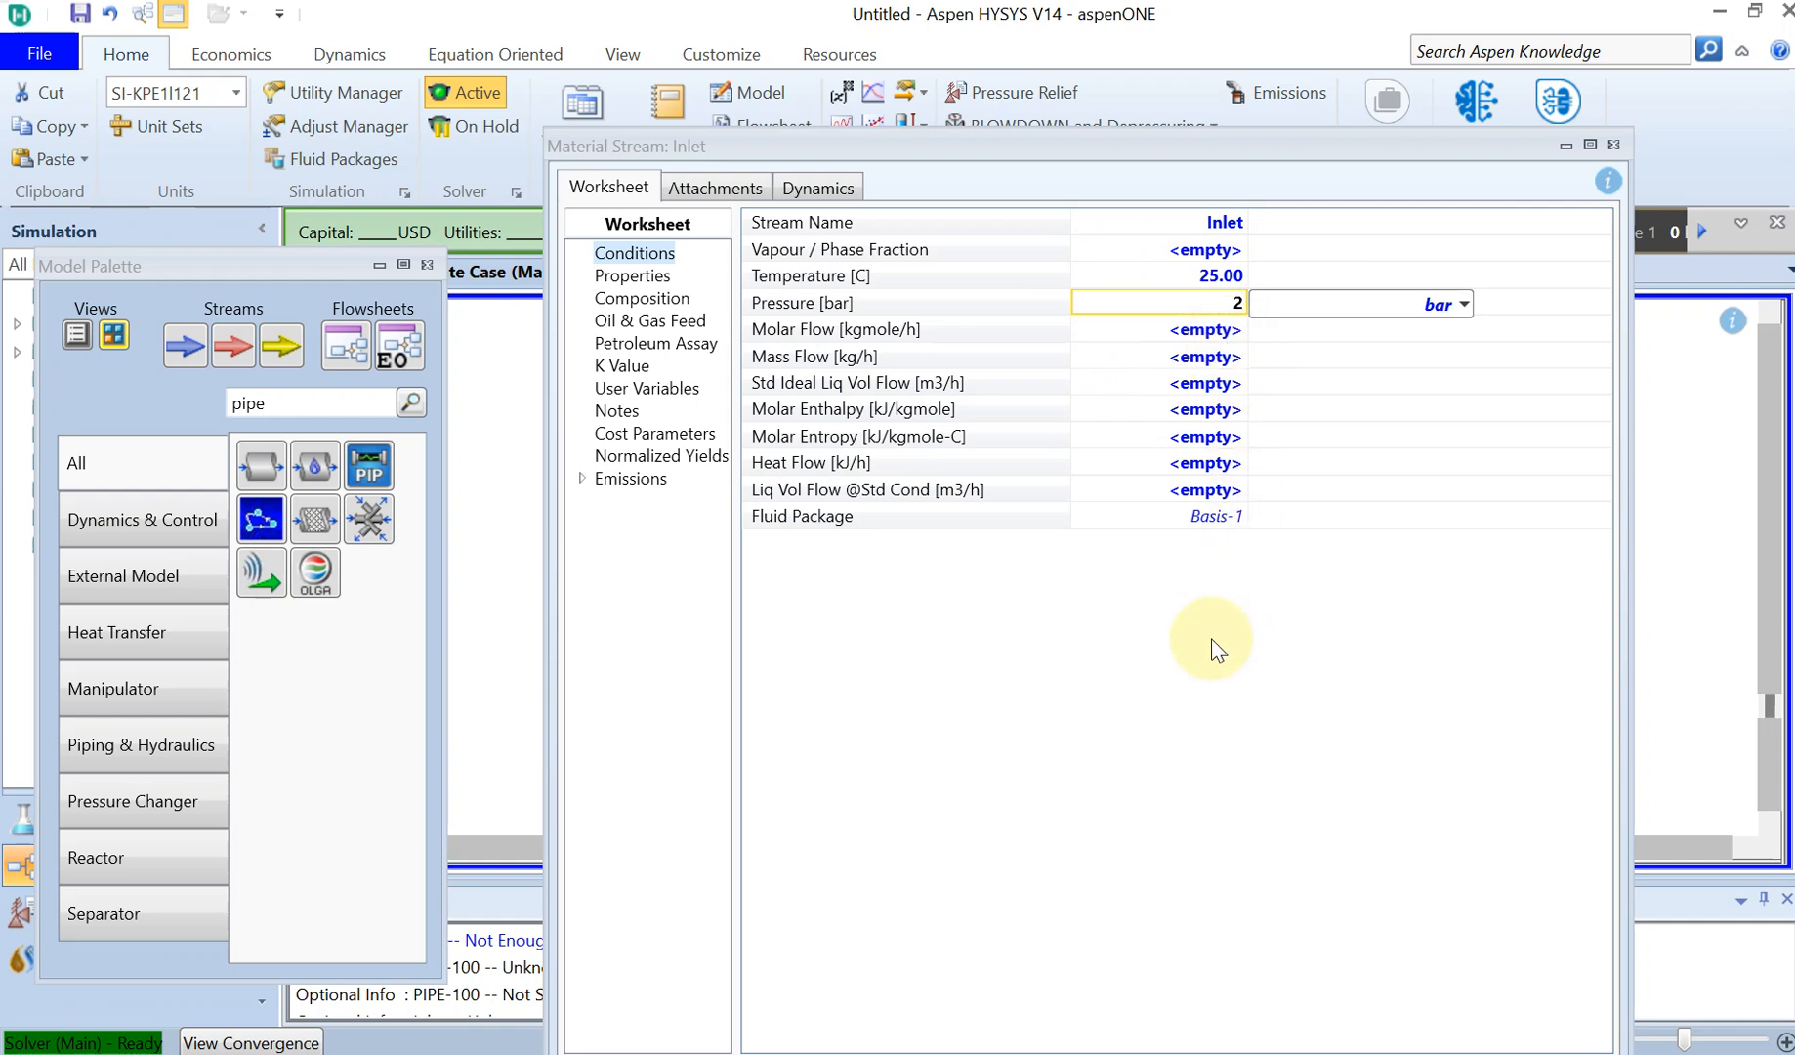
mouse_move(1214, 581)
type("1.000")
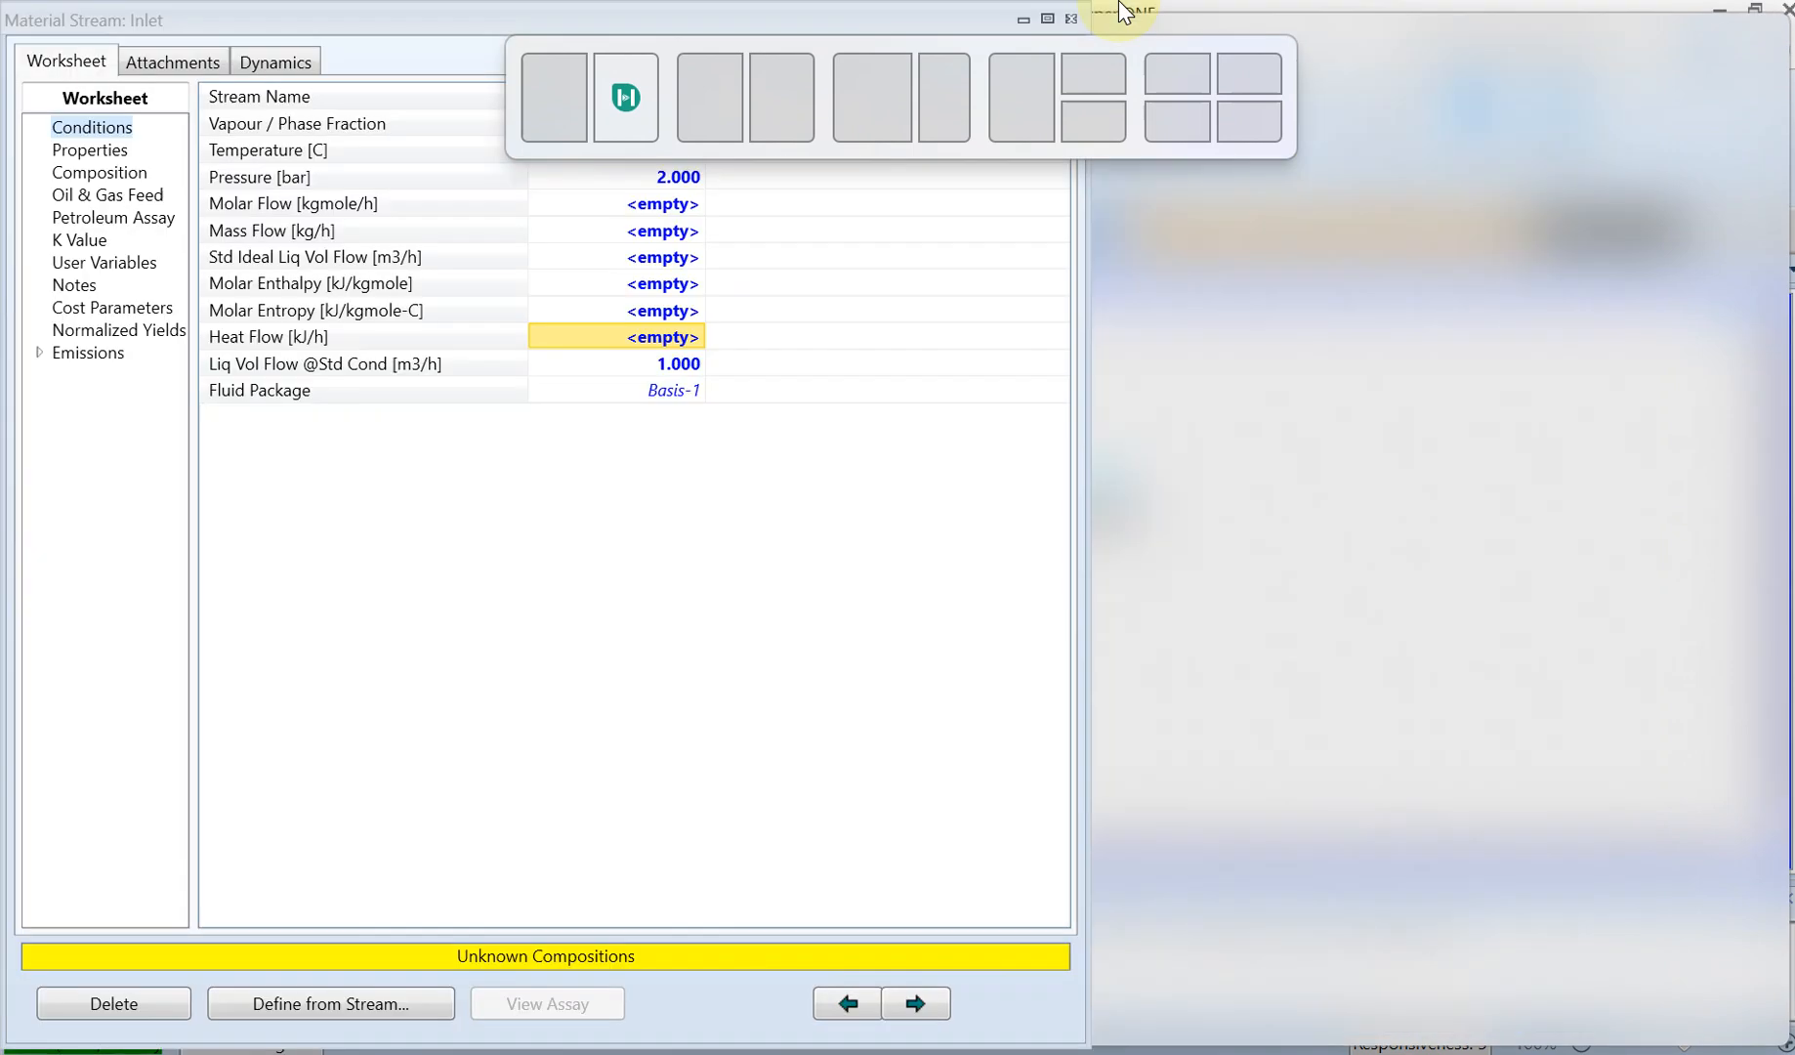
Complete the Inlet stream (2 bar, 1 m3/h water) and open Outlet's context menu
left_click(97, 169)
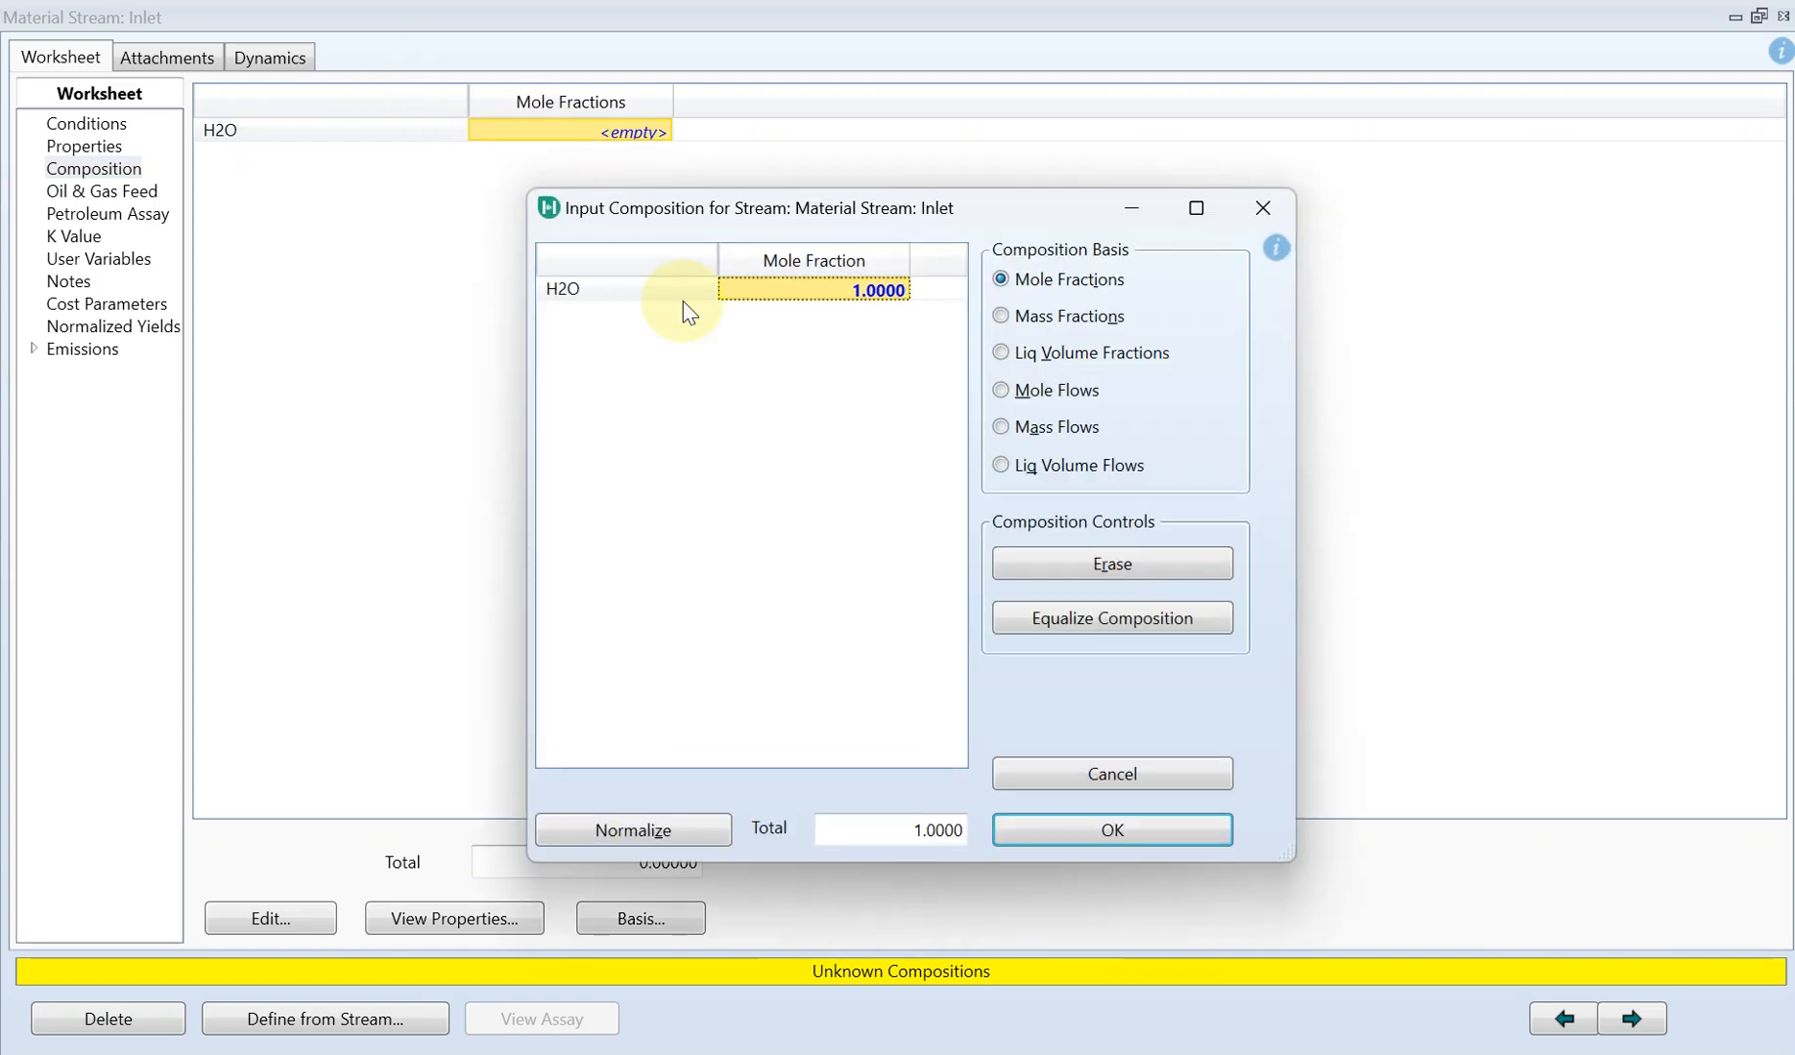
left_click(1110, 829)
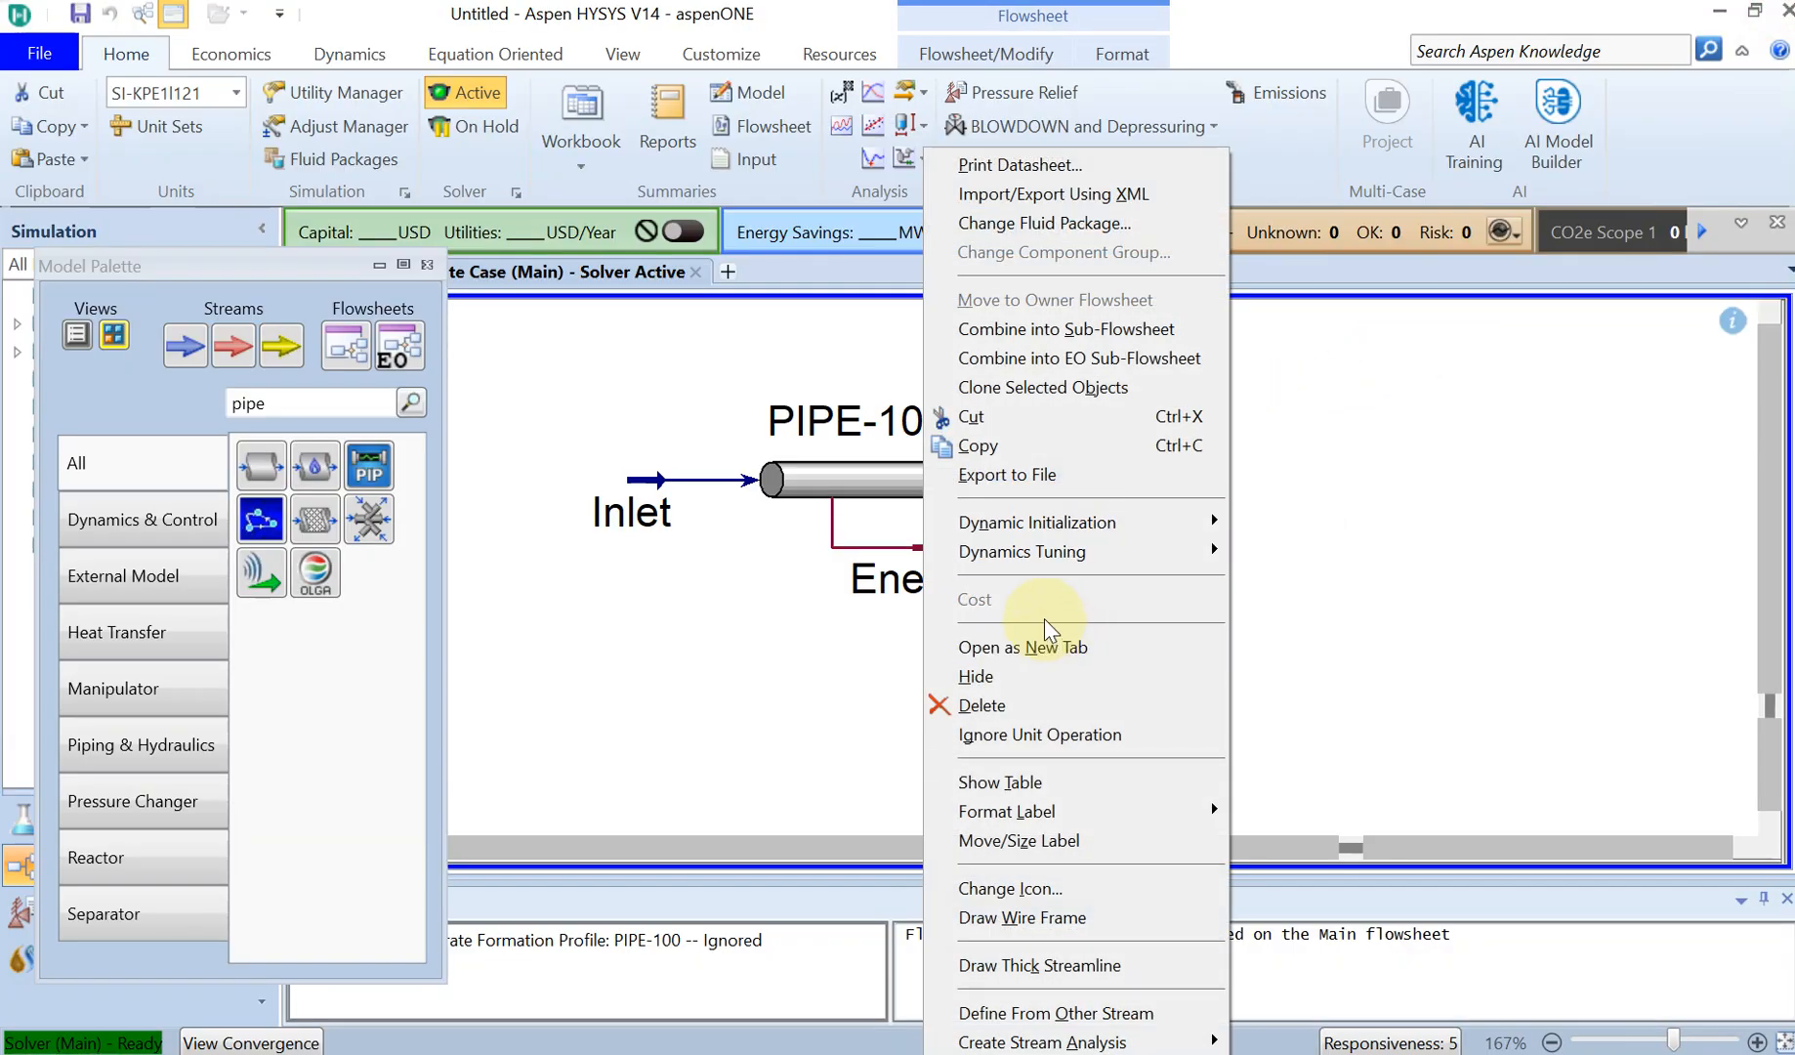
Show an Outlet stream table with Mass Flow added, plus an Inlet stream table
left_click(999, 782)
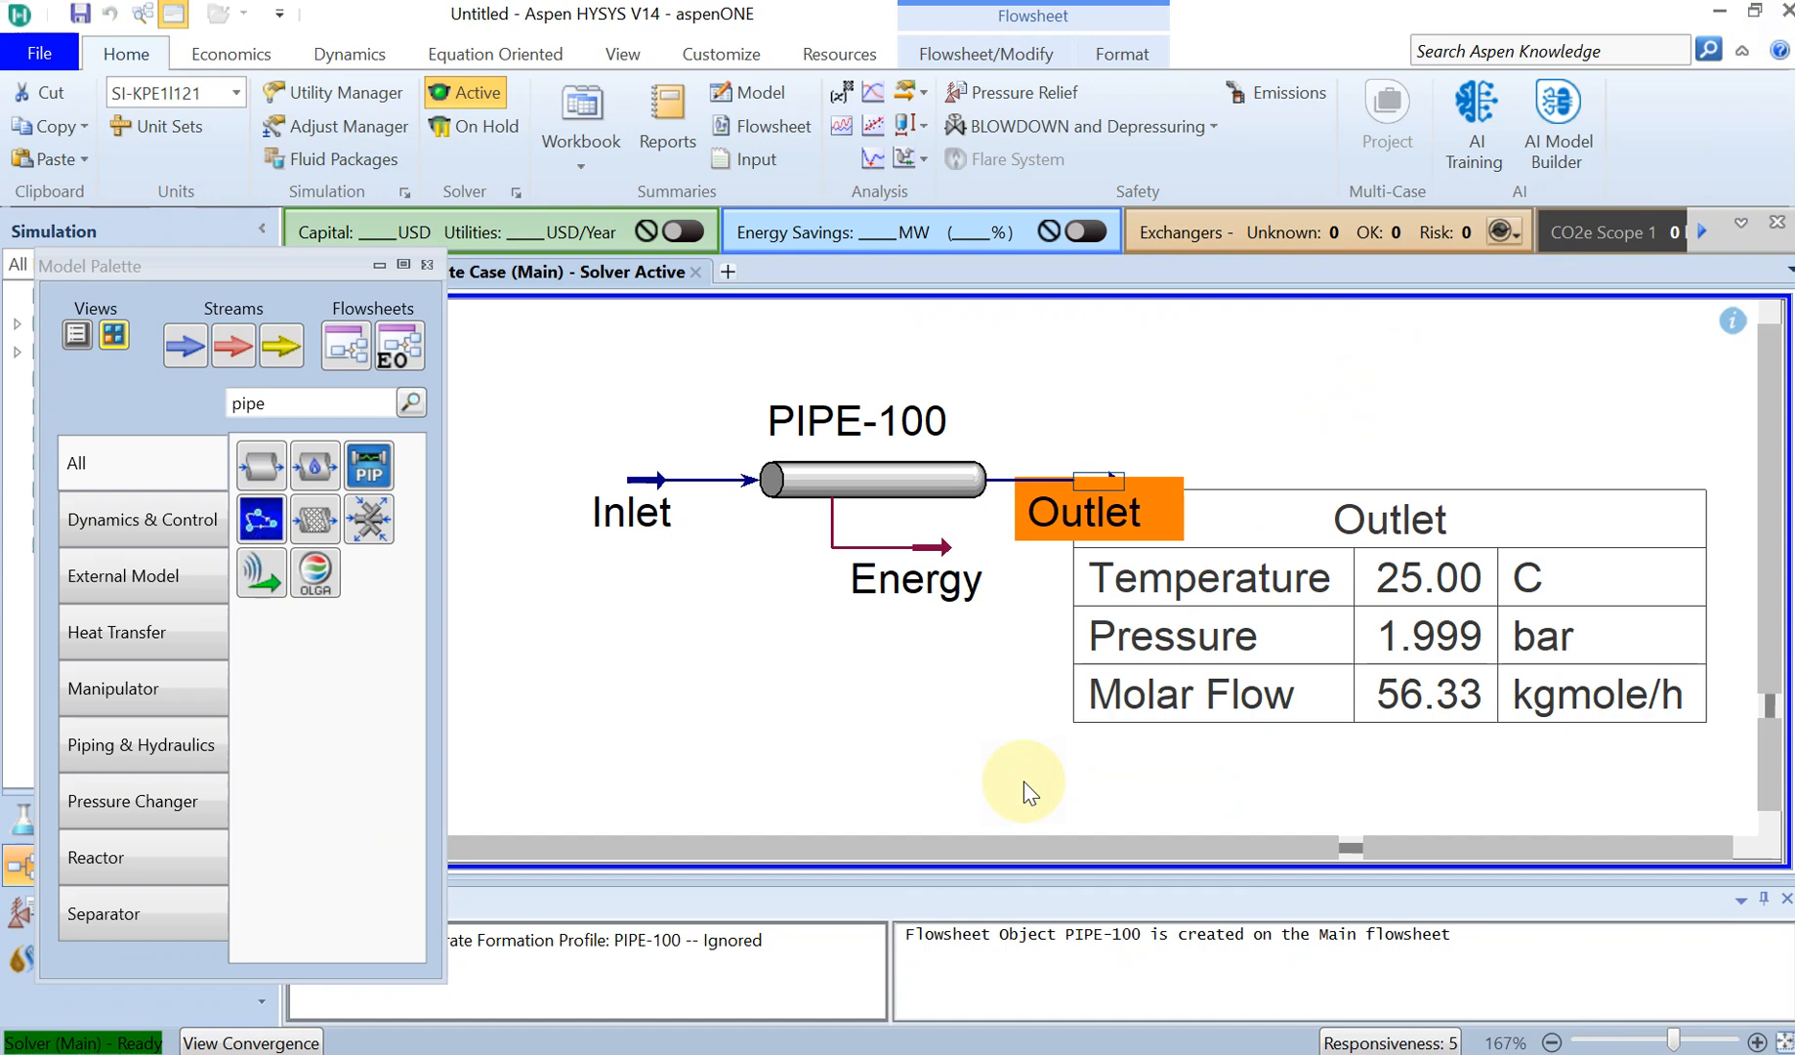
double_click(1097, 510)
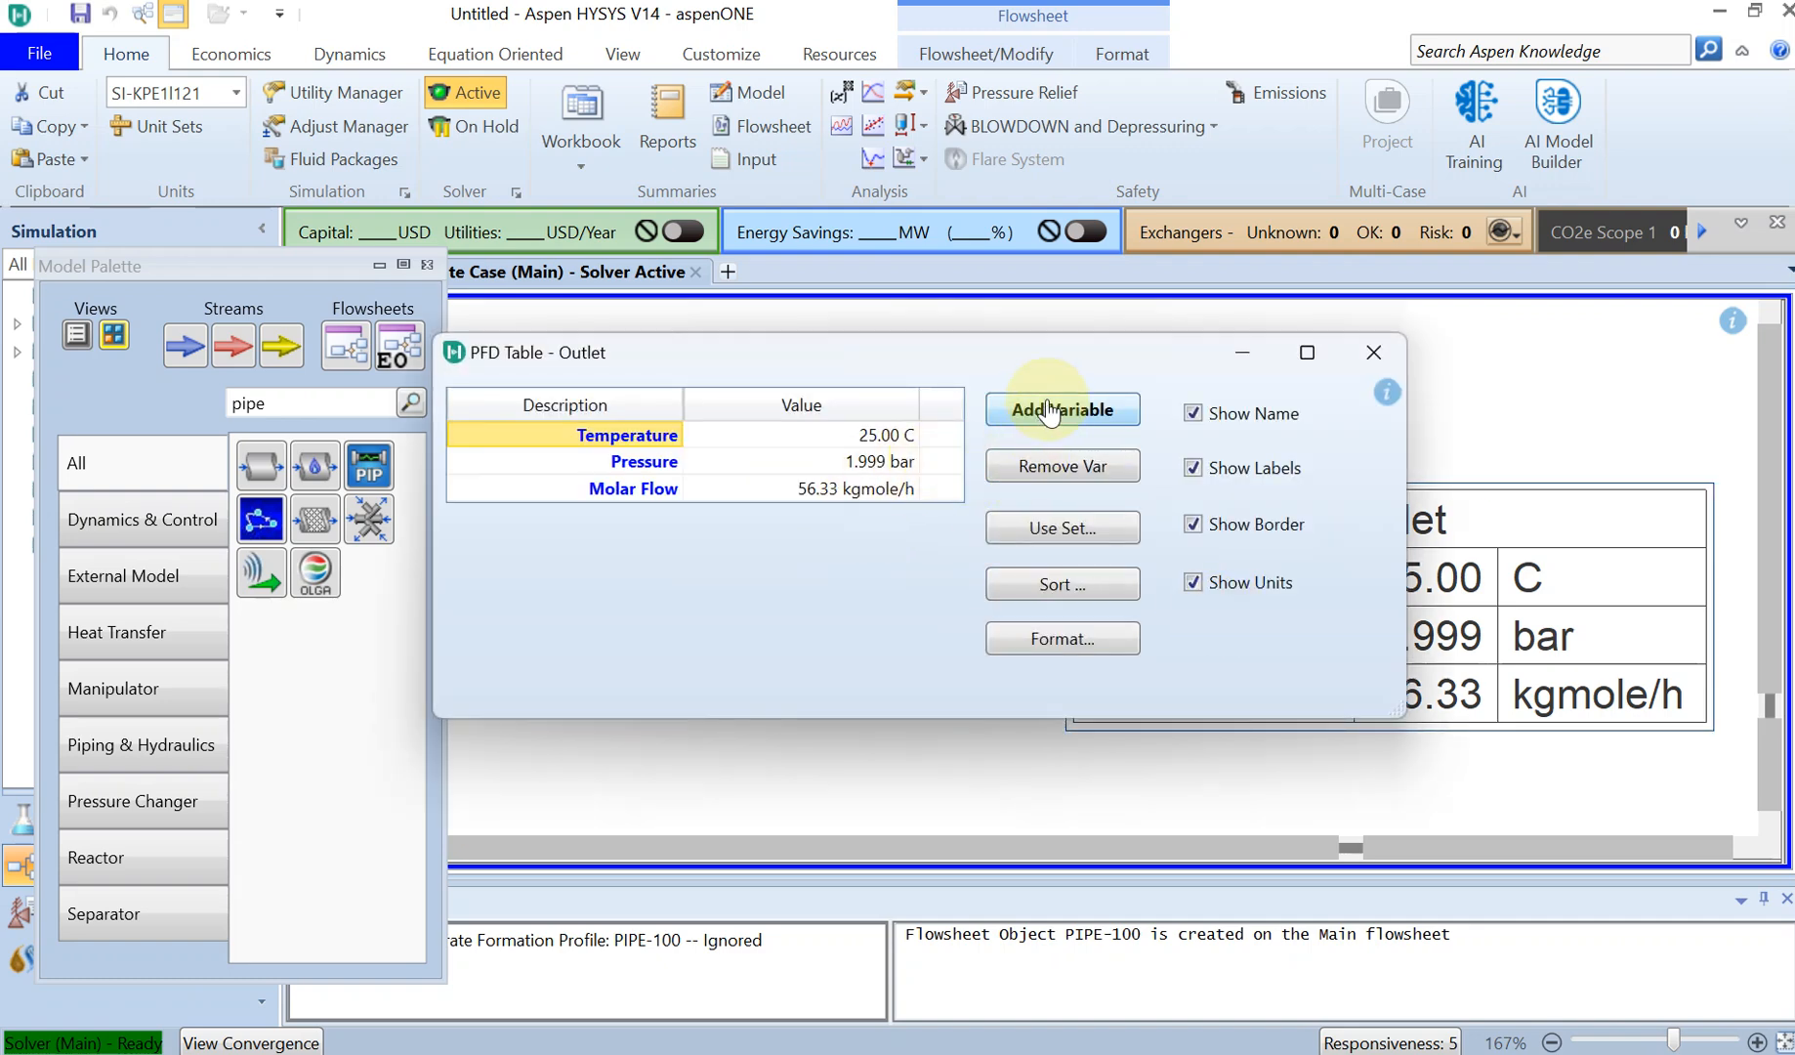
left_click(1059, 411)
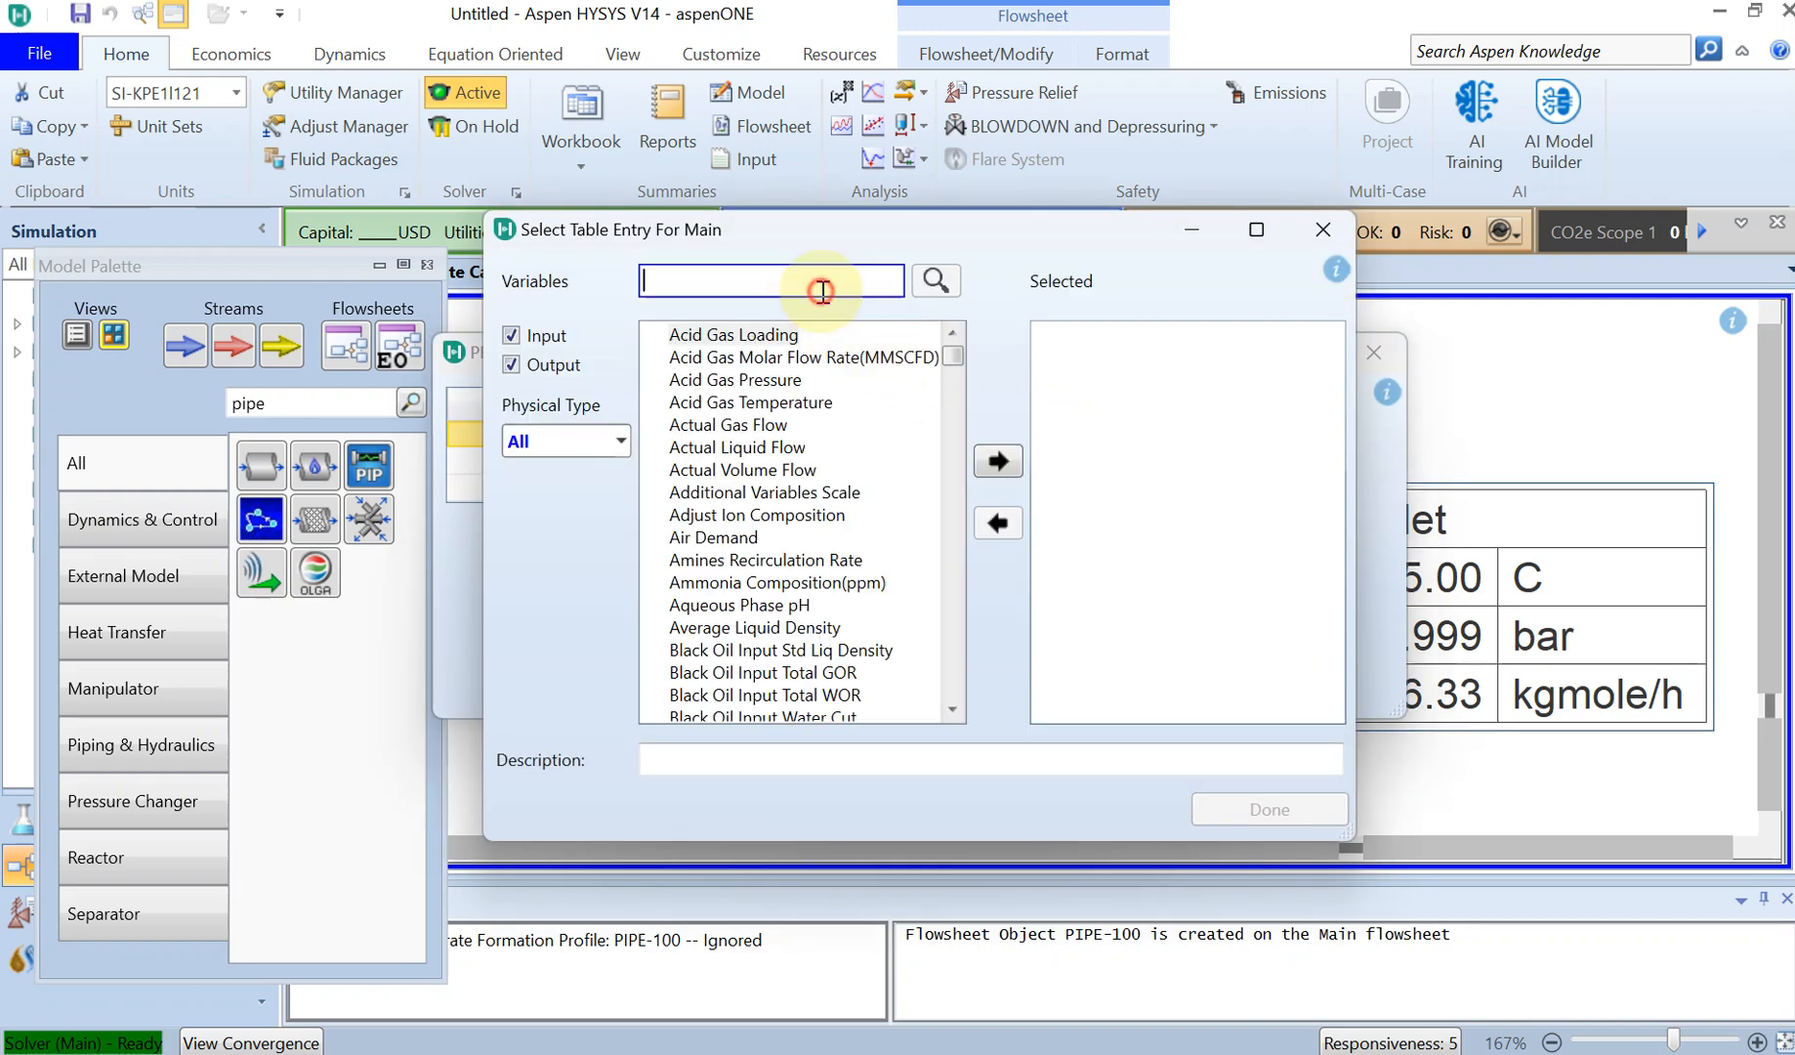
type("mass flow")
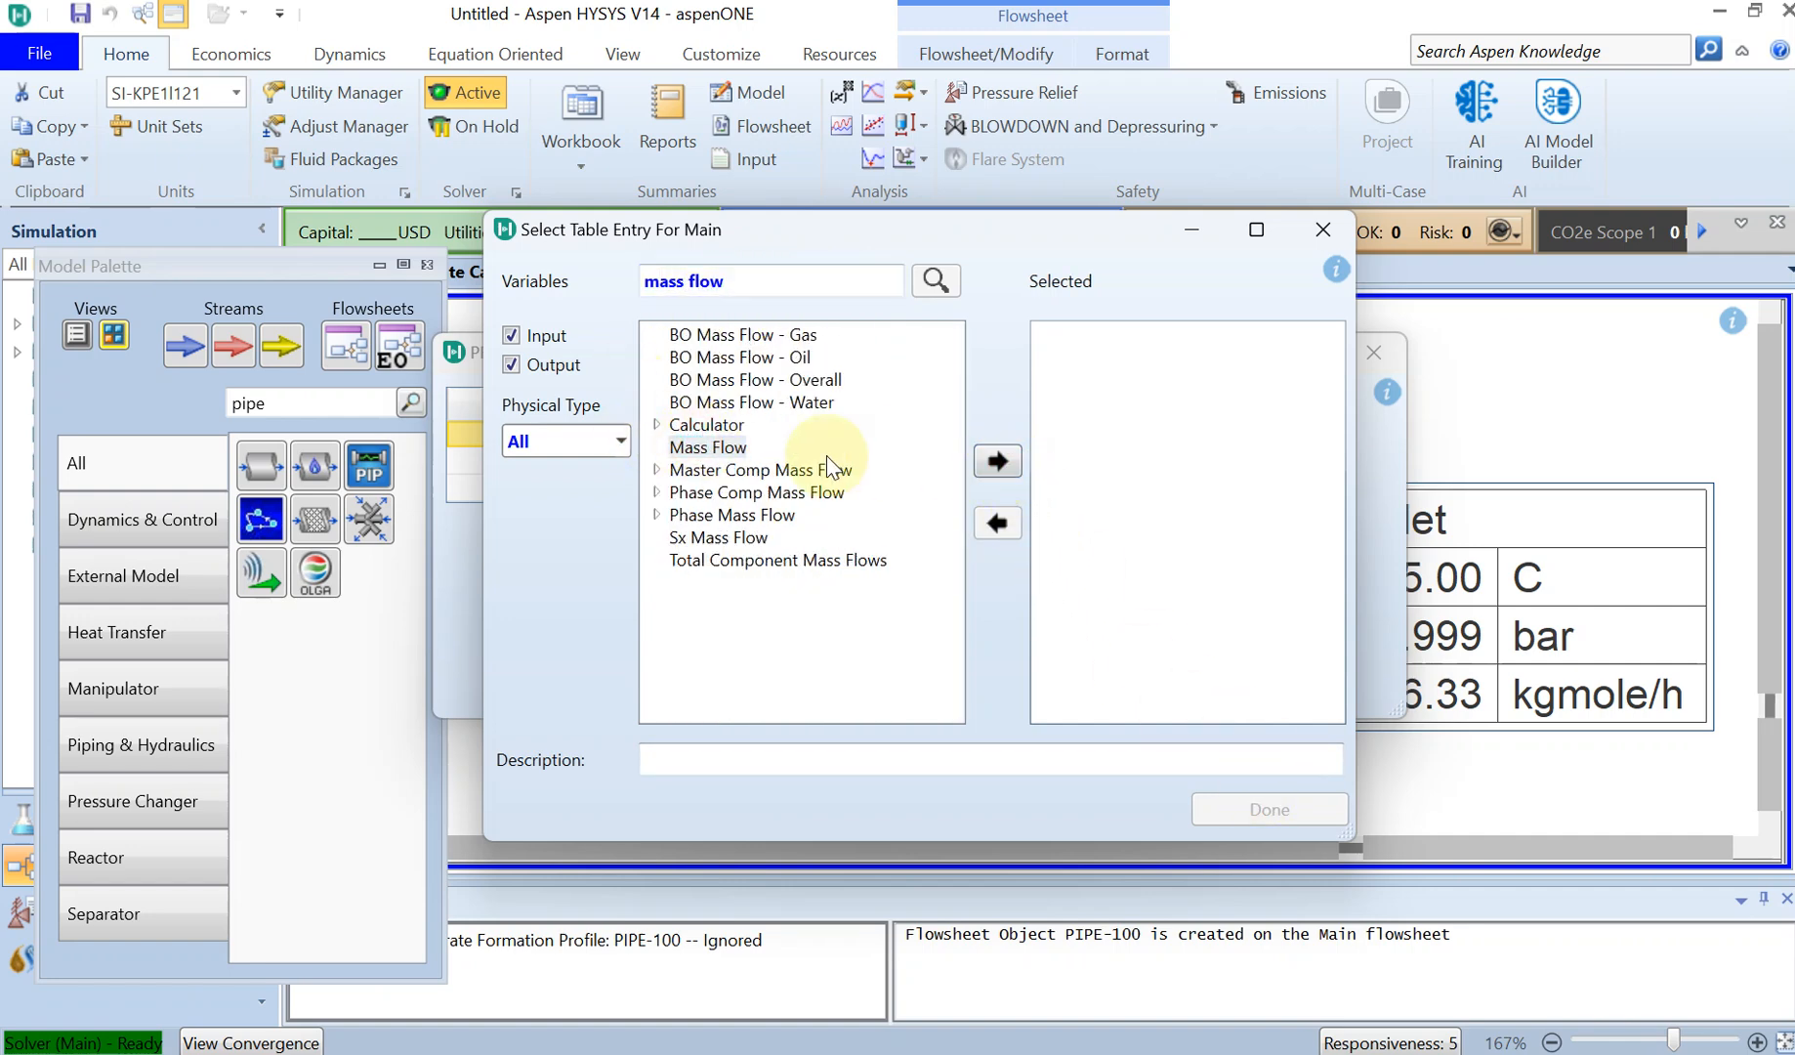
left_click(997, 459)
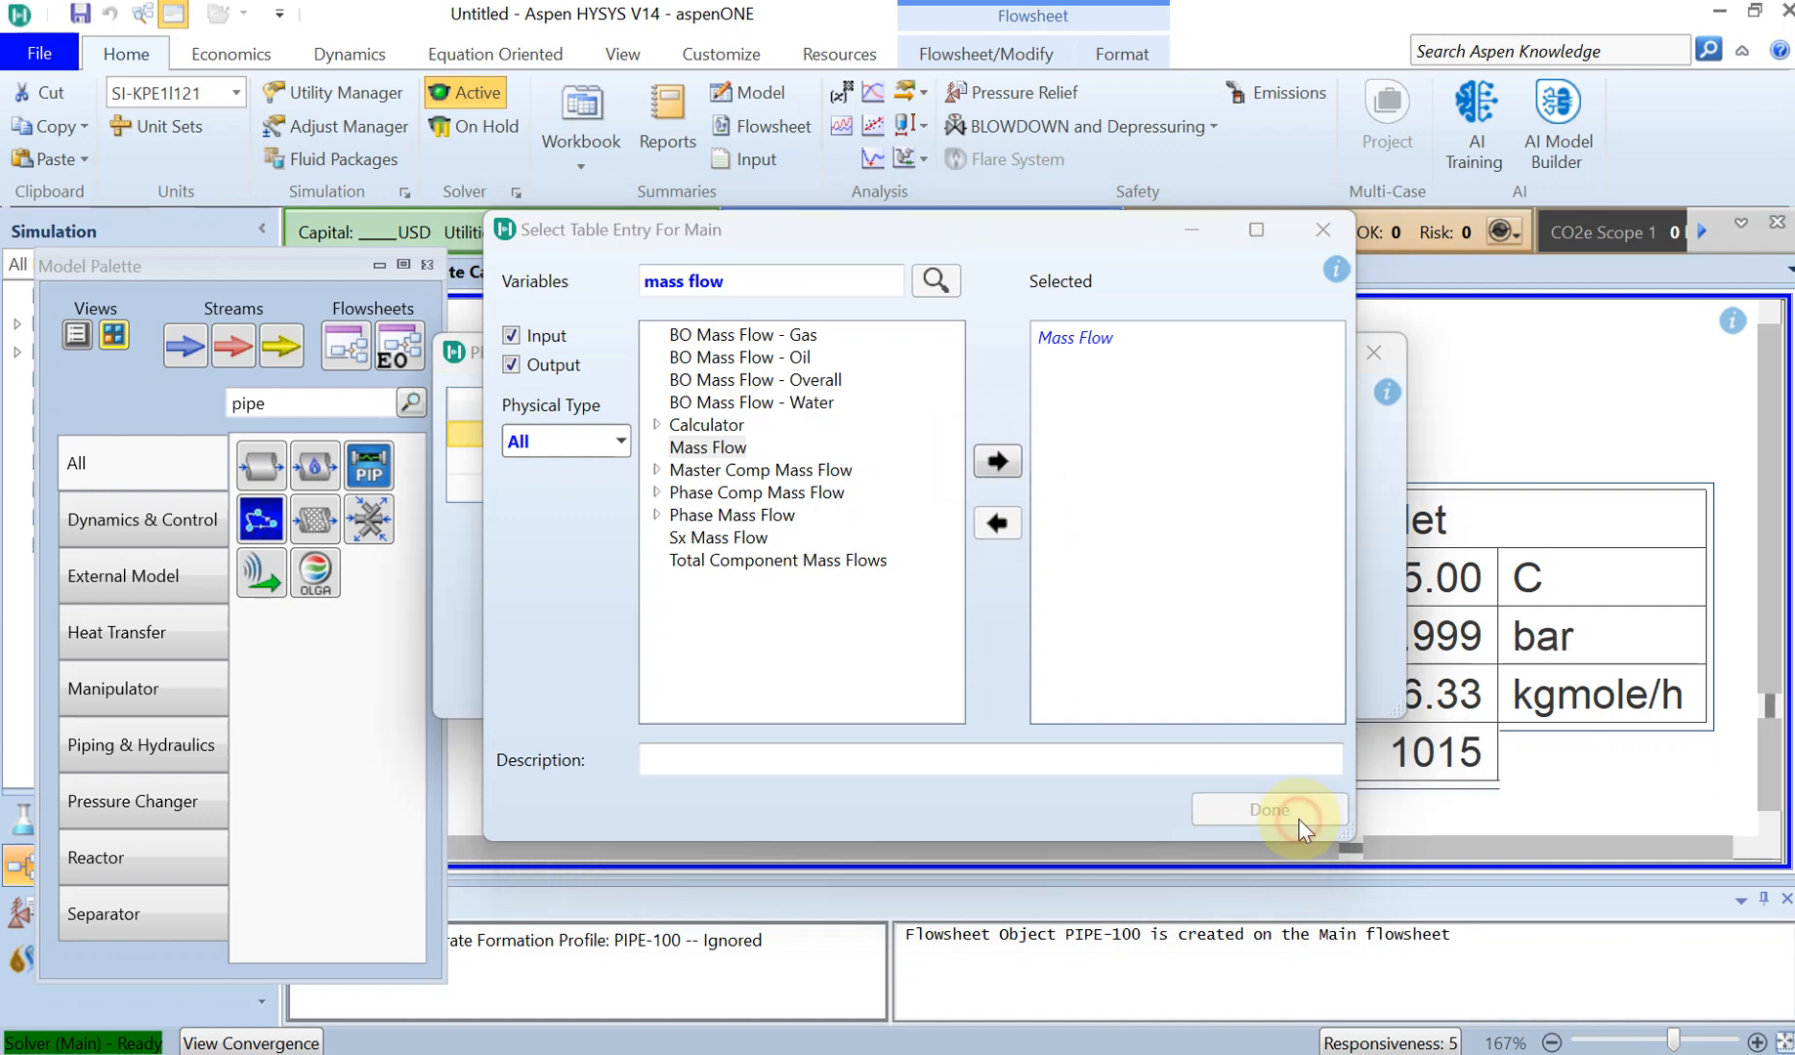
left_click(1269, 810)
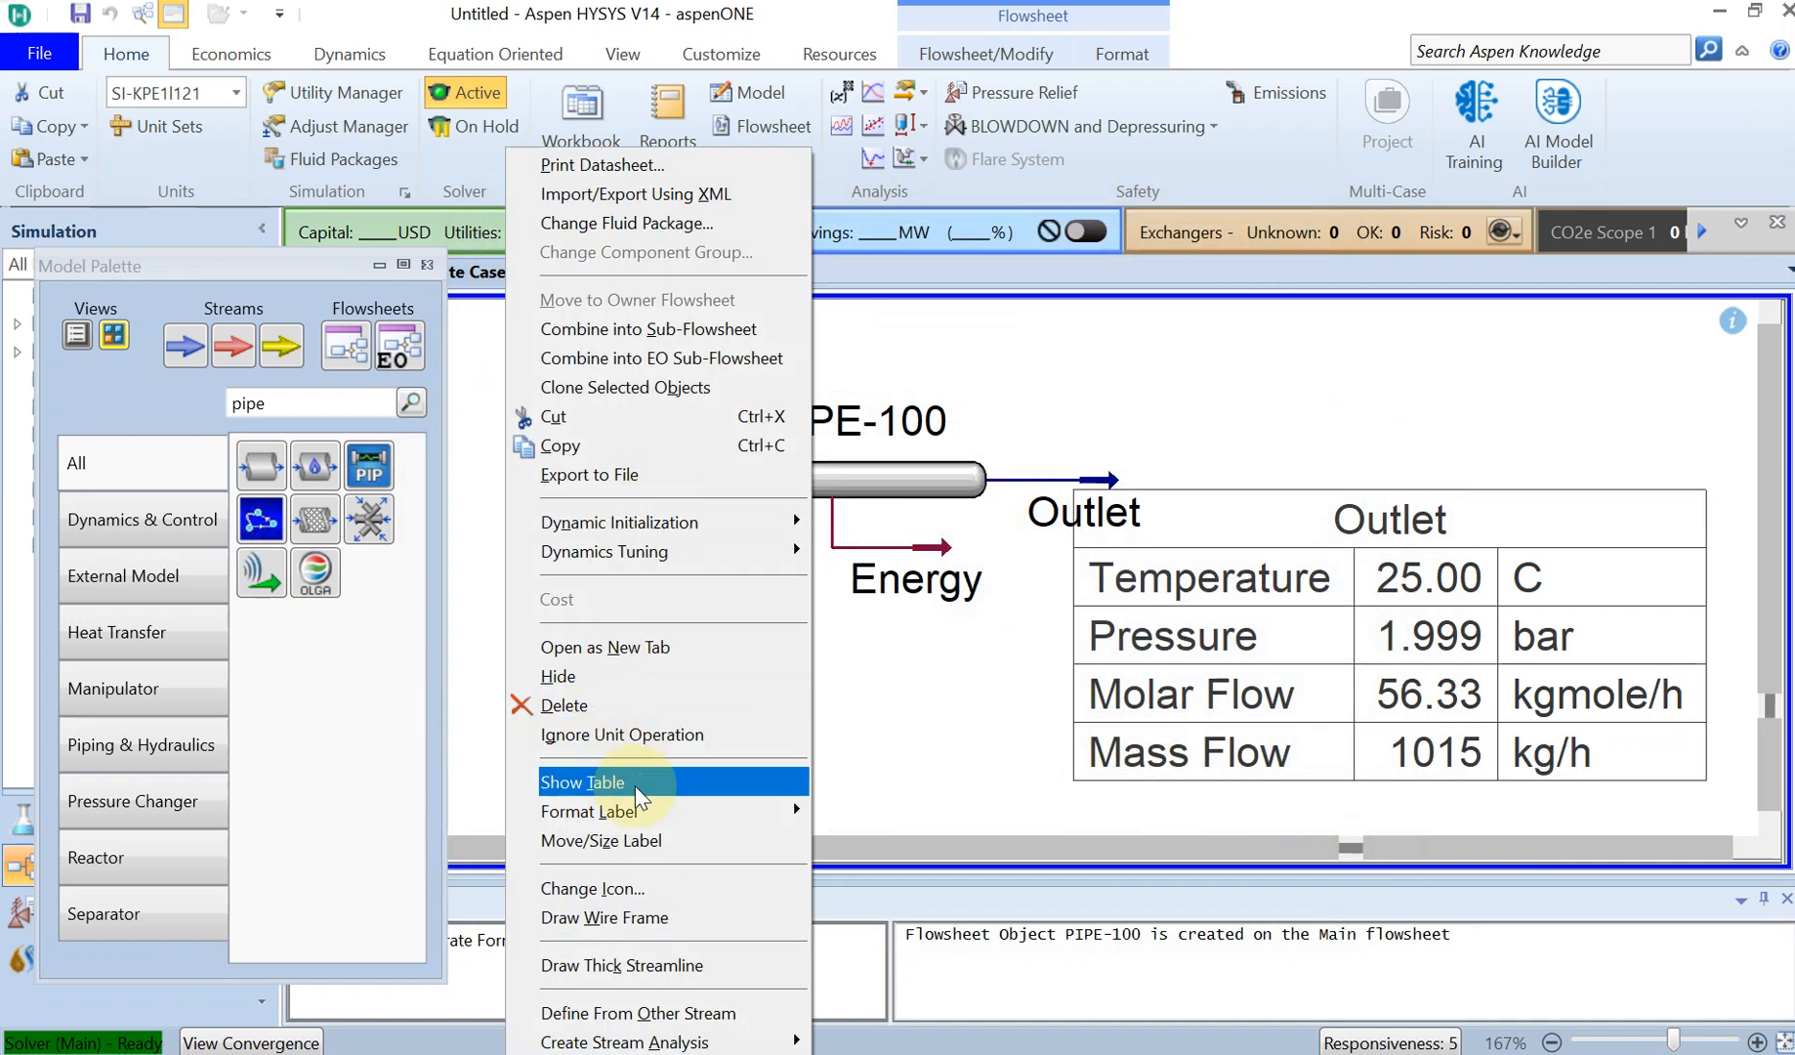
left_click(581, 782)
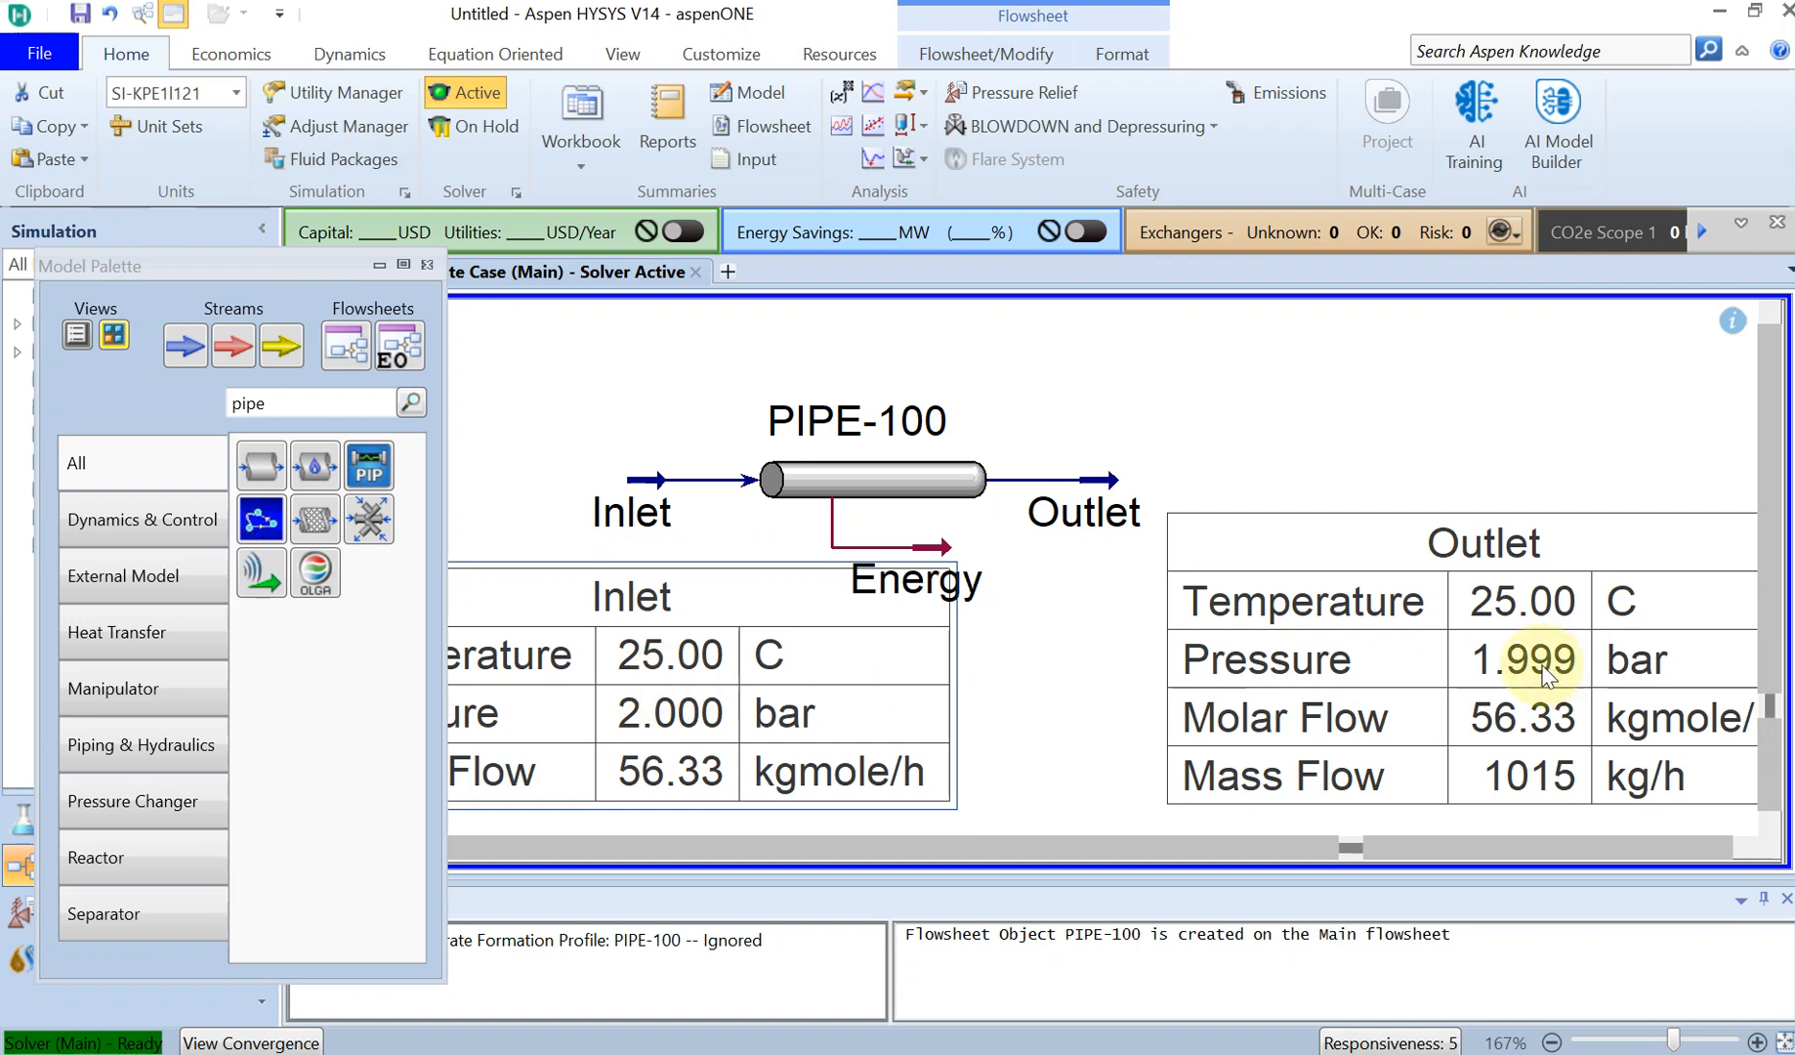
mouse_move(327, 283)
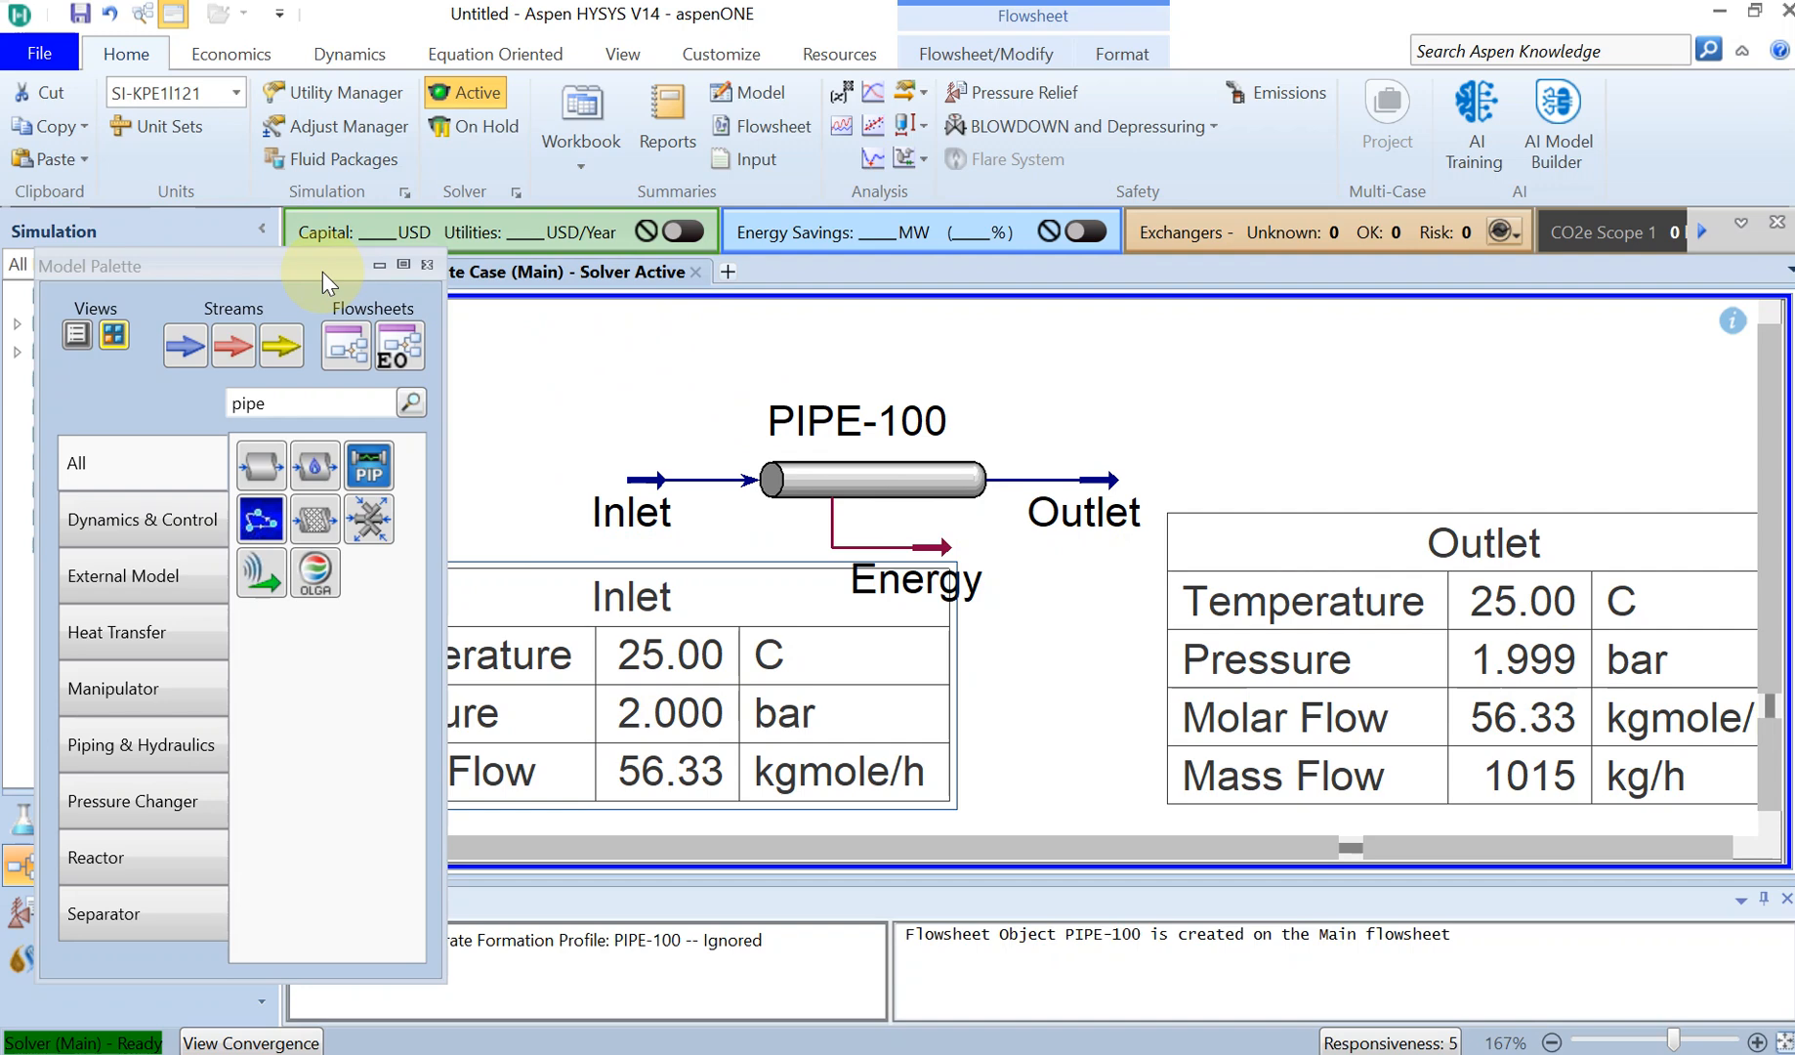
Search 'adj' in the Model Palette, place an Adjust above PIPE-100, and close the palette
left_click(291, 403)
type("a")
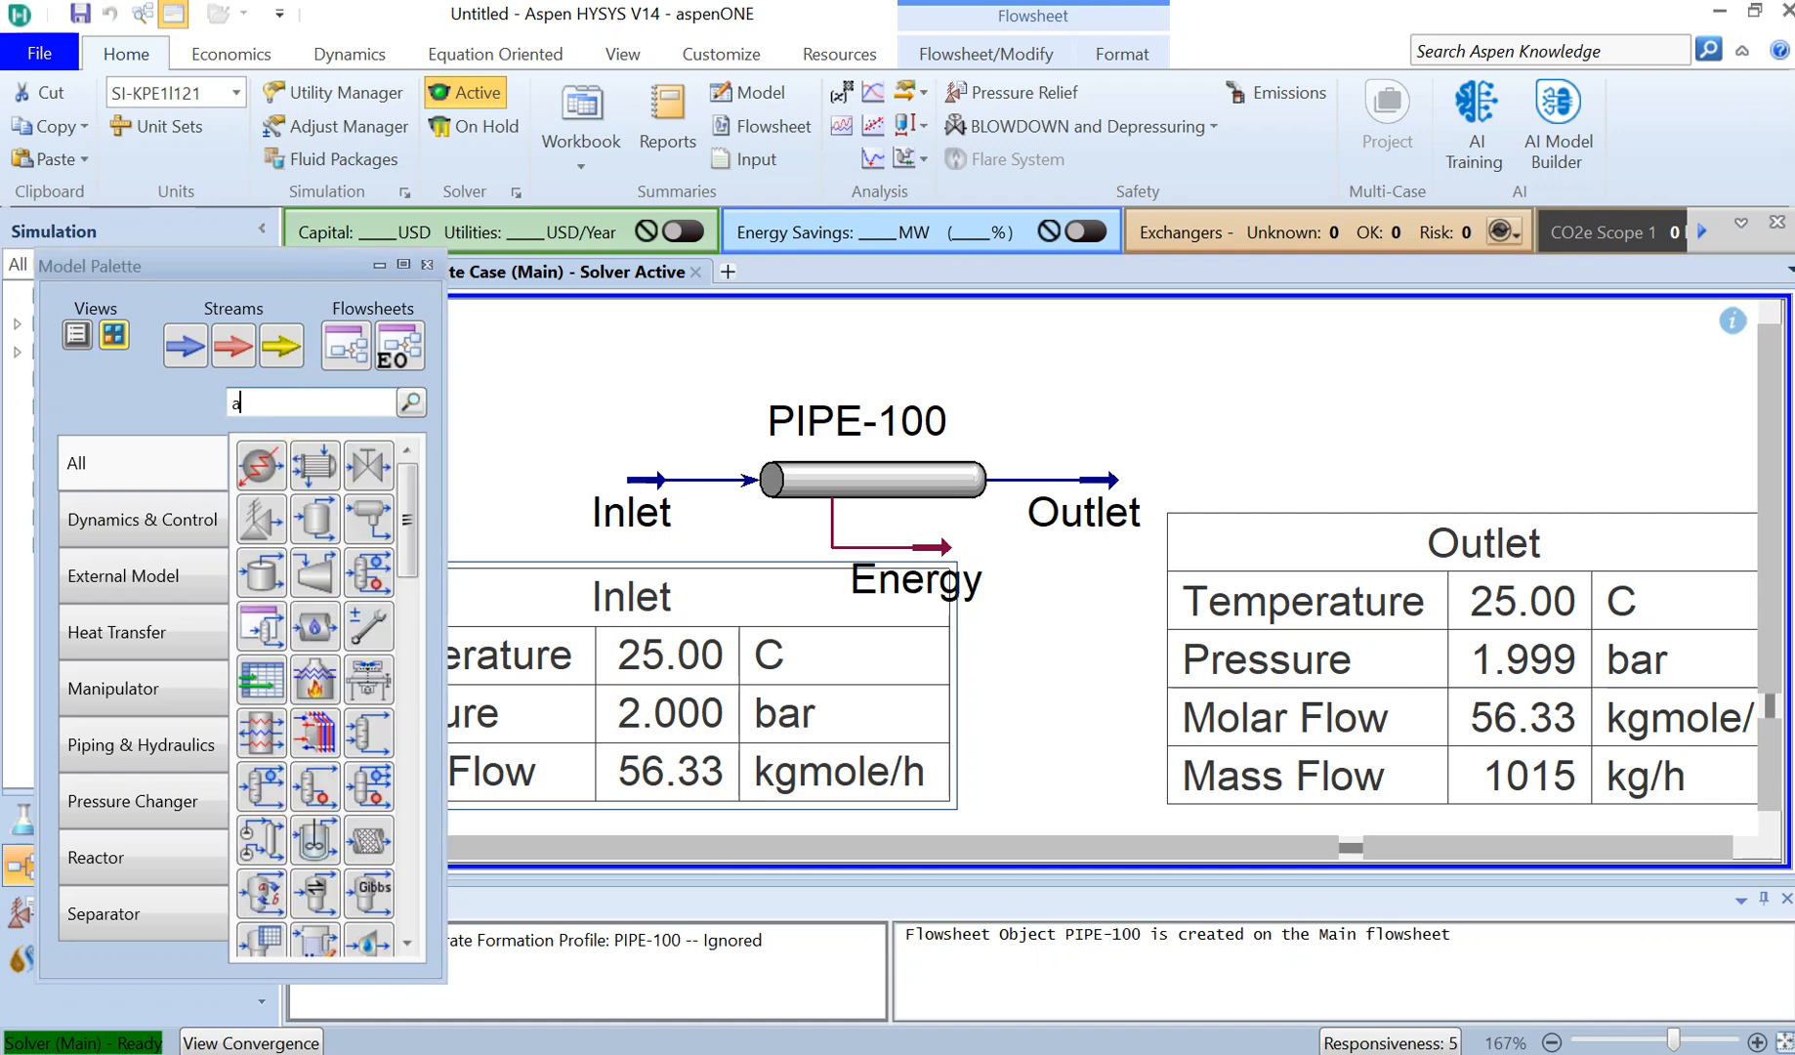
type("d")
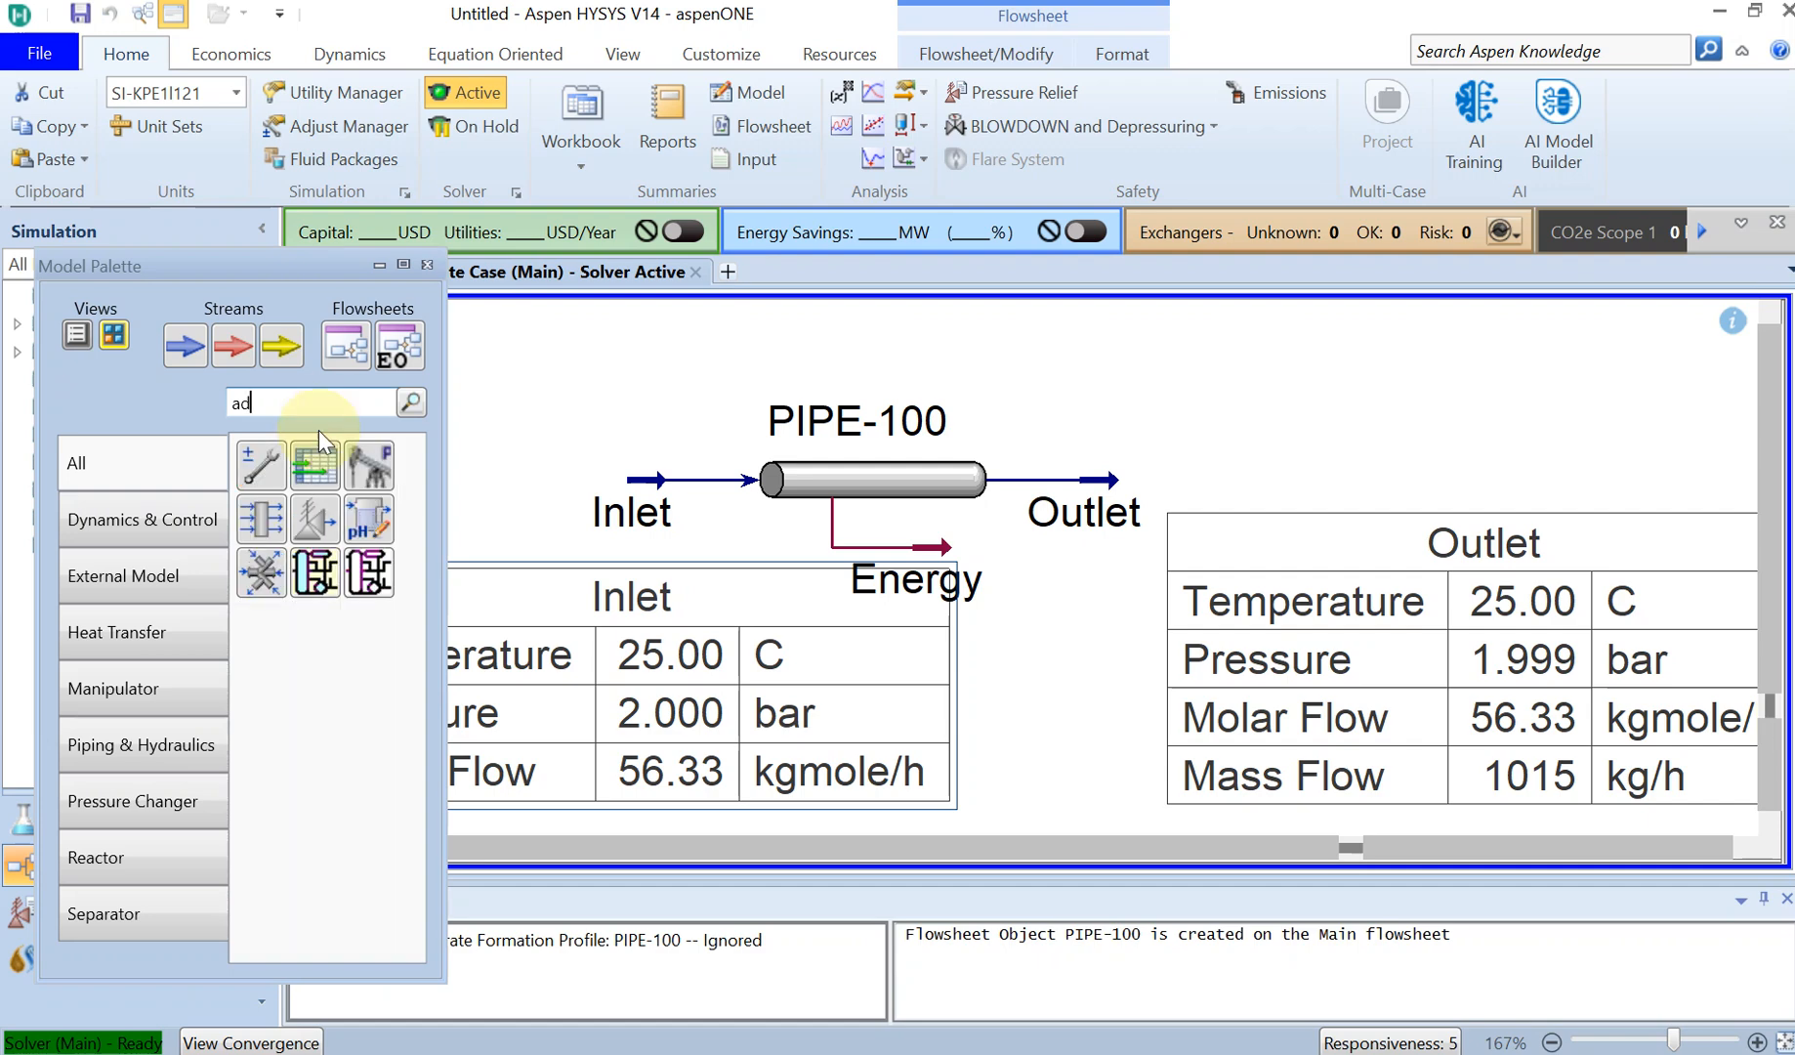
mouse_move(264, 447)
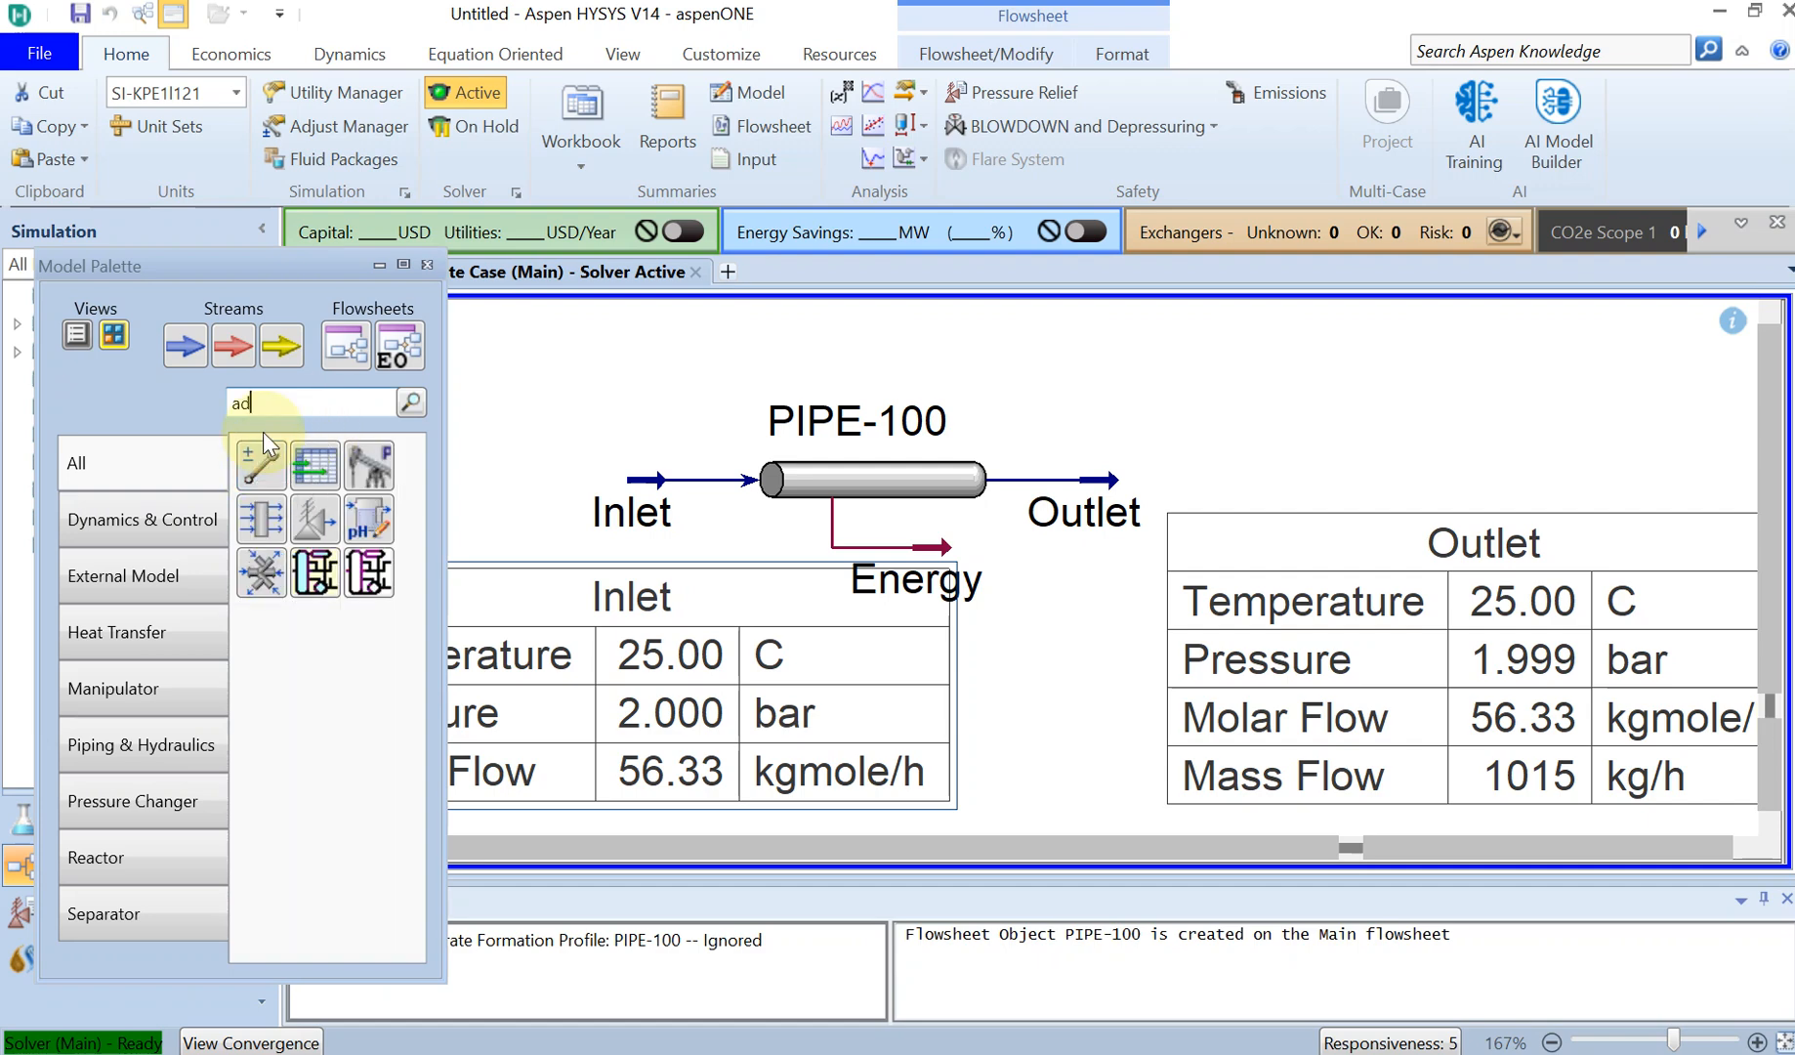
type("j")
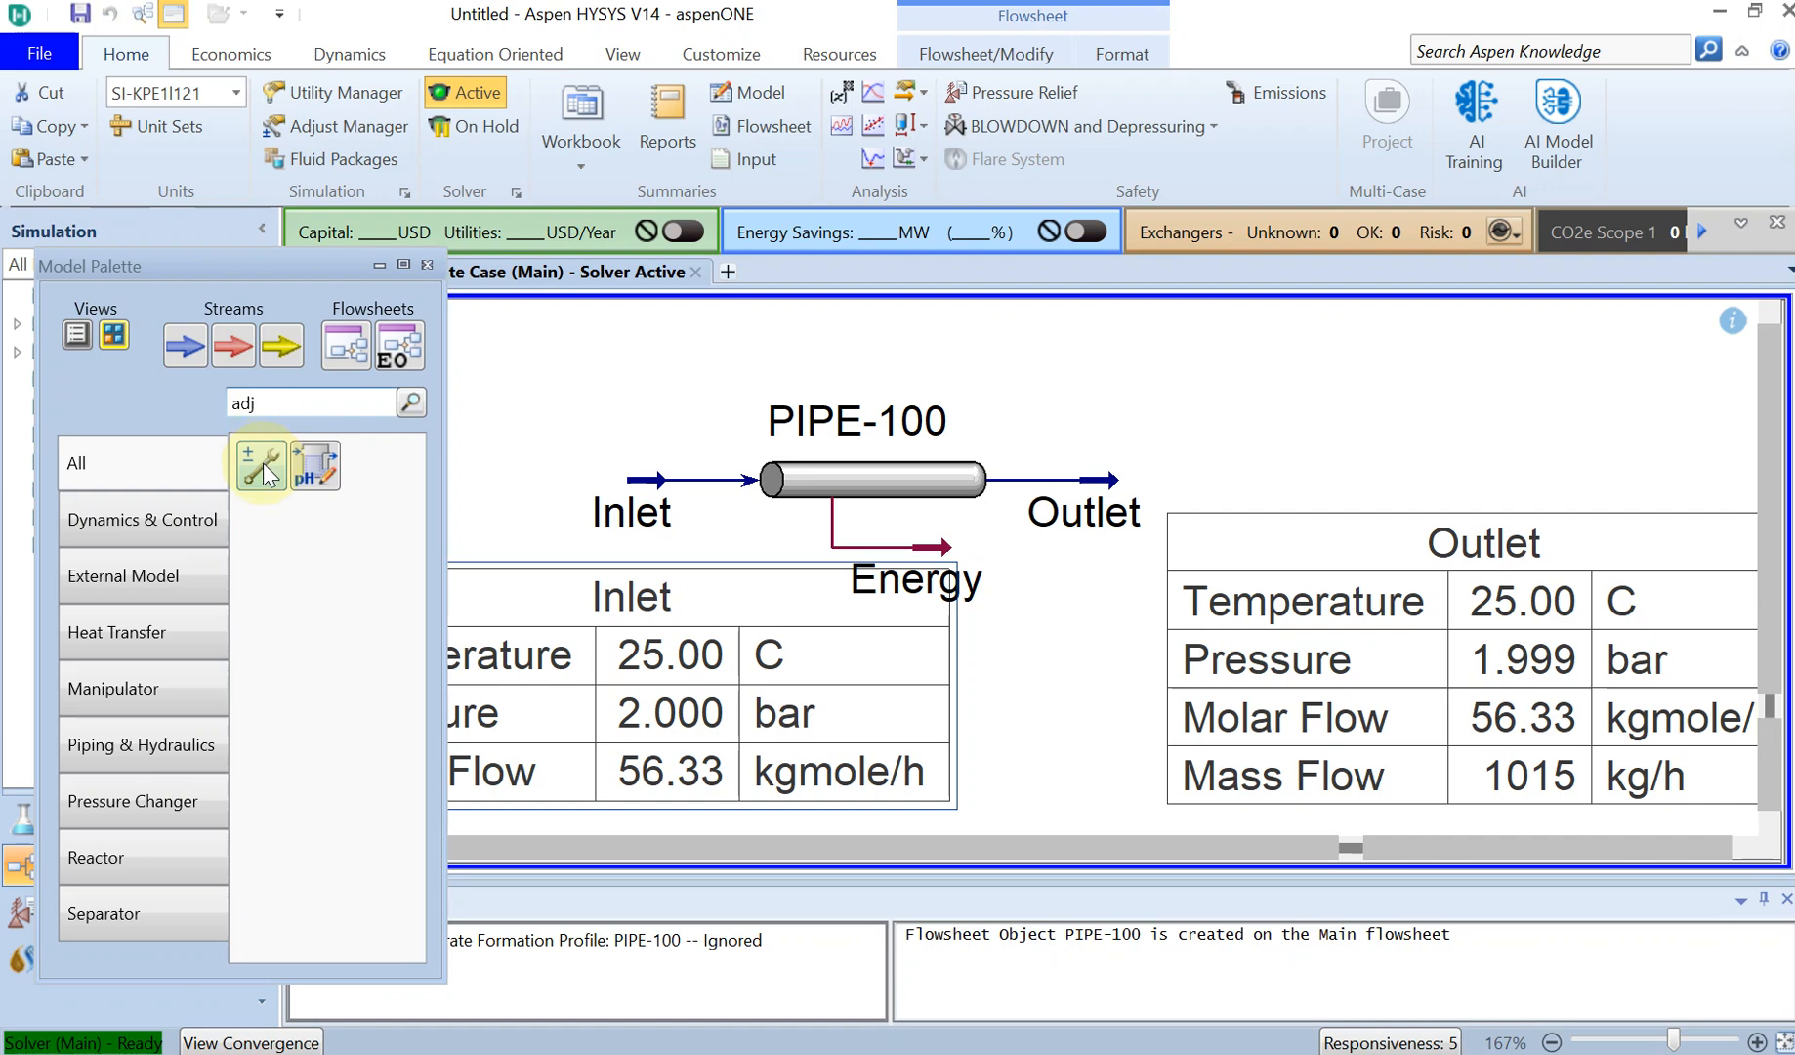
mouse_move(260, 467)
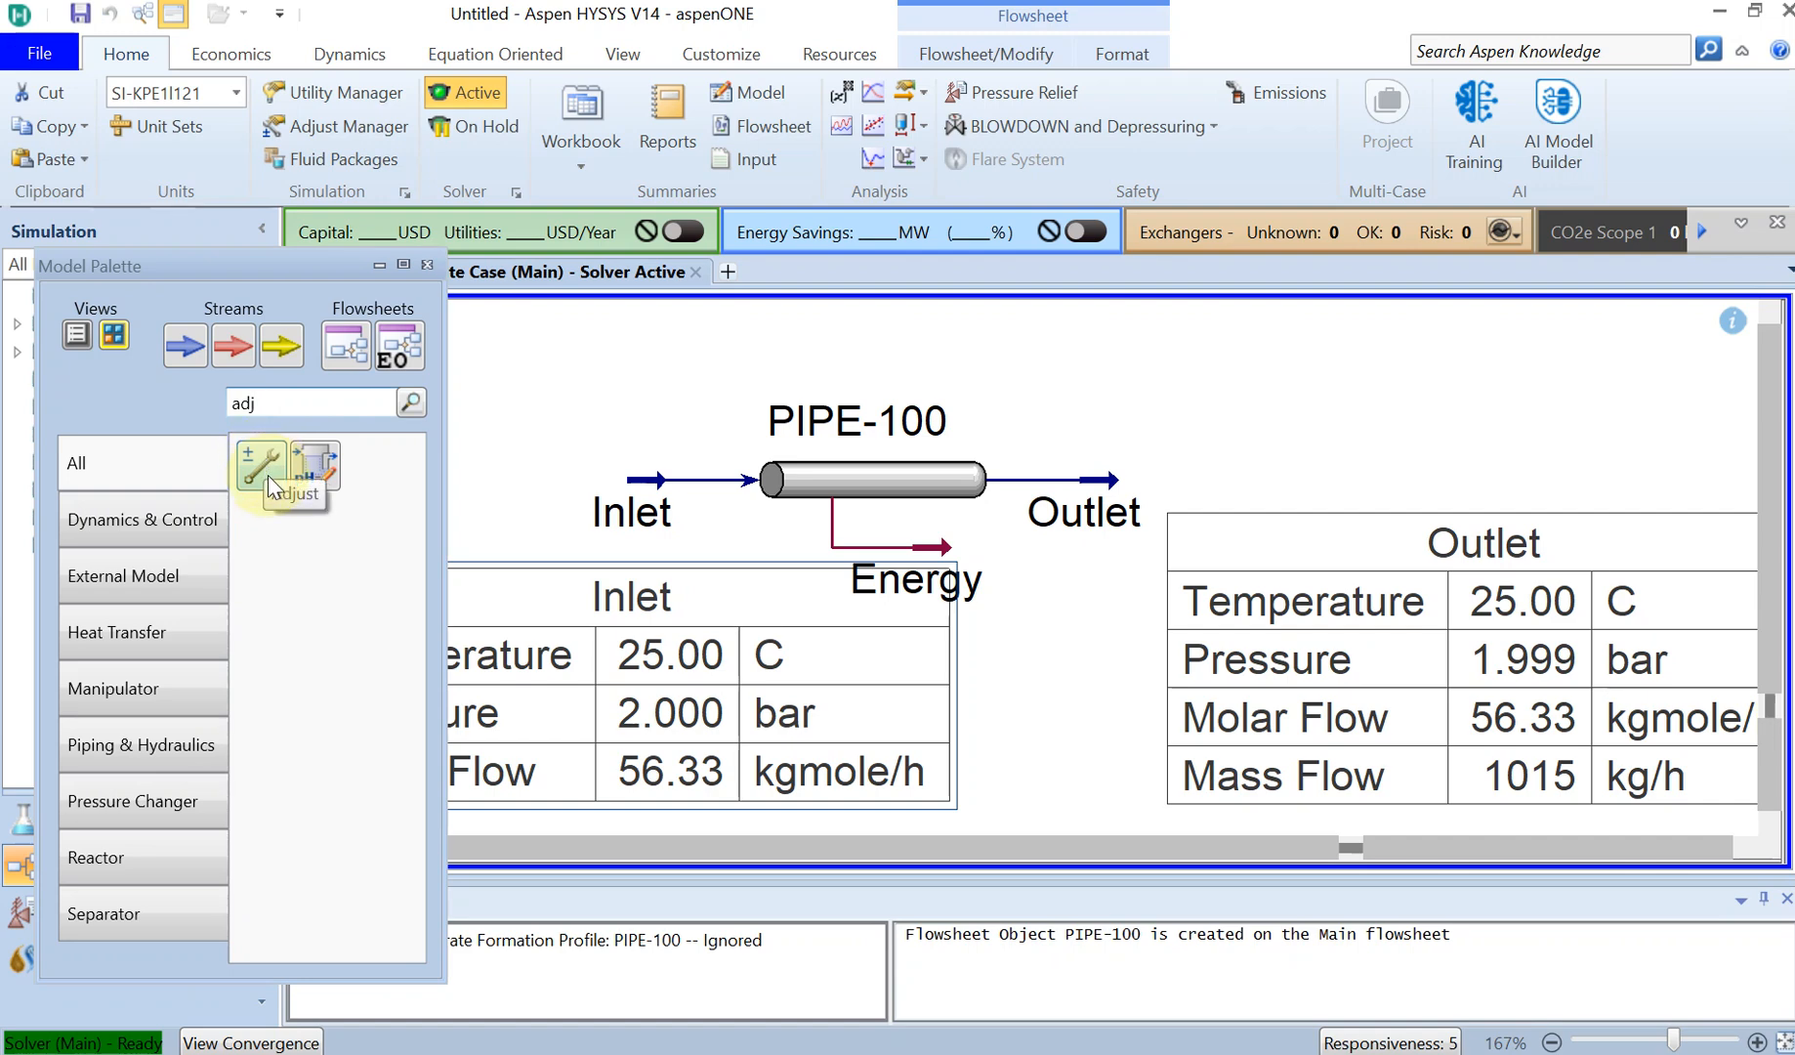
mouse_move(1209, 518)
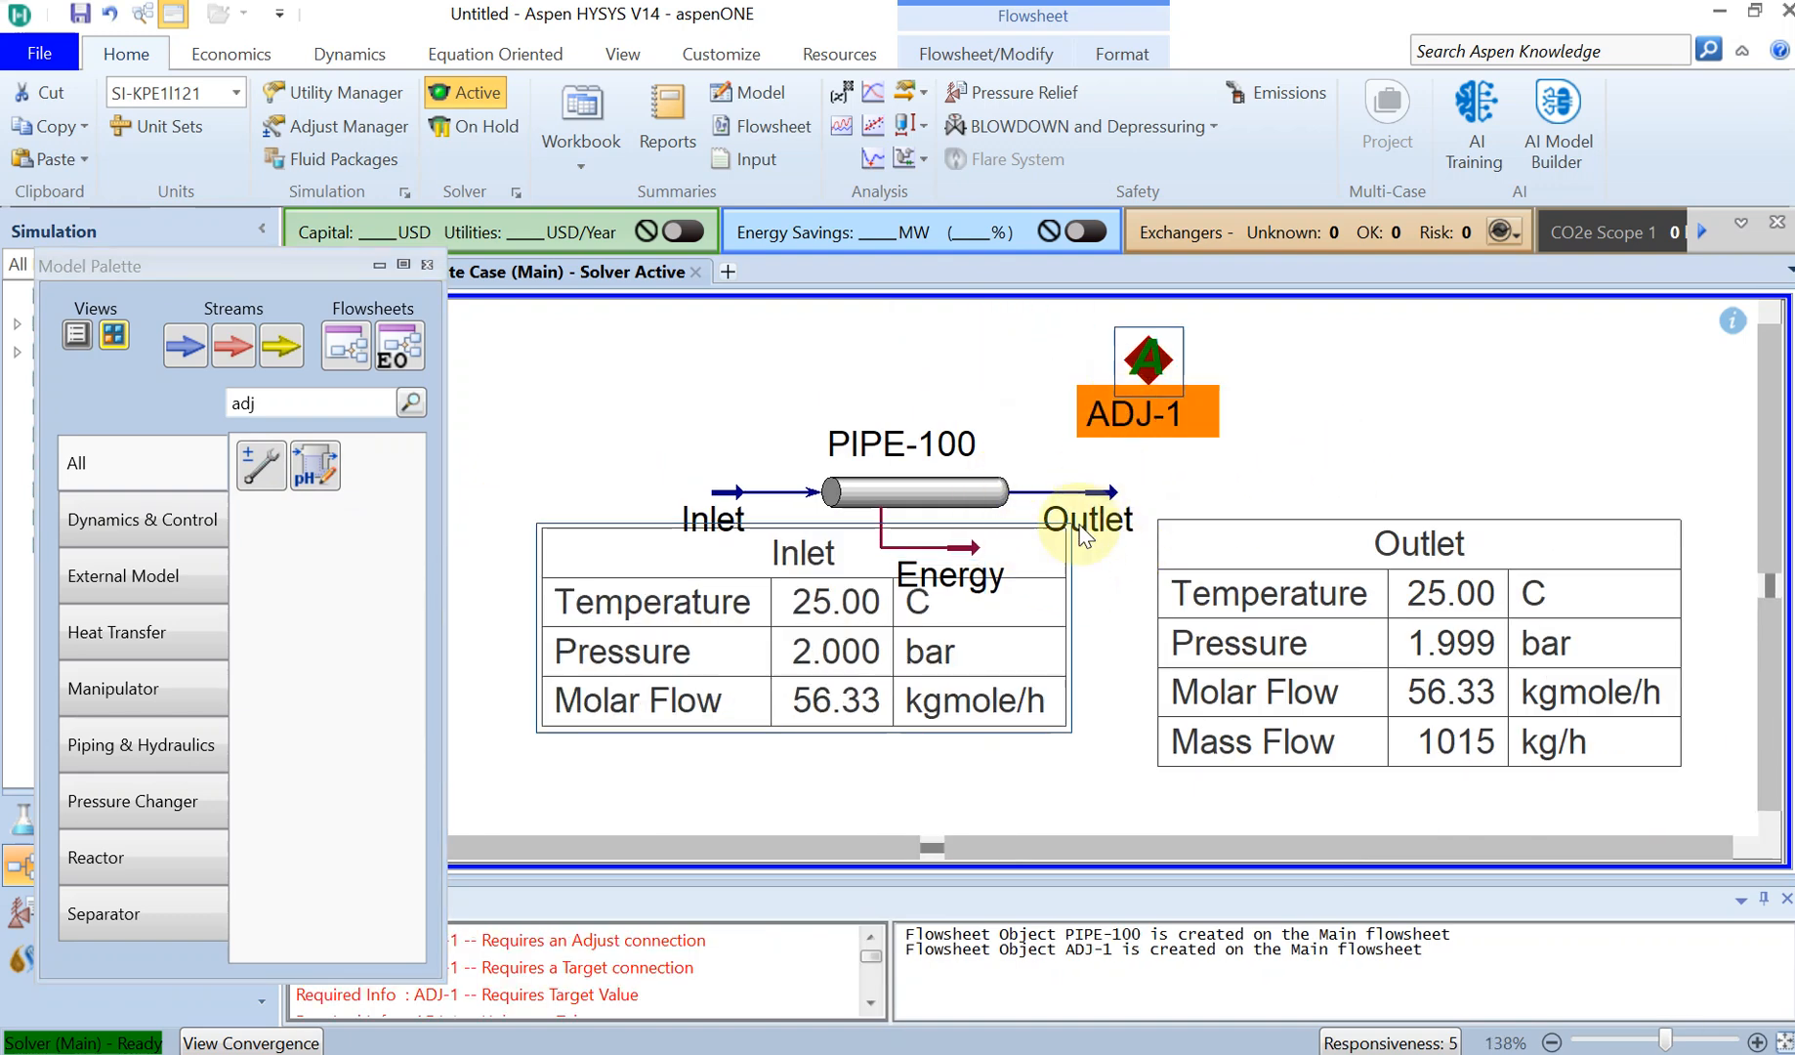
mouse_move(922, 350)
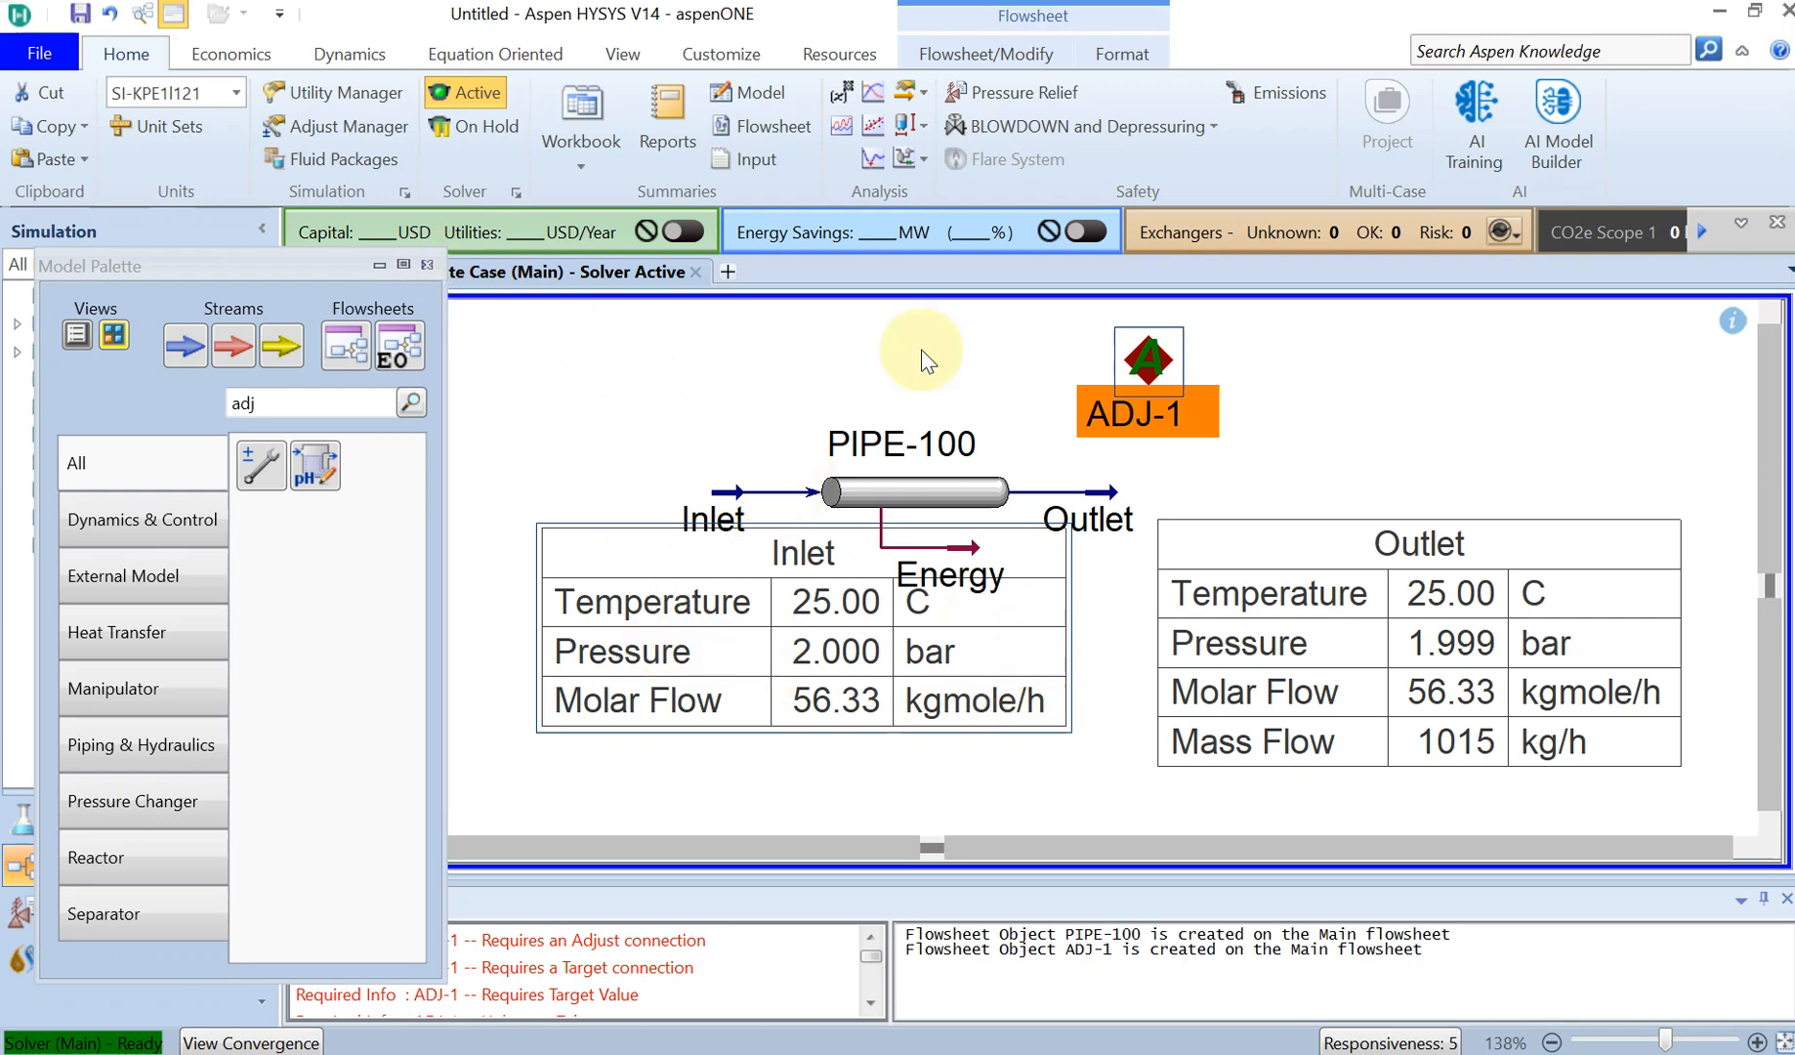
mouse_move(1190, 424)
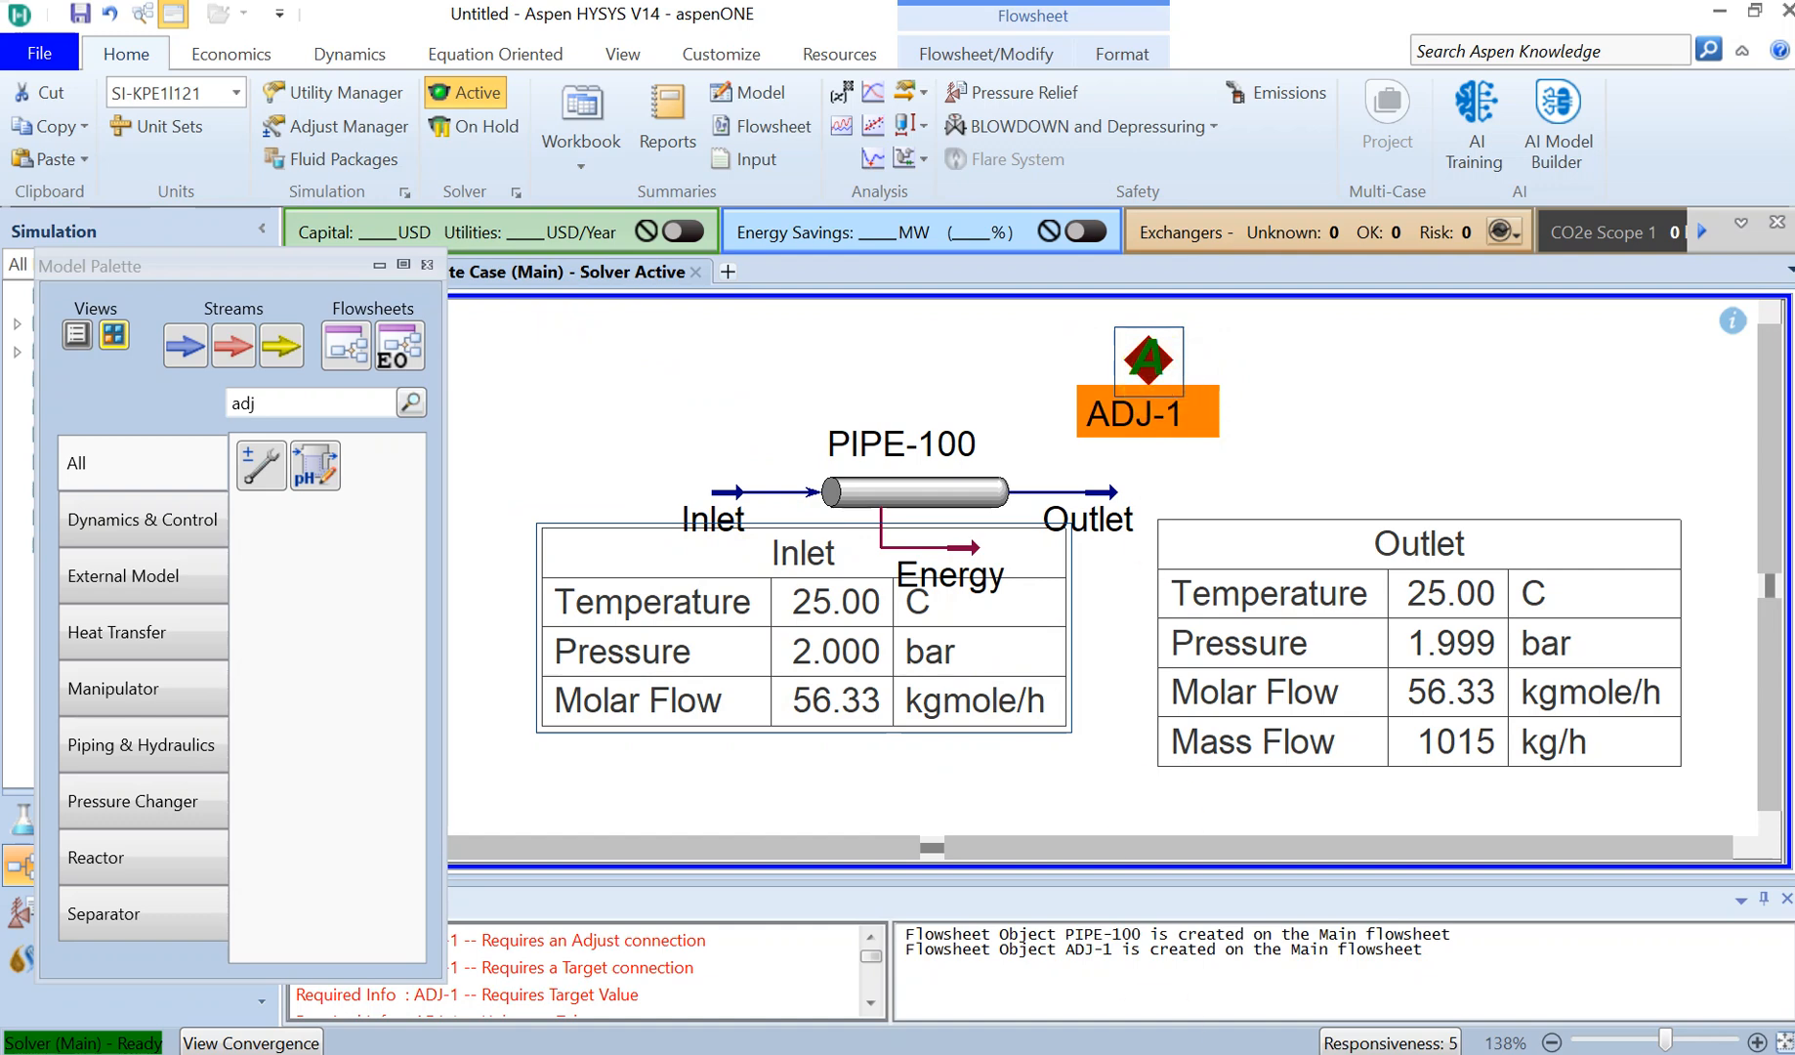
mouse_move(1154, 439)
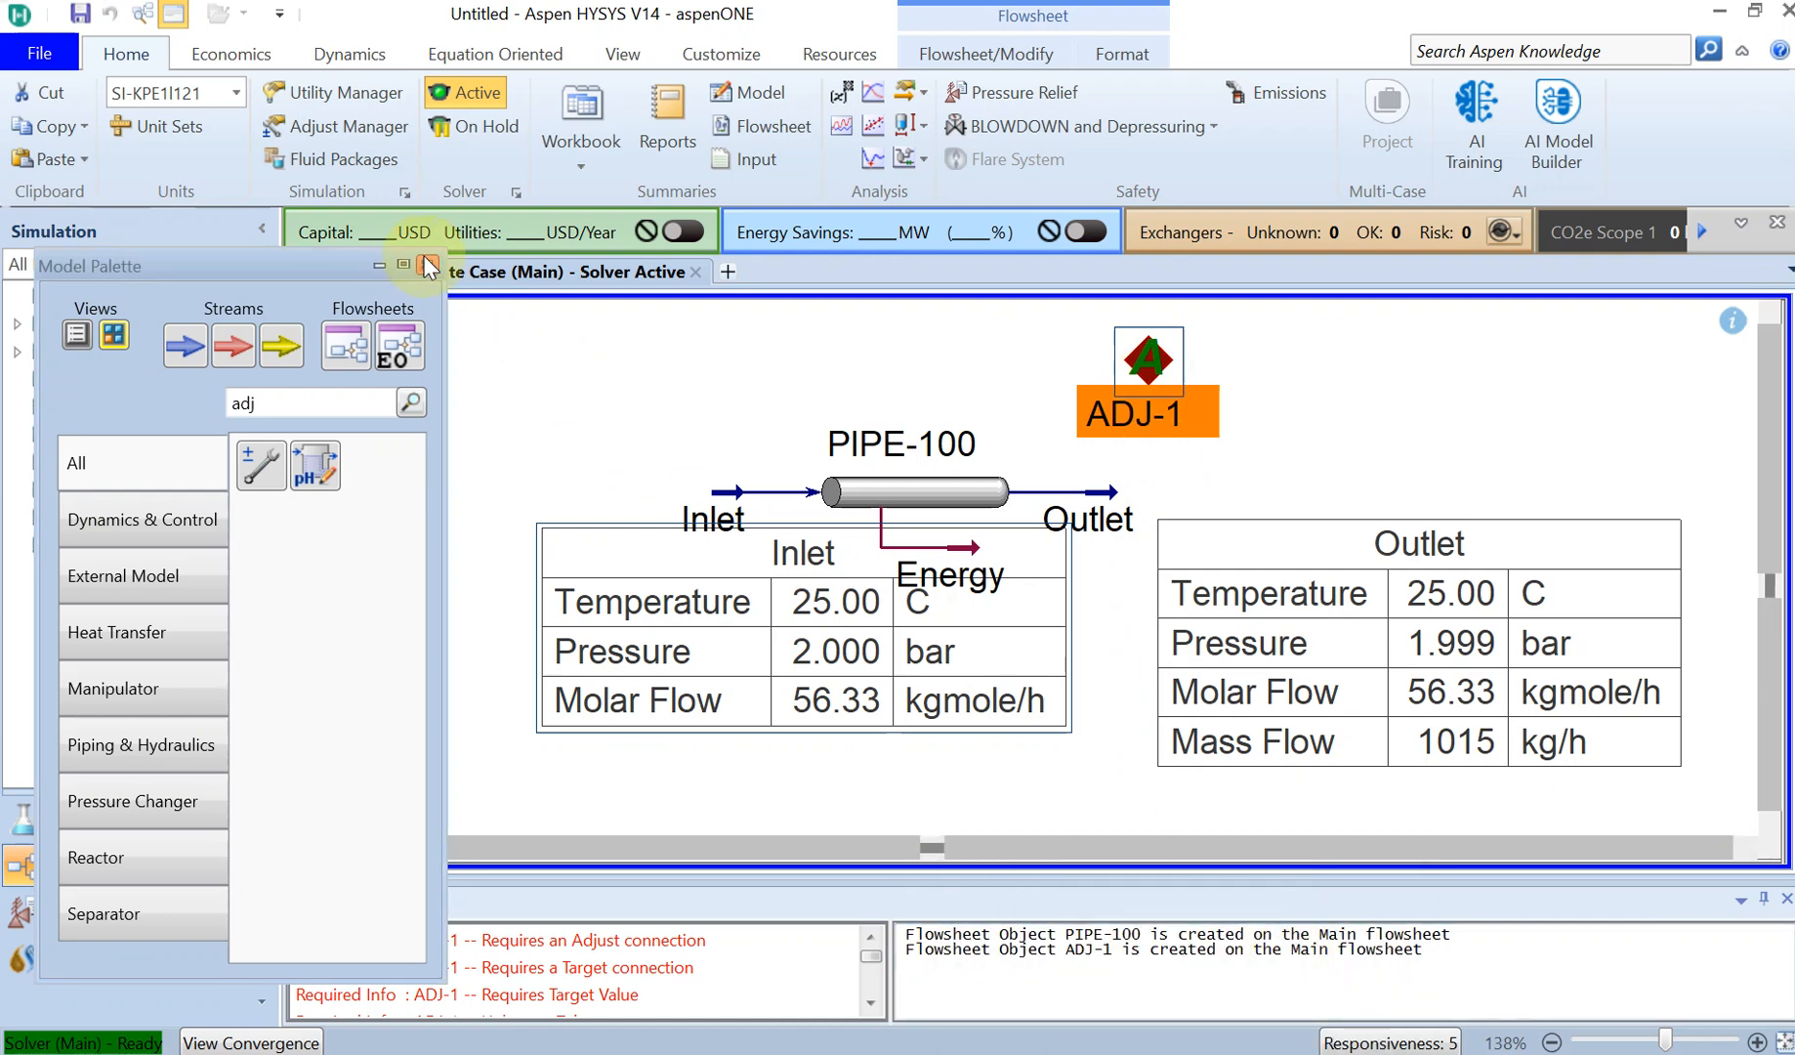
left_click(426, 266)
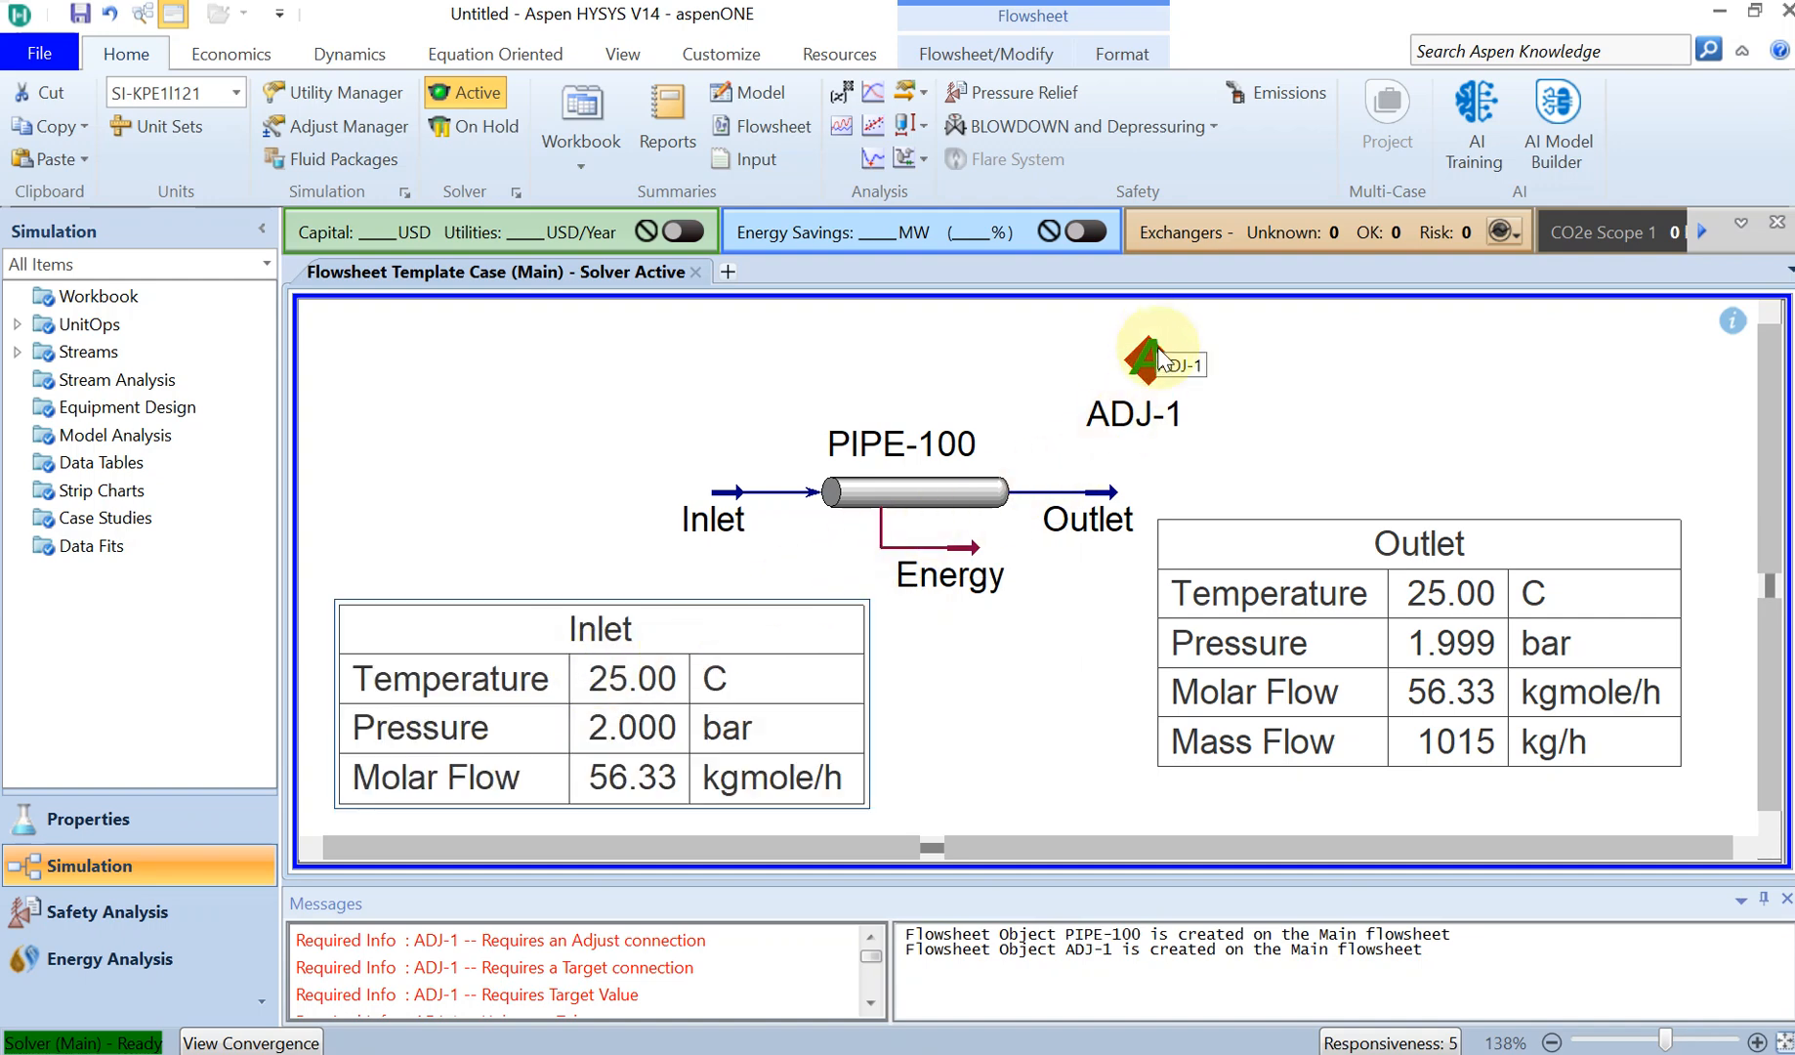
double_click(1137, 356)
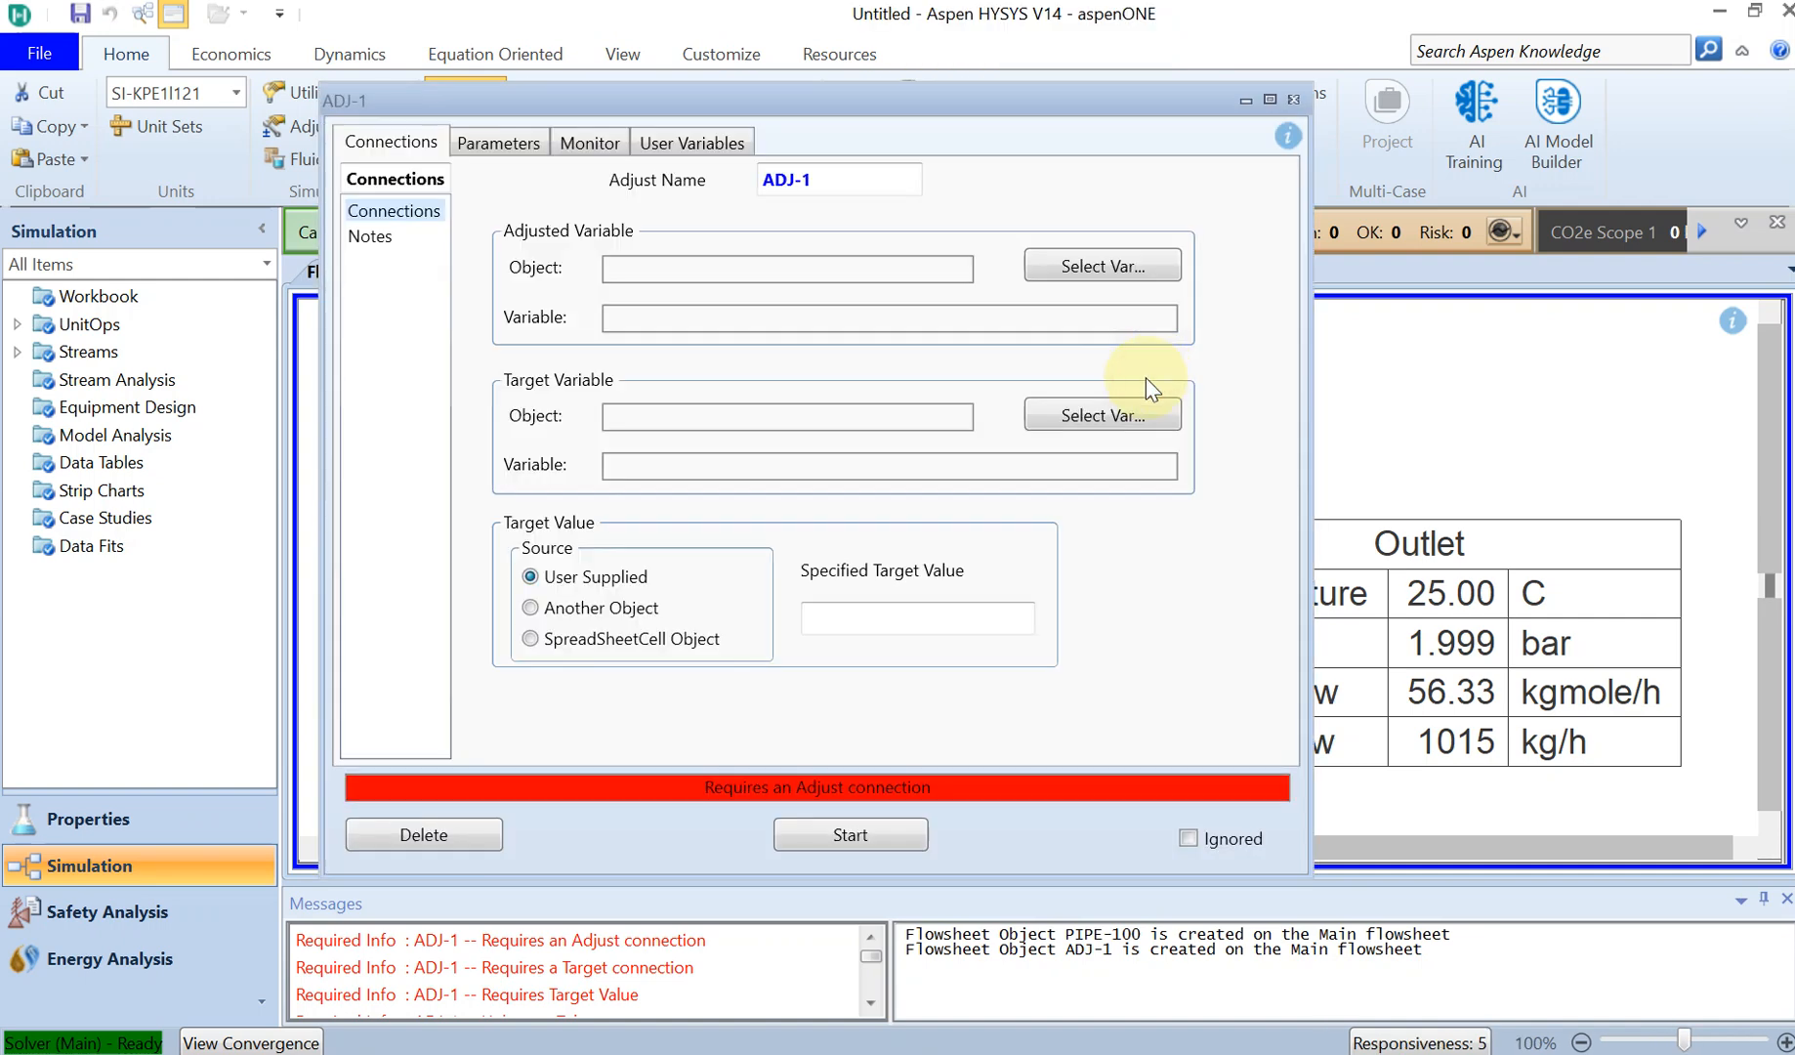
mouse_move(1135, 384)
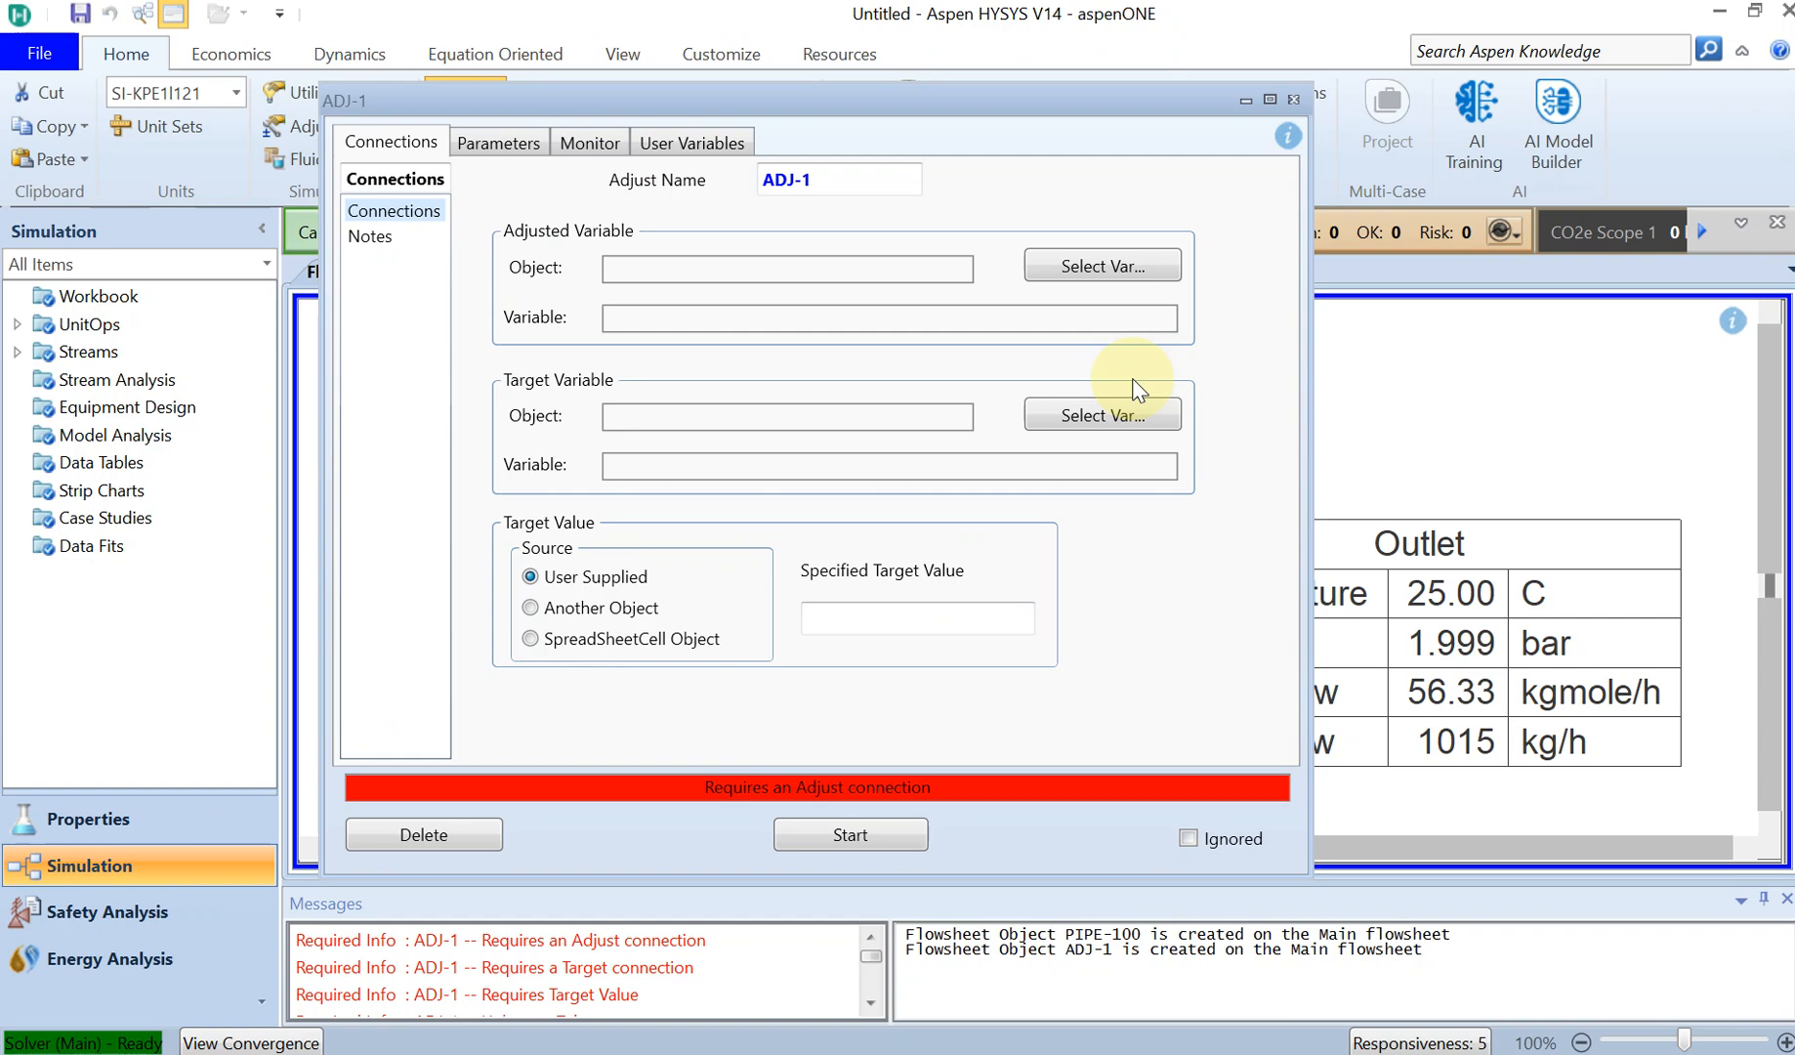
mouse_move(1102, 266)
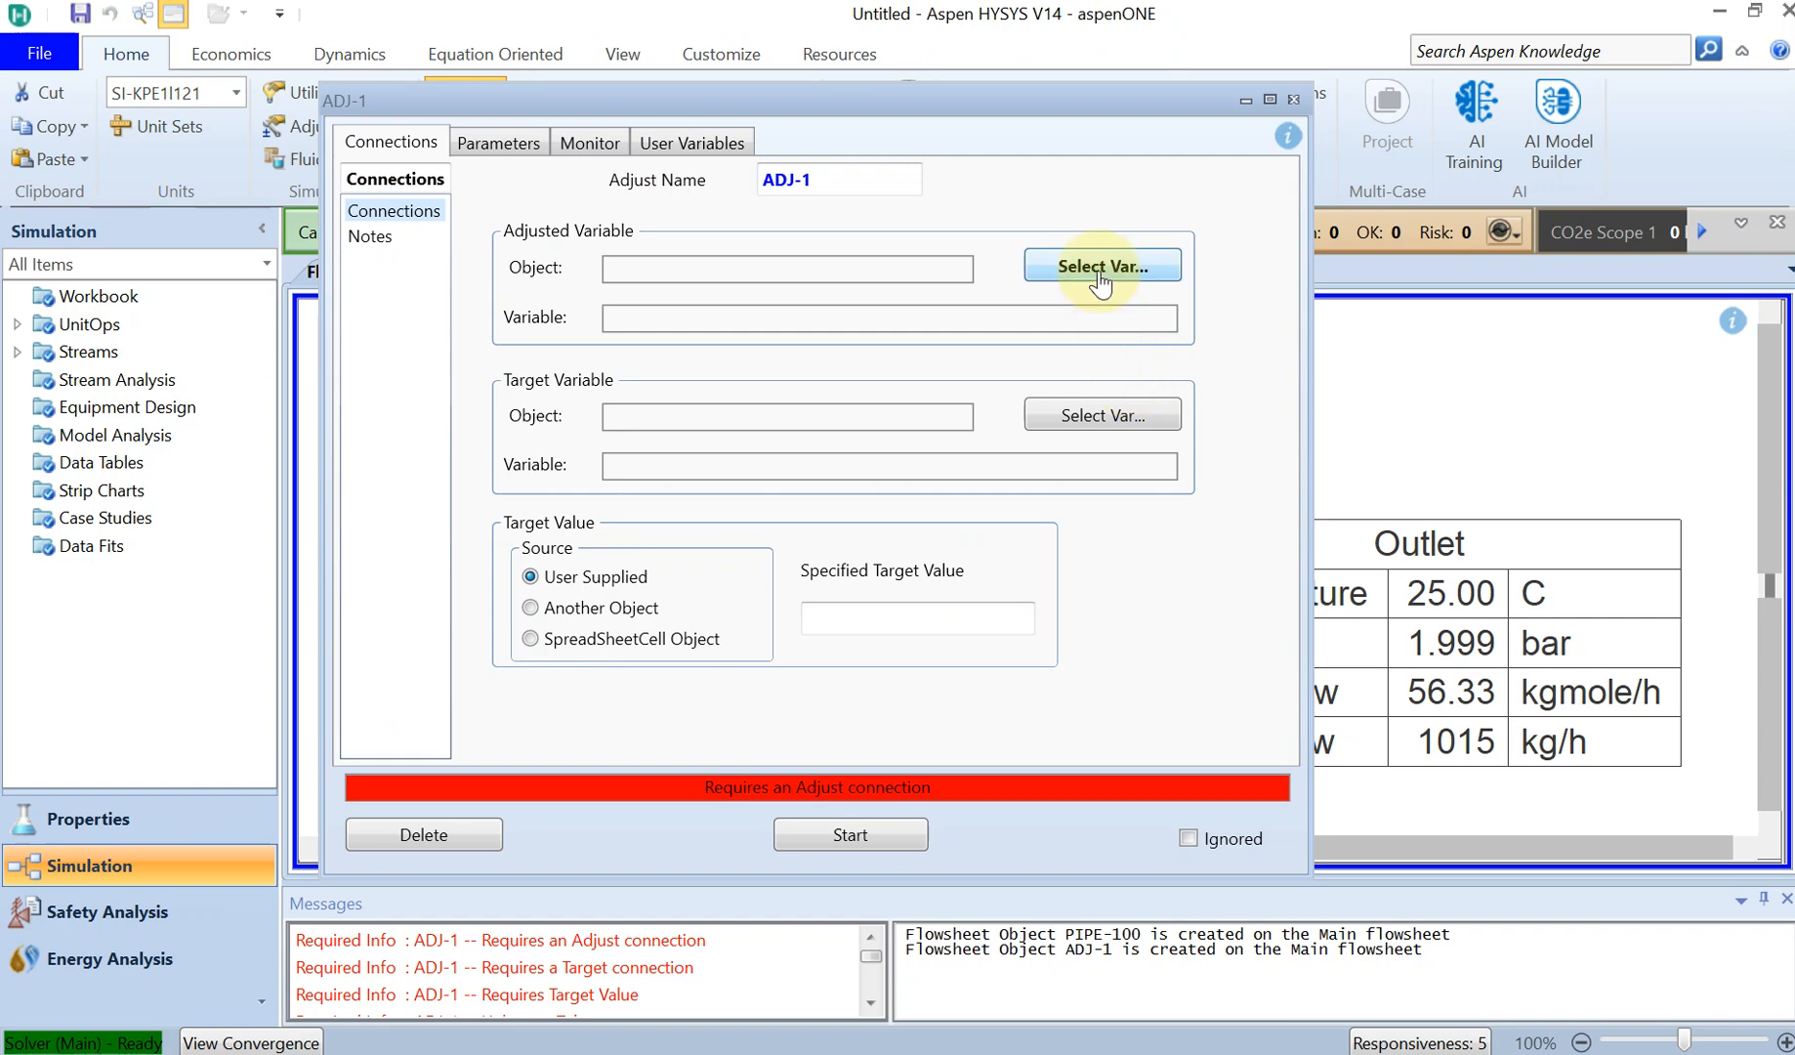
left_click(1102, 266)
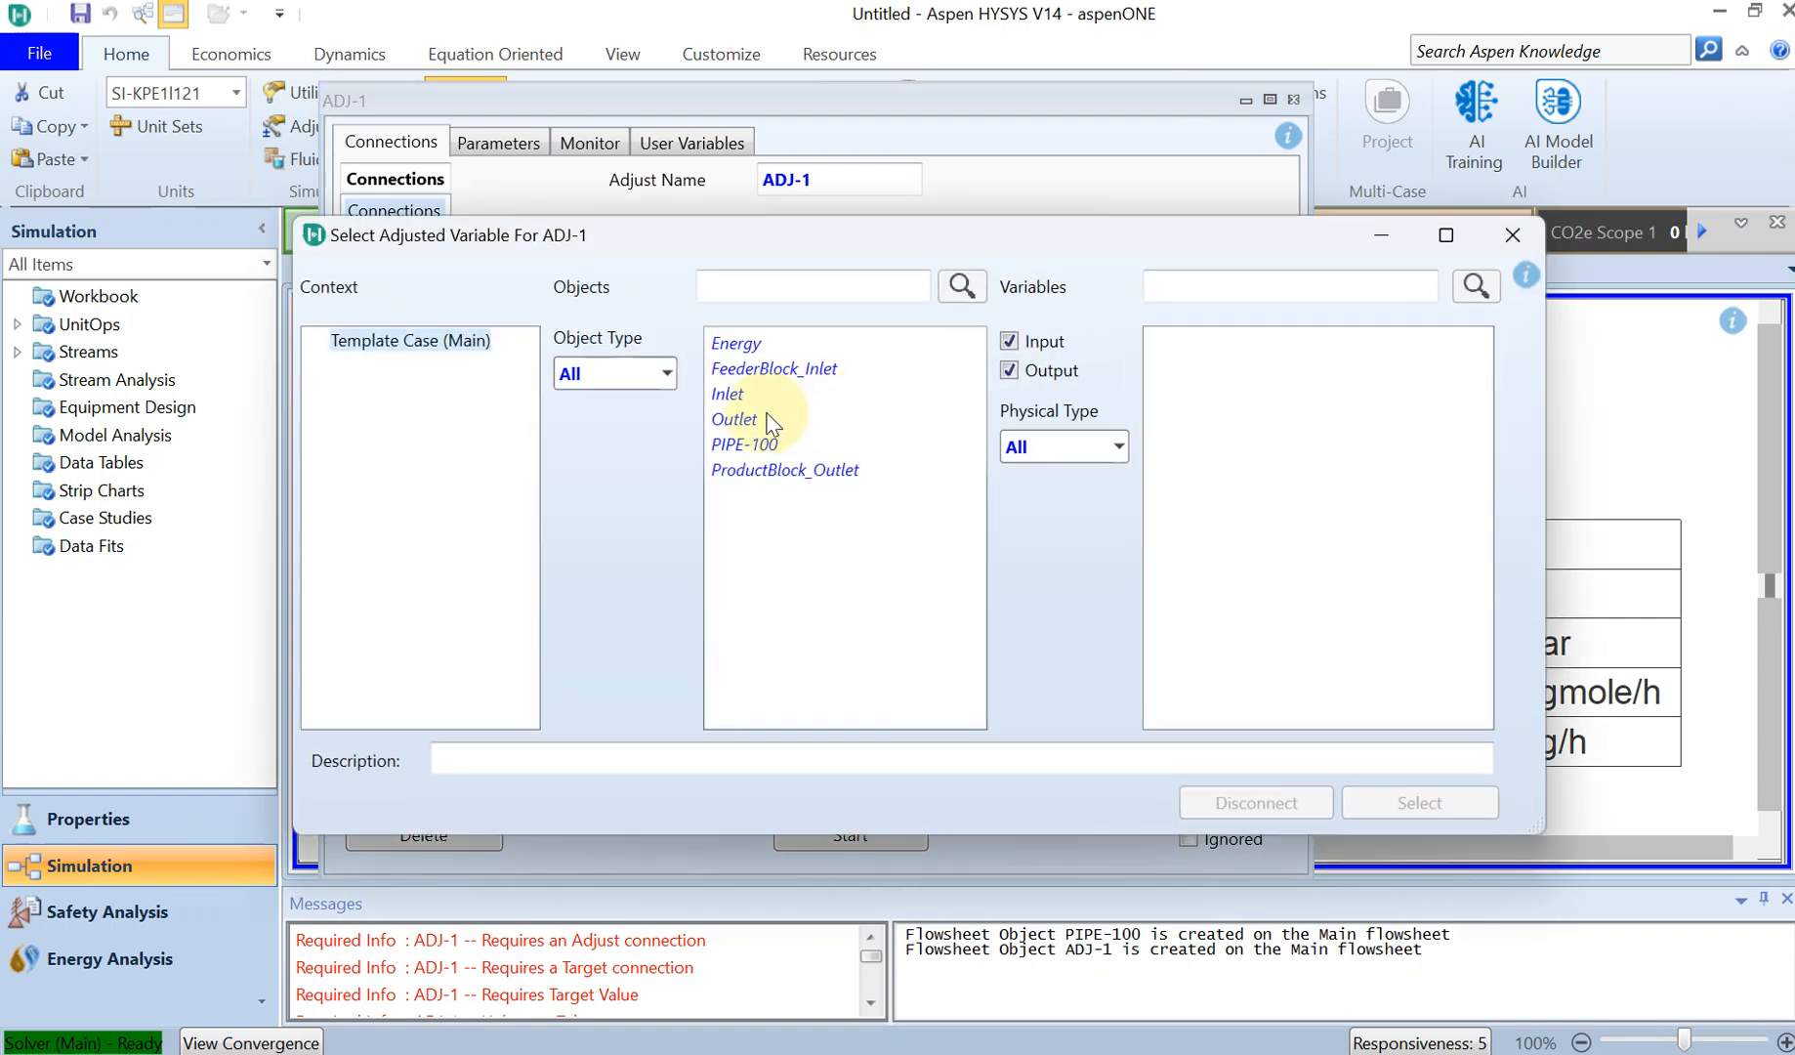
left_click(727, 394)
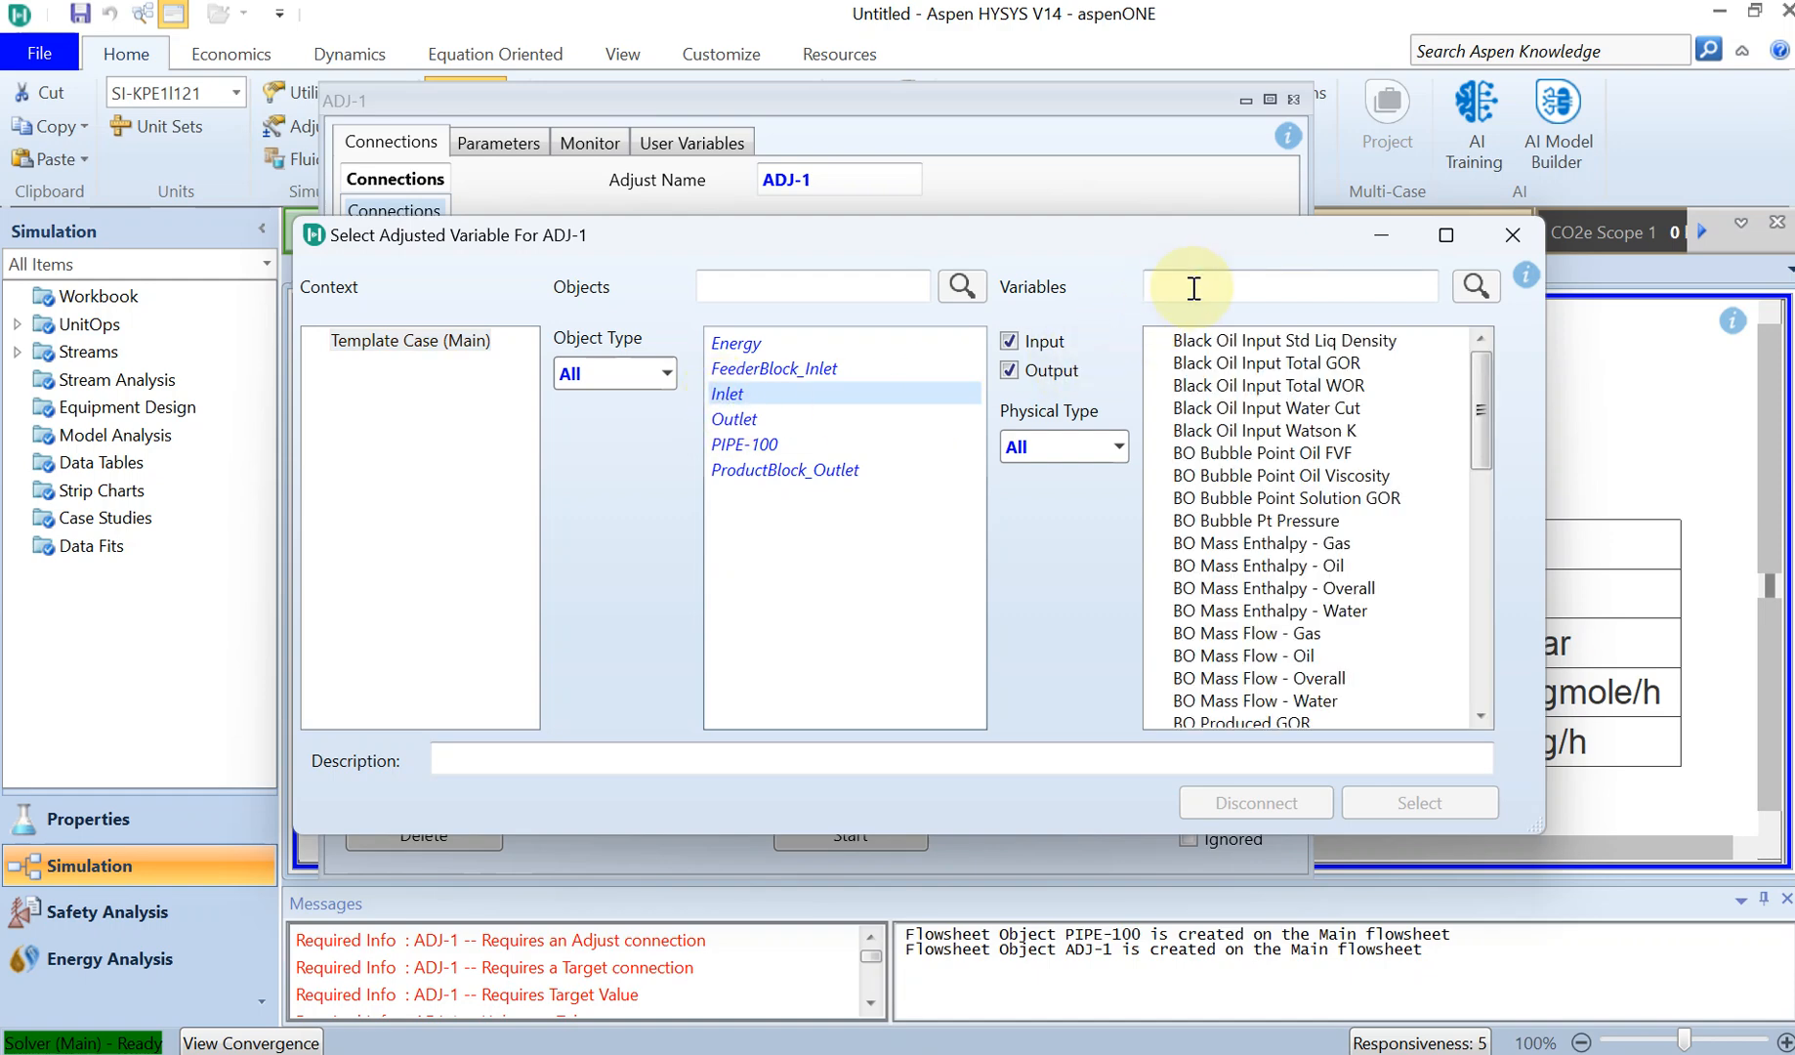
type("volume")
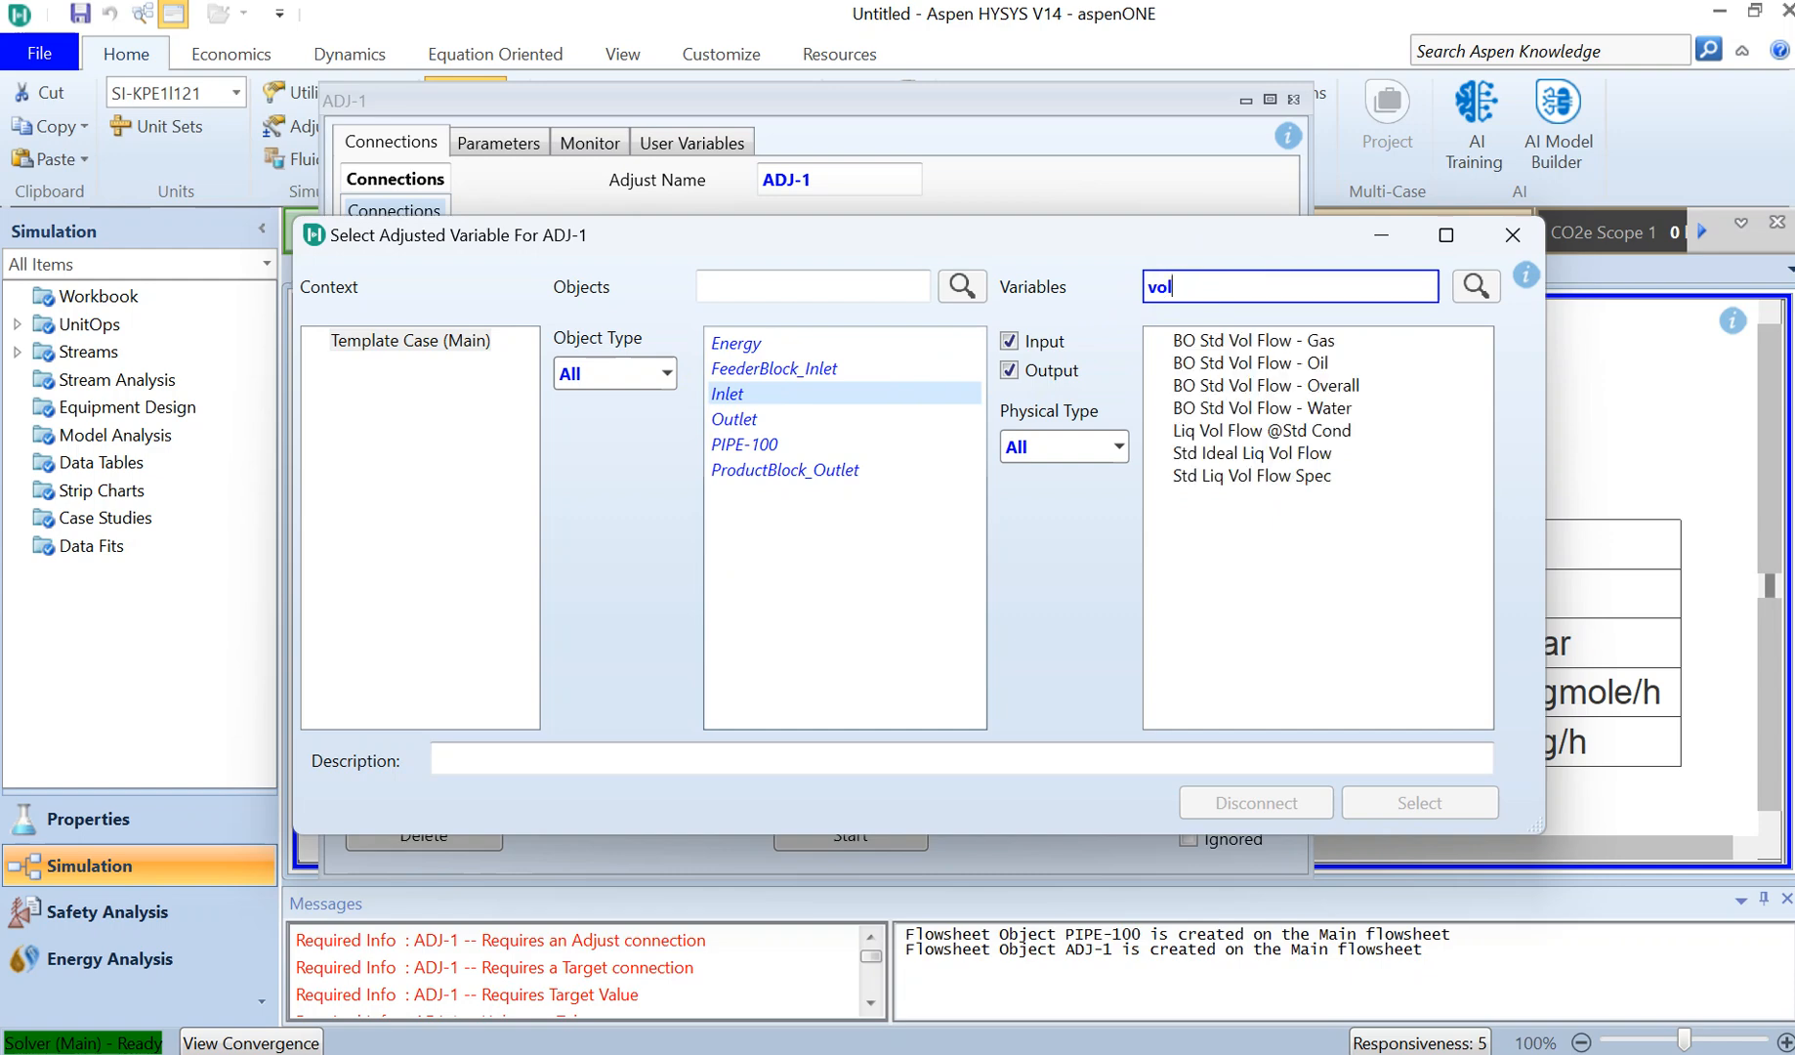
left_click(1251, 476)
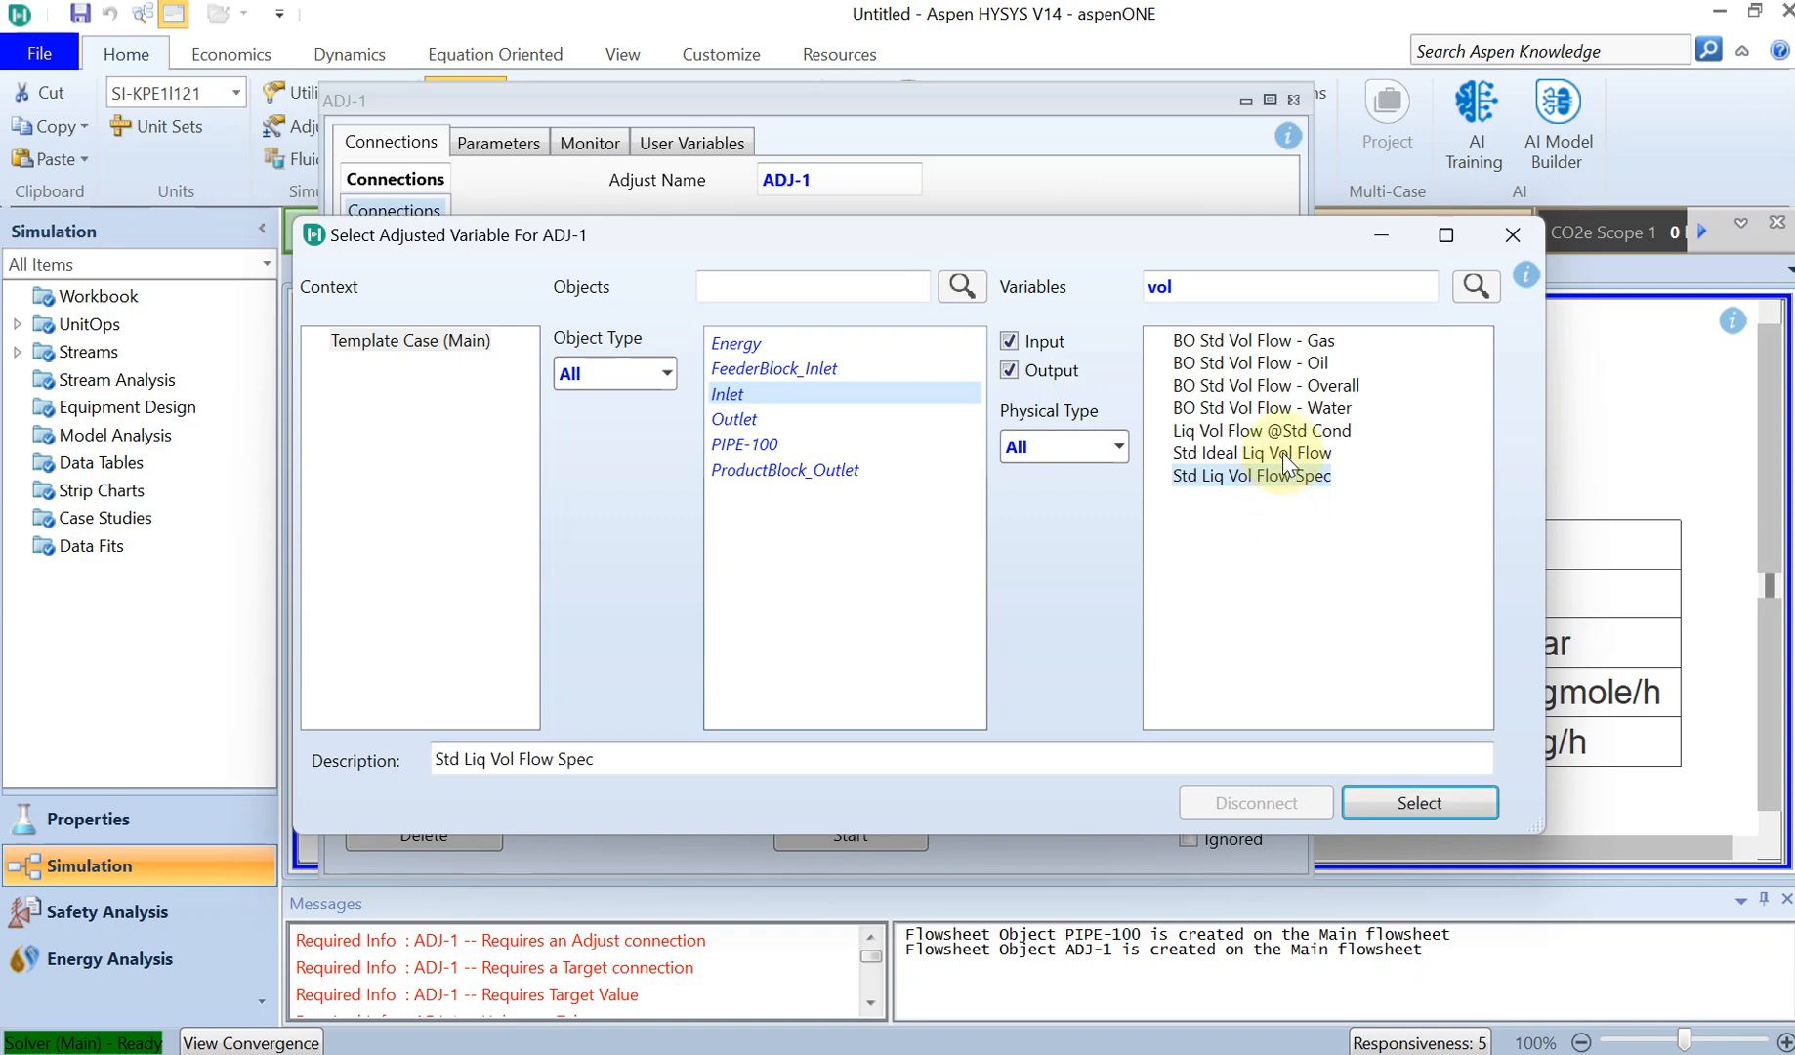
left_click(1261, 431)
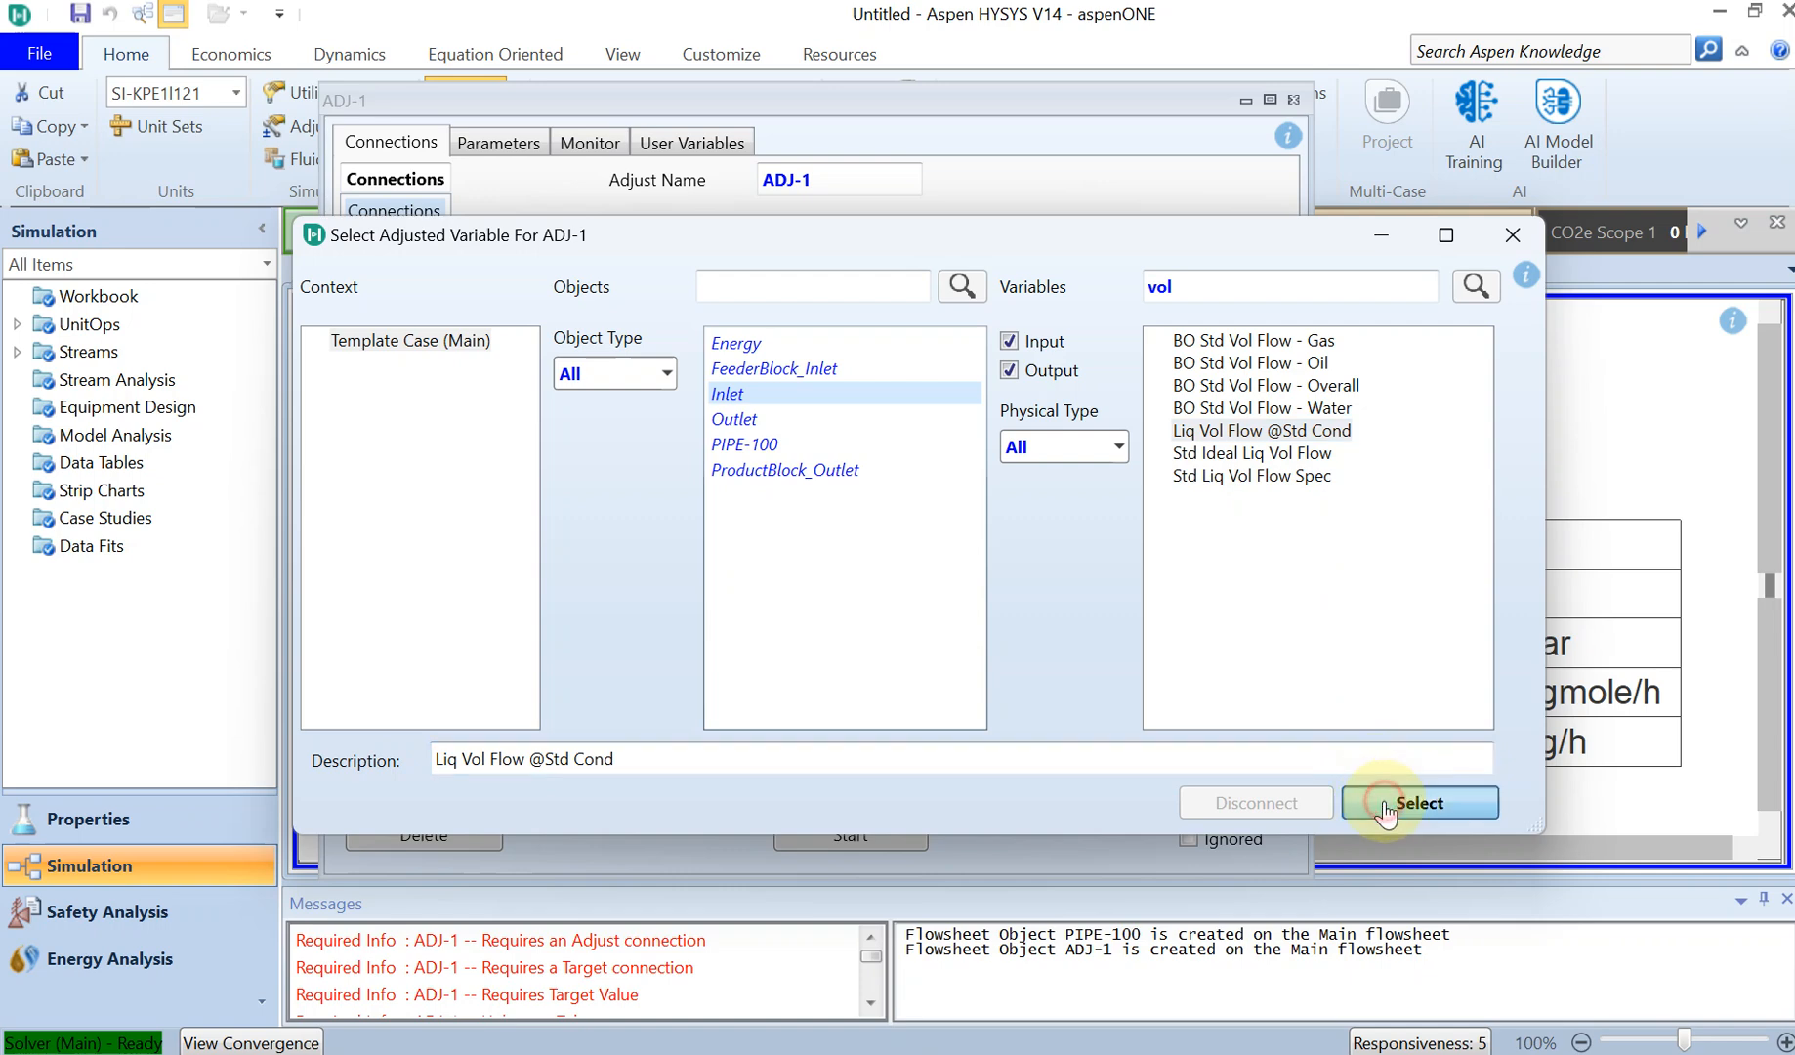
left_click(1418, 802)
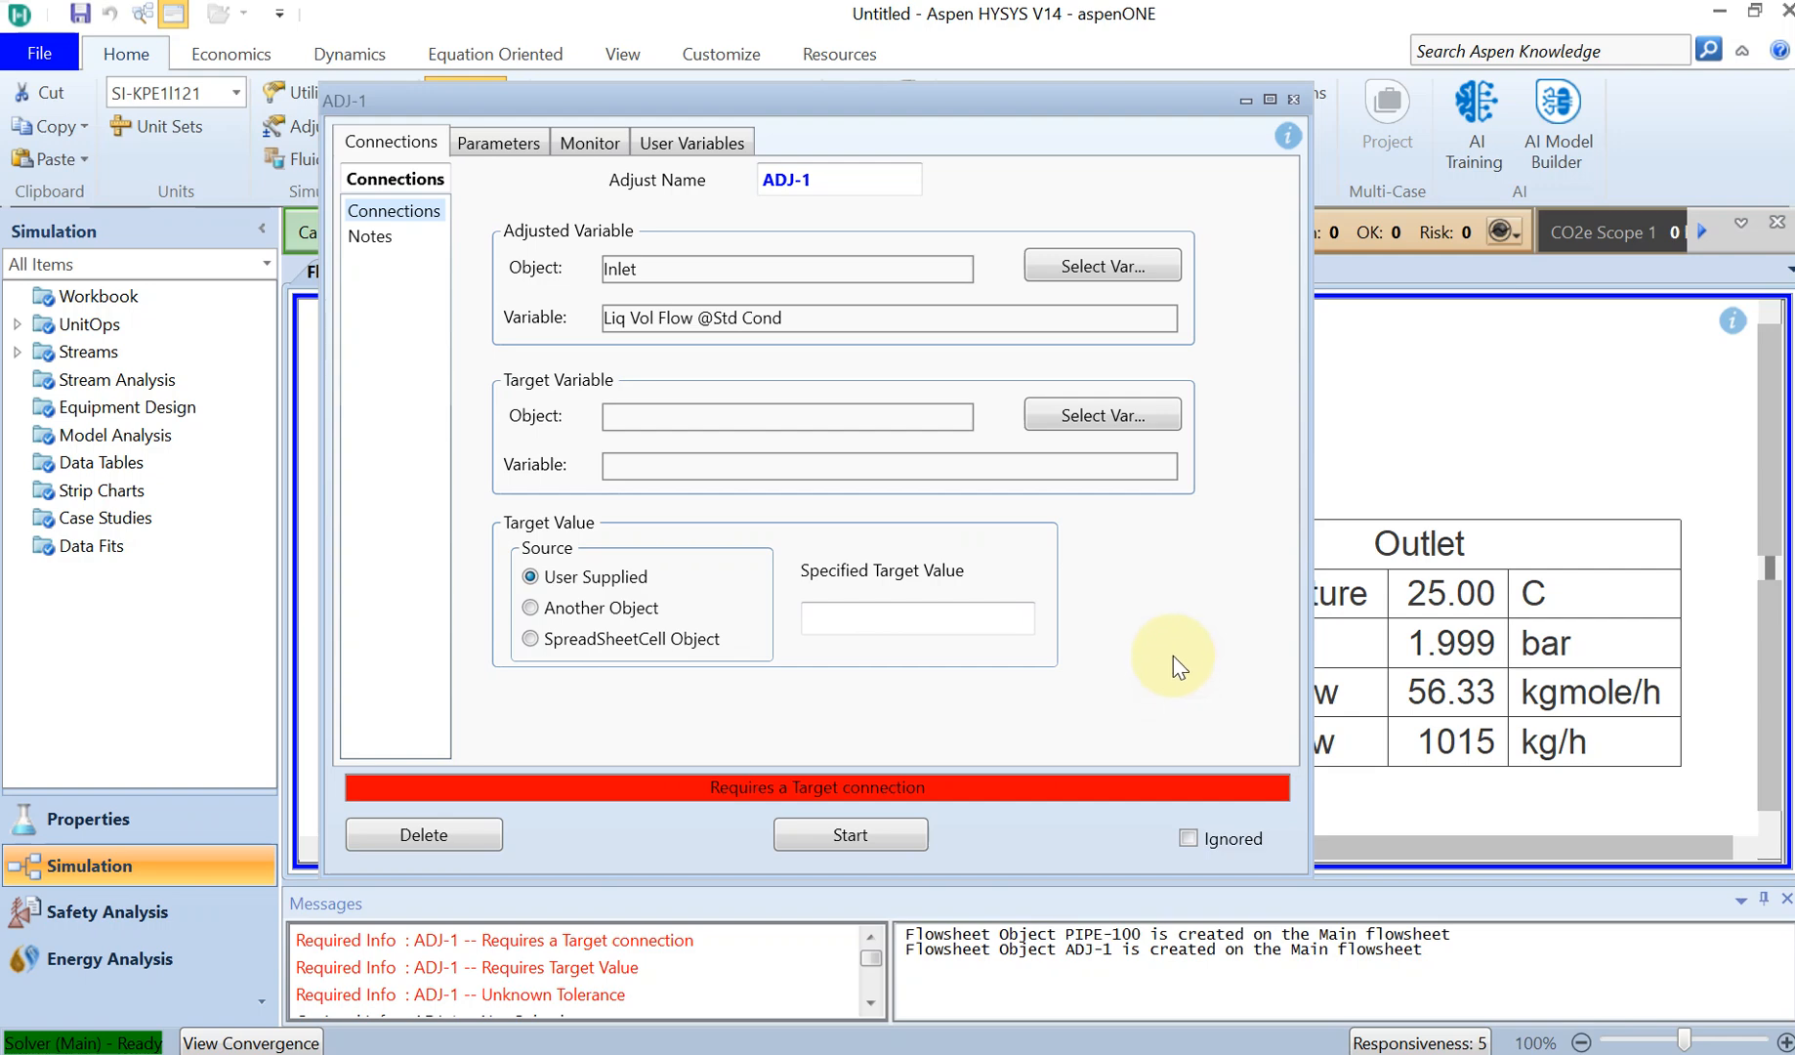
mouse_move(1055, 539)
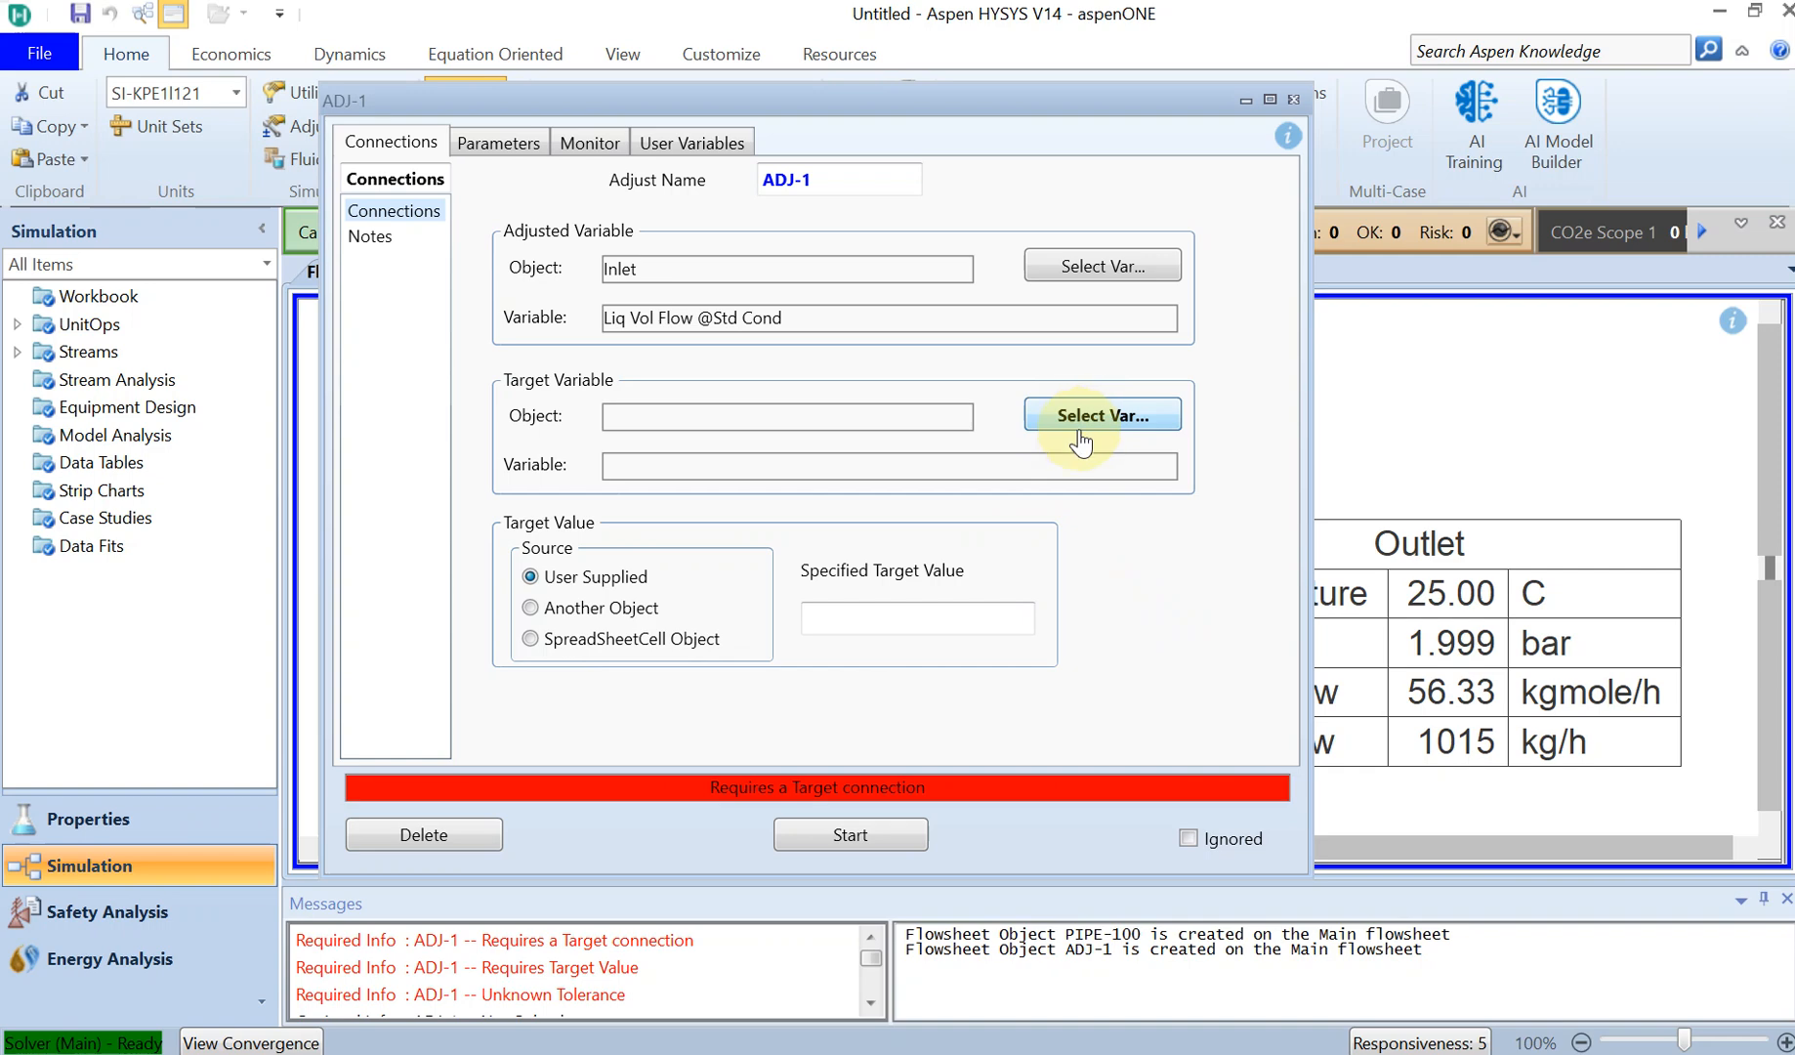
Target PIPE-100's Outlet Liquid Velocity with a specified target value of 2 m/s
left_click(1099, 414)
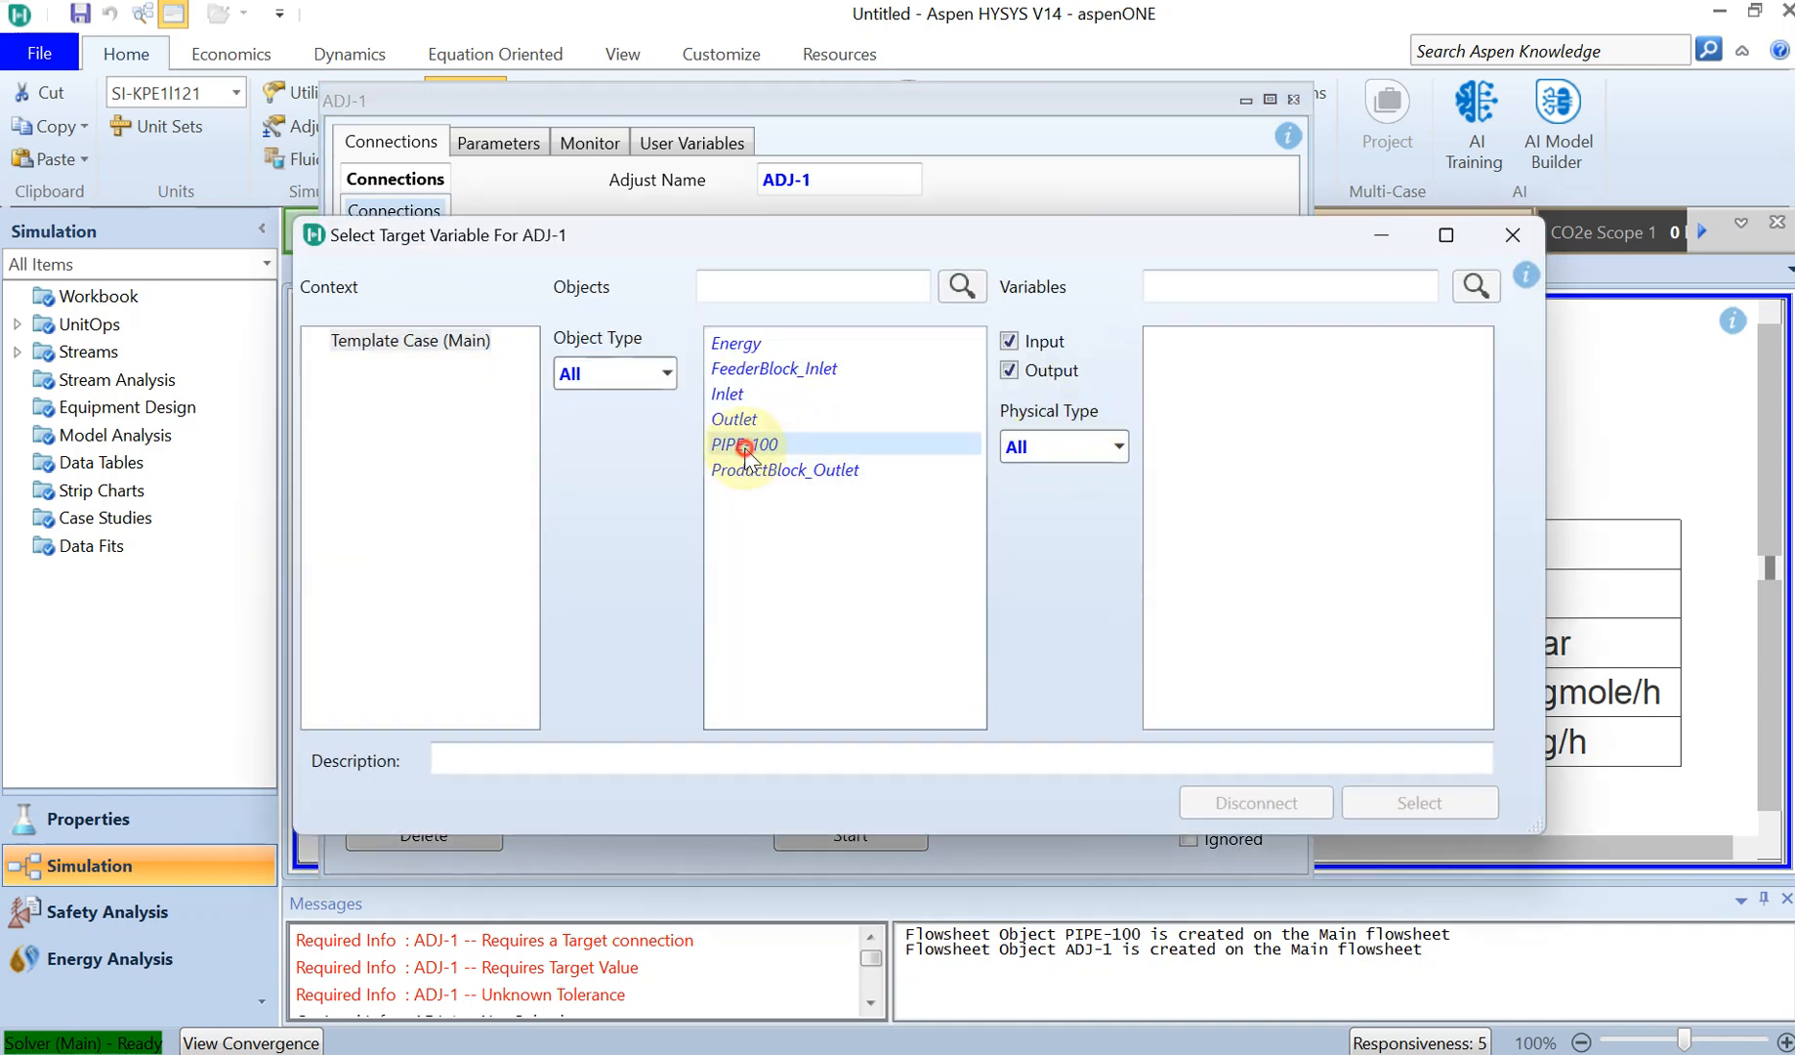
left_click(744, 444)
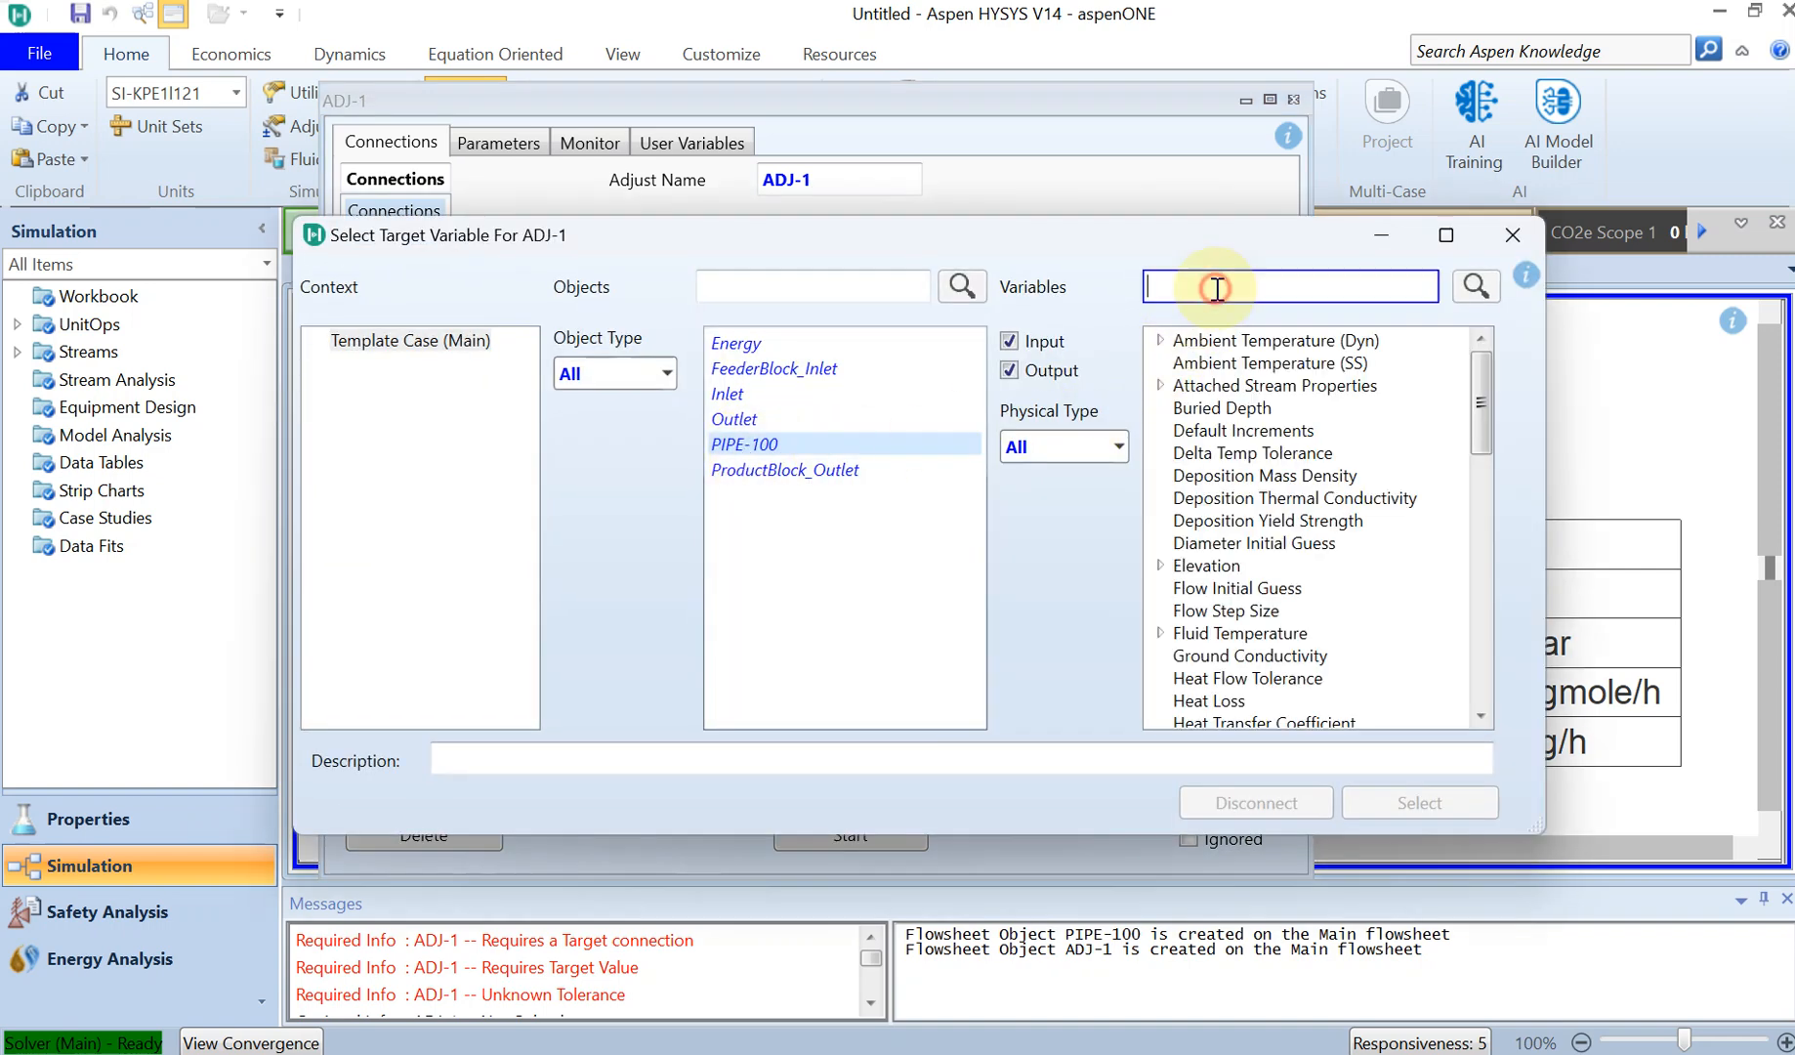
type("velo")
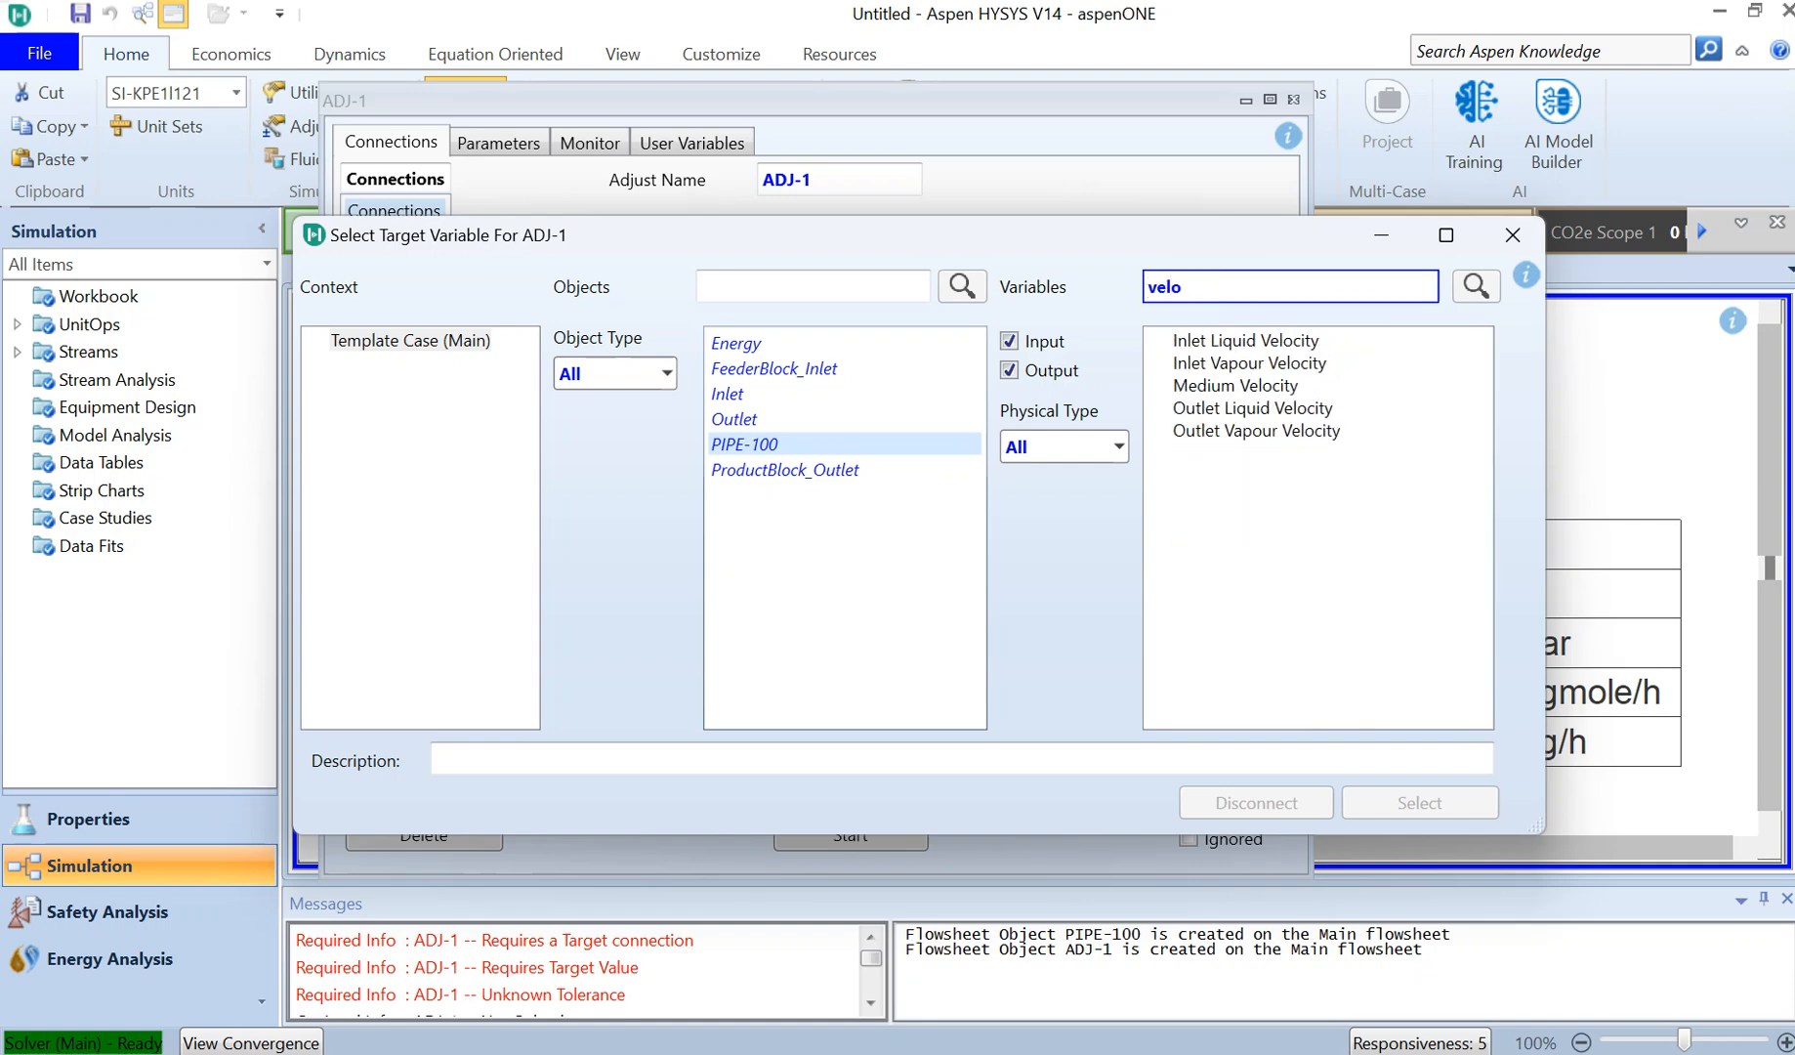
mouse_move(1244, 426)
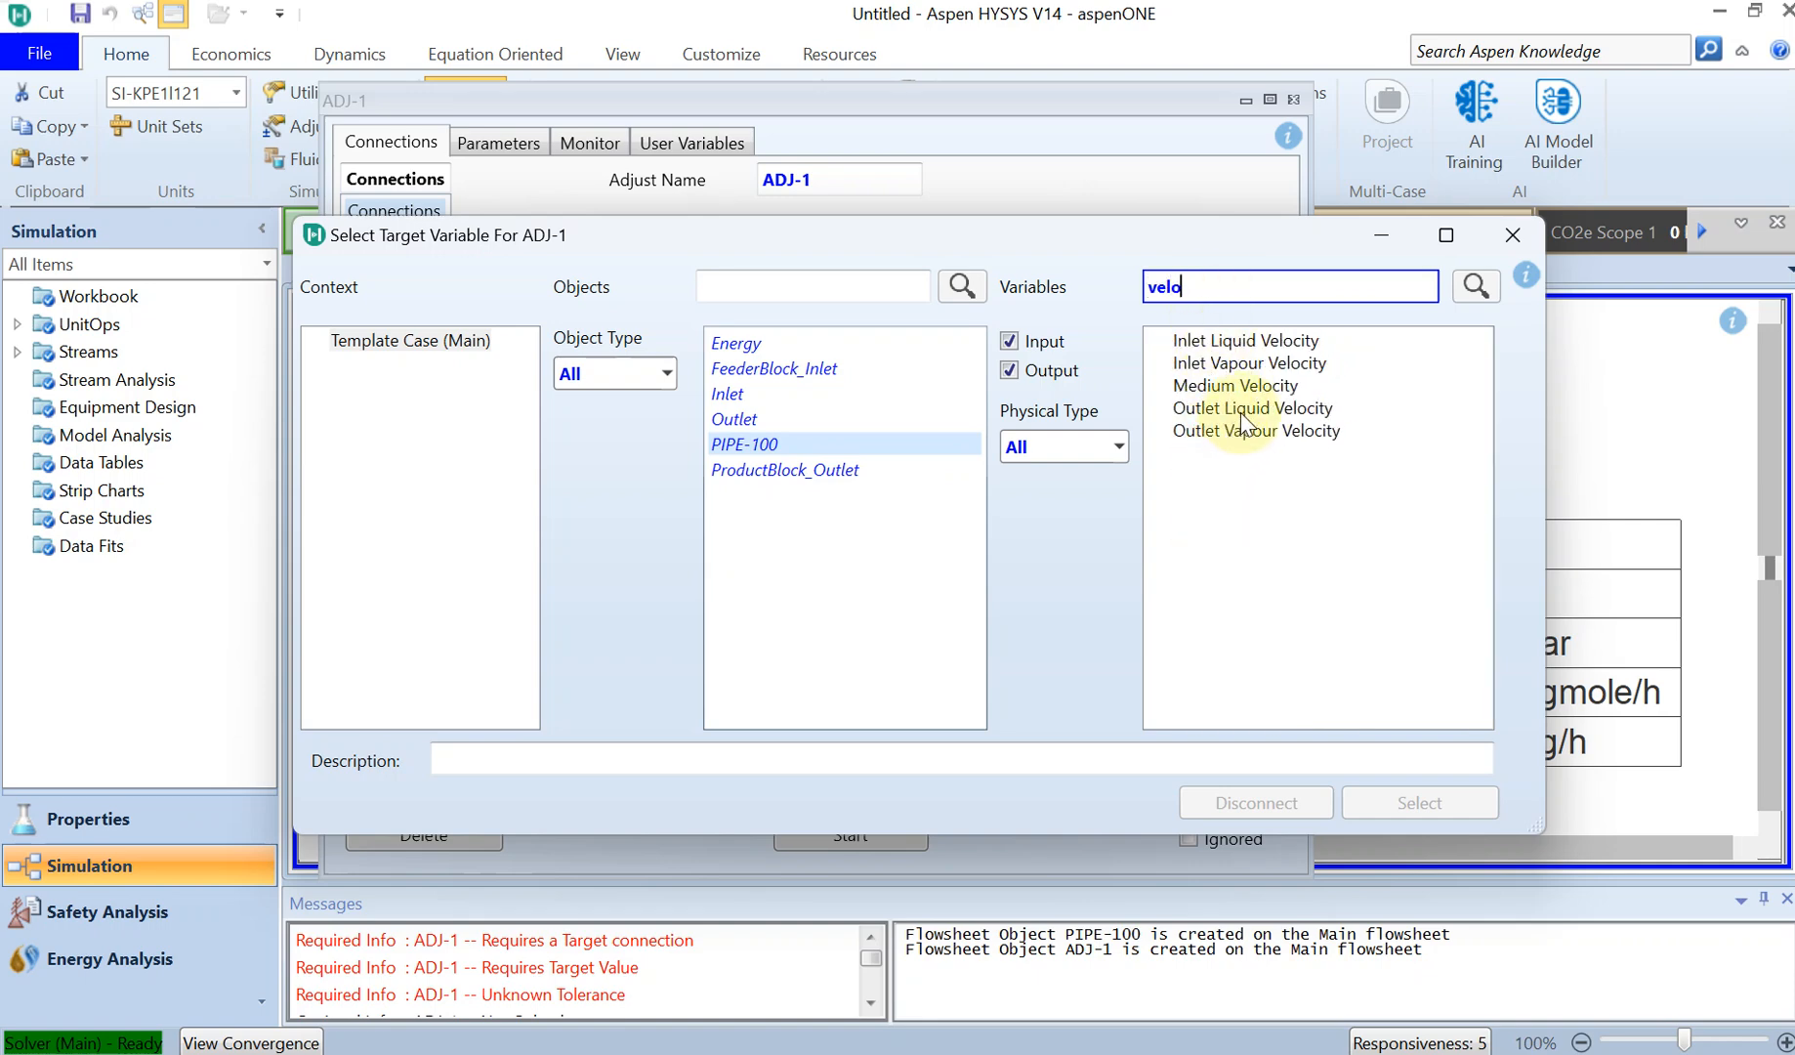
left_click(1251, 408)
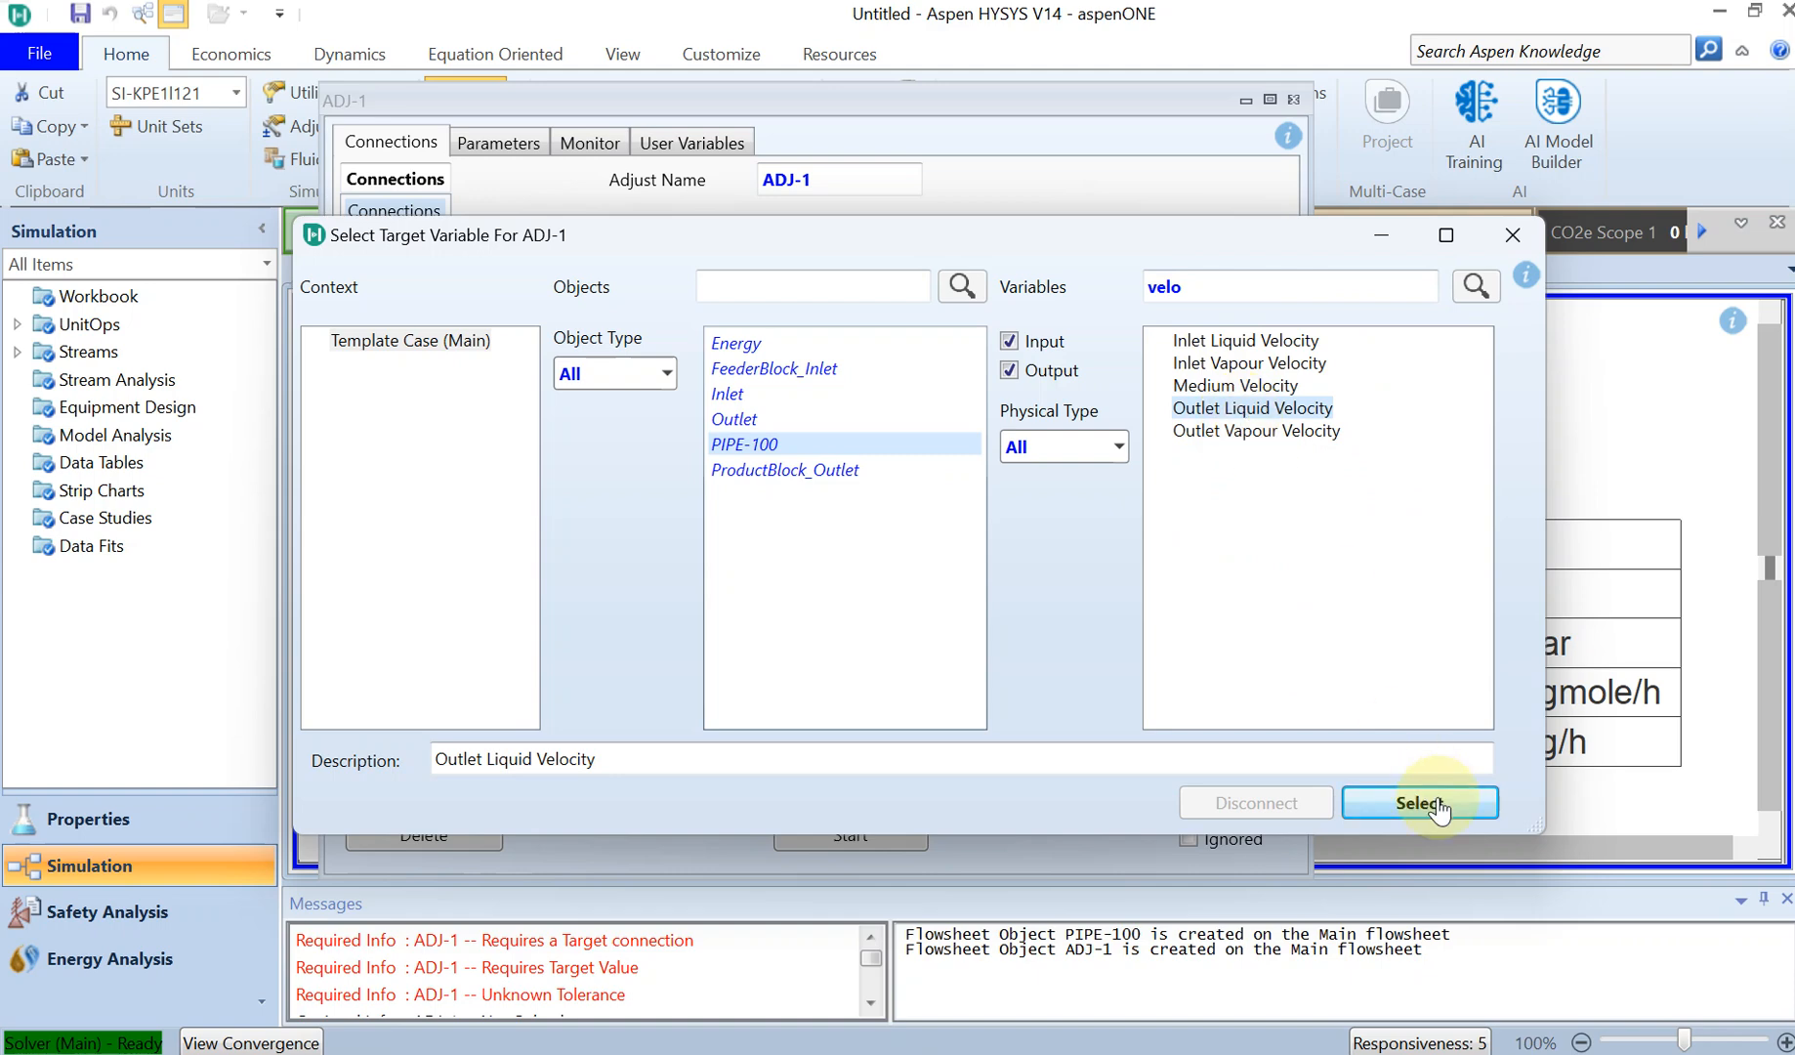
left_click(1418, 802)
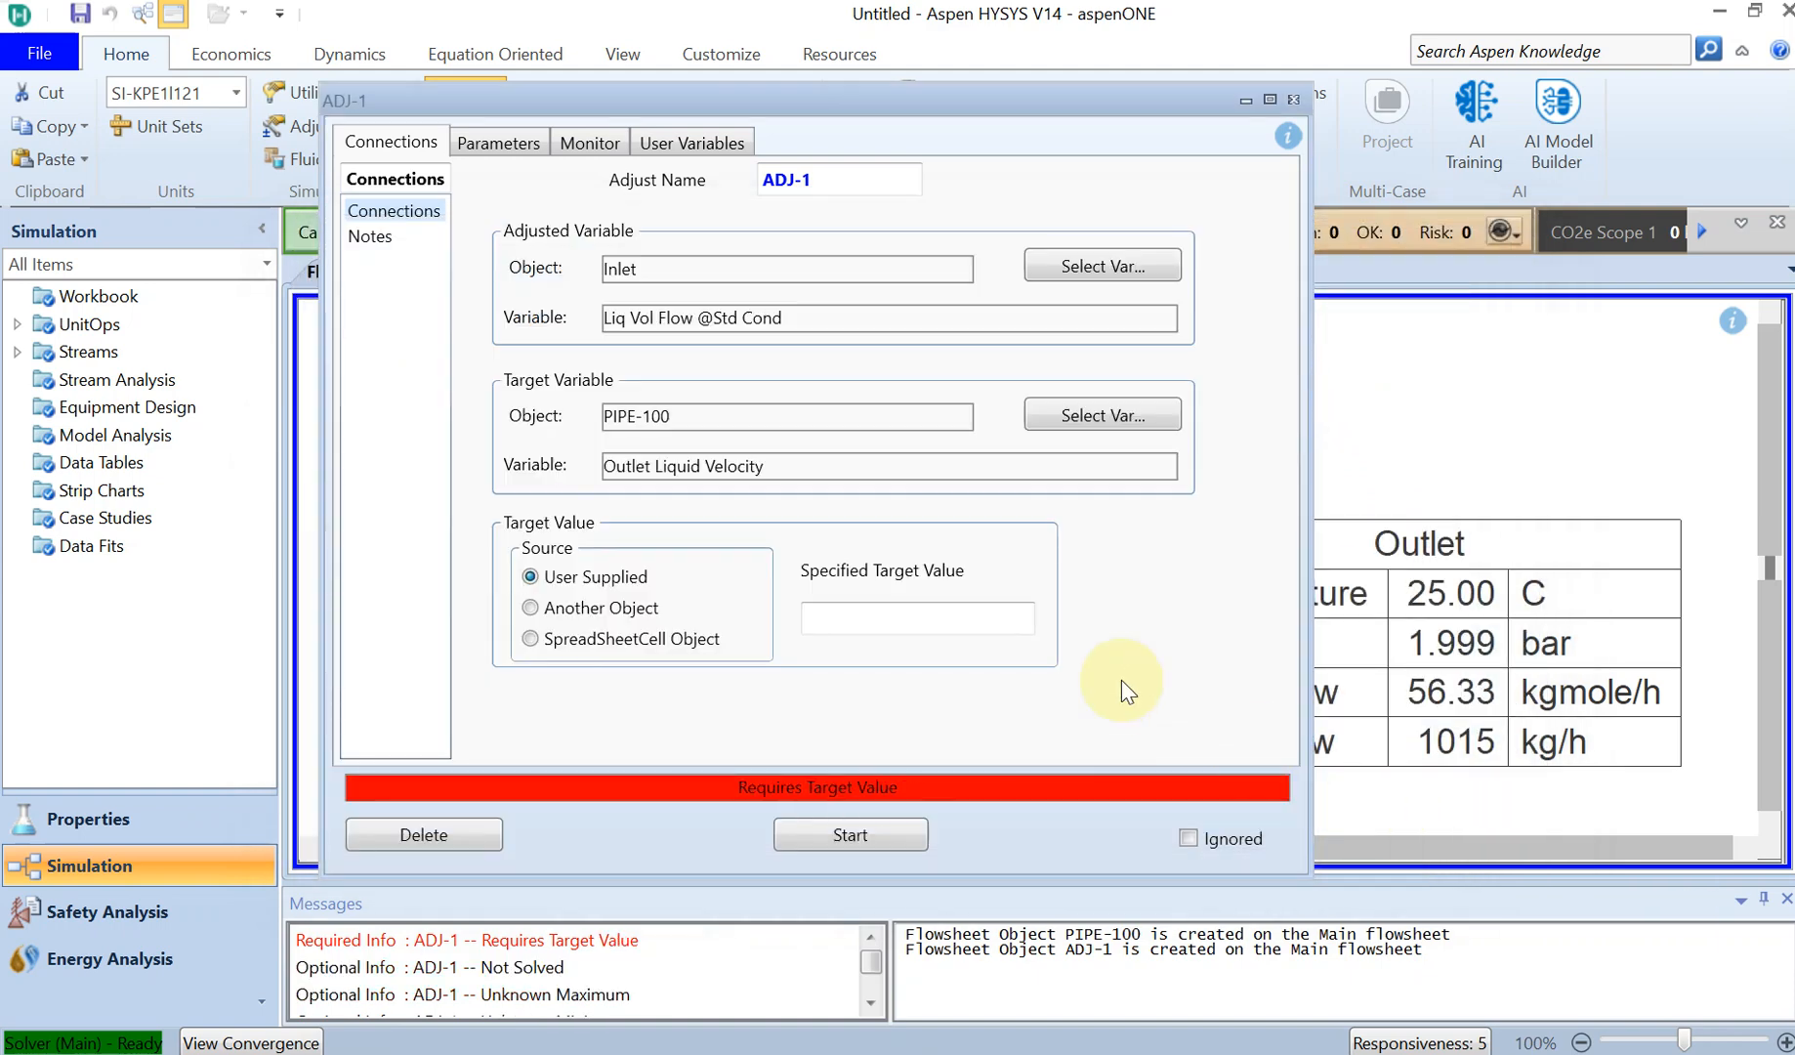
left_click(917, 618)
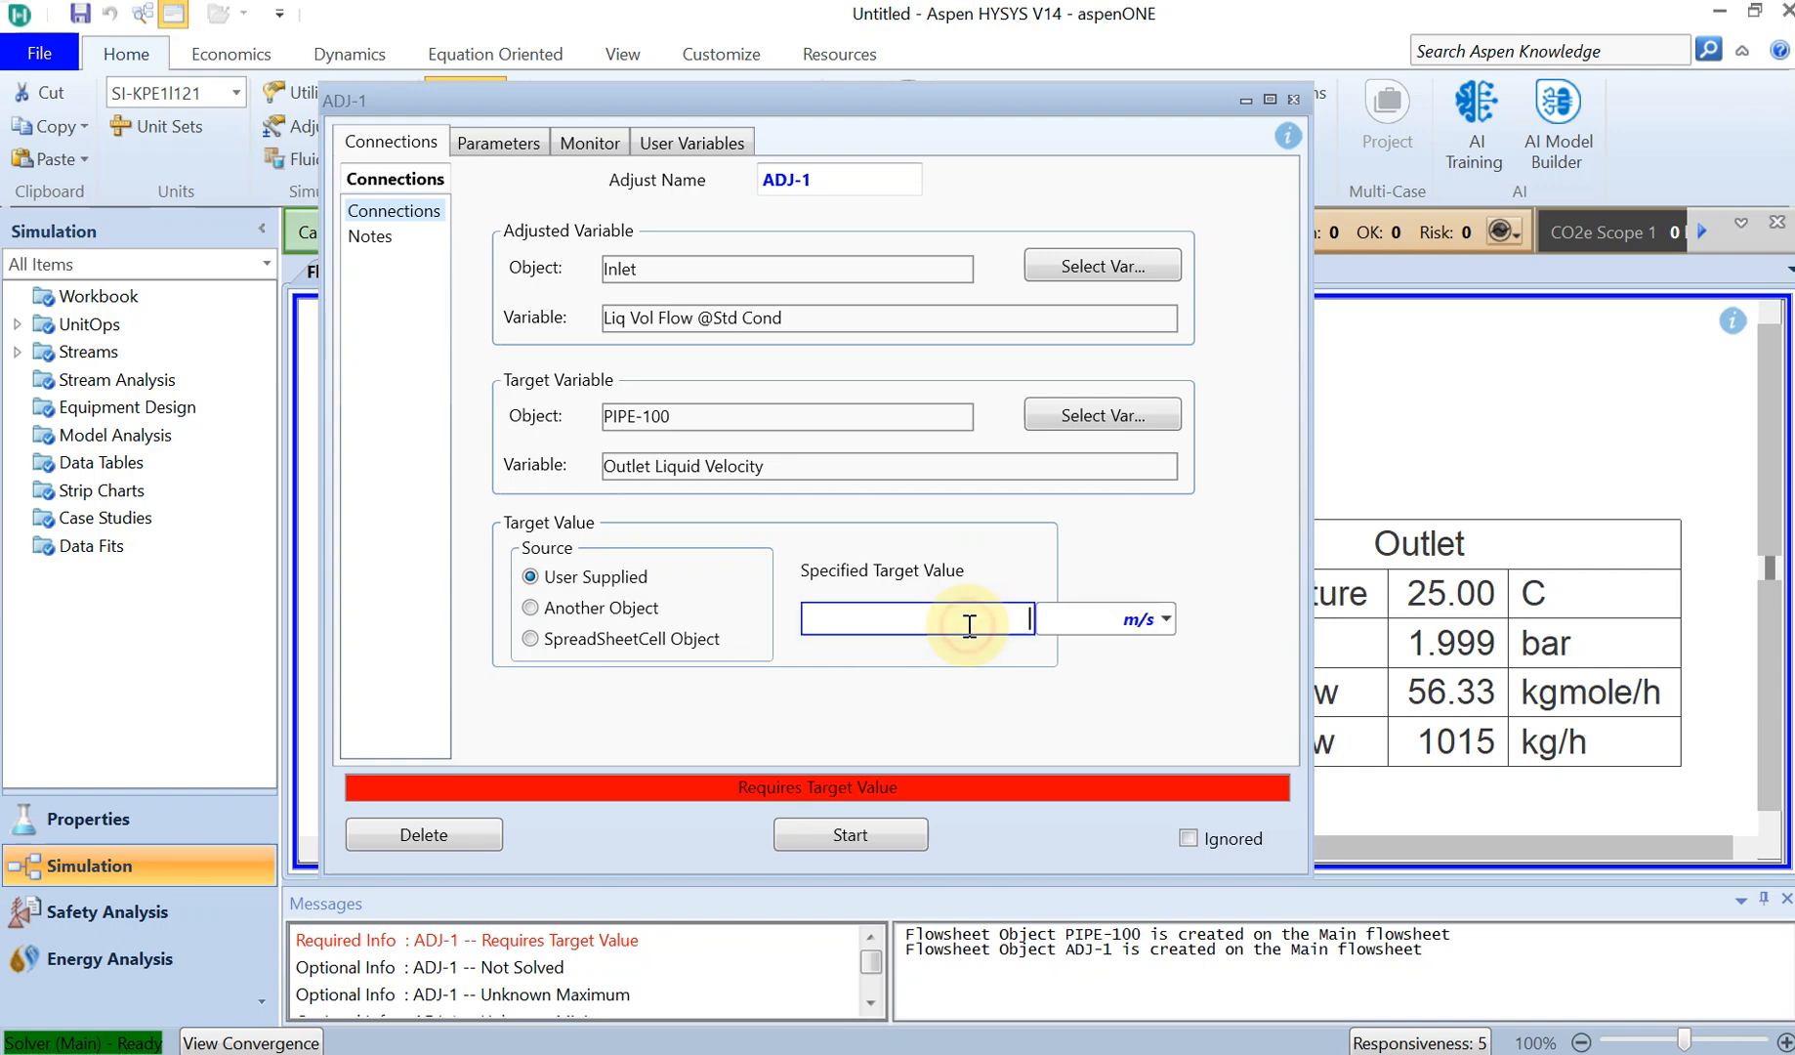
type("2")
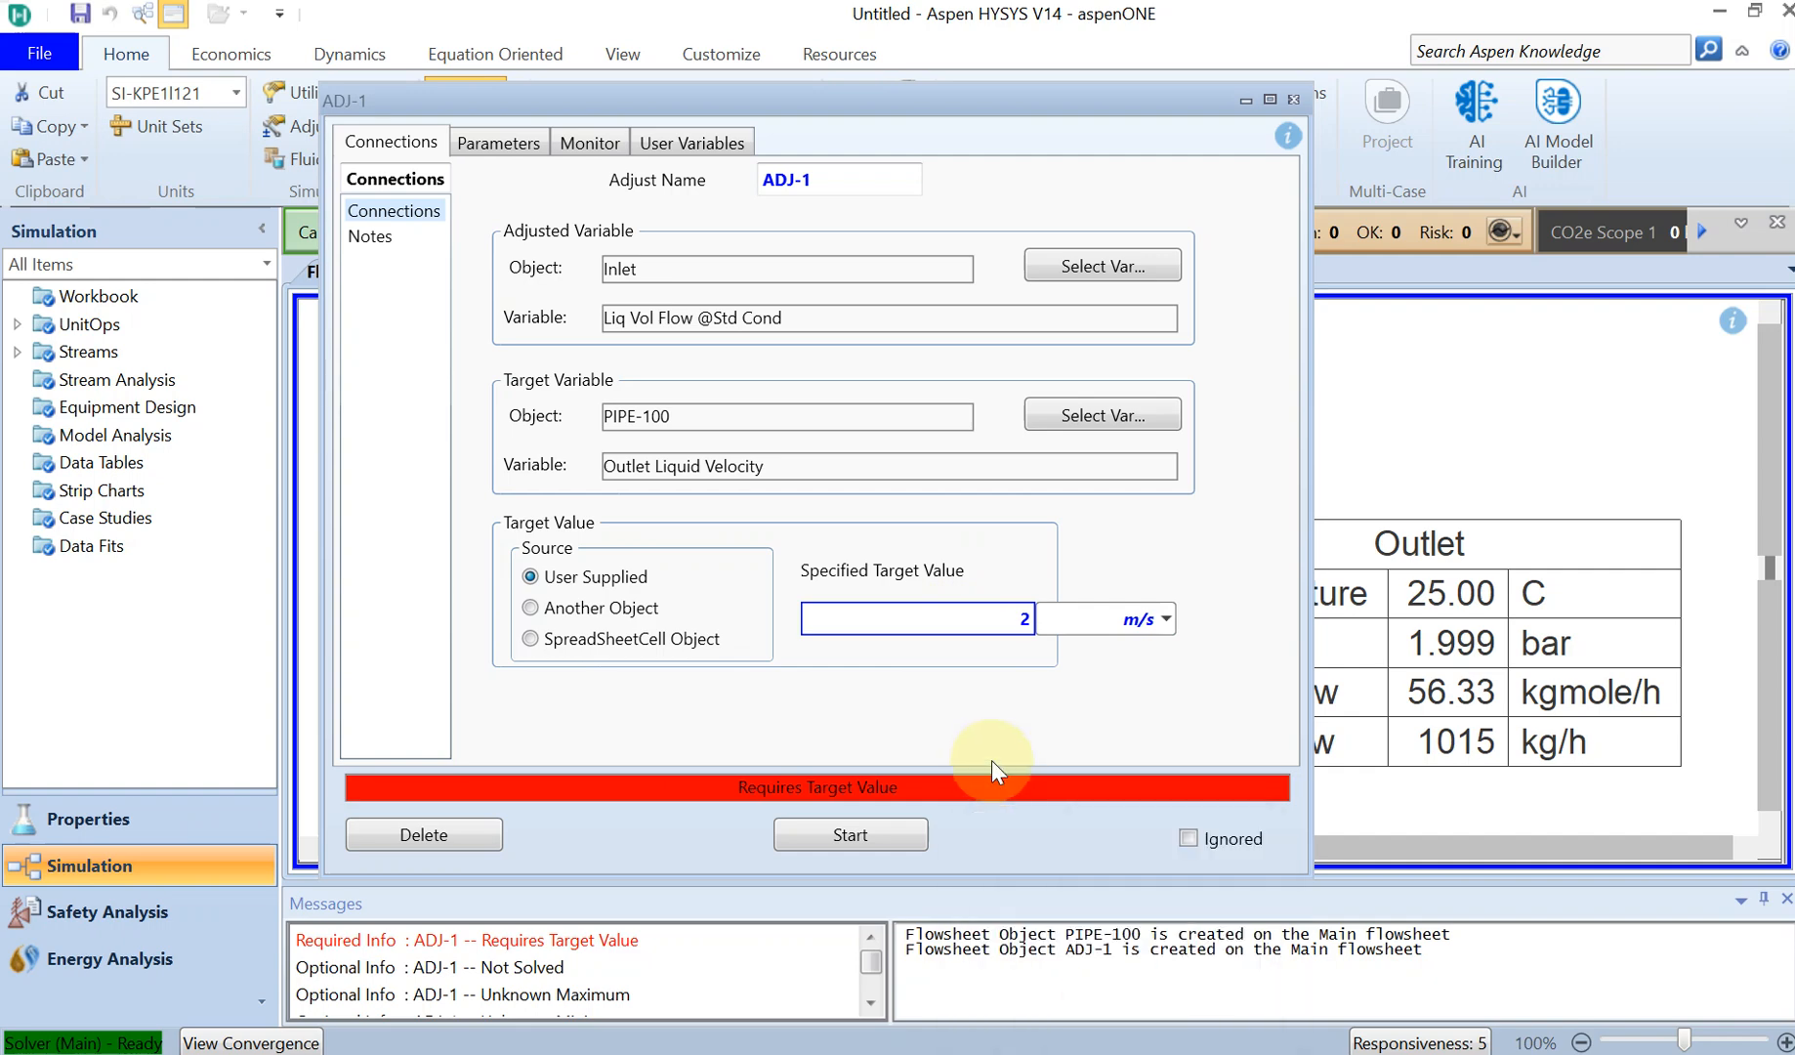
mouse_move(1093, 823)
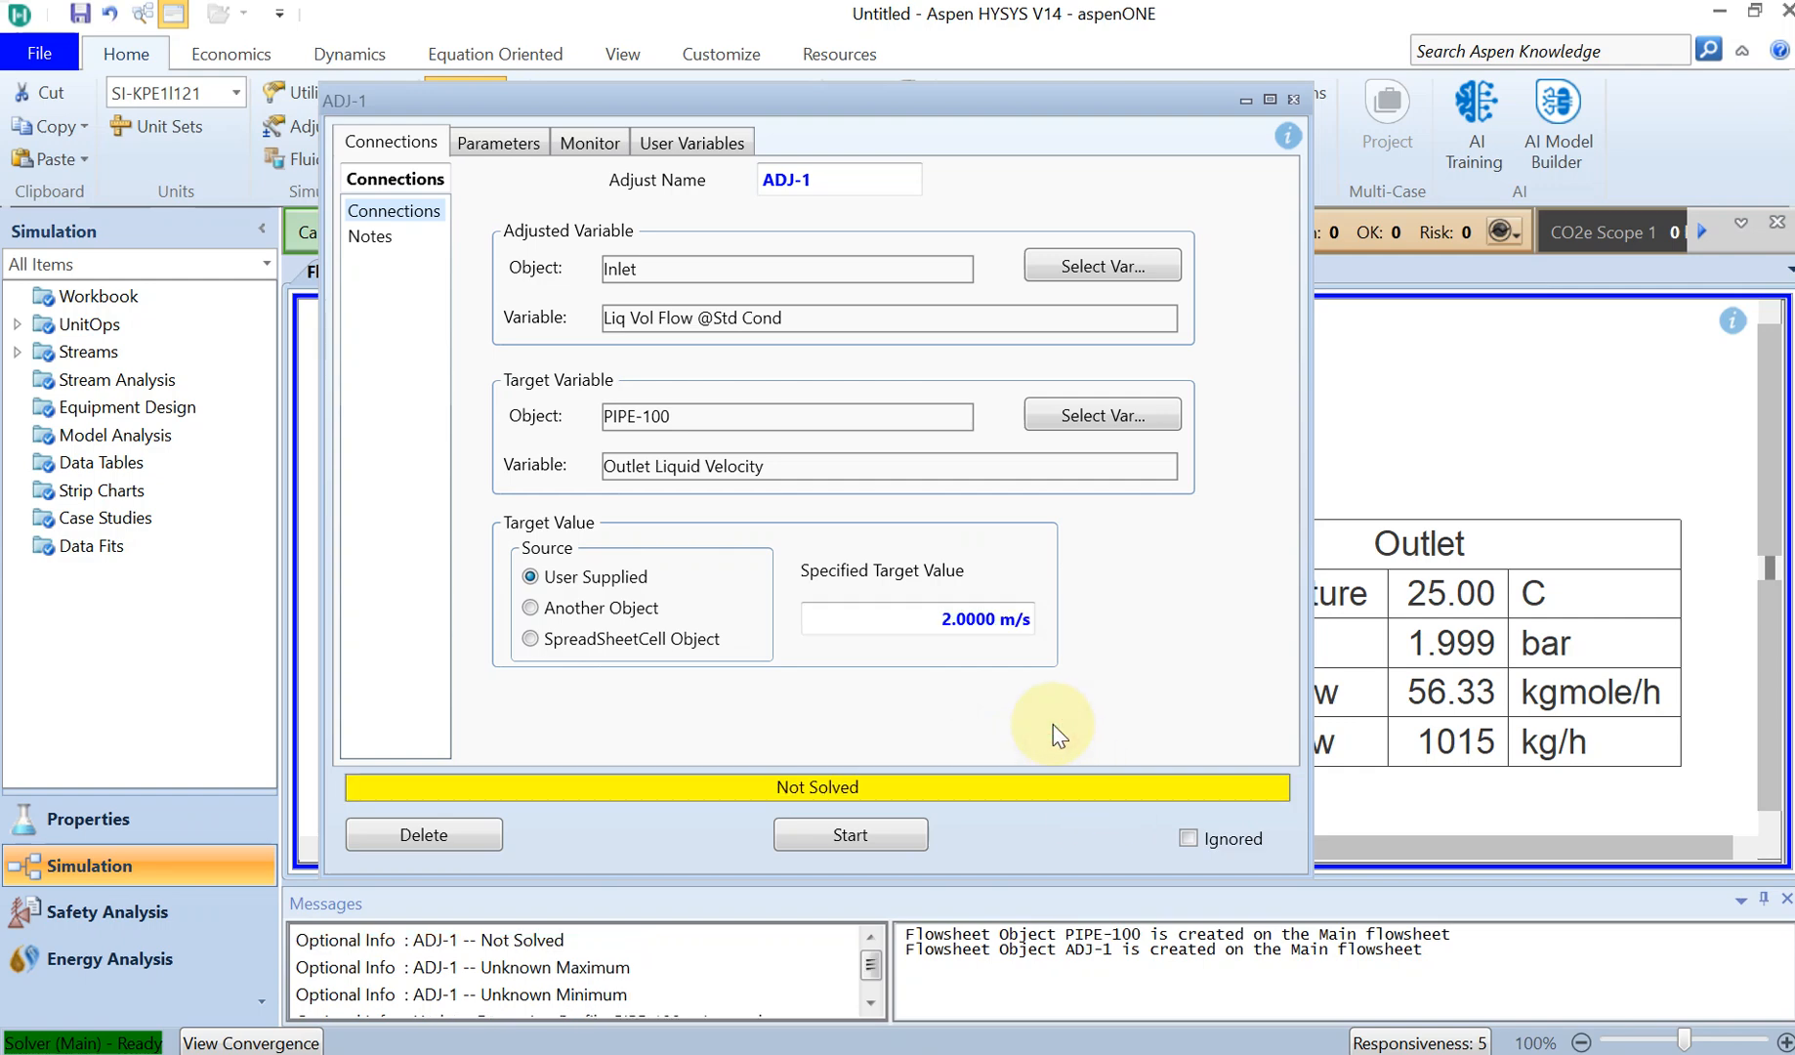
Set ADJ-1 parameters: maximum iterations 100, flow bounds 5 to 100 m3/h
left_click(498, 141)
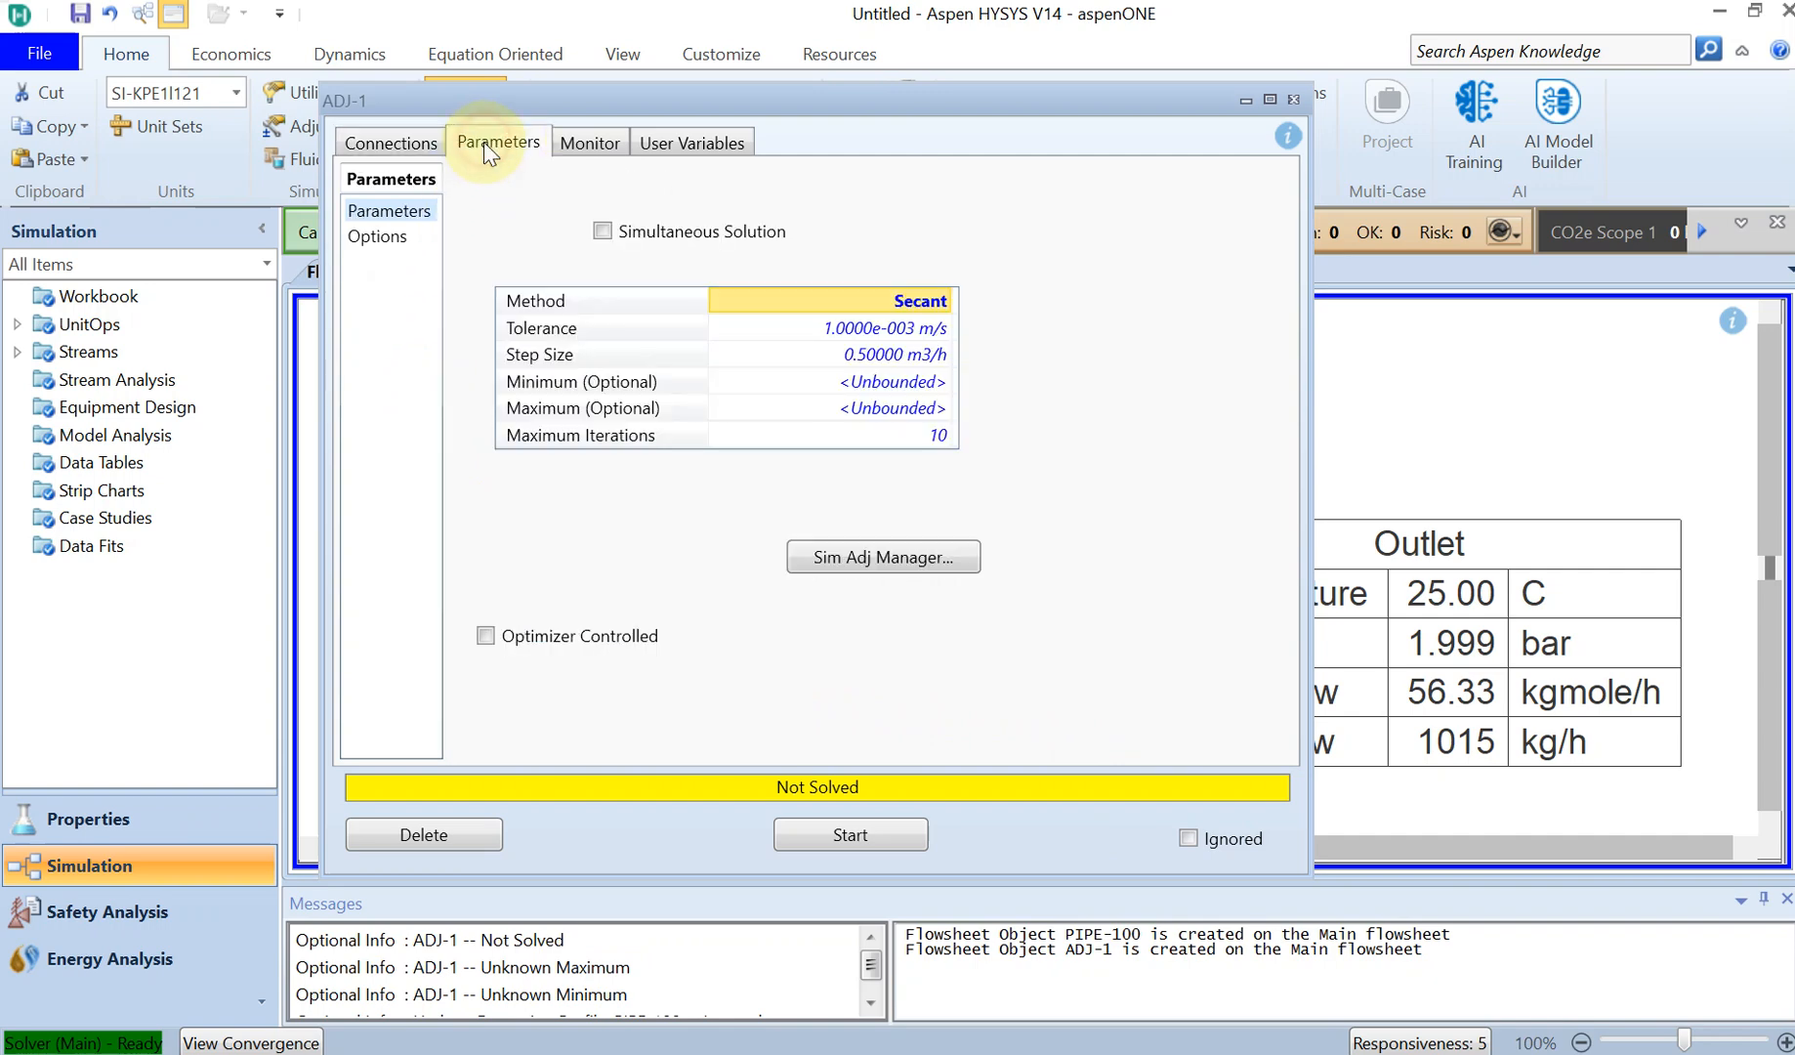
mouse_move(549, 275)
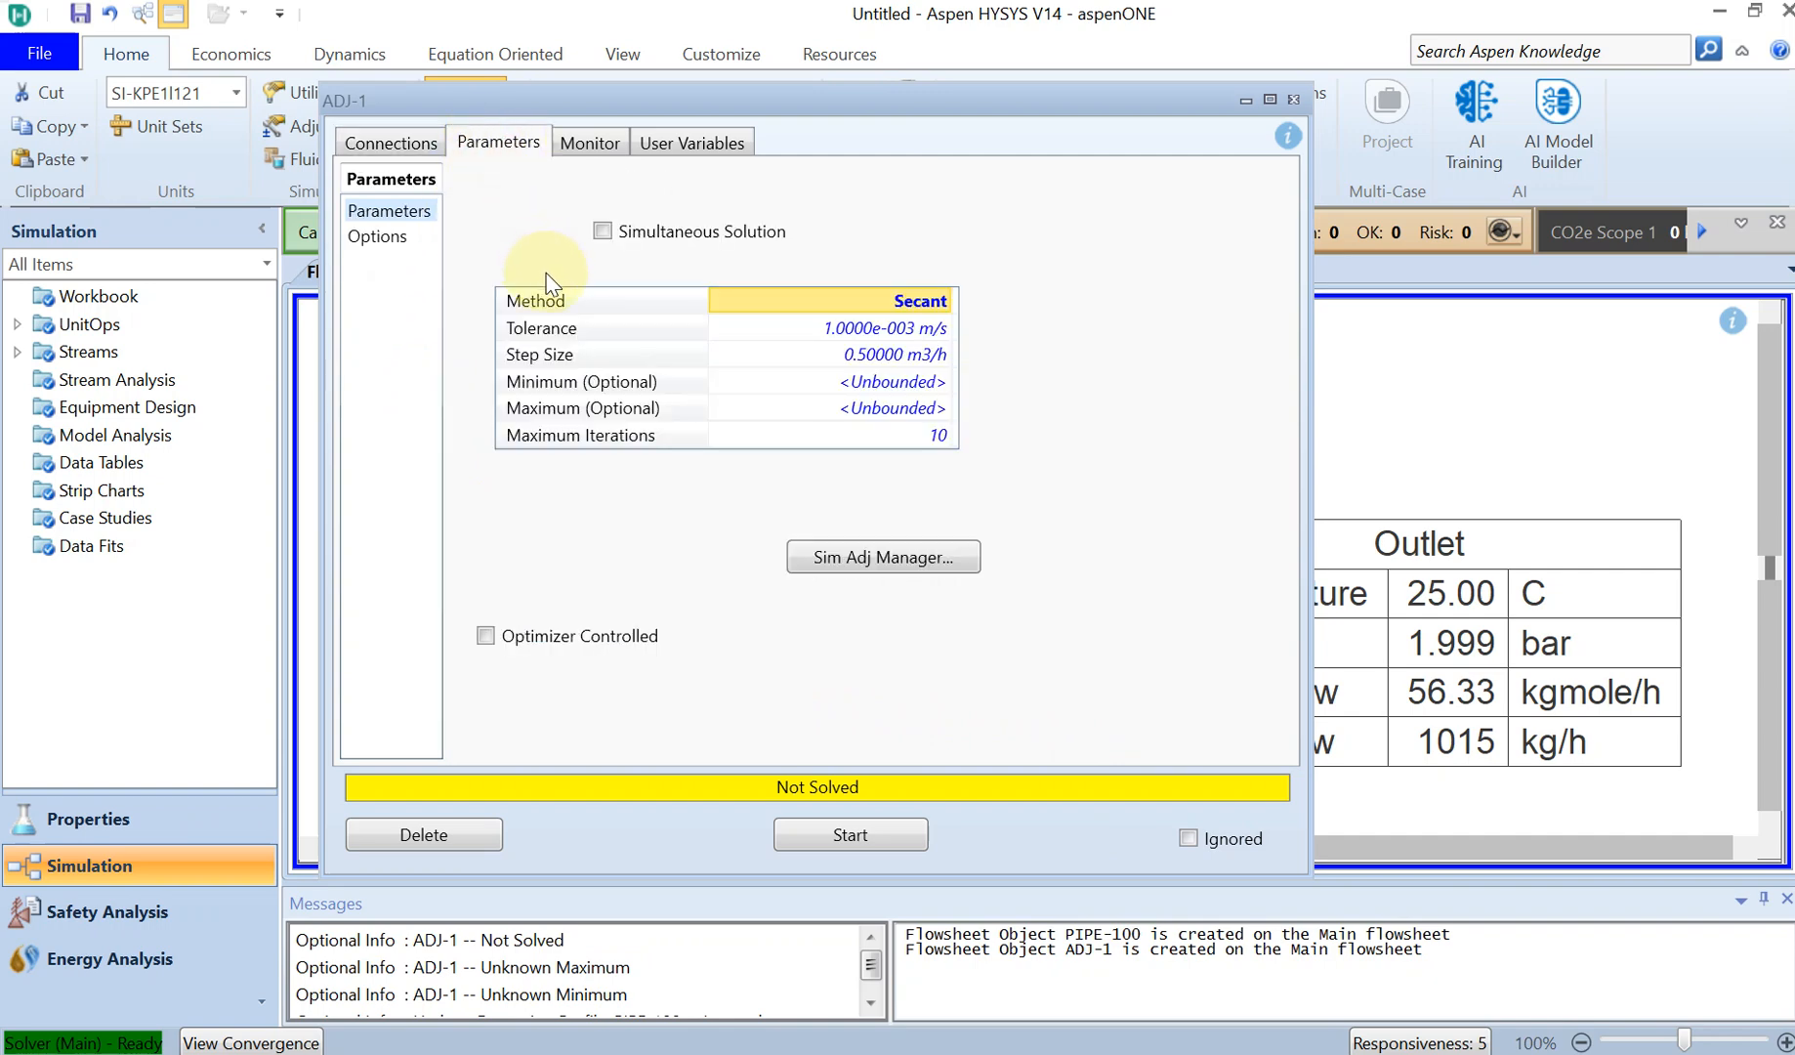
mouse_move(858, 383)
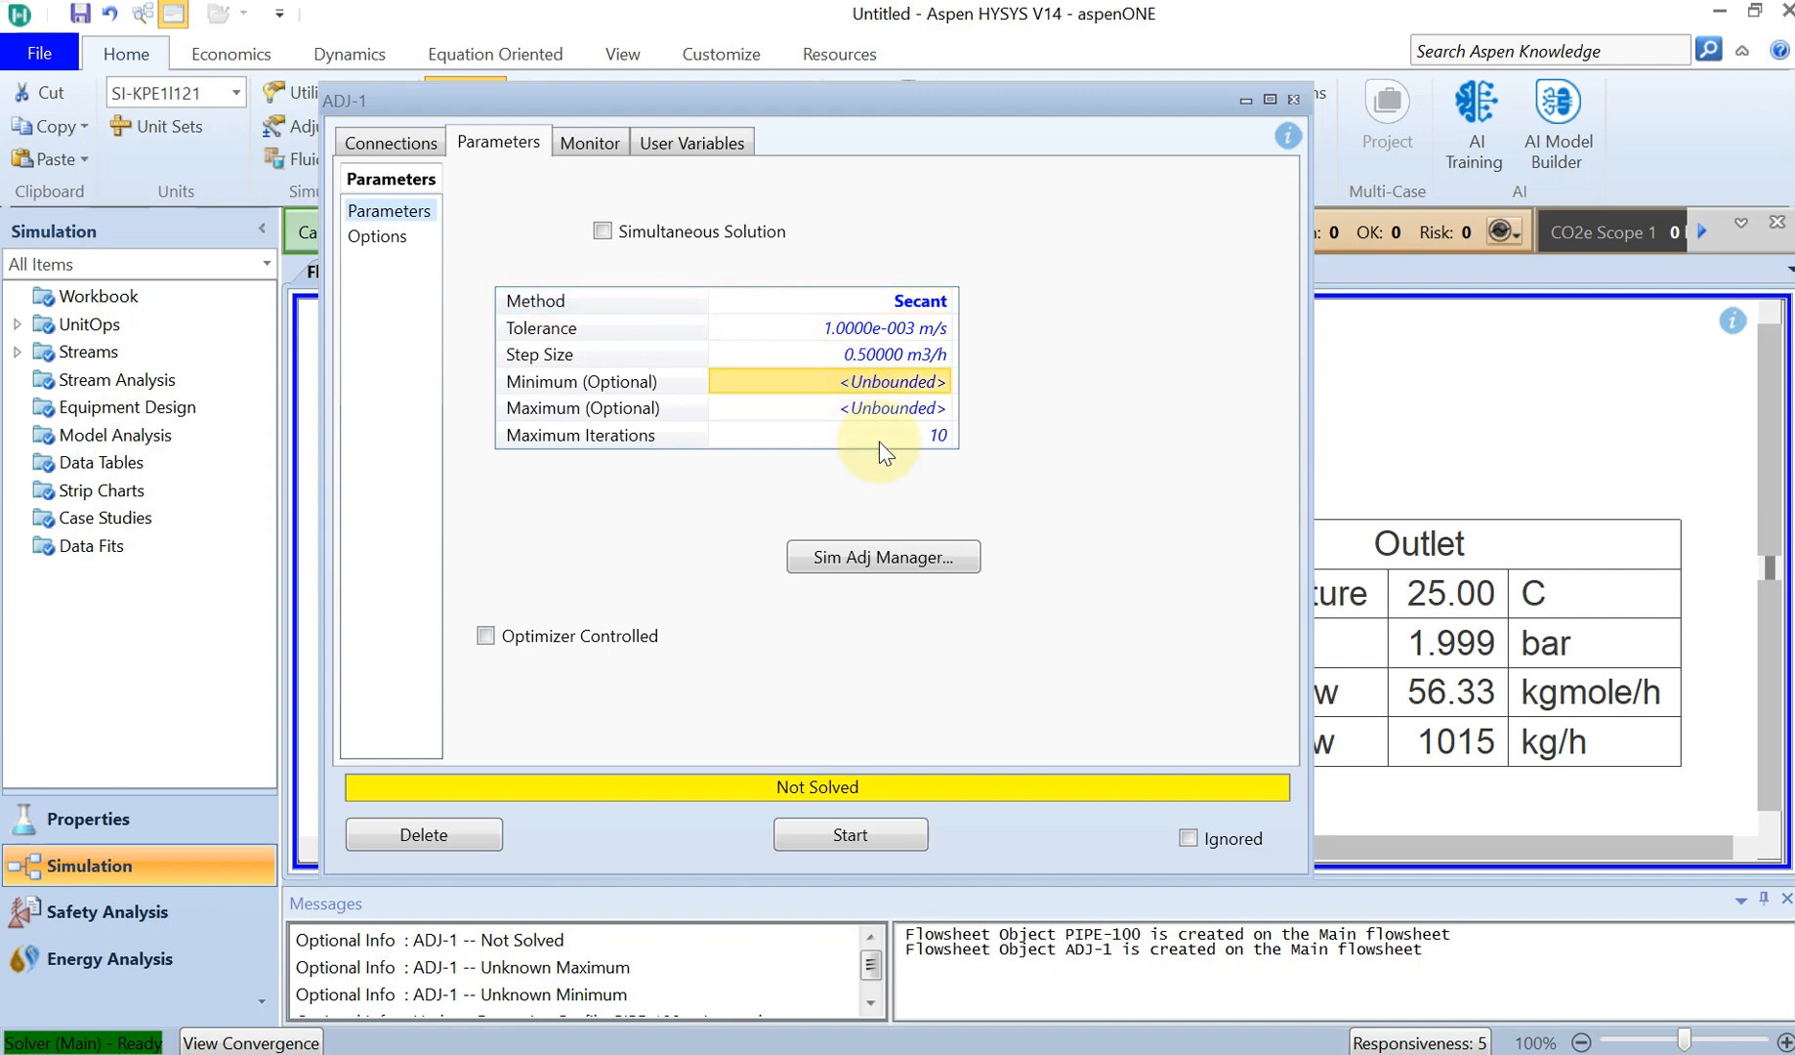
left_click(830, 435)
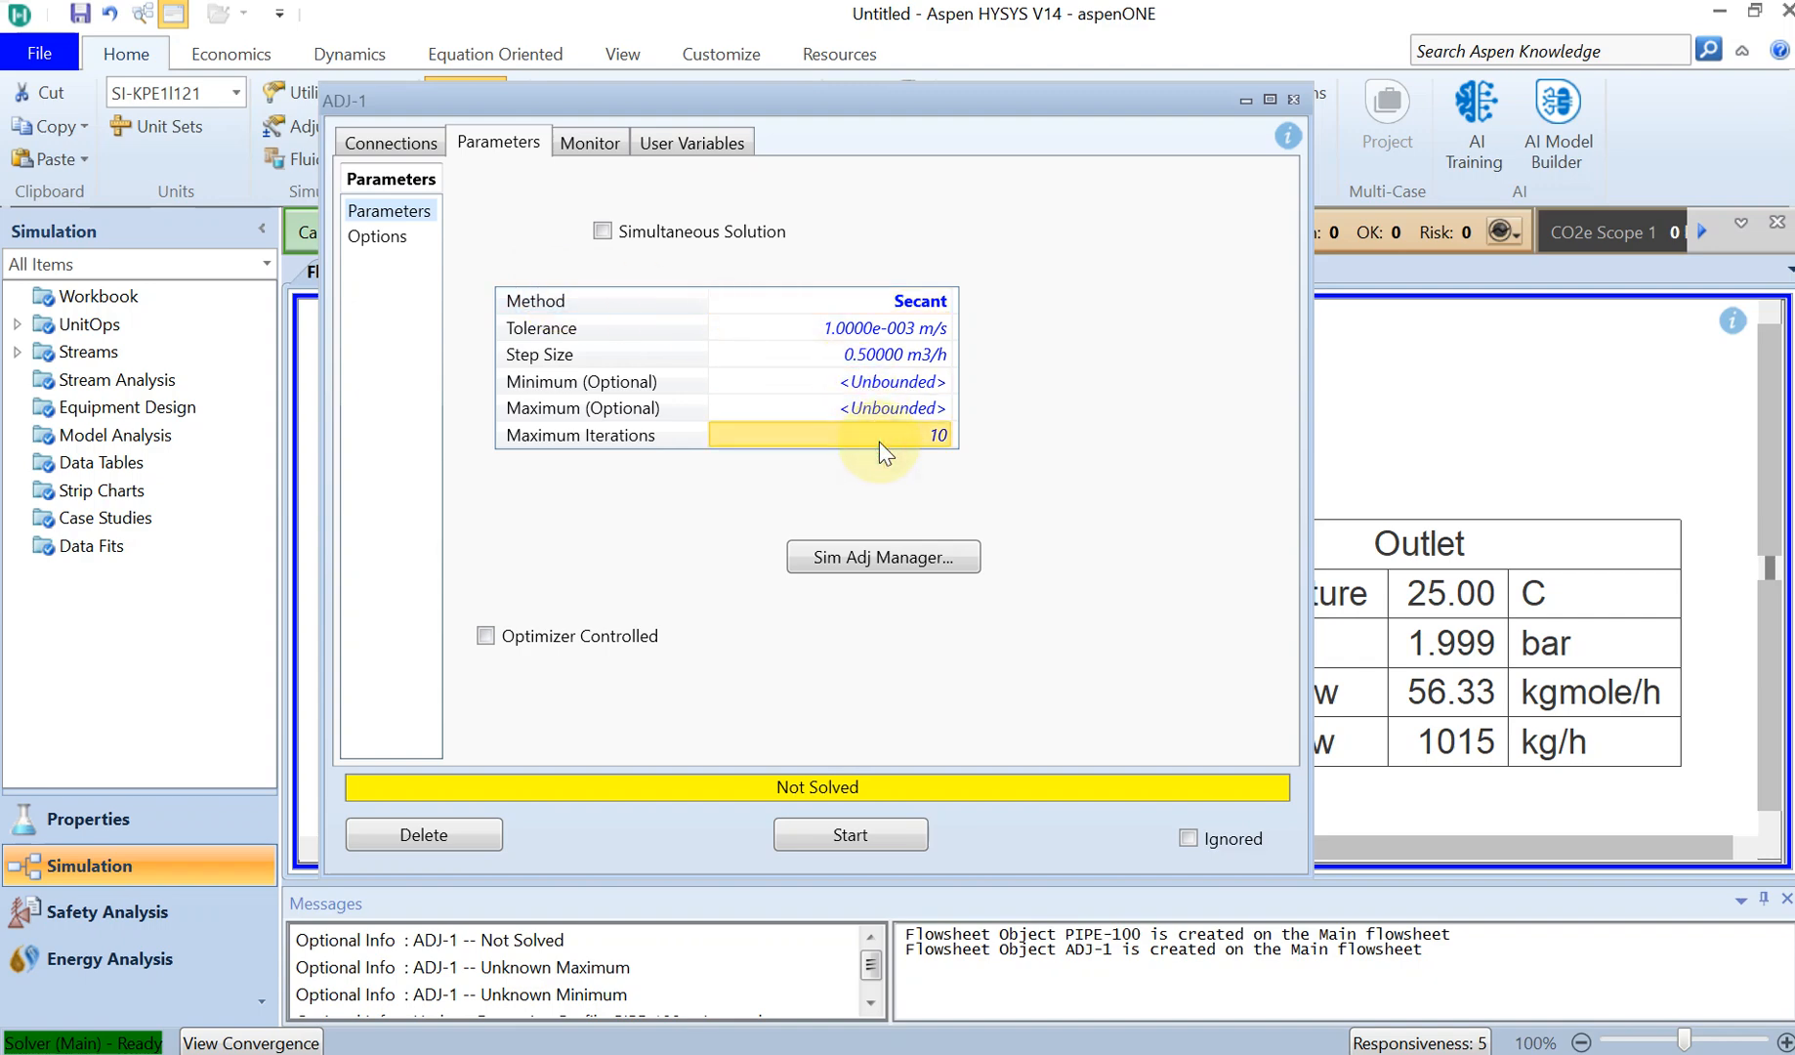
type("100")
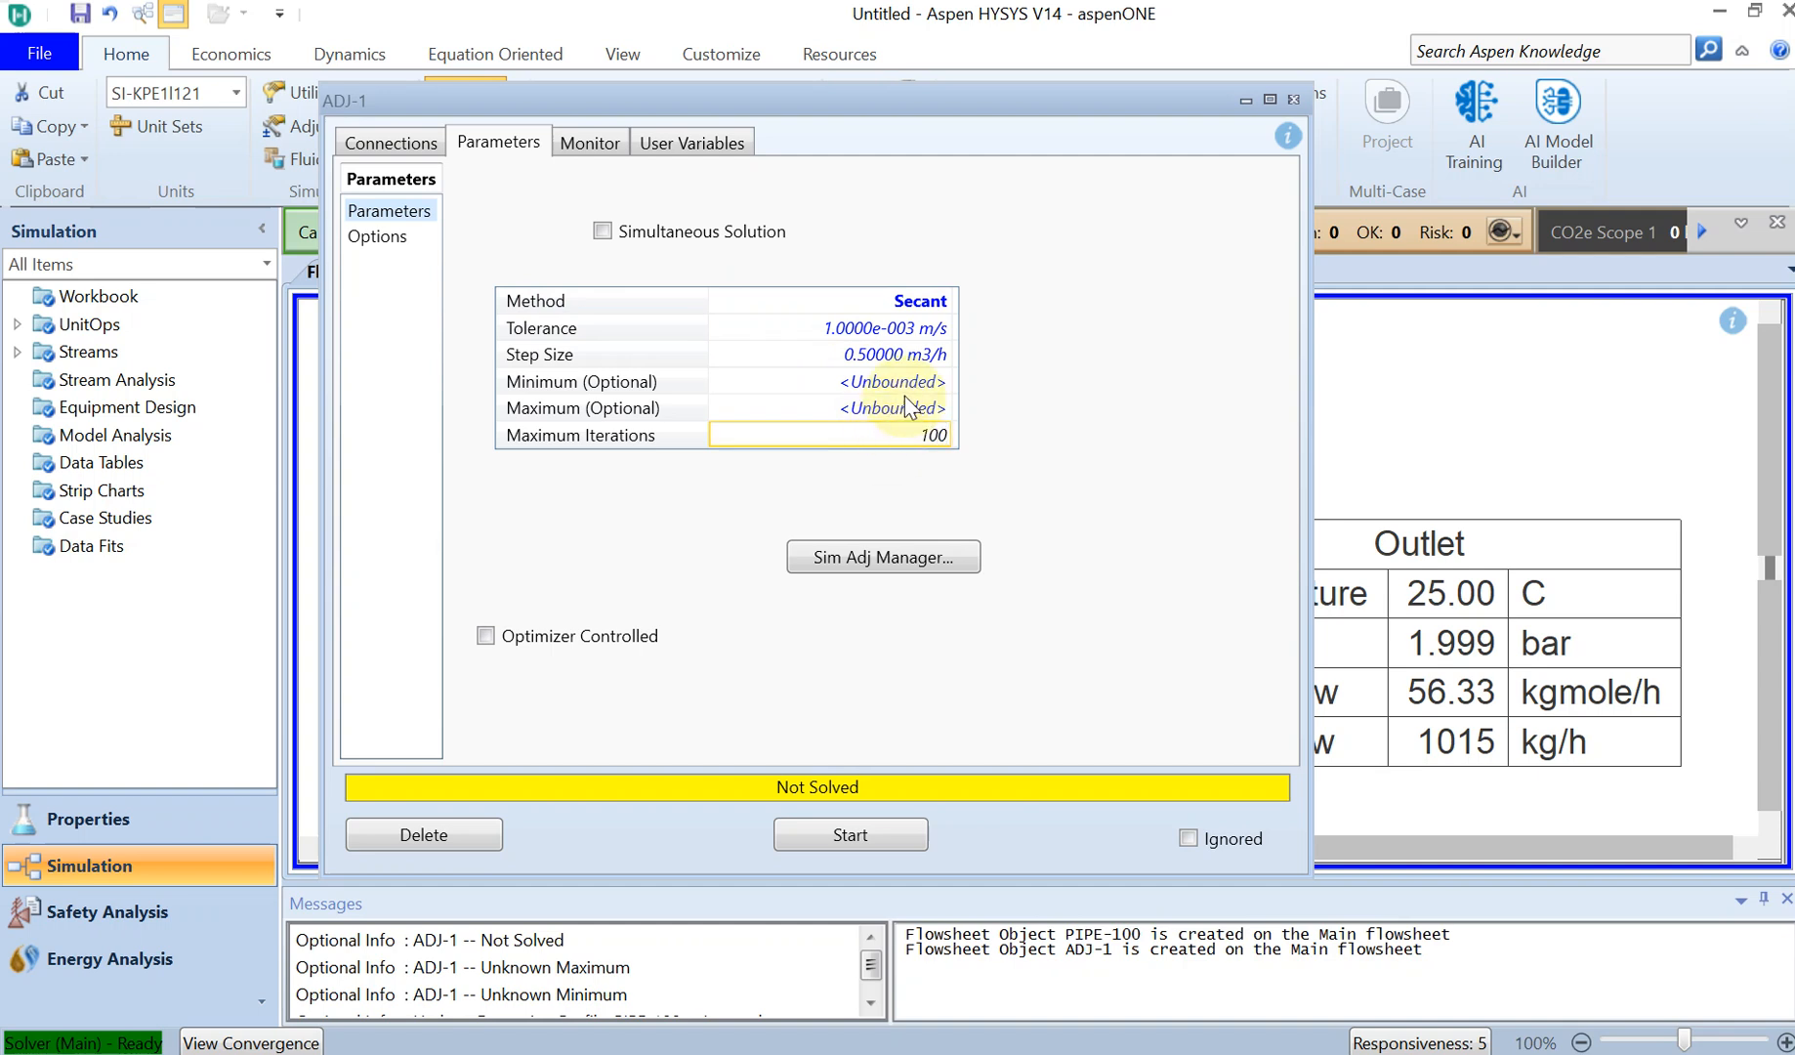
left_click(889, 381)
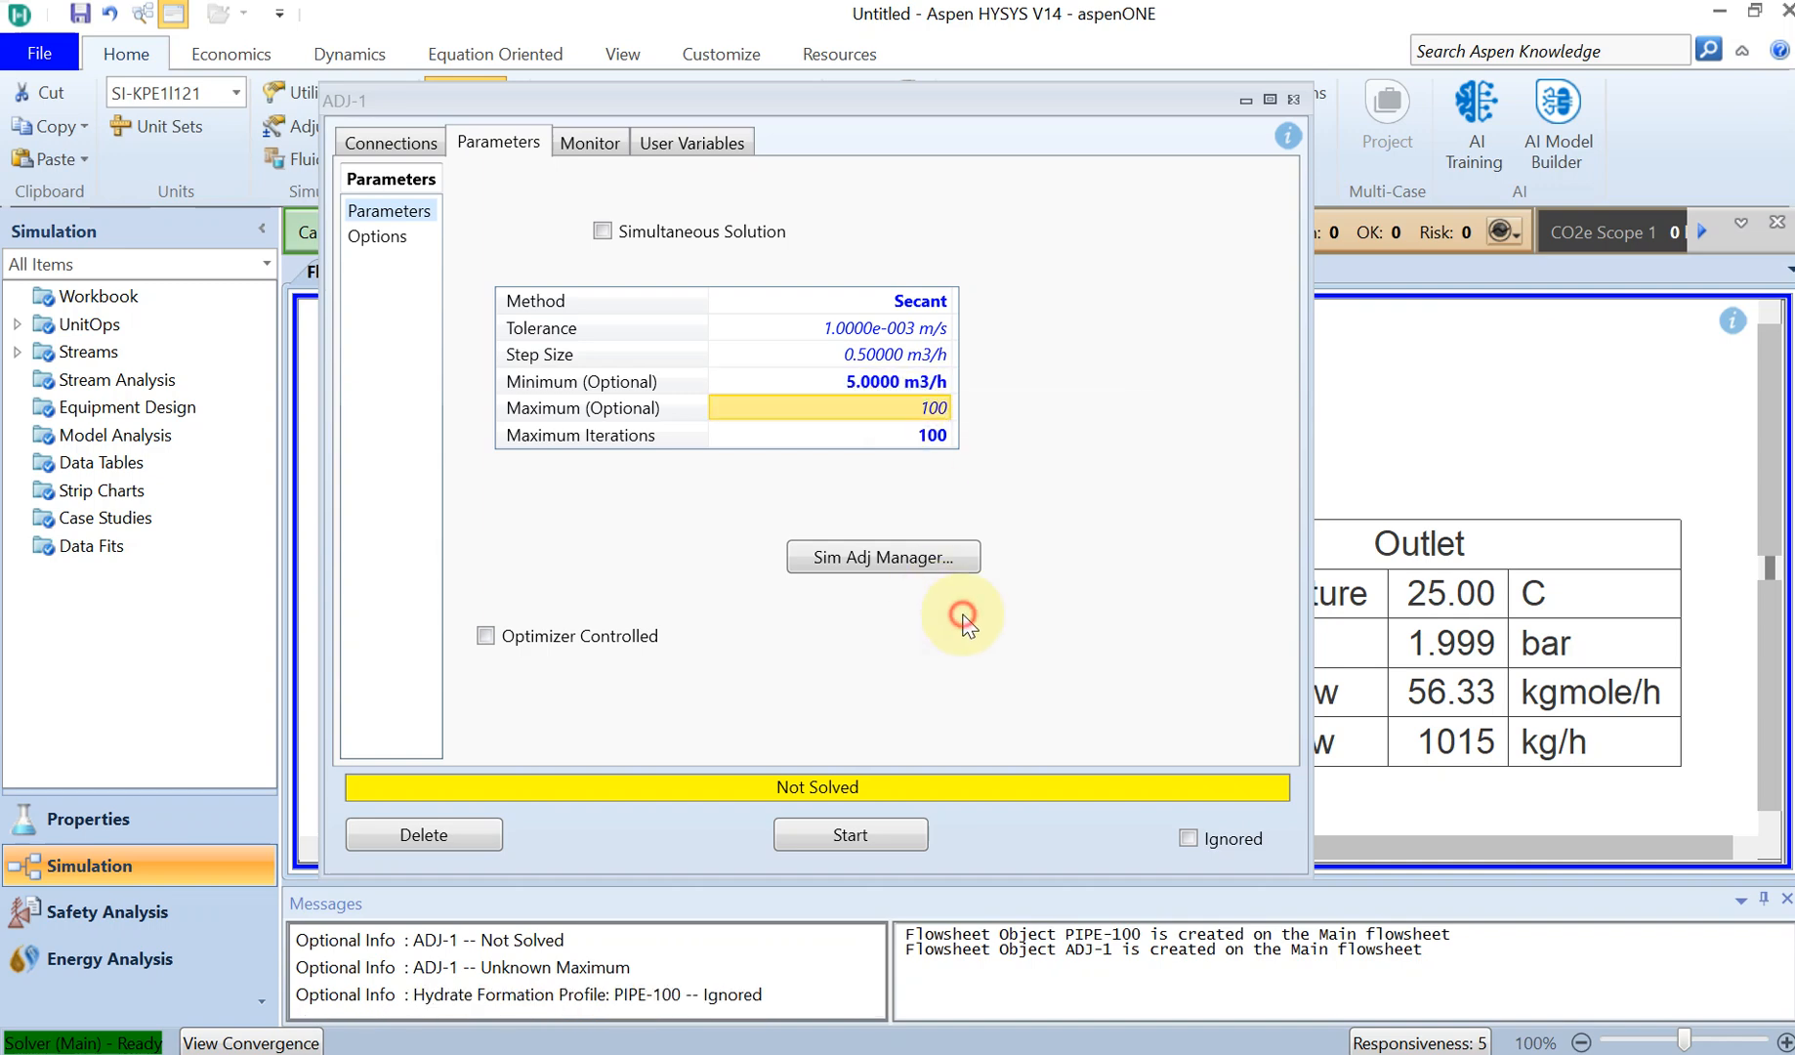
left_click(849, 834)
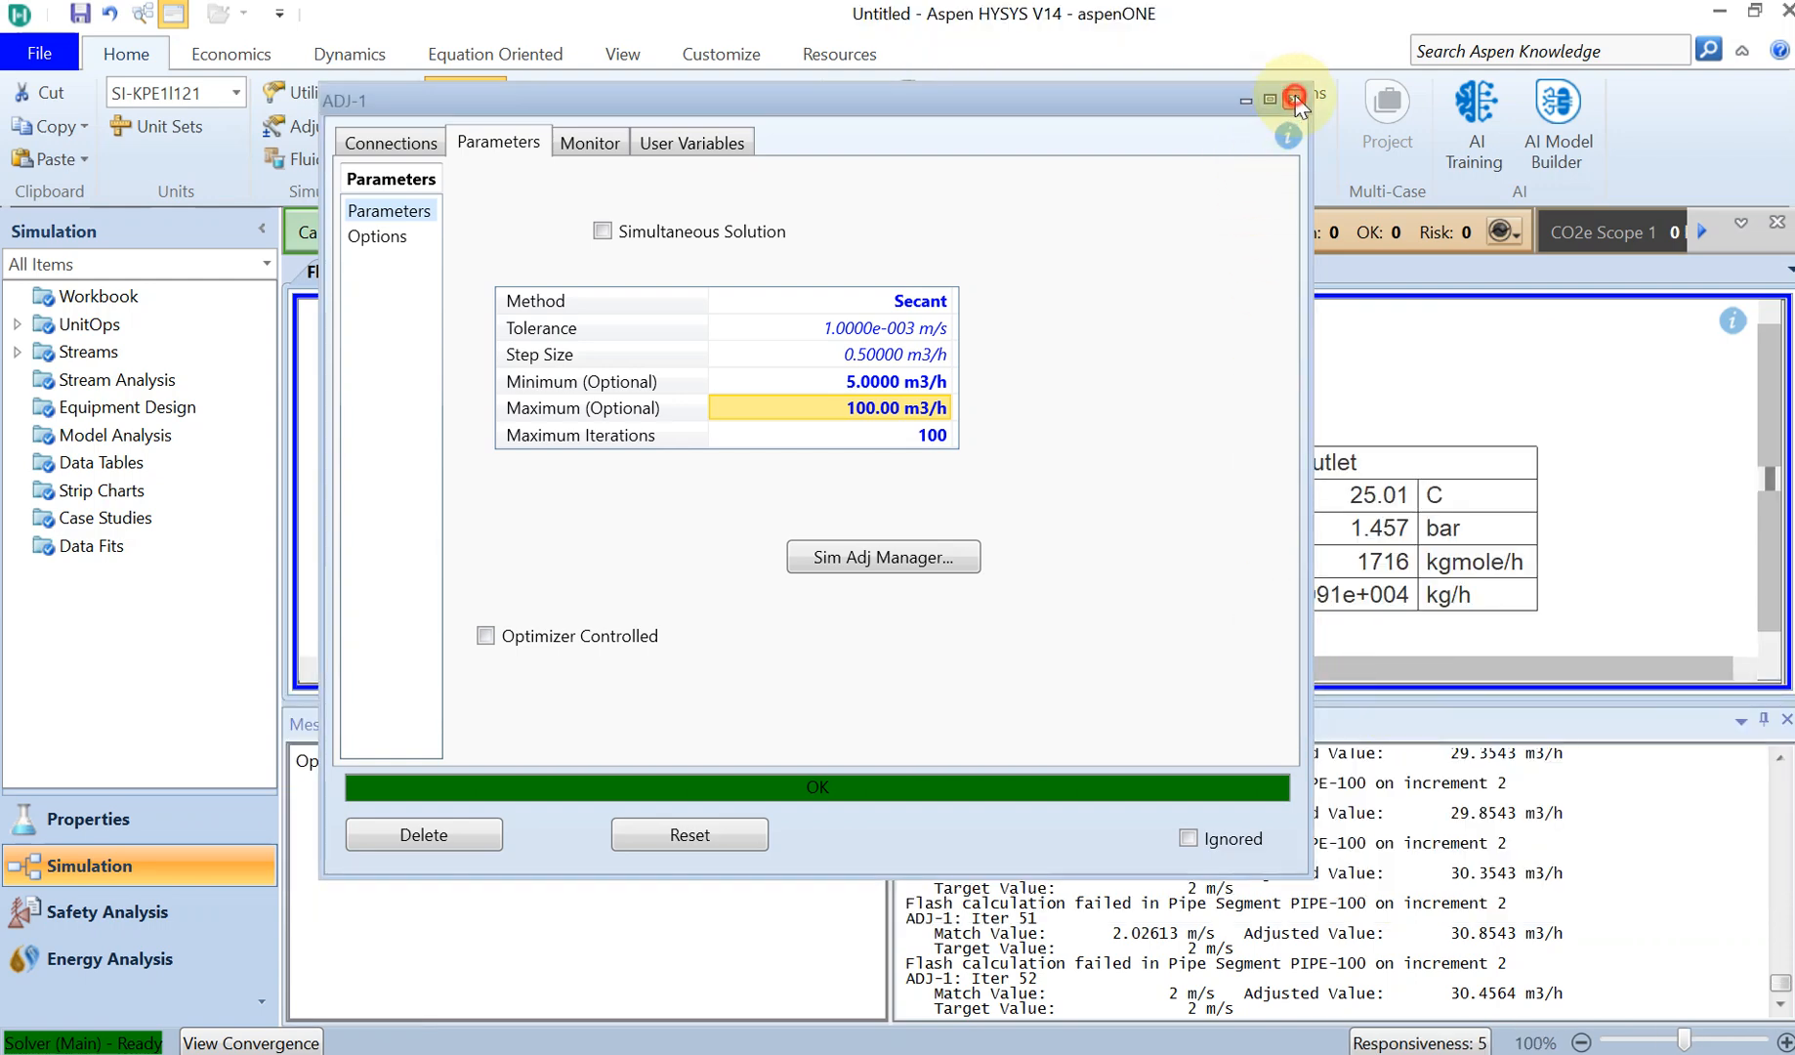
Close the ADJ-1 window to view the solved Outlet table at 1.457 bar
left_click(1294, 98)
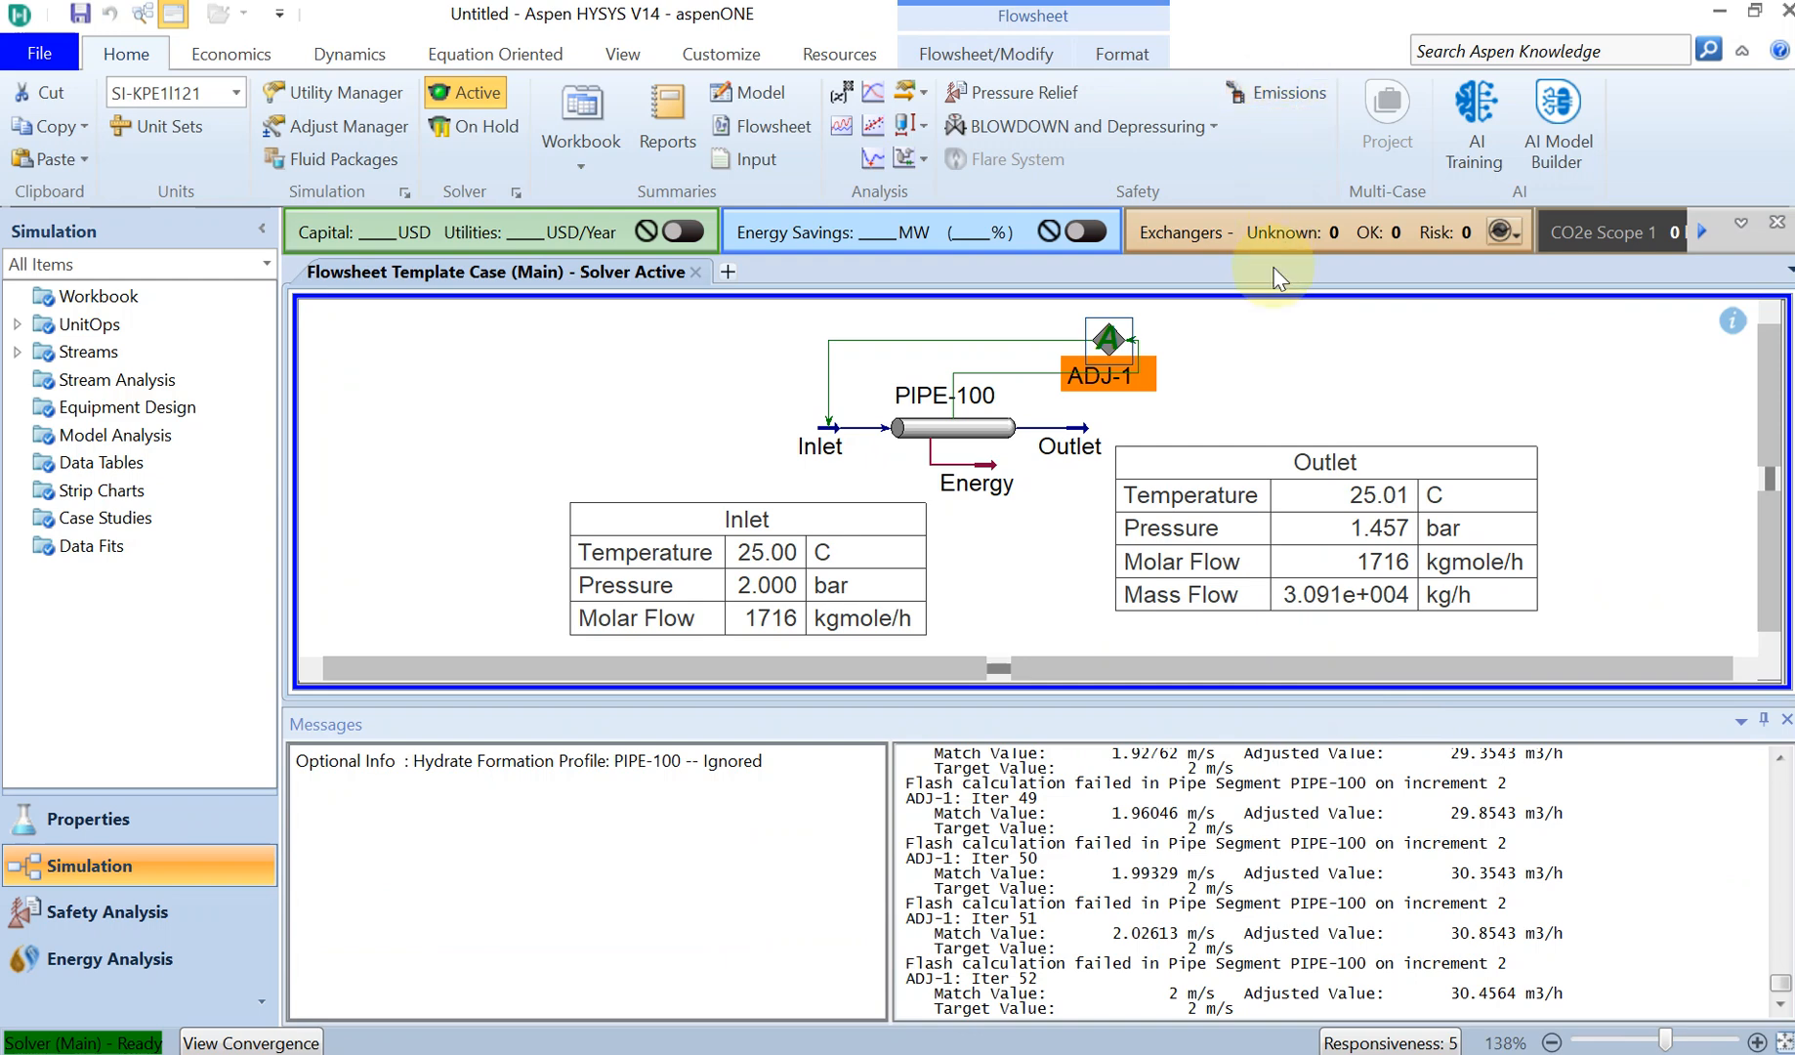
mouse_move(1283, 698)
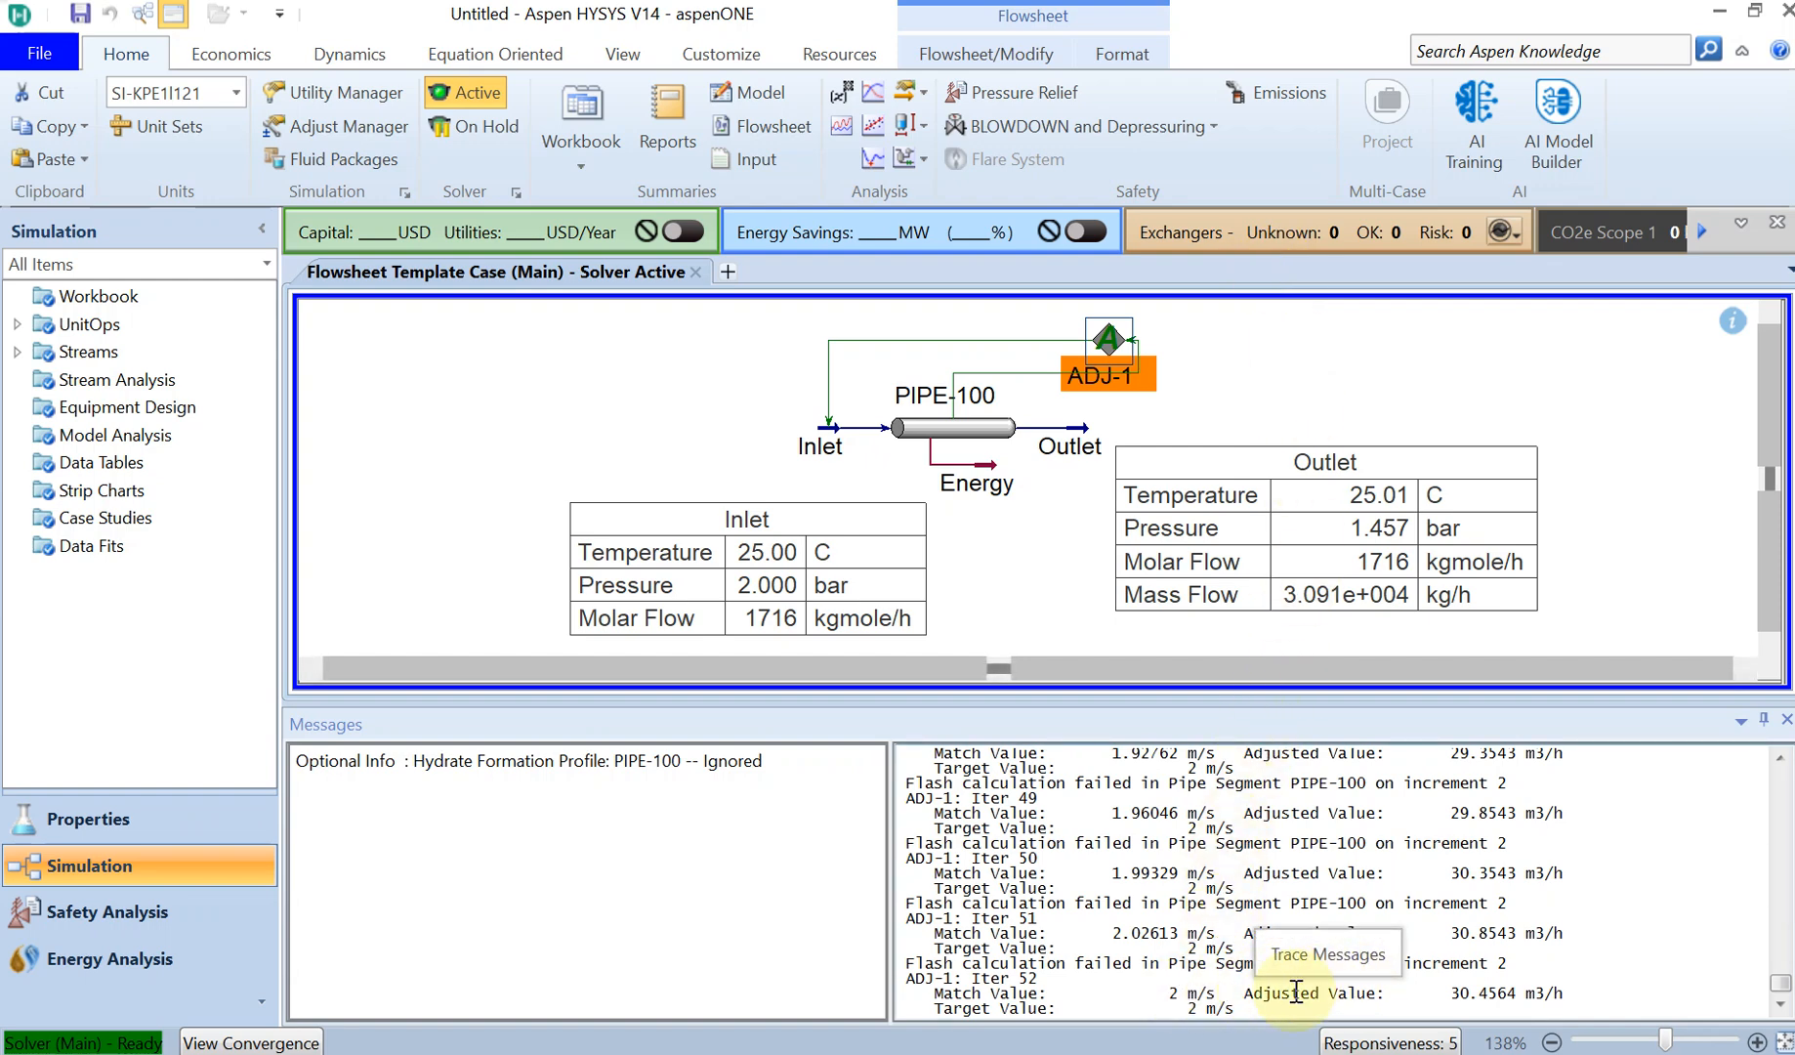
mouse_move(1278, 1006)
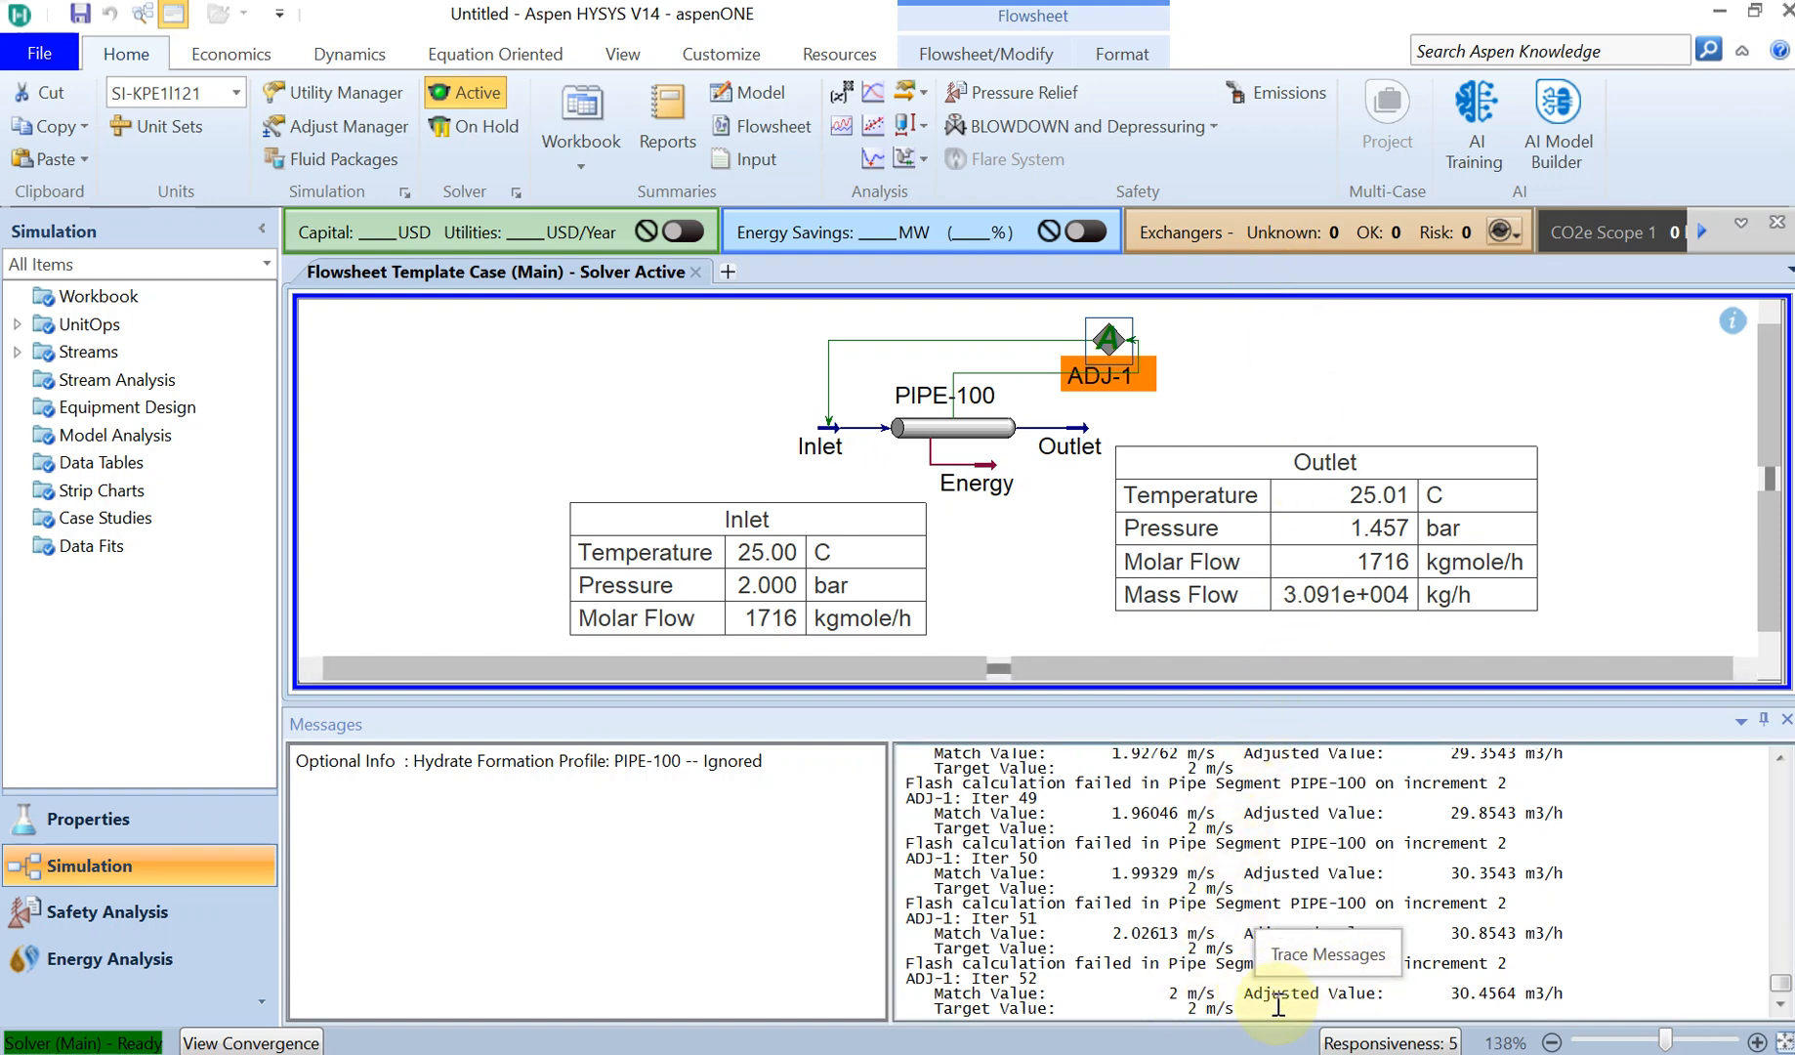
mouse_move(1350, 1006)
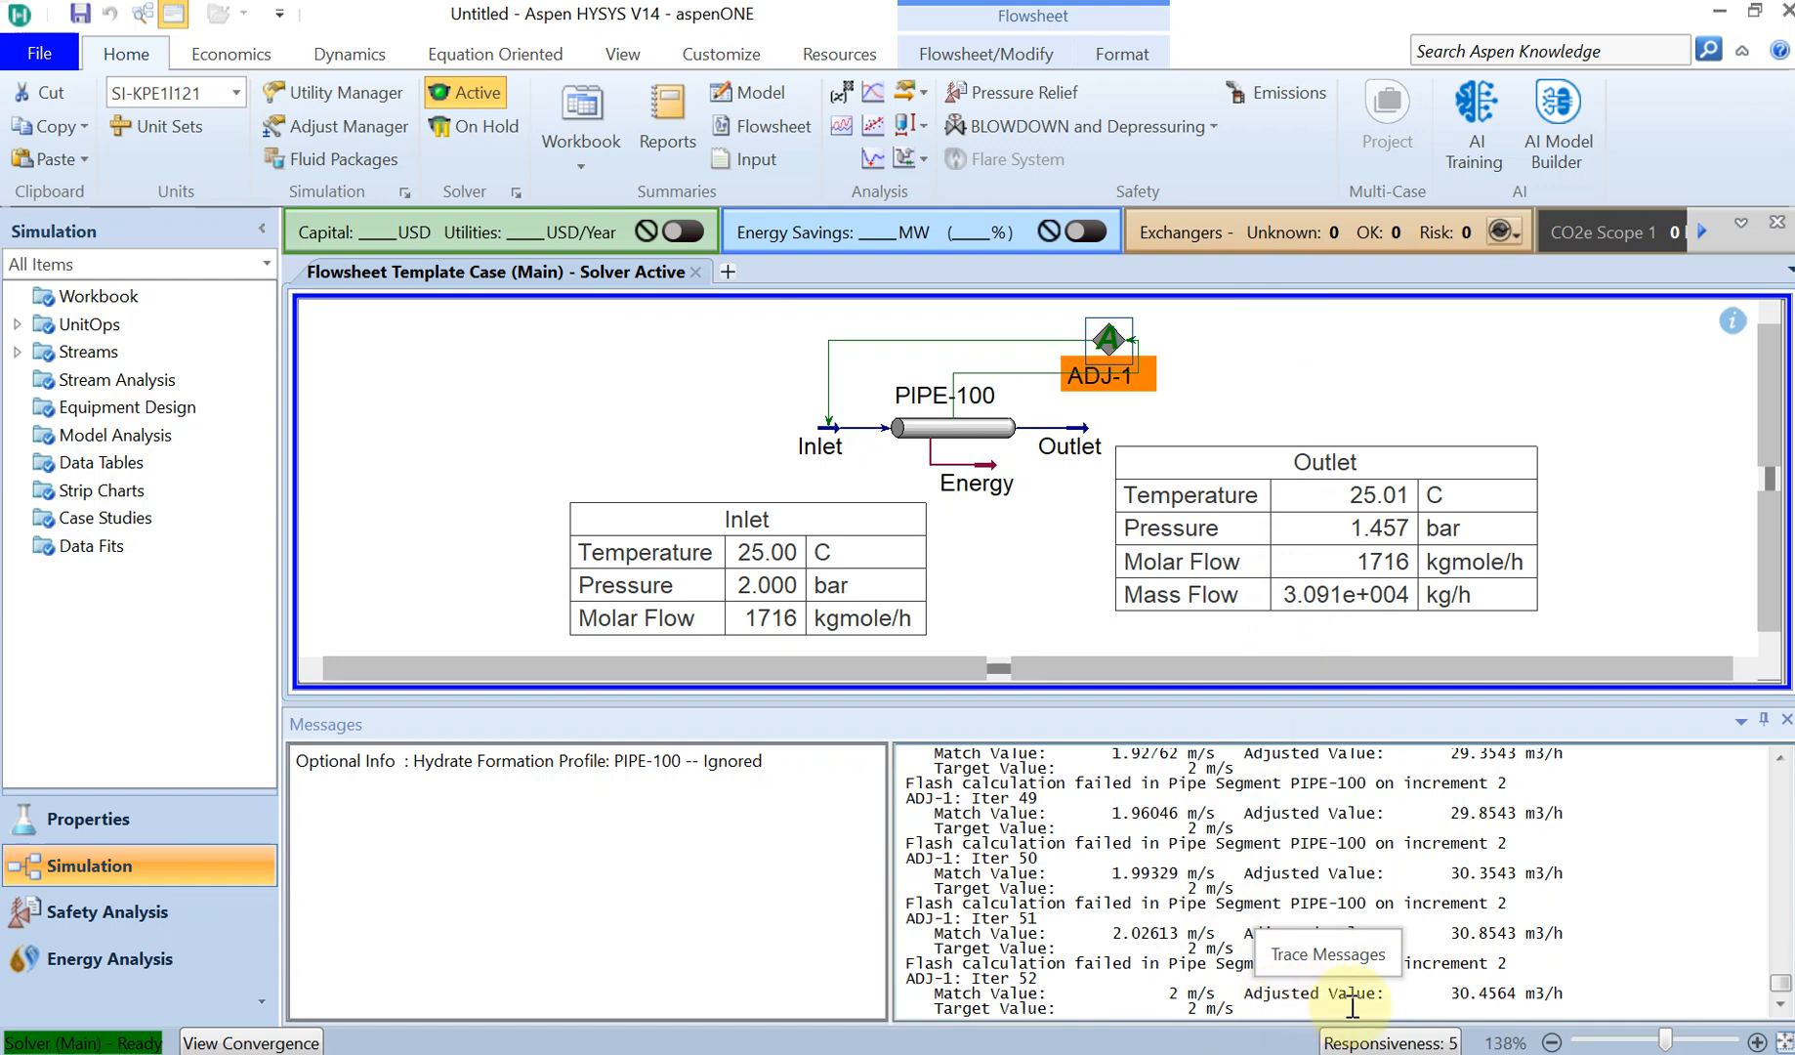
mouse_move(1477, 1005)
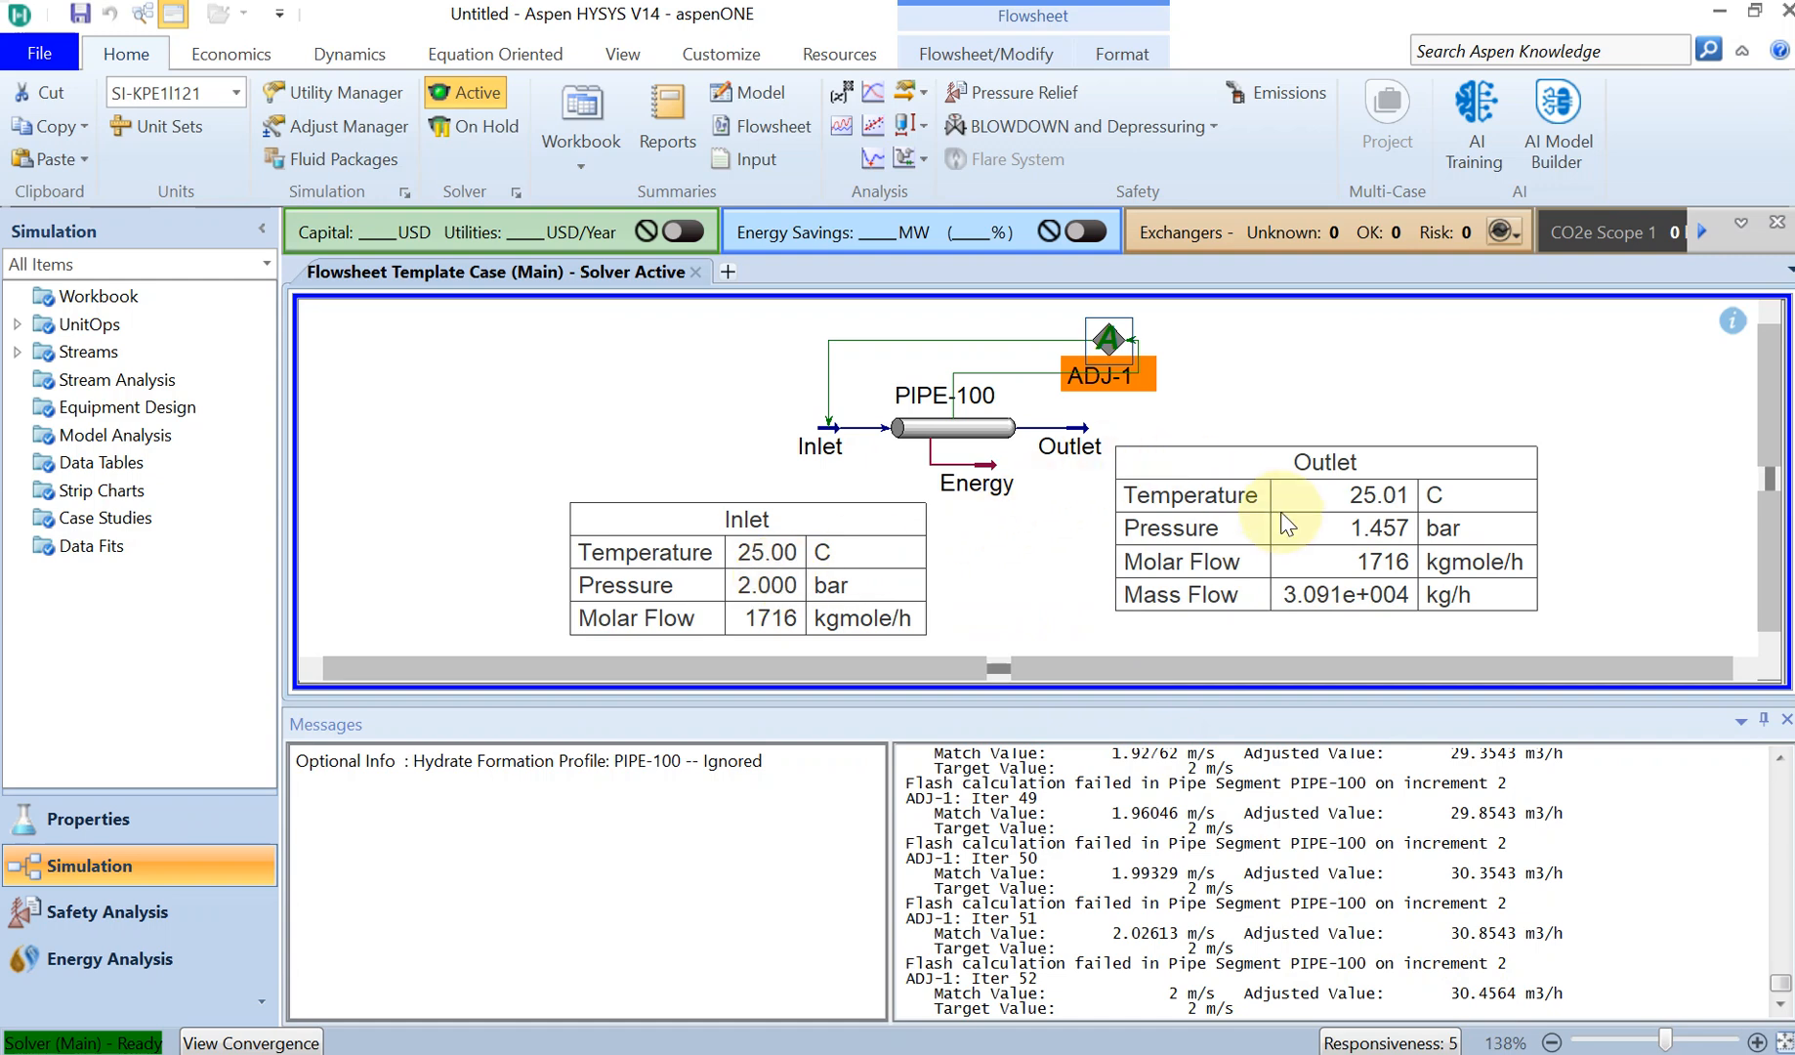
mouse_move(1339, 569)
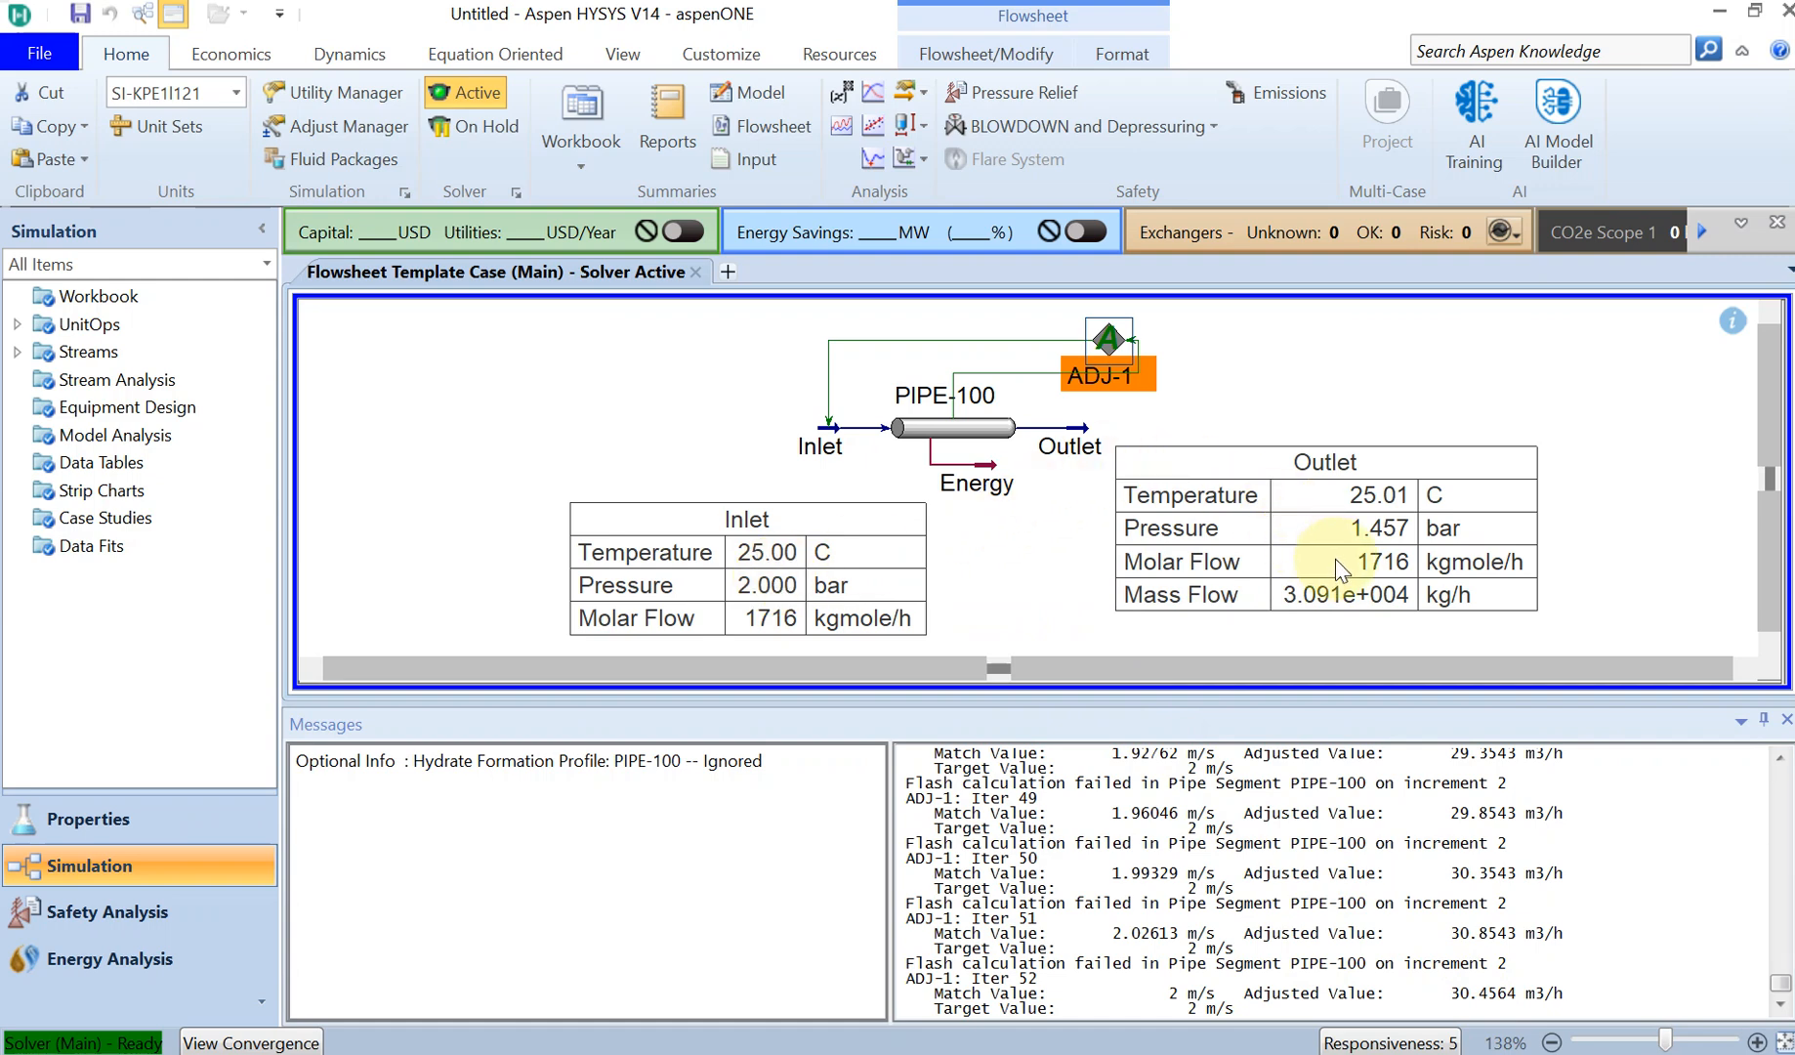